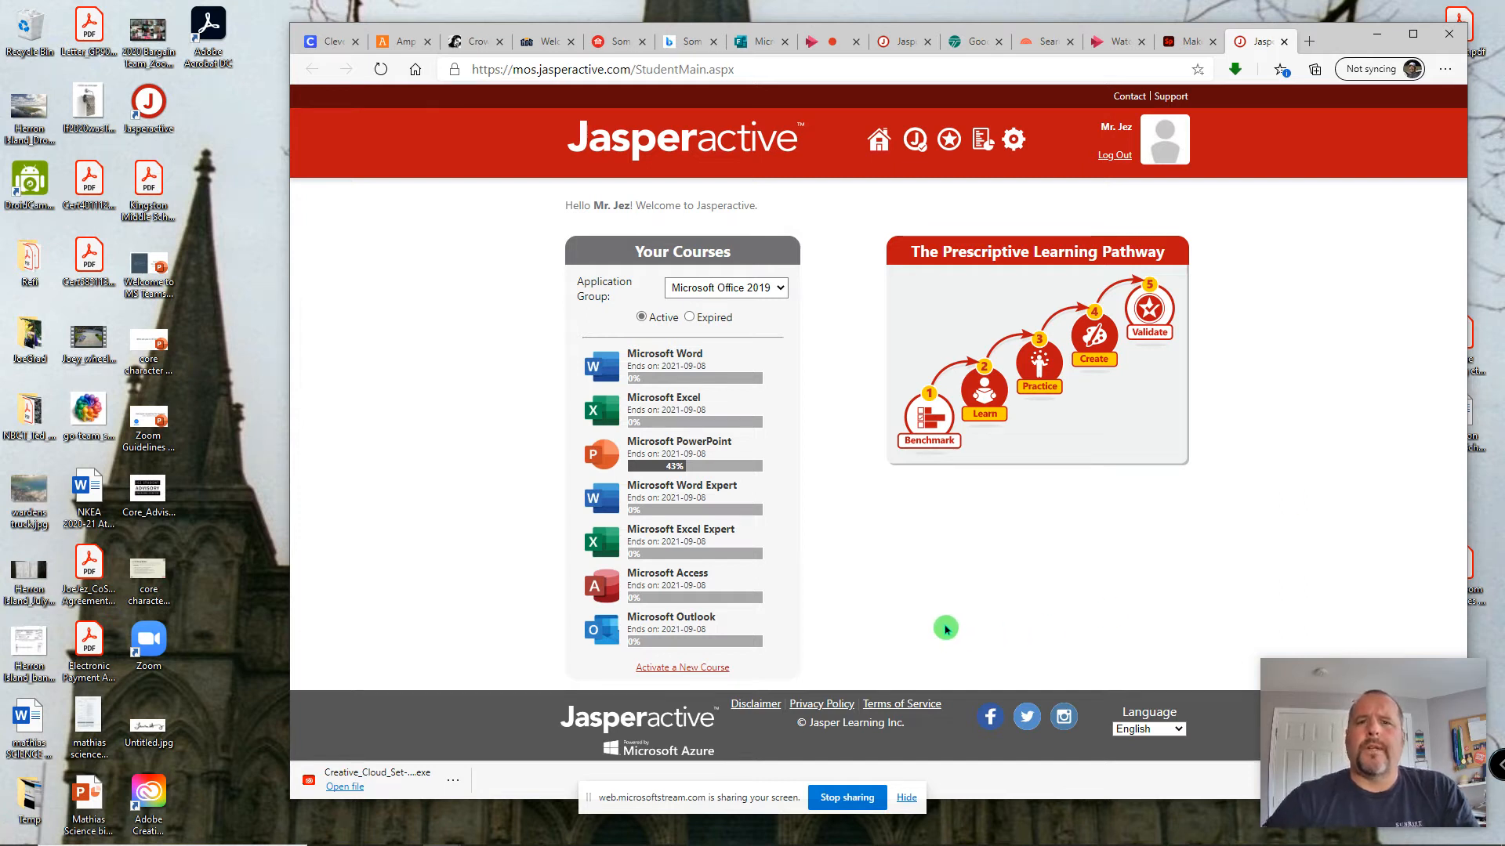
mouse_move(936, 640)
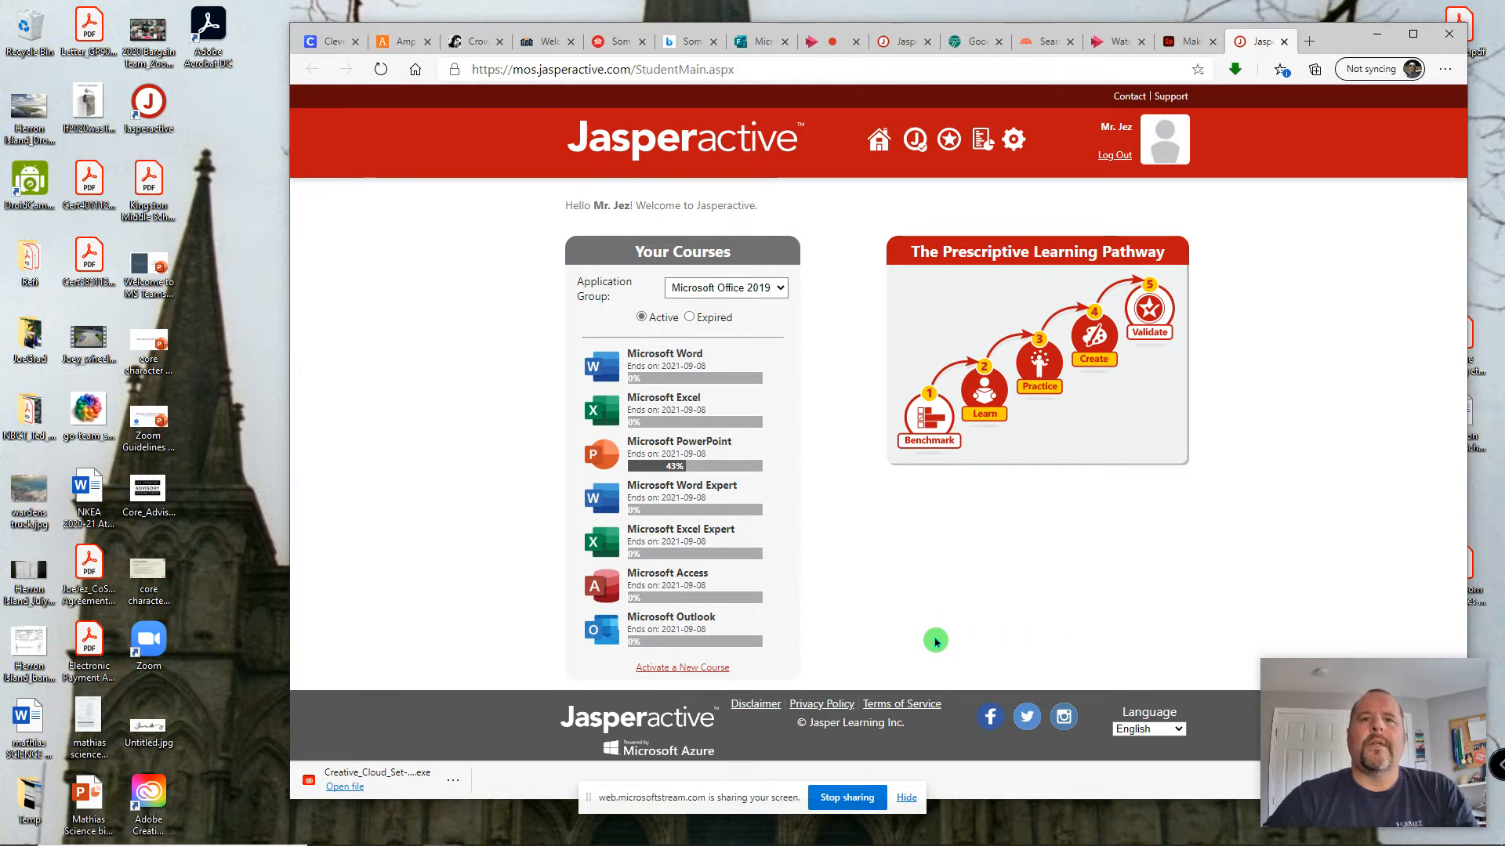
mouse_move(702, 451)
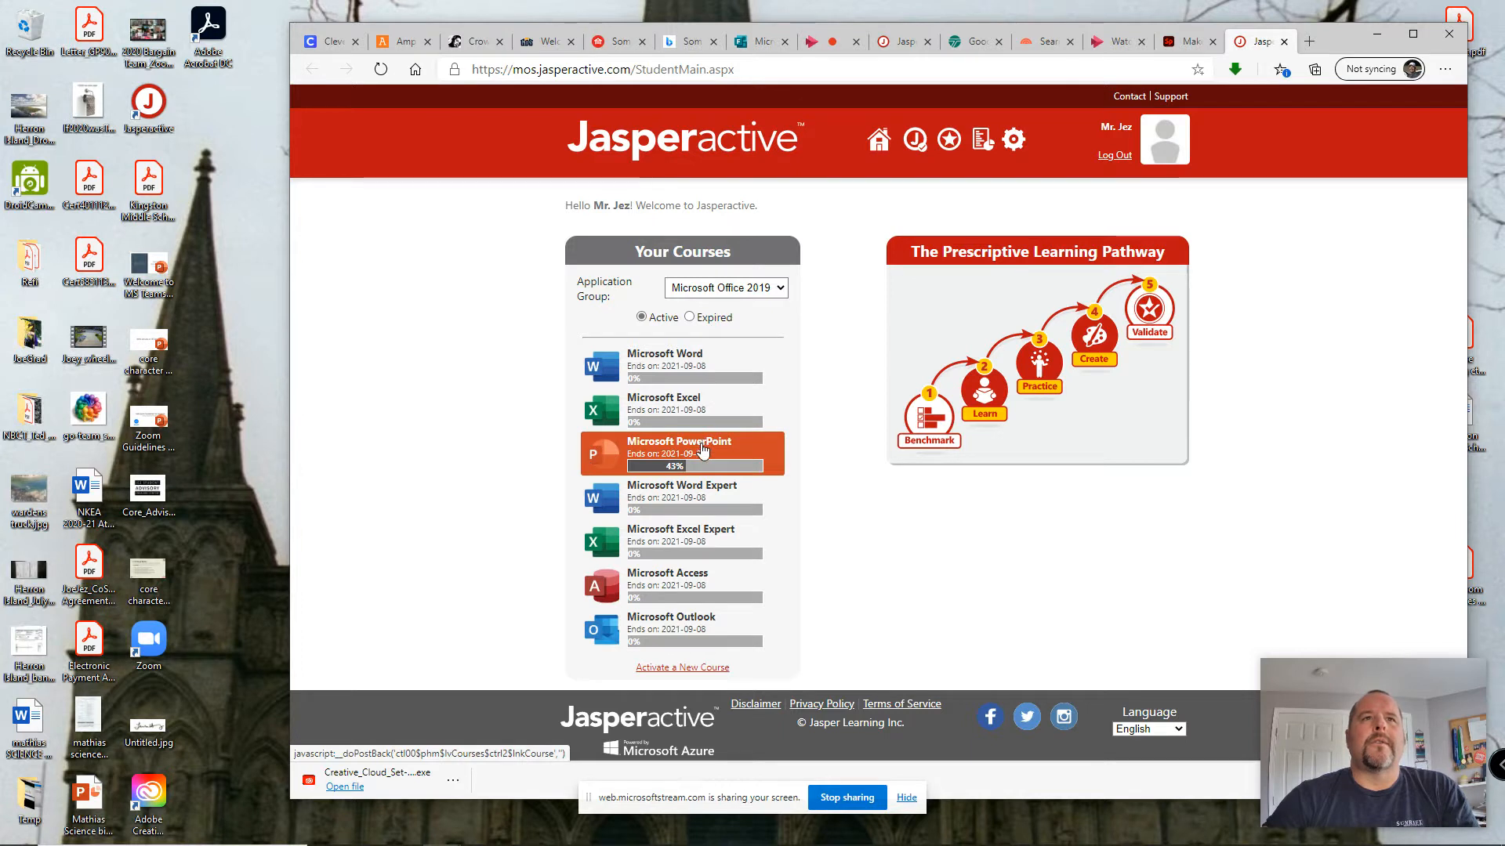
Start the Lesson 3 'Cutting, Copying, and Pasting Text' Learn exercise in the PowerPoint course.
left_click(679, 453)
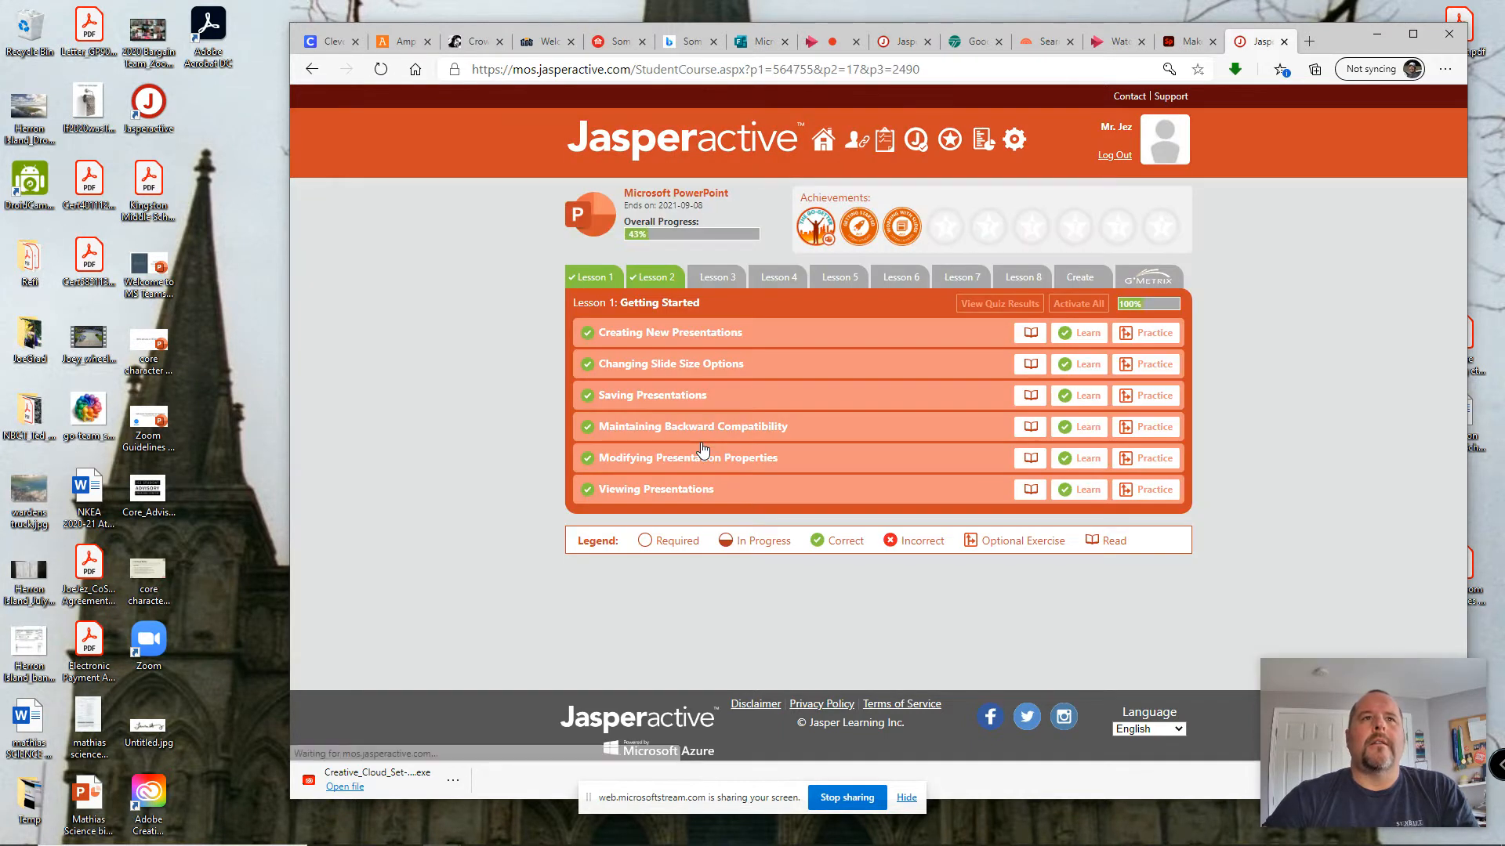
left_click(717, 276)
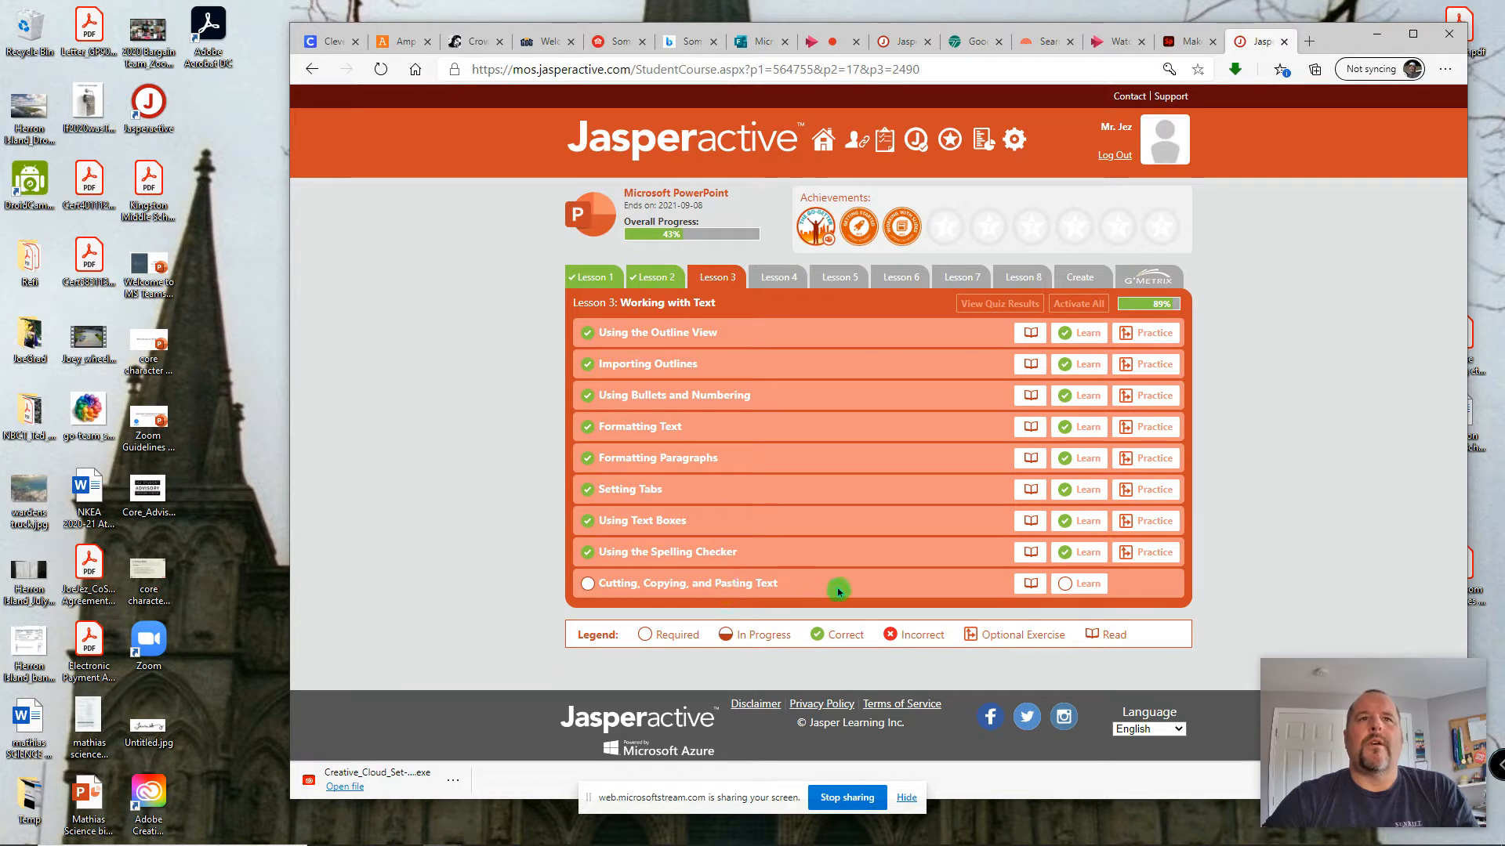
mouse_move(1080, 587)
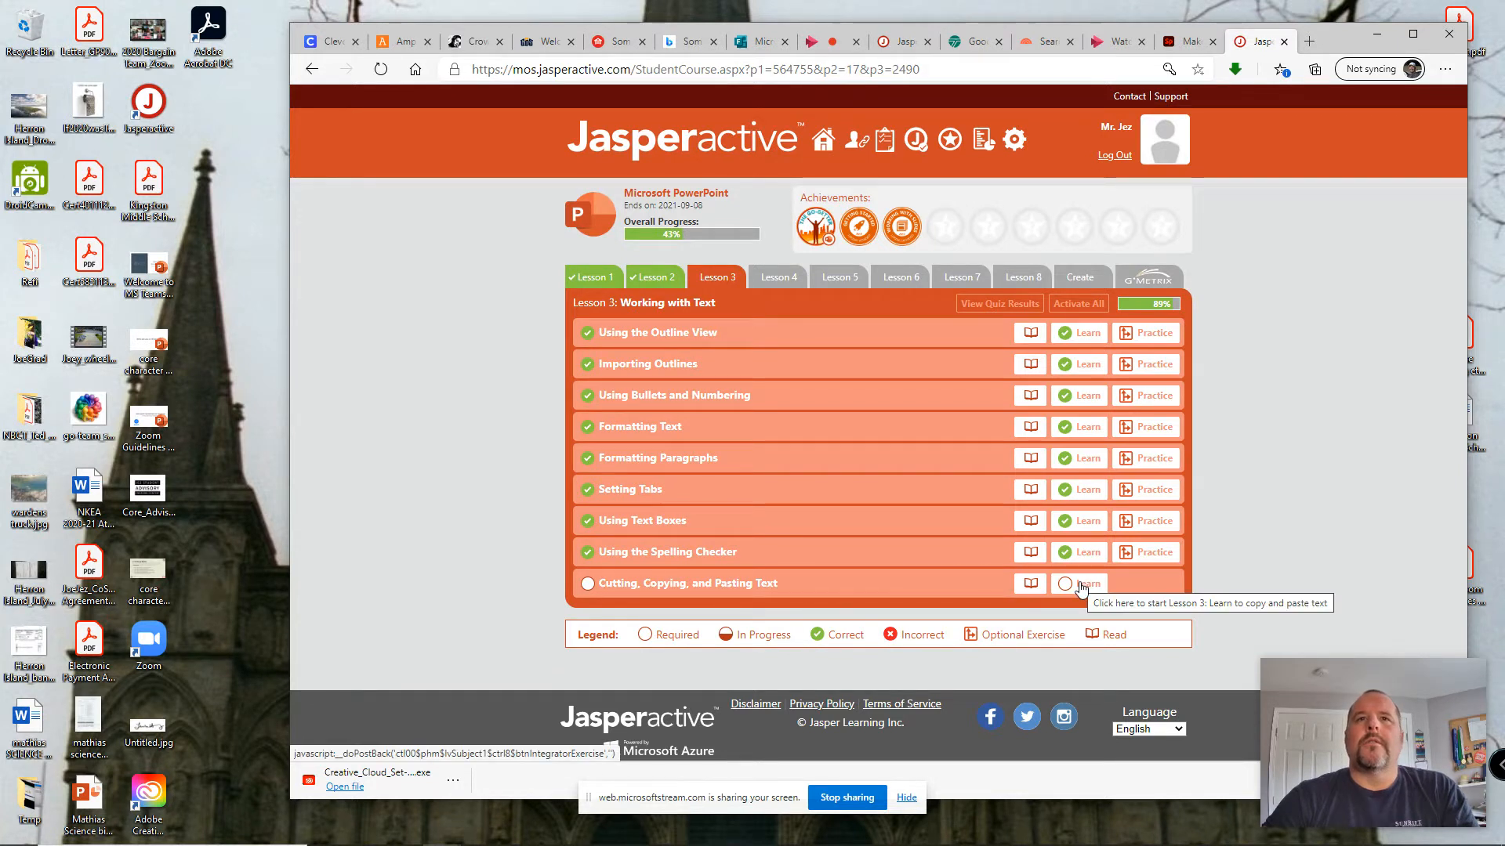
left_click(1078, 584)
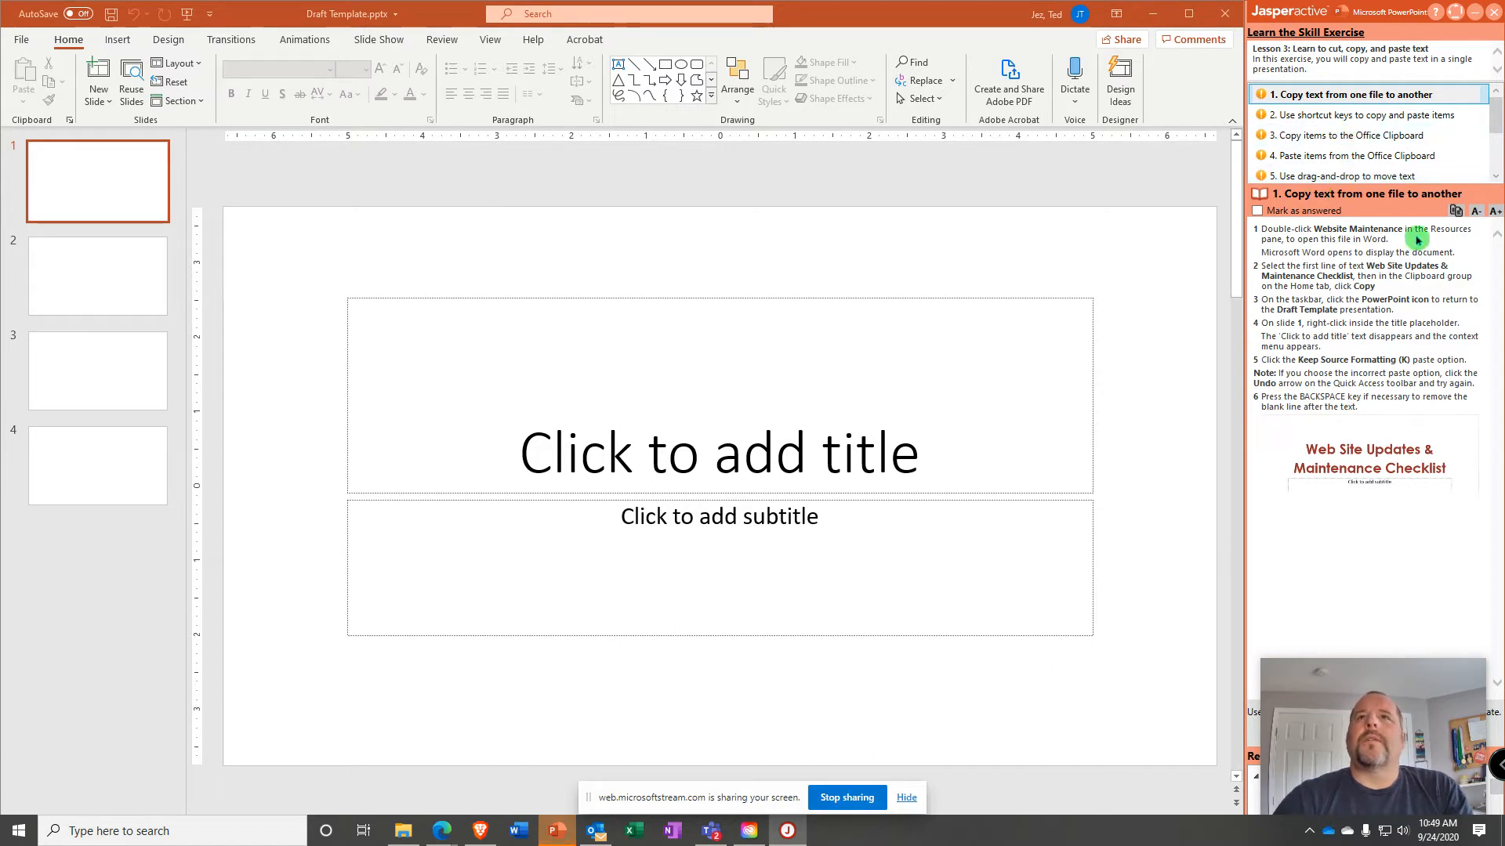
mouse_move(1399, 285)
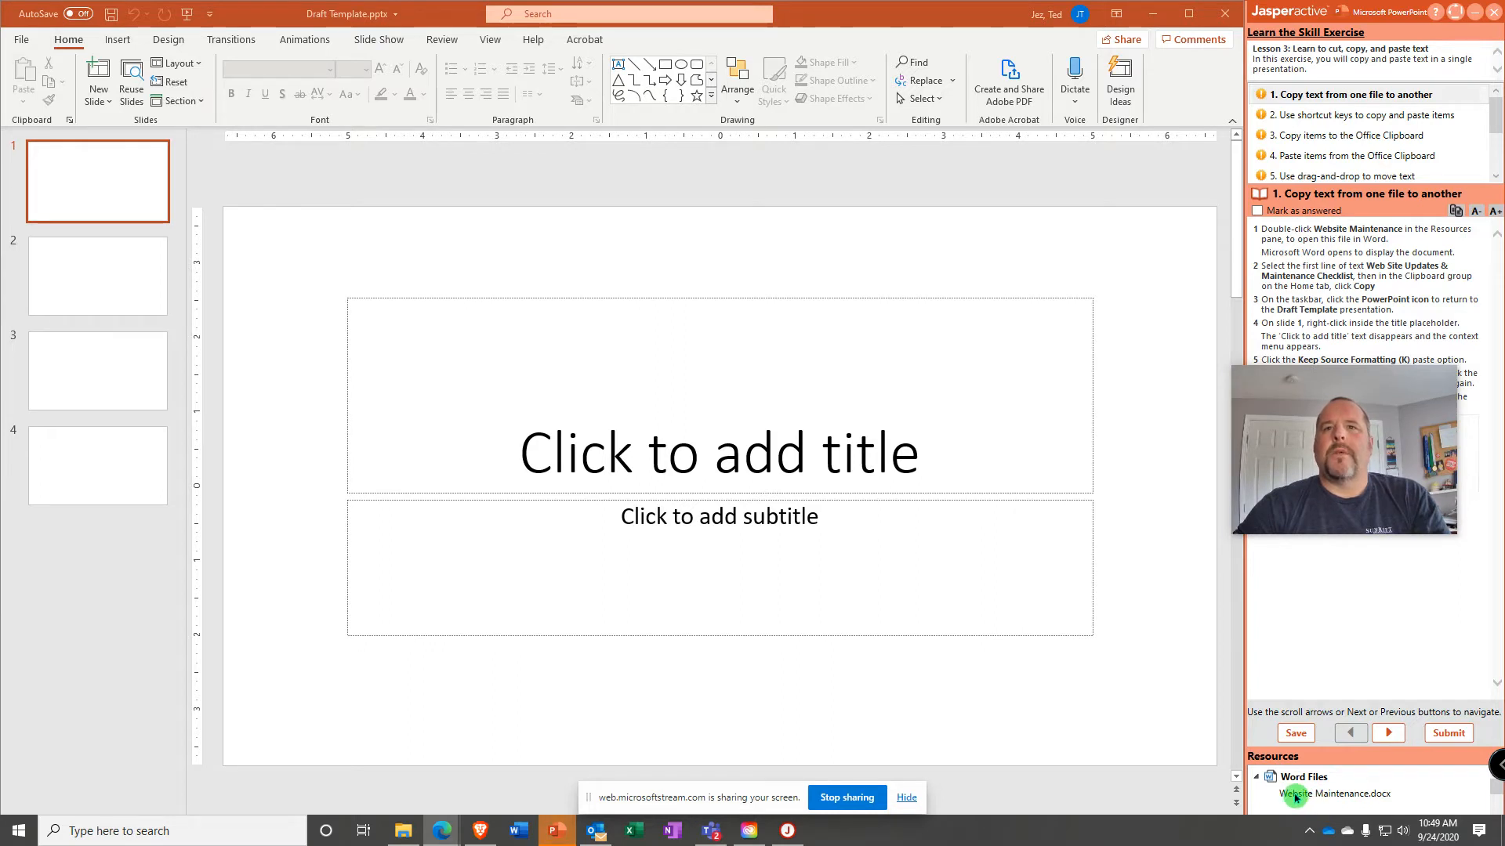
Copy 'Web Site Updates & Maintenance Checklist' from the Website Maintenance document and return to PowerPoint.
double_click(1297, 794)
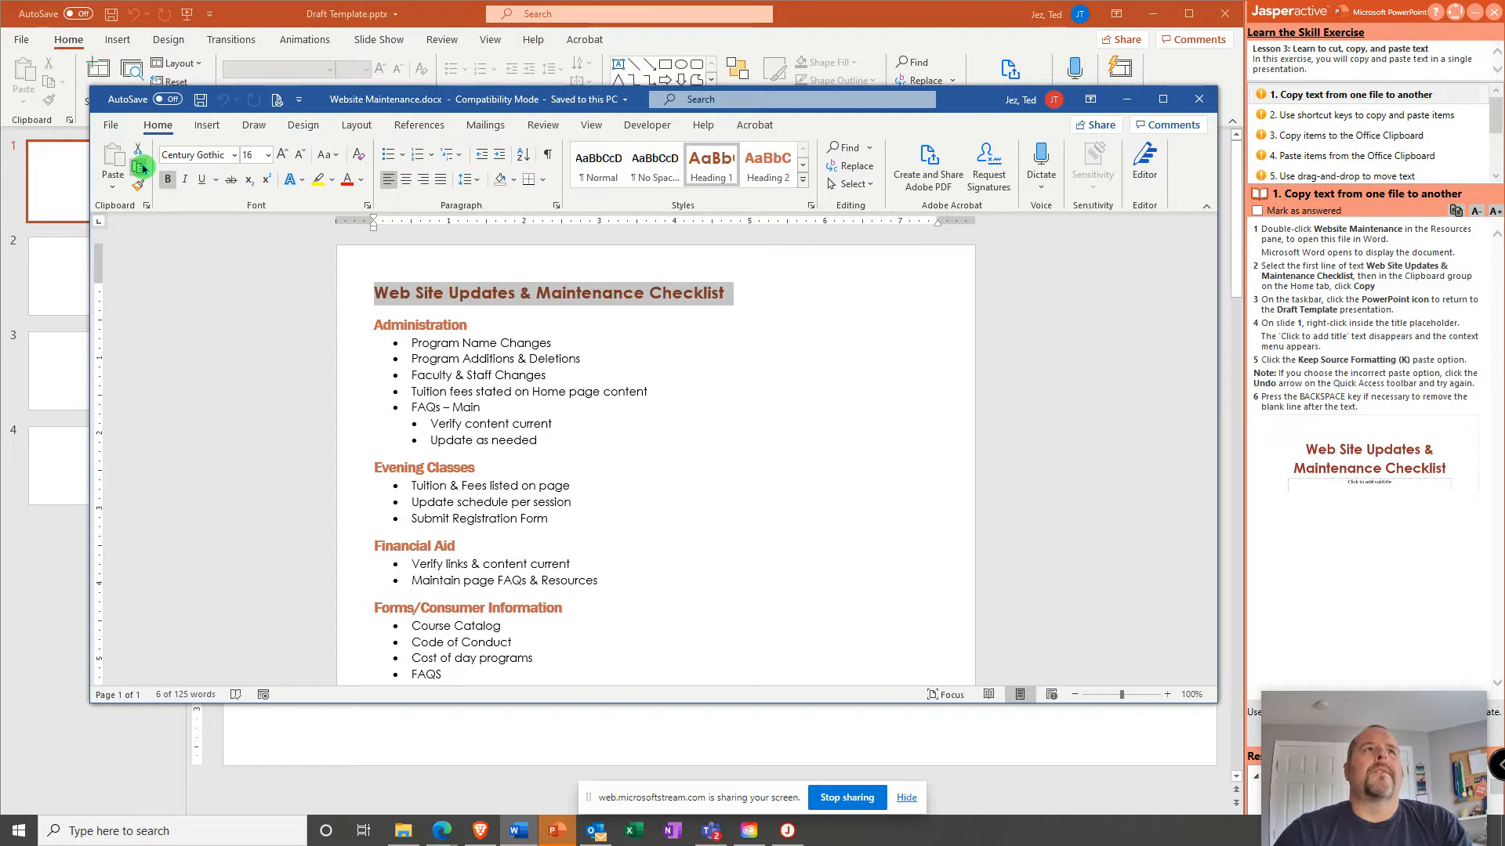
mouse_move(140, 168)
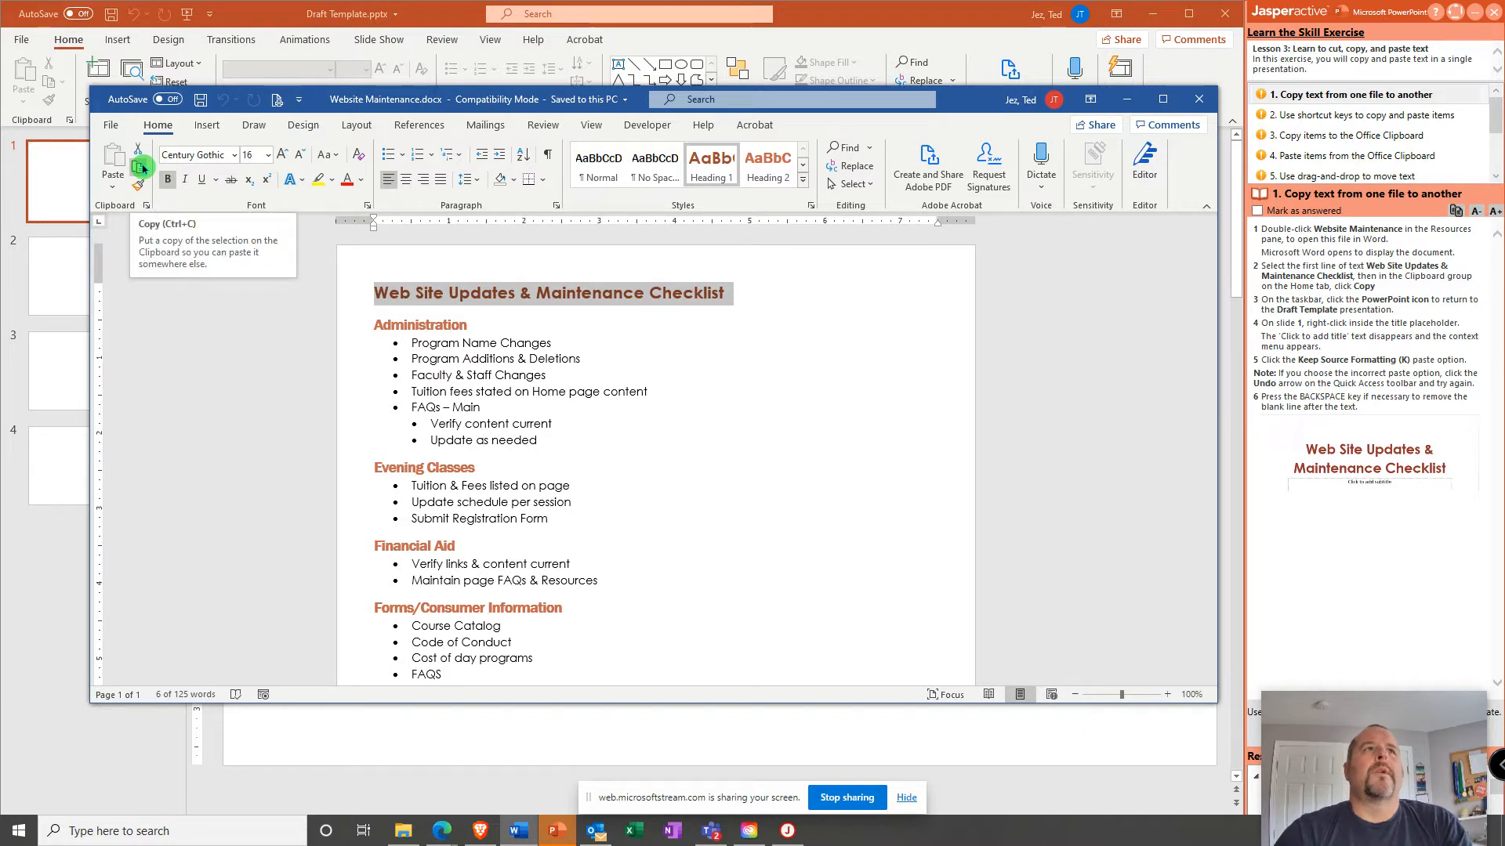
left_click(138, 166)
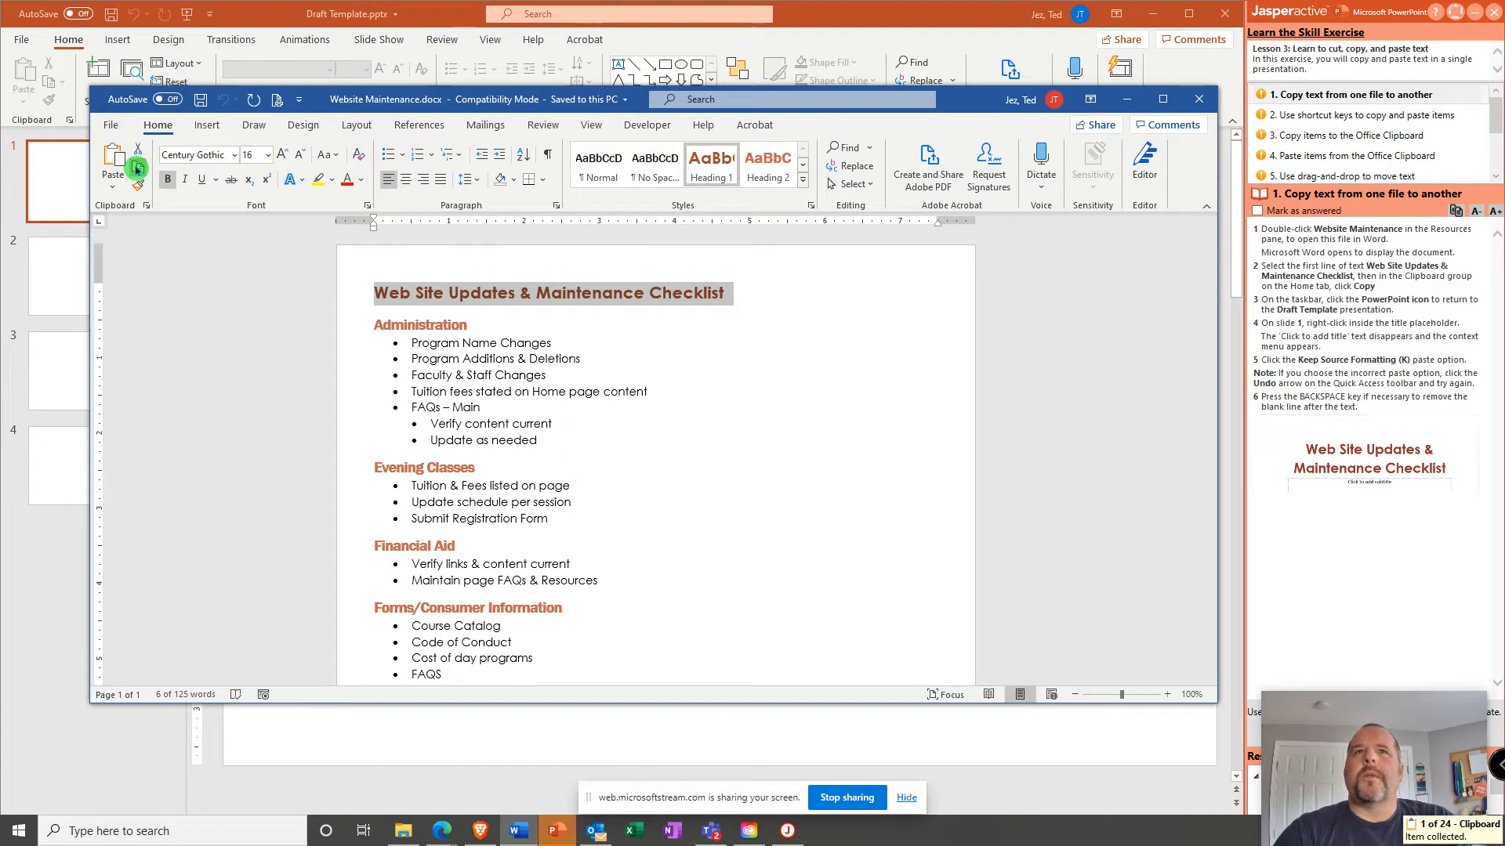
left_click(552, 831)
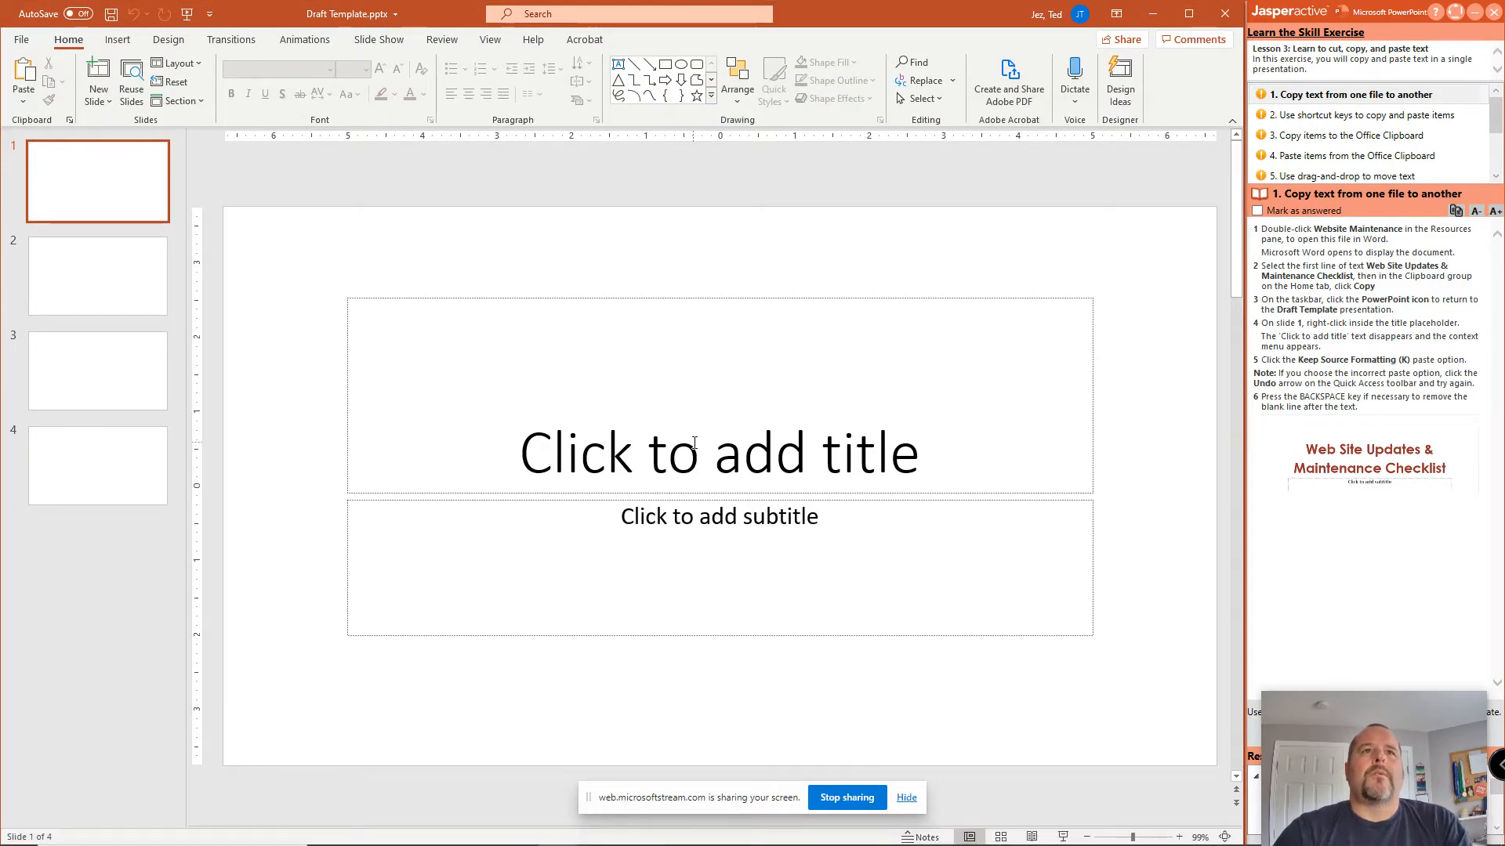
Paste 'Web Site Updates & Maintenance Checklist' into slide 1's title with Keep Source Formatting.
right_click(690, 446)
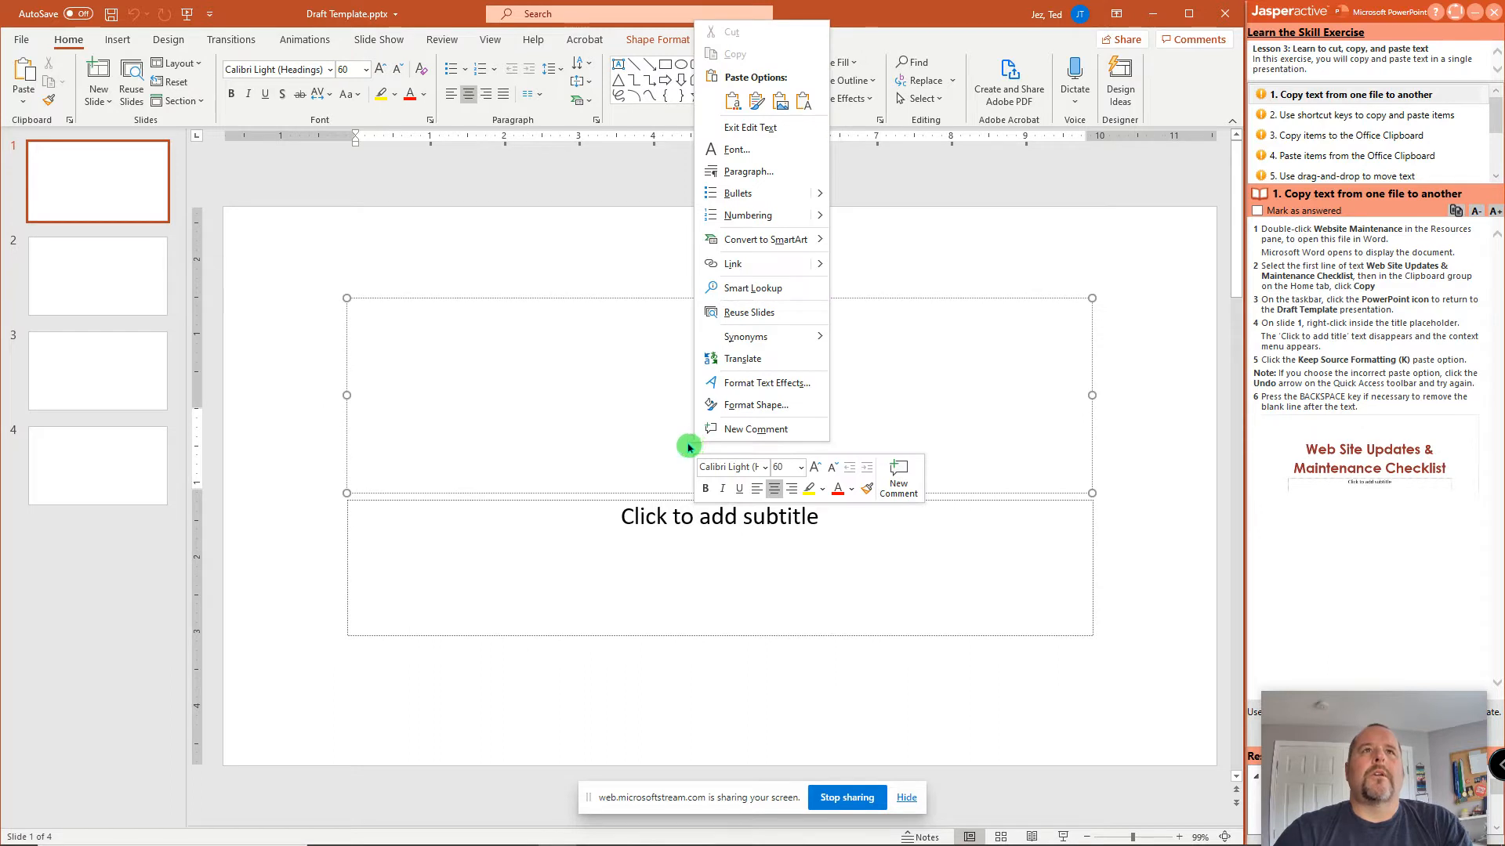
mouse_move(733, 101)
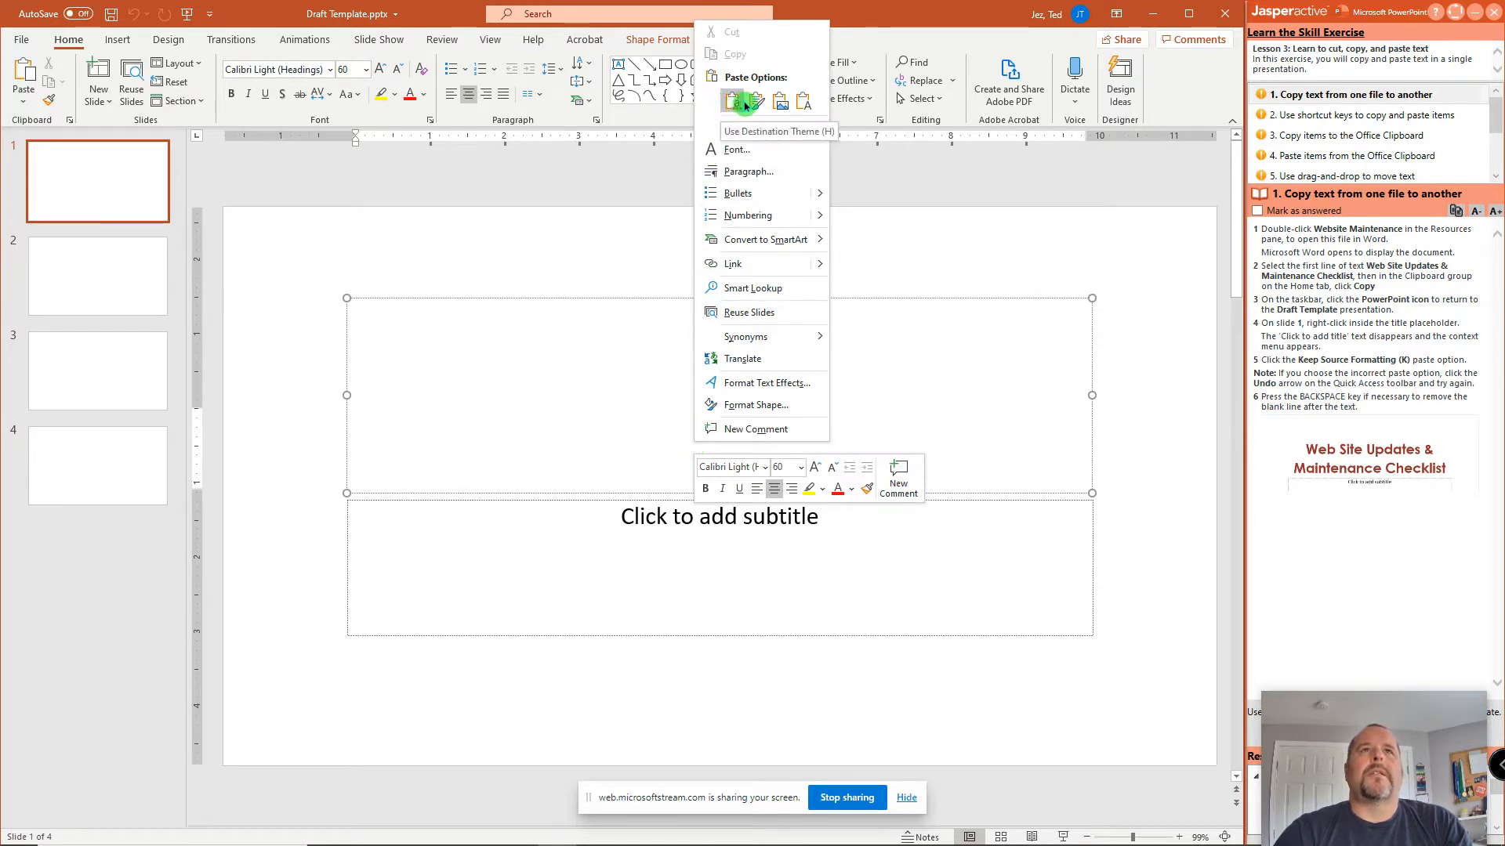
left_click(757, 101)
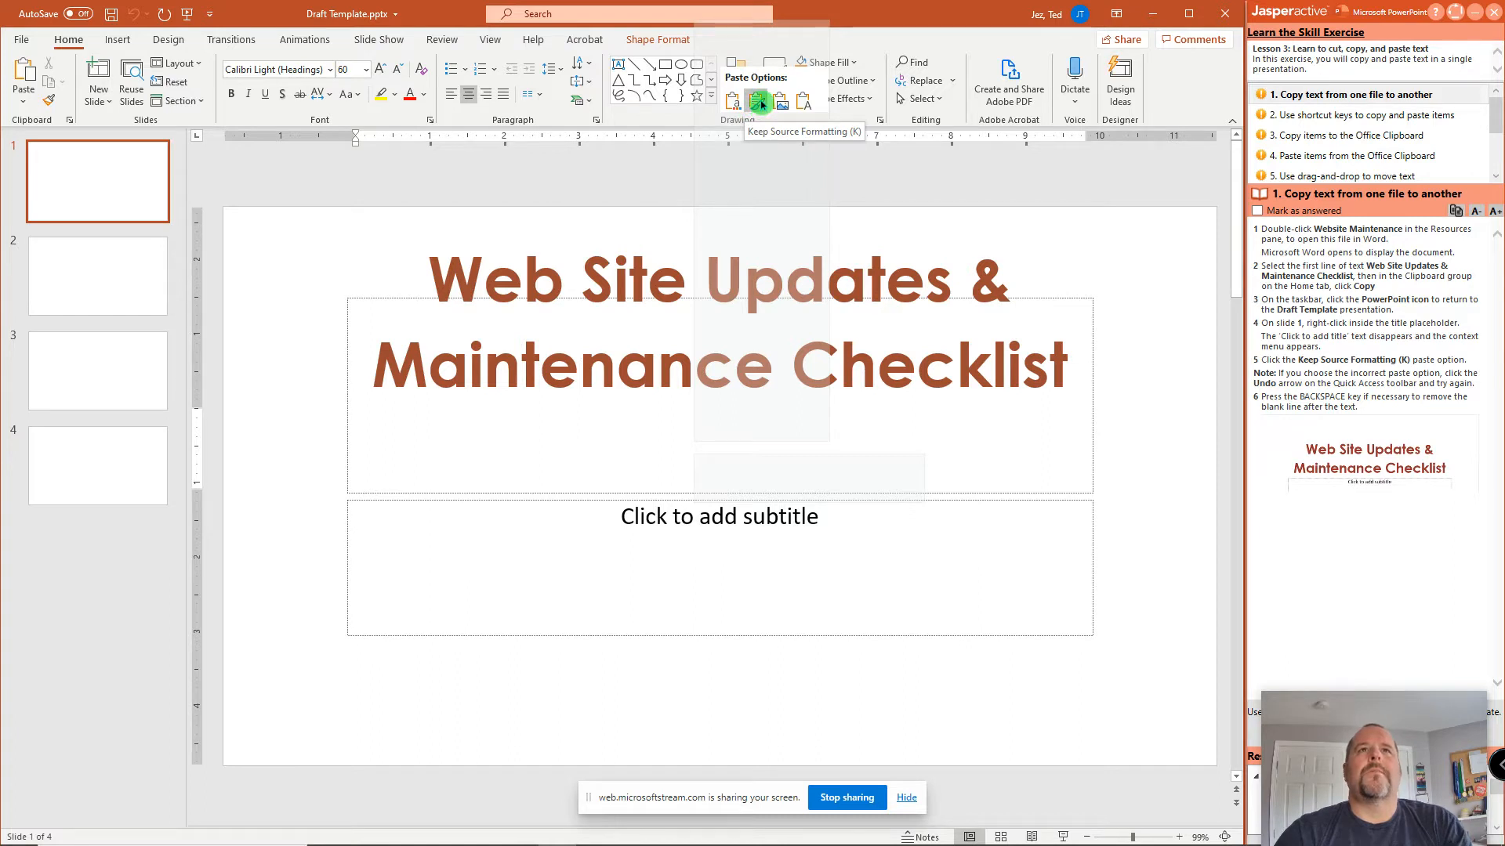
left_click(758, 98)
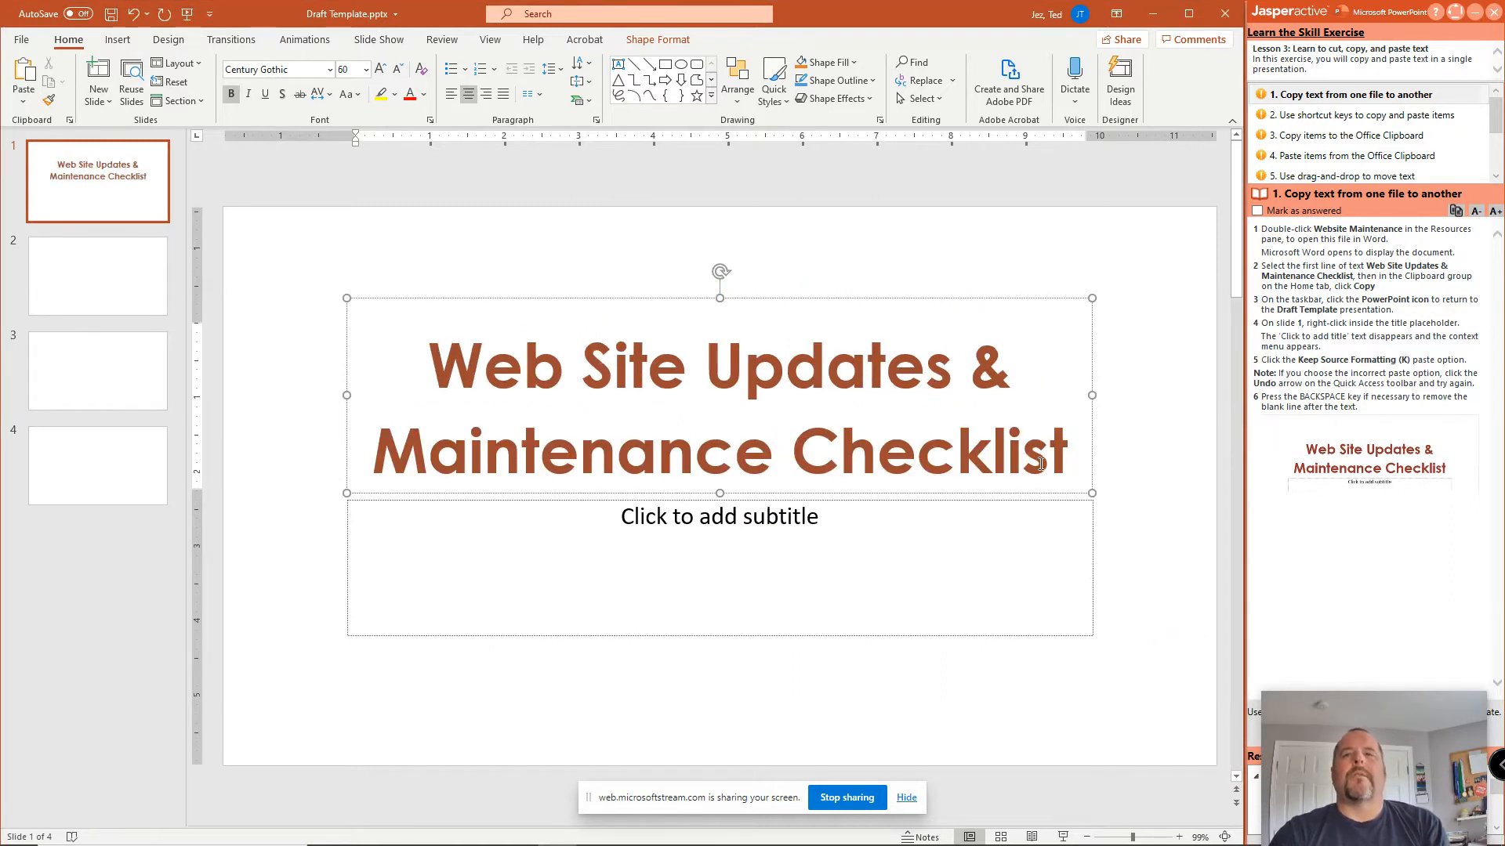
mouse_move(1476, 247)
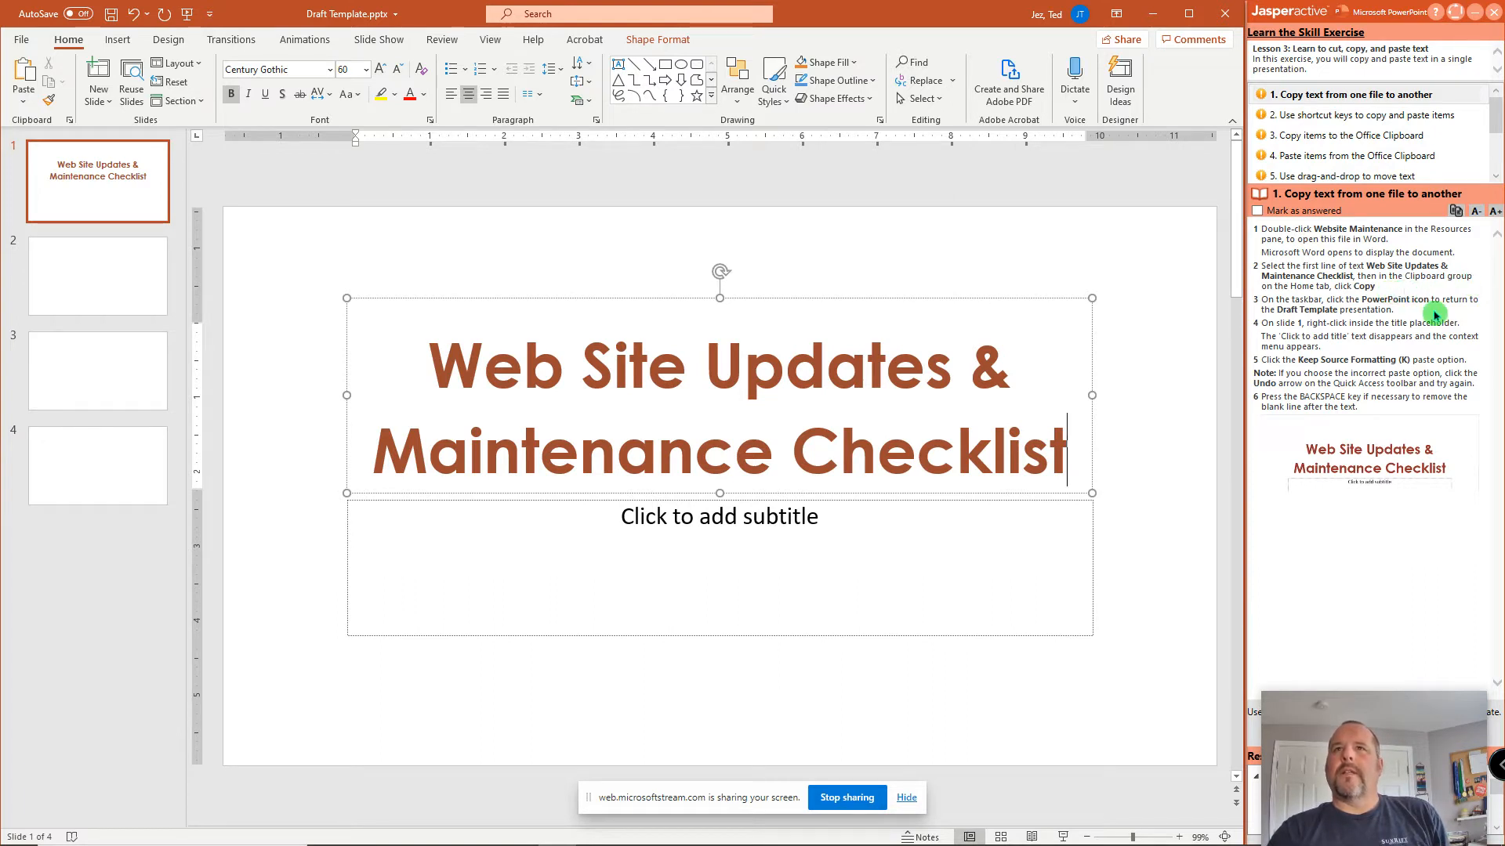
mouse_move(1413, 327)
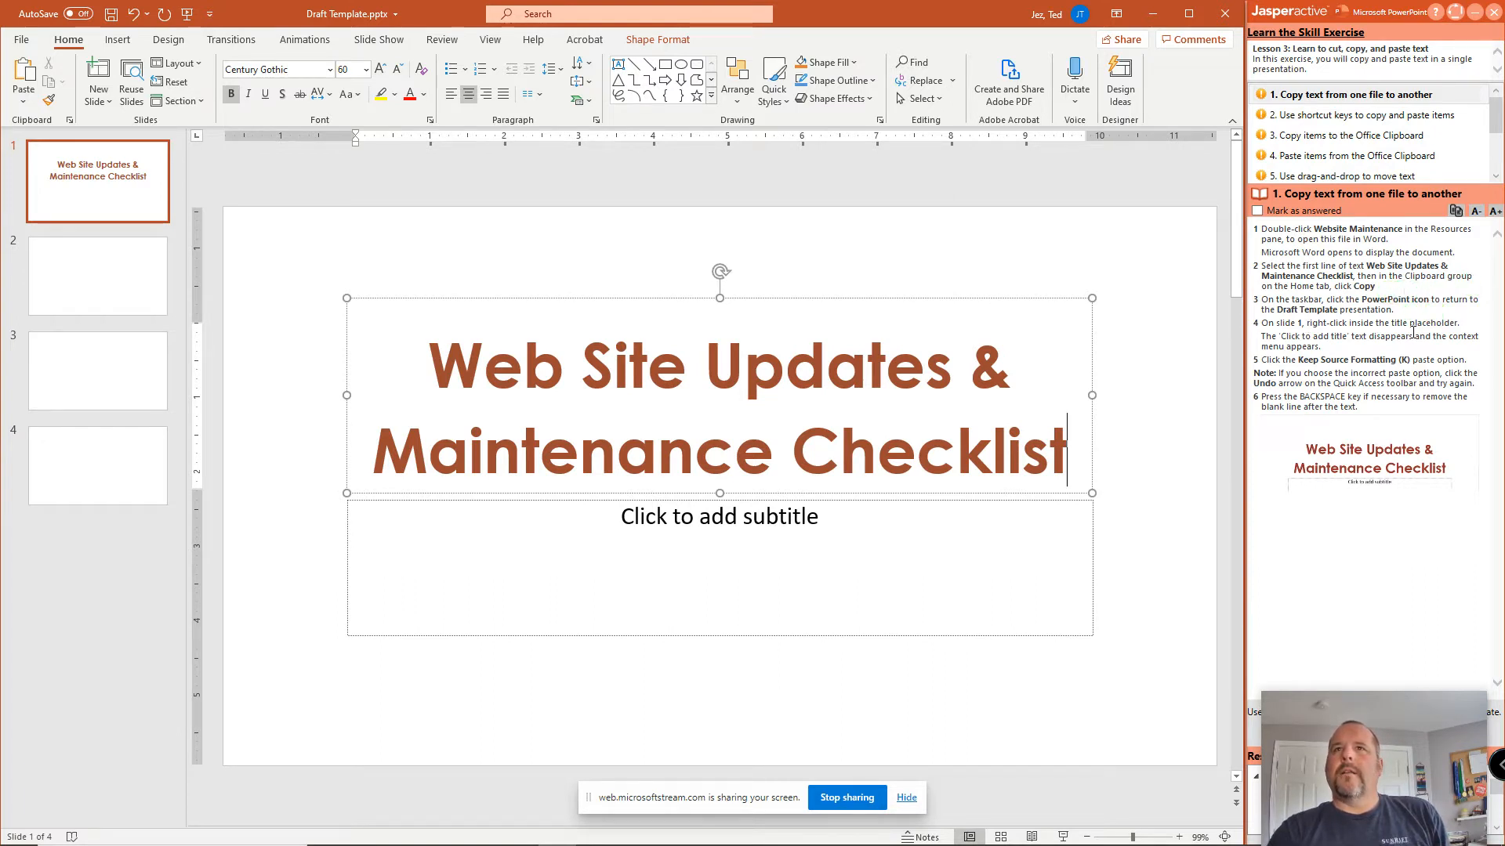
mouse_move(1428, 372)
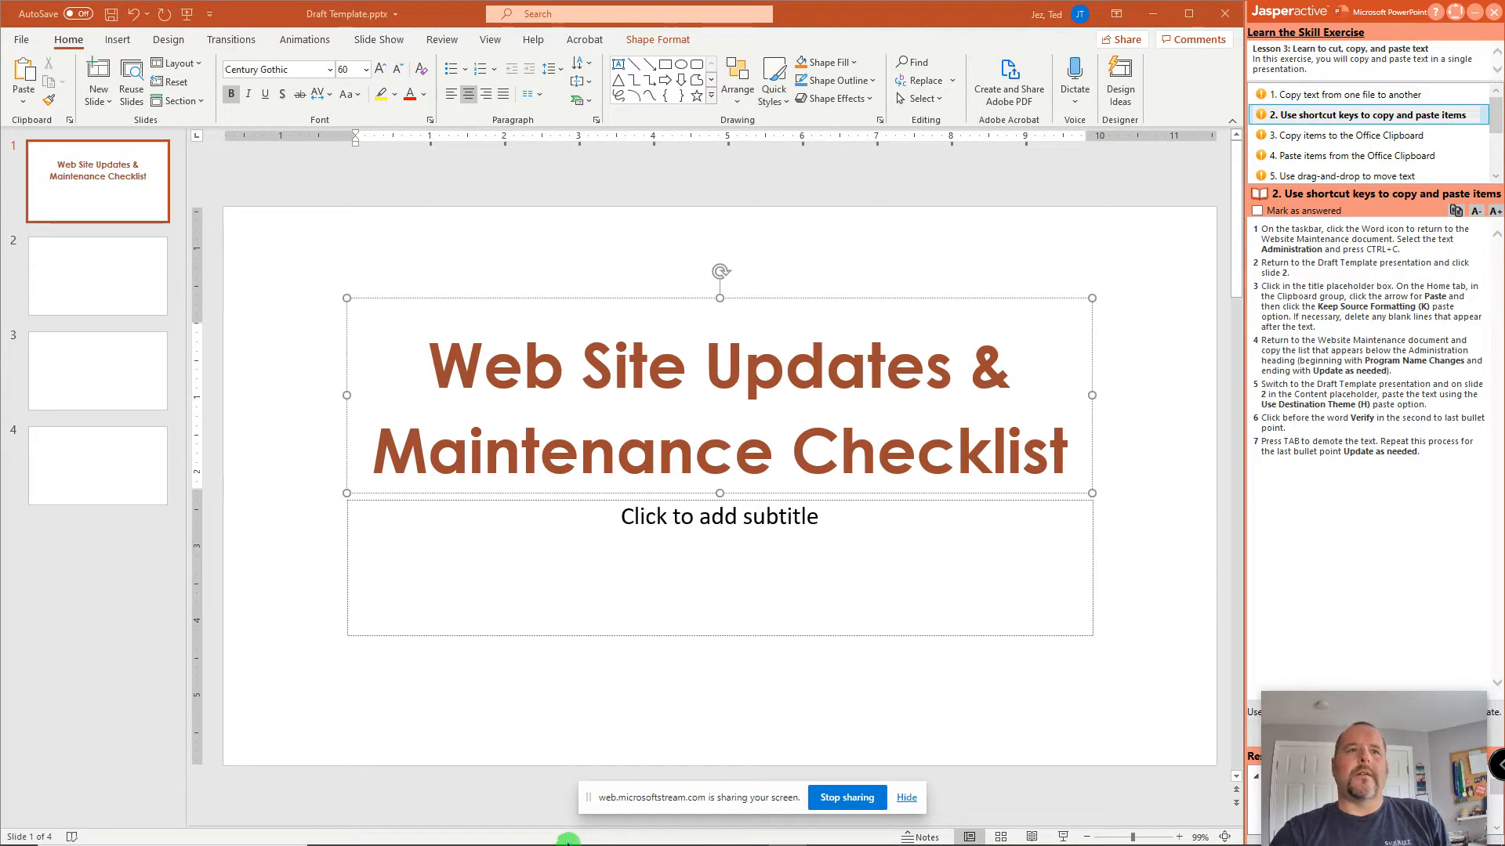
mouse_move(493, 827)
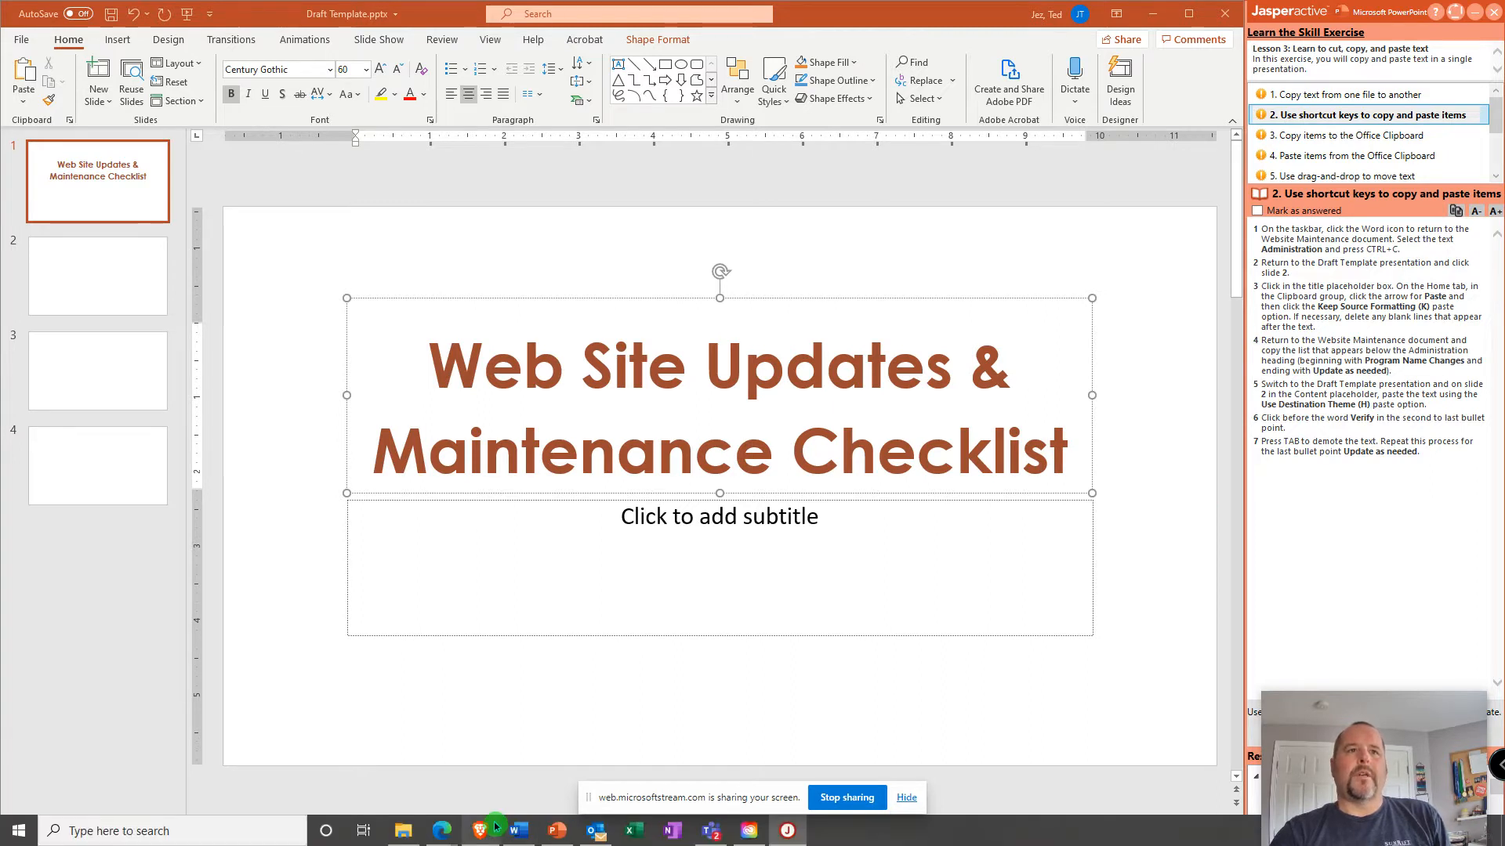
Back in Word, select the 'Administration' heading in Website Maintenance.
left_click(524, 830)
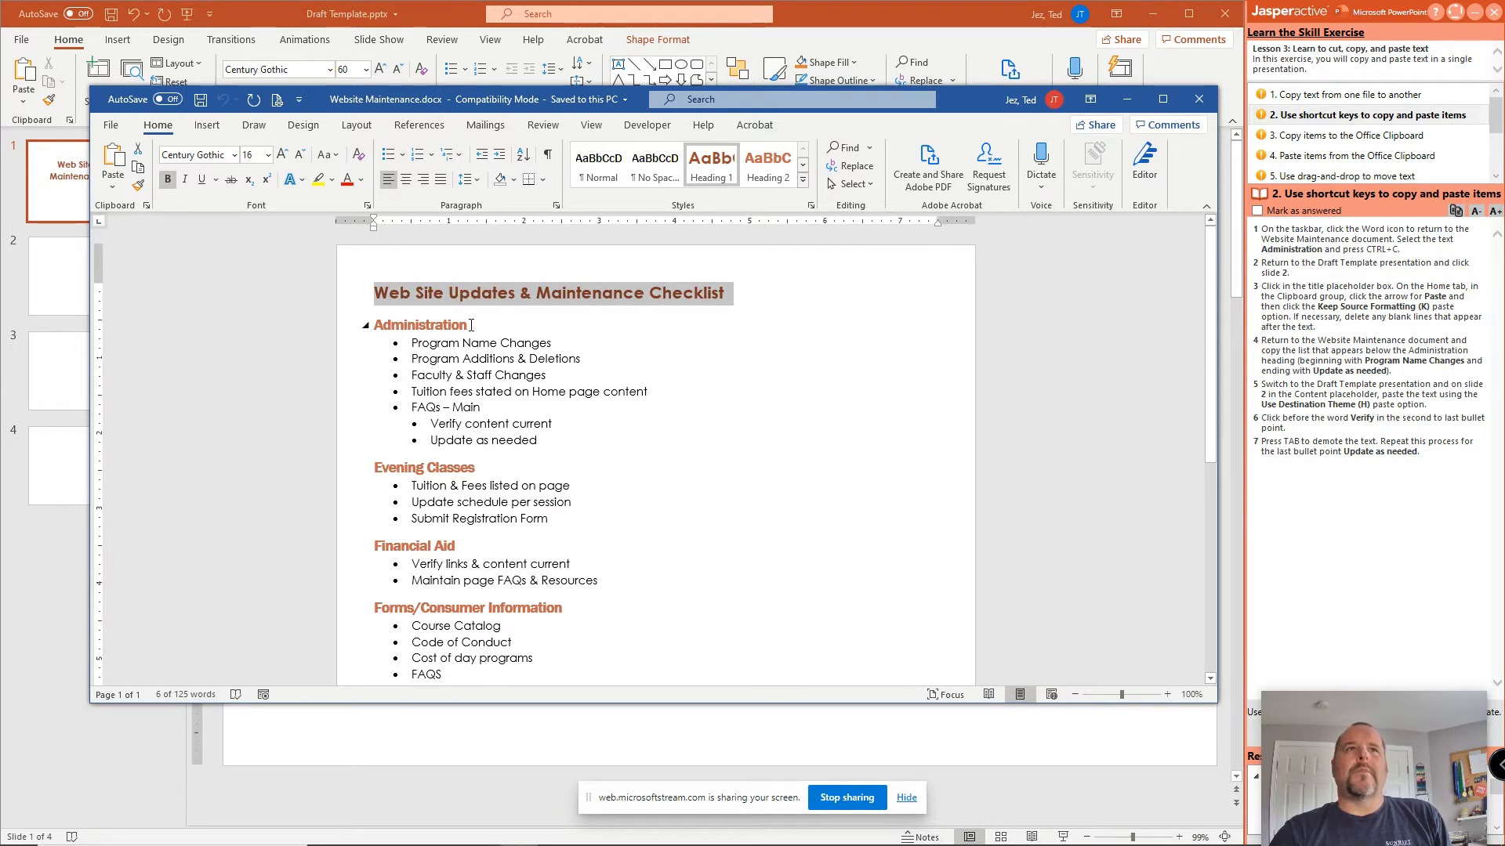
double_click(419, 325)
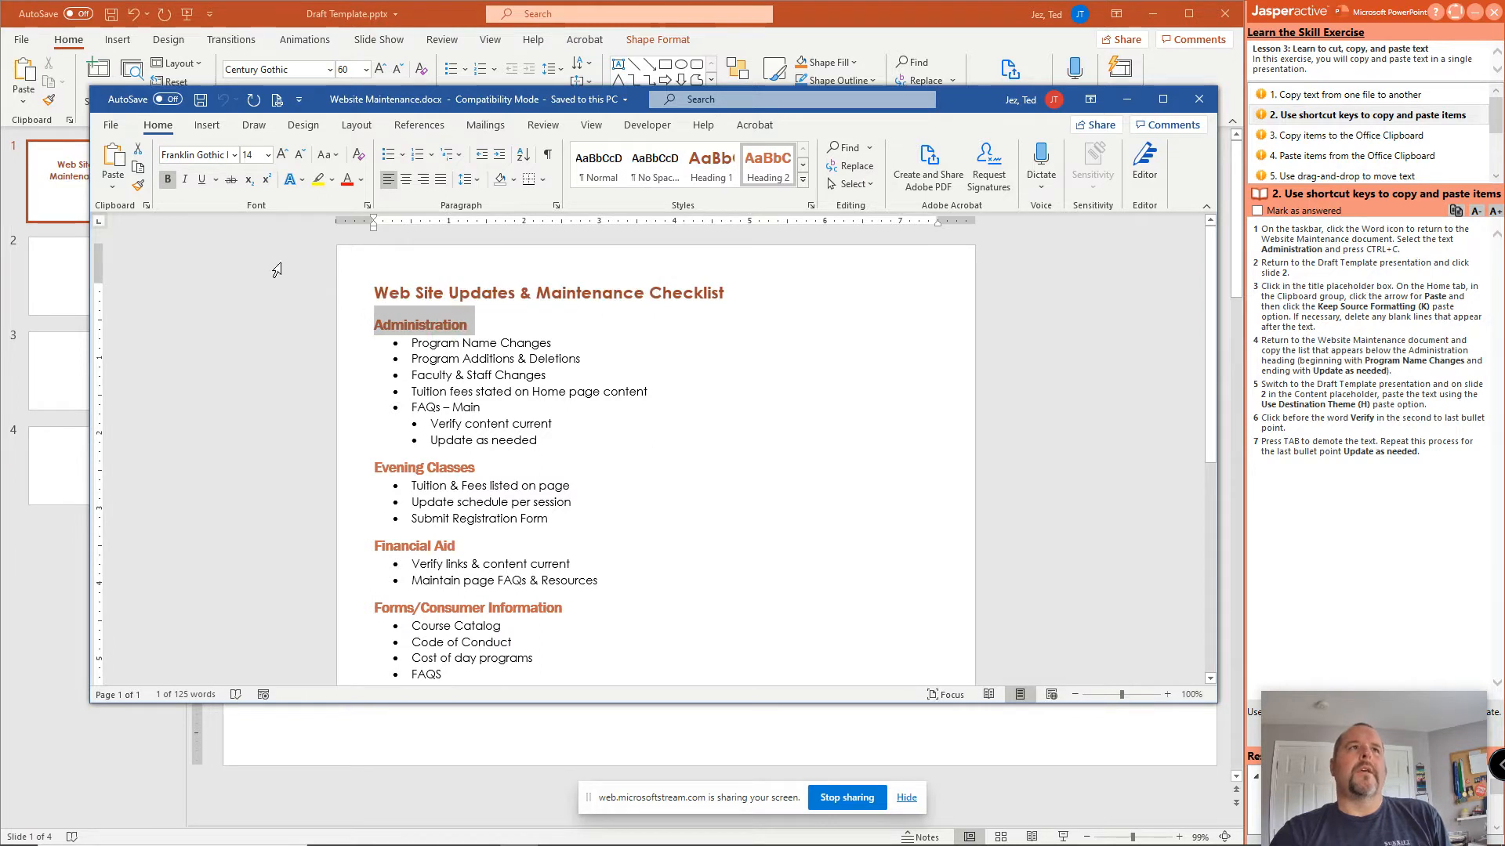
mouse_move(139, 149)
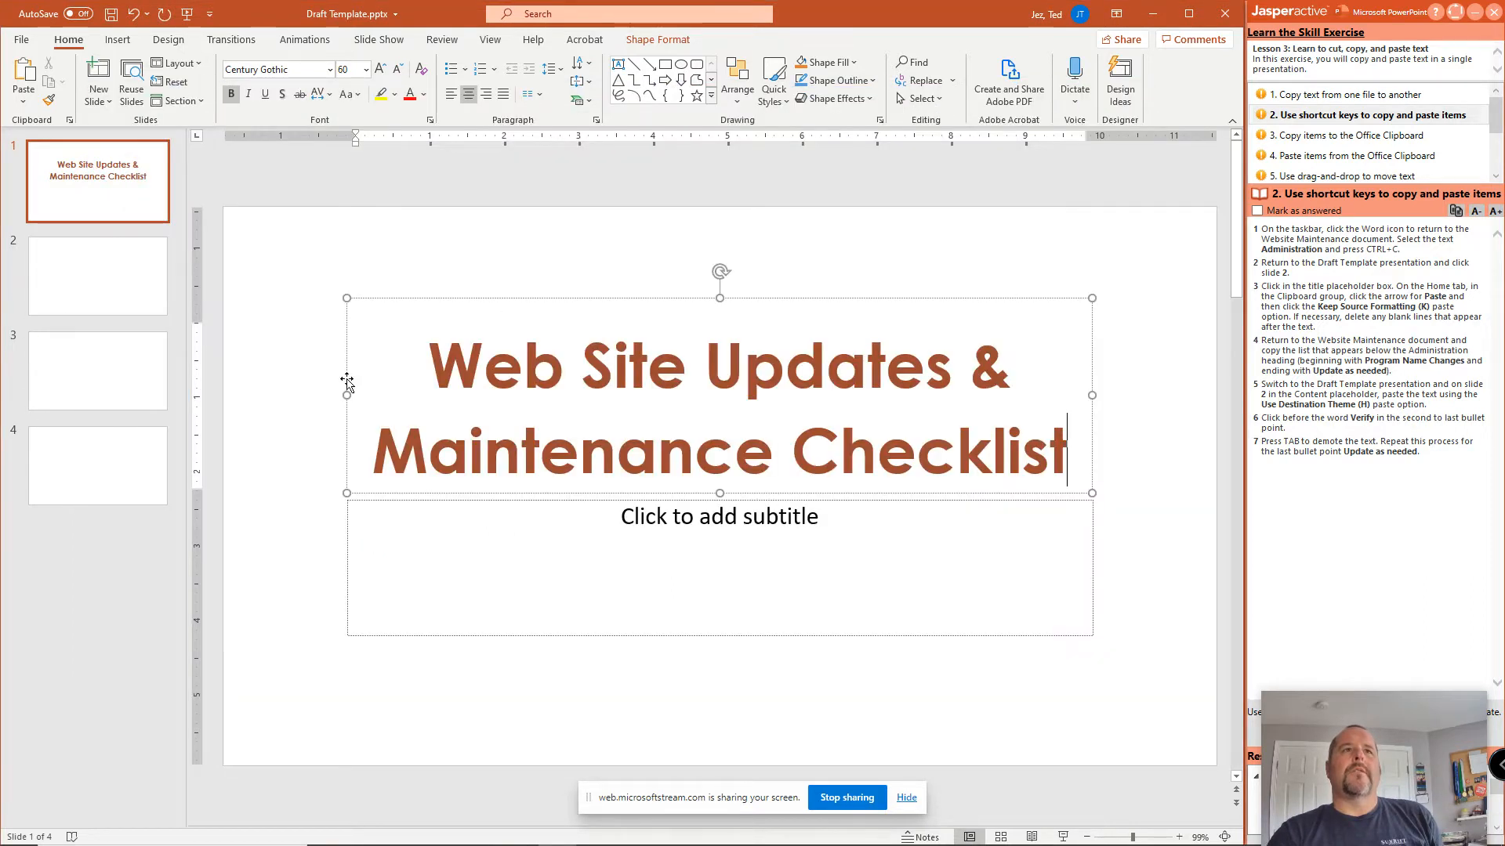
Paste 'Administration' into slide 2's title using Keep Source Formatting.
left_click(97, 275)
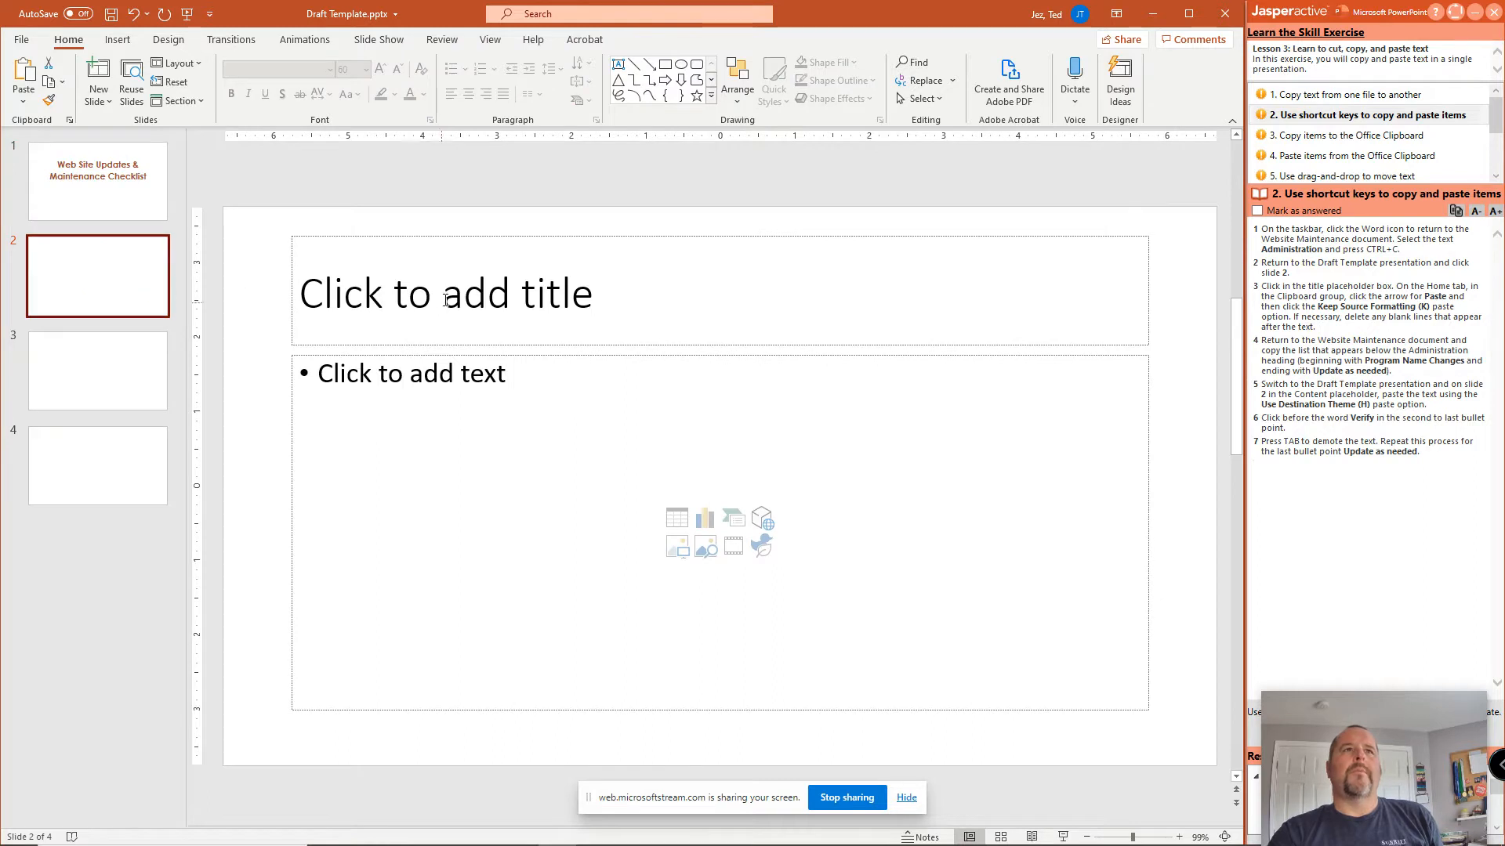
right_click(445, 295)
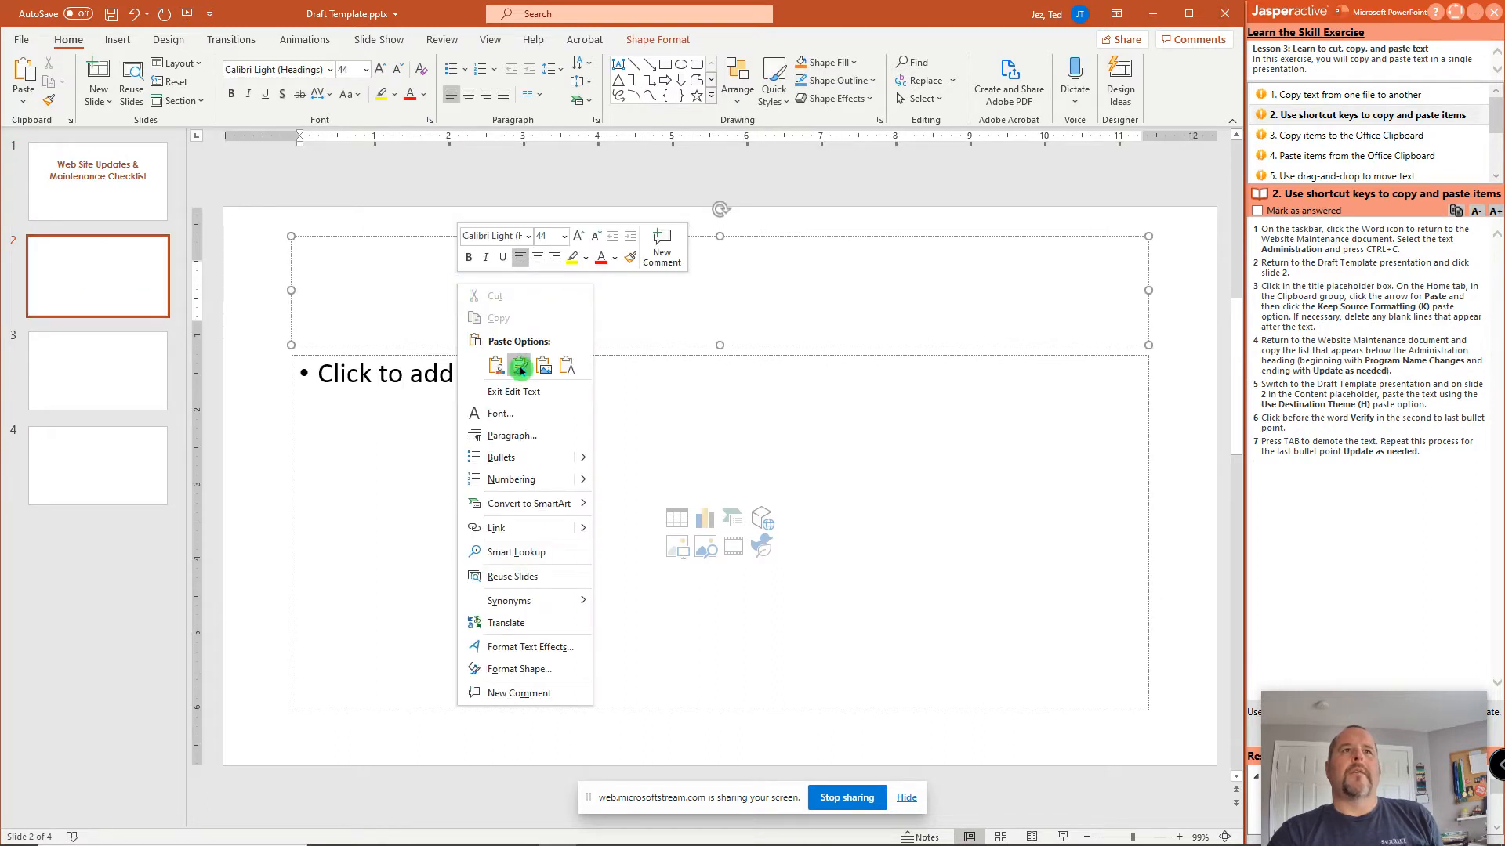
left_click(521, 366)
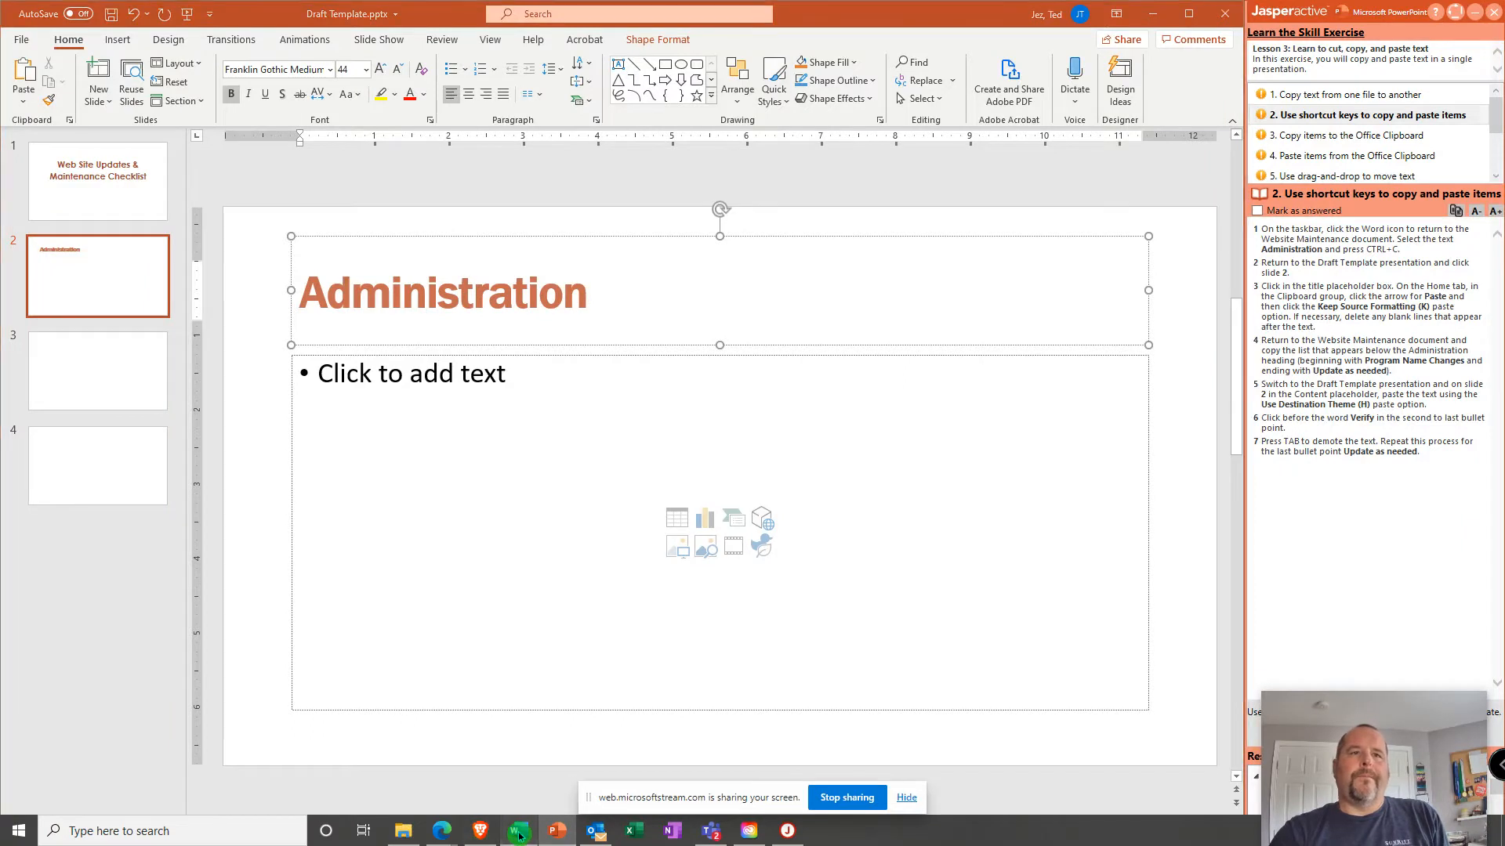
Paste the seven Administration items into slide 2's content box with Use Destination Theme, removing blank lines.
left_click(518, 831)
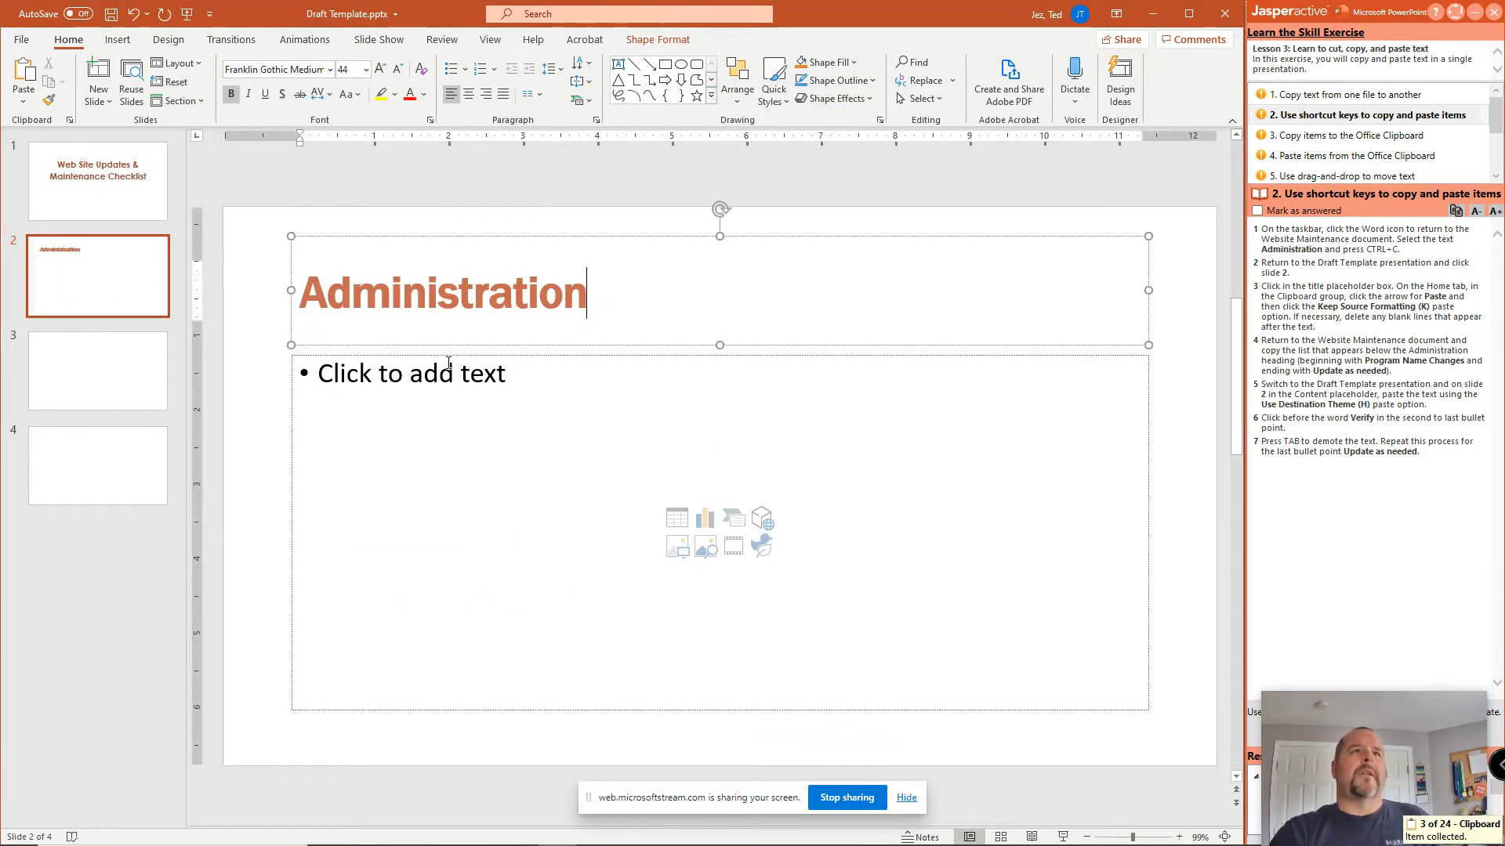
left_click(460, 359)
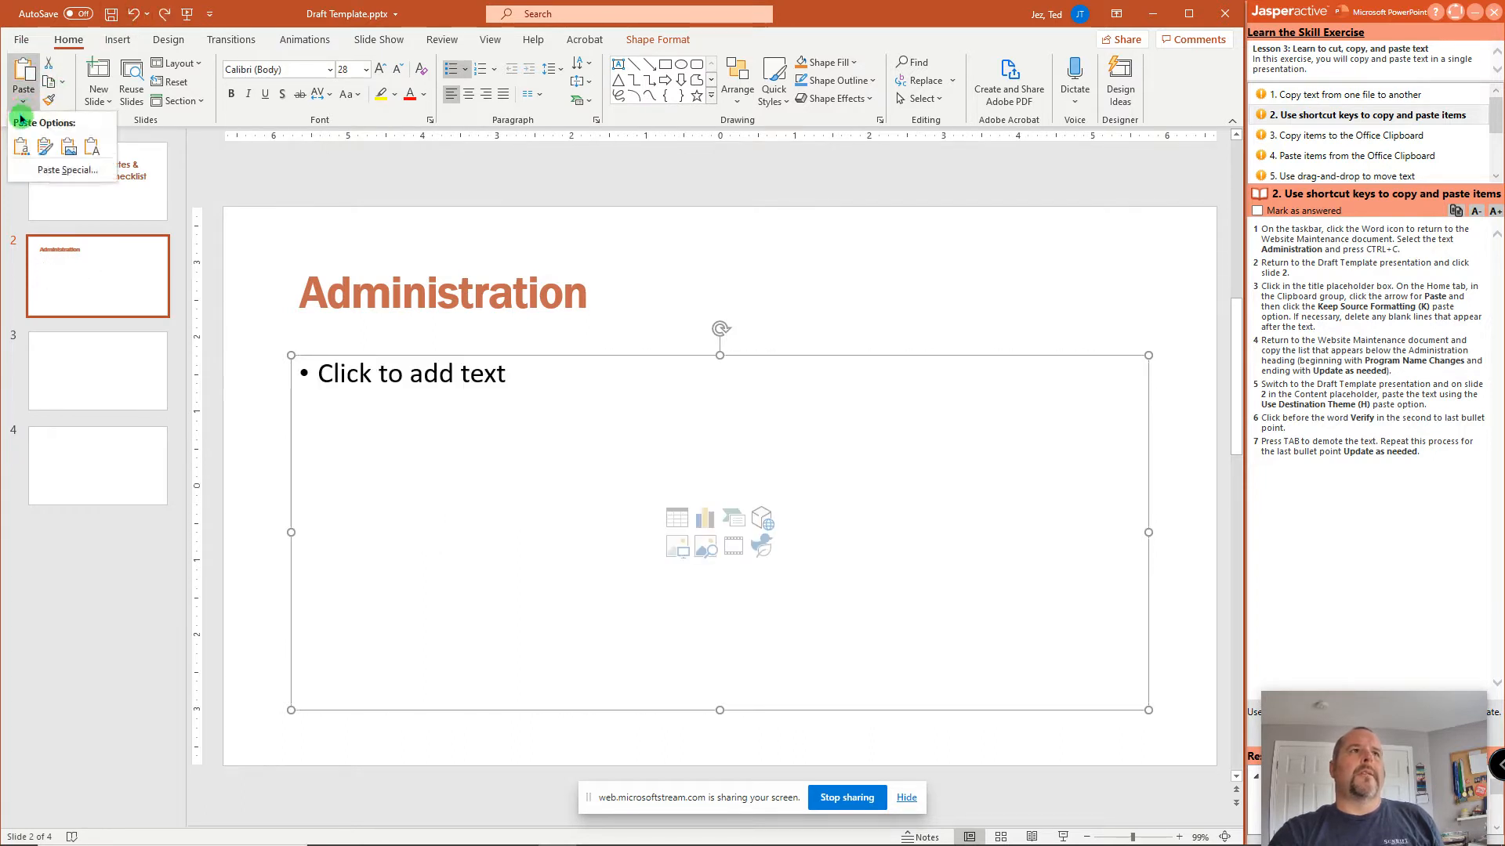
left_click(21, 147)
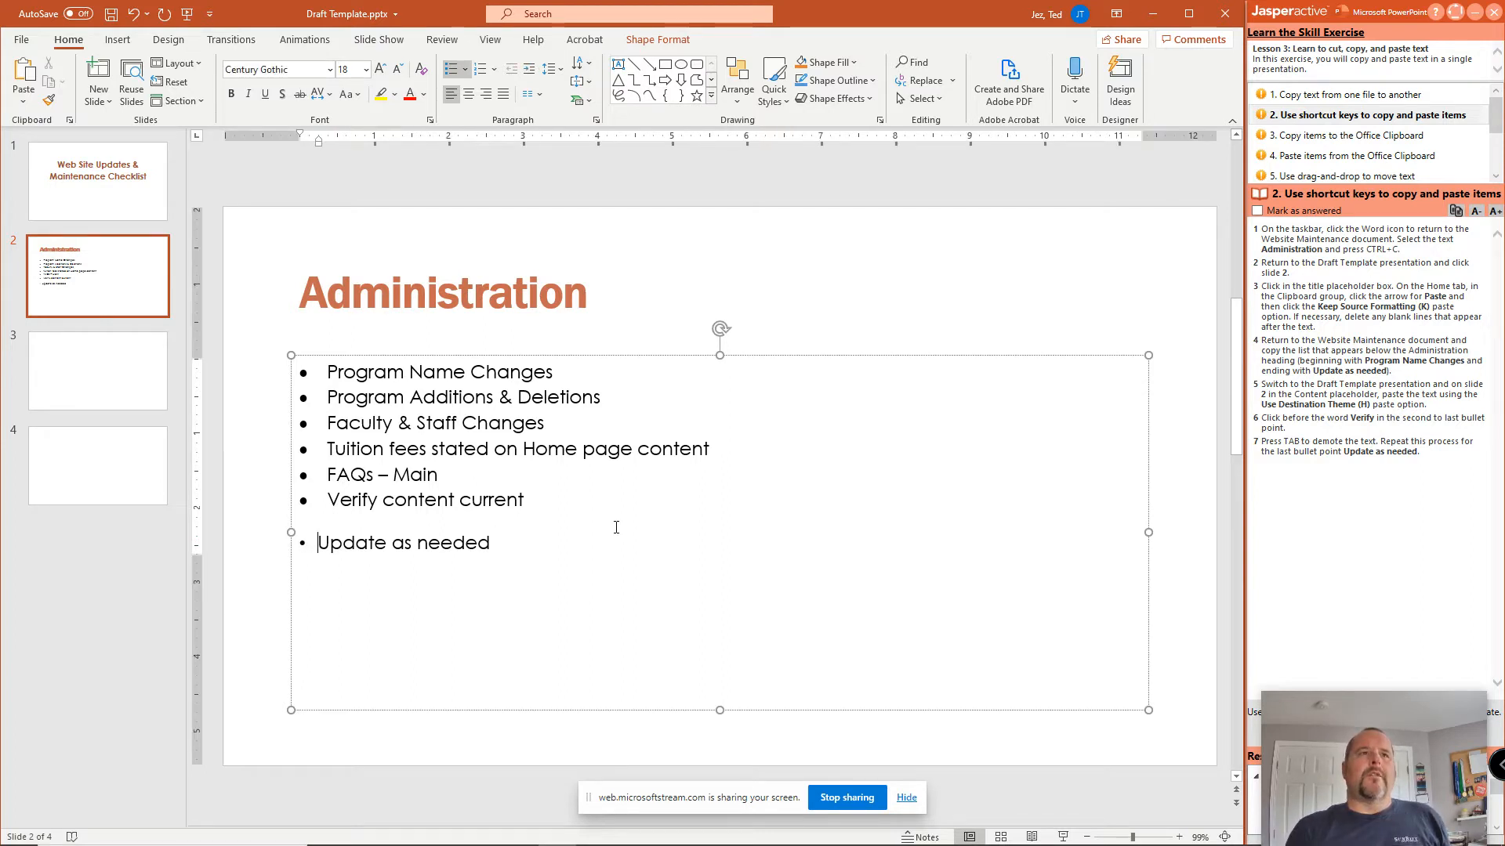
key("Backspace")
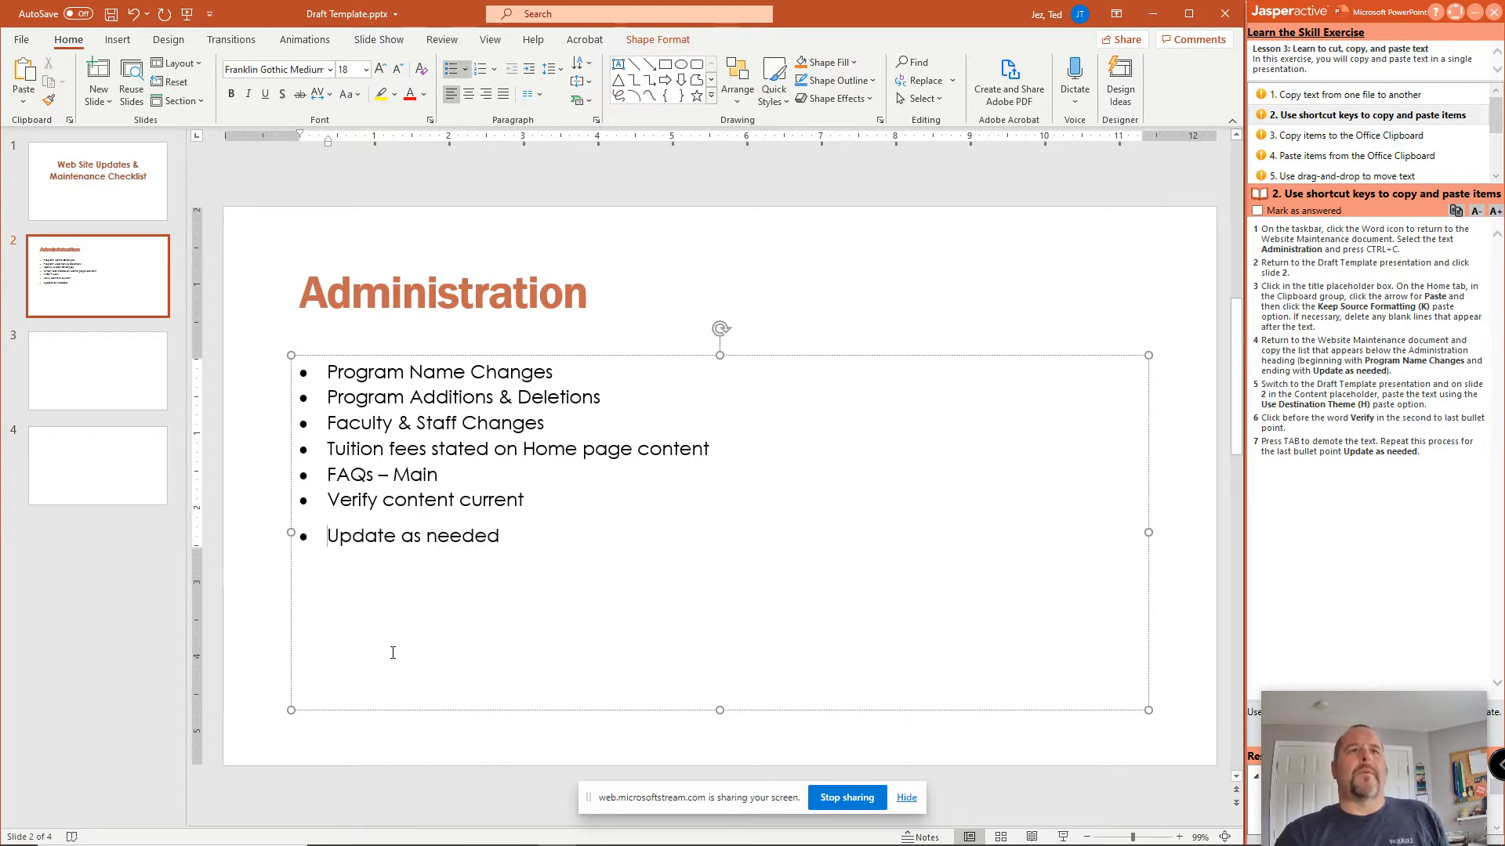
Demote 'Verify content current' and 'Update as needed' beneath FAQs – Main on slide 2.
left_click_drag(328, 499, 499, 536)
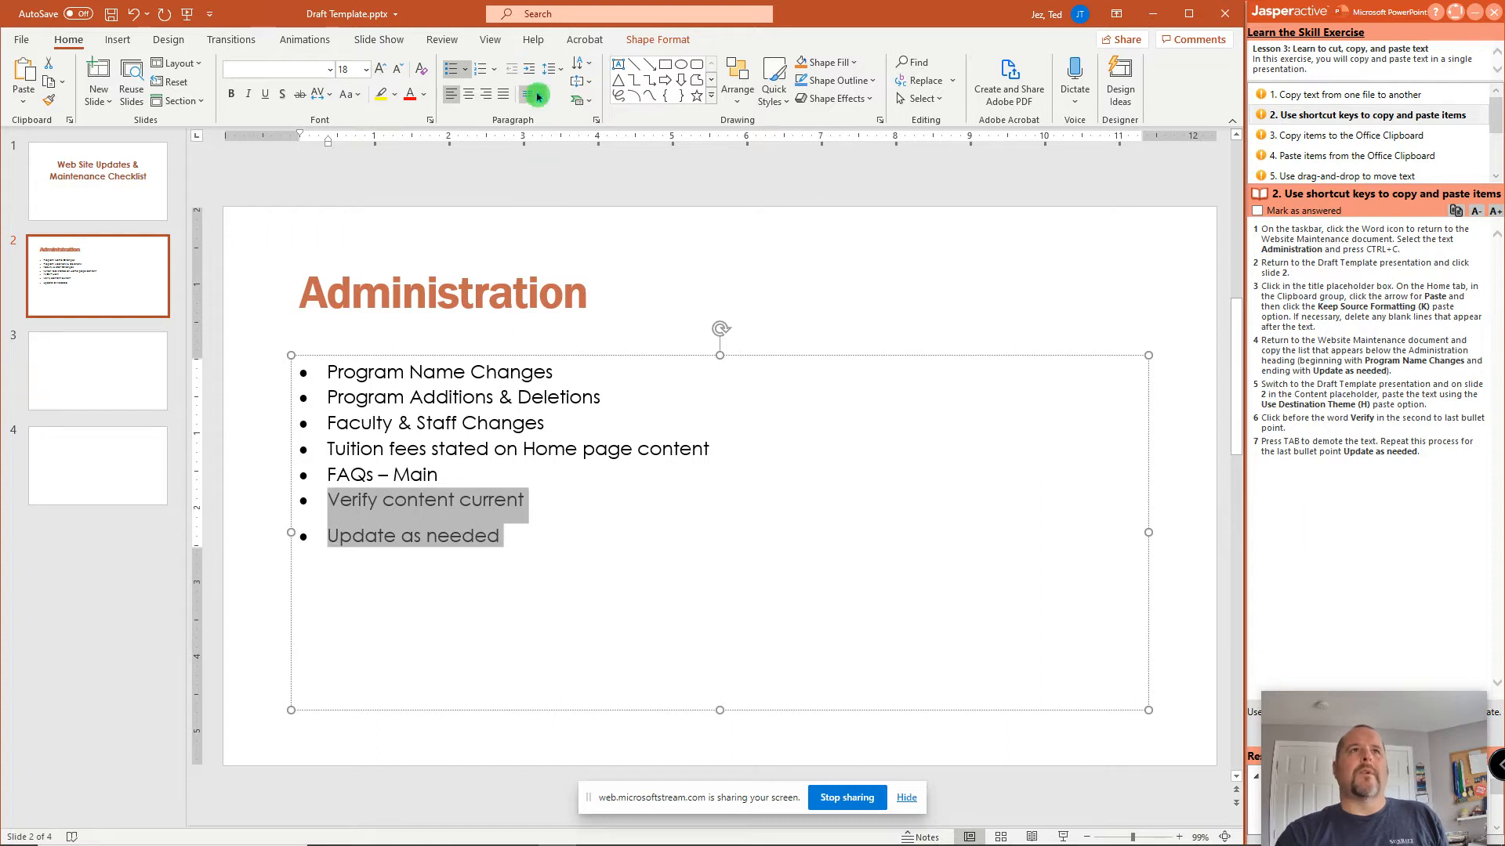
mouse_move(535, 70)
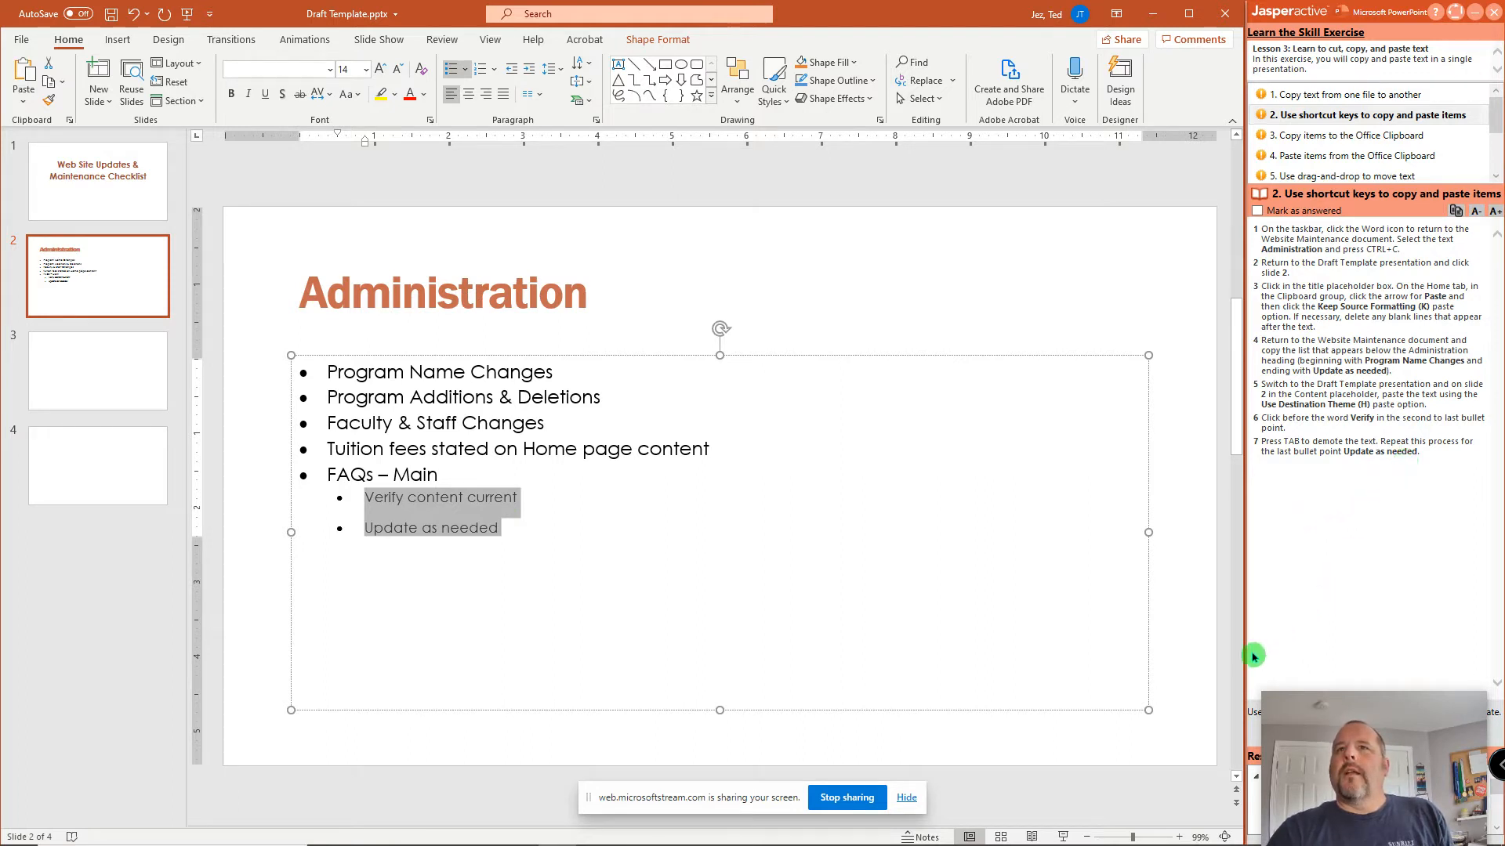
mouse_move(1468, 434)
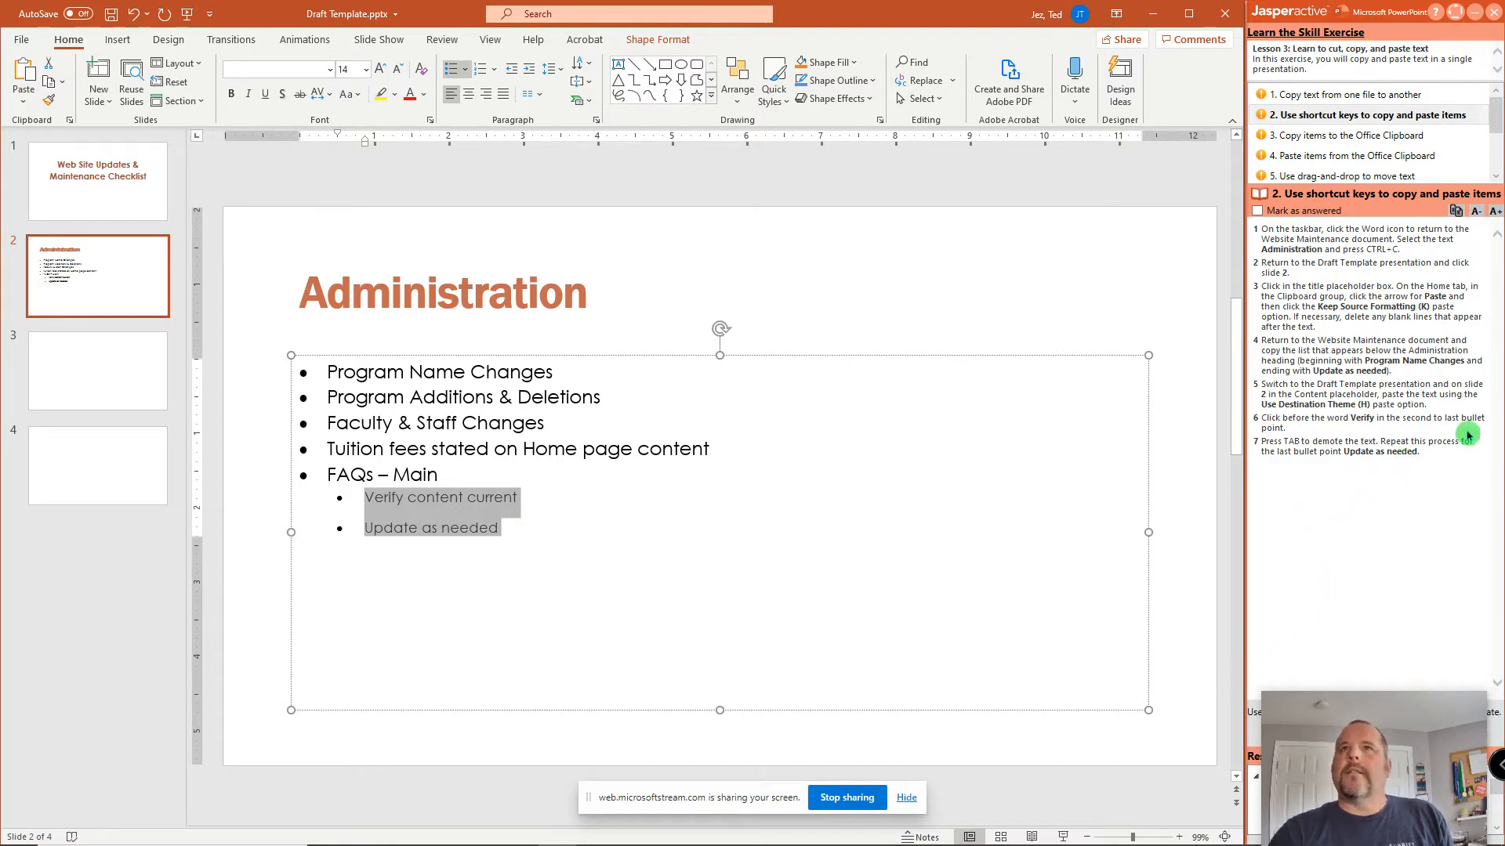
left_click(1362, 135)
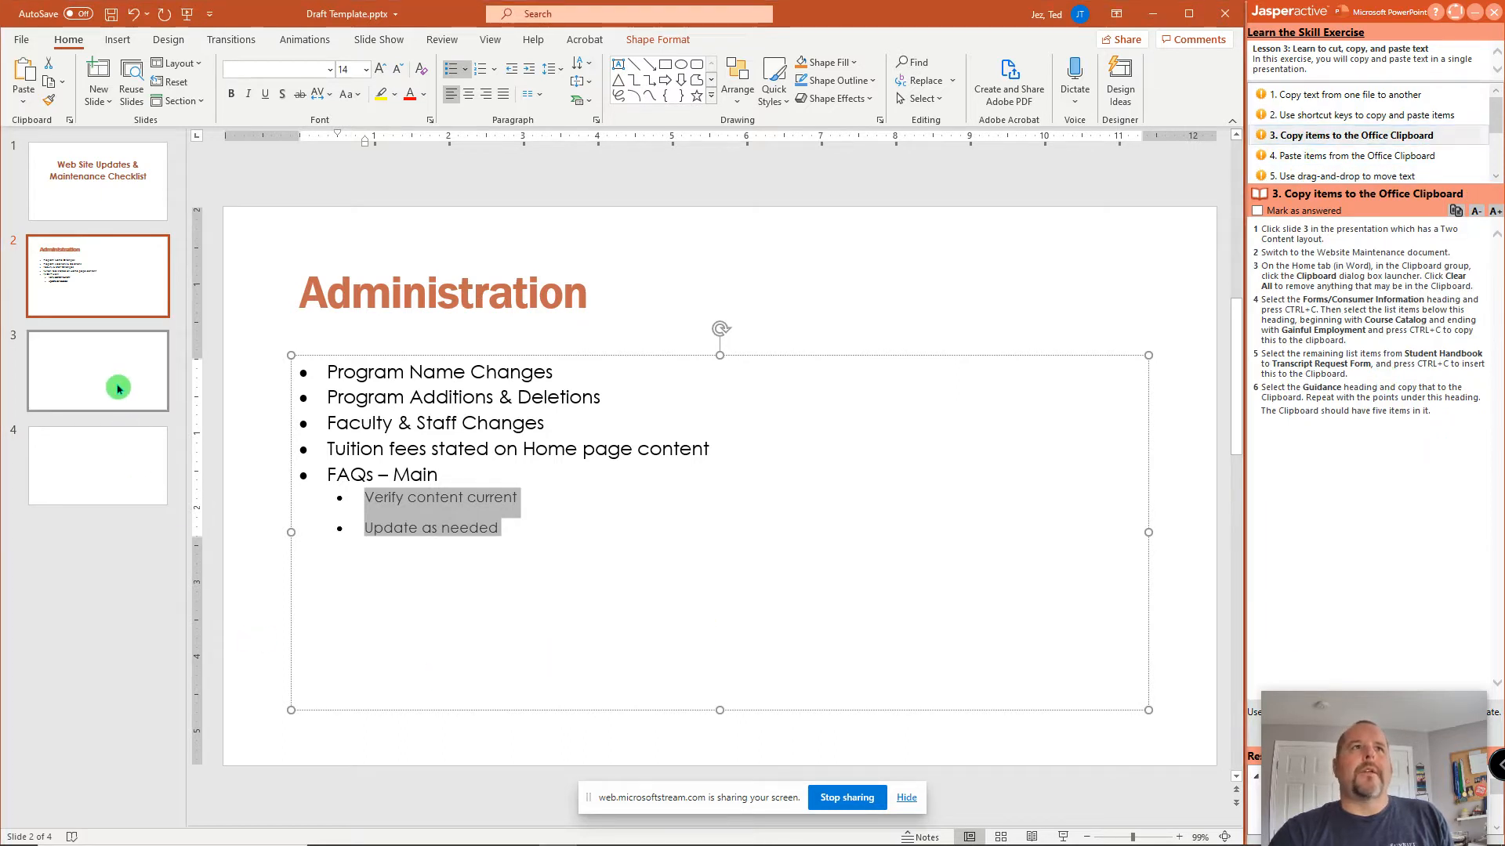
Select slide 3, then open Word's Clipboard pane showing previously copied items.
left_click(119, 388)
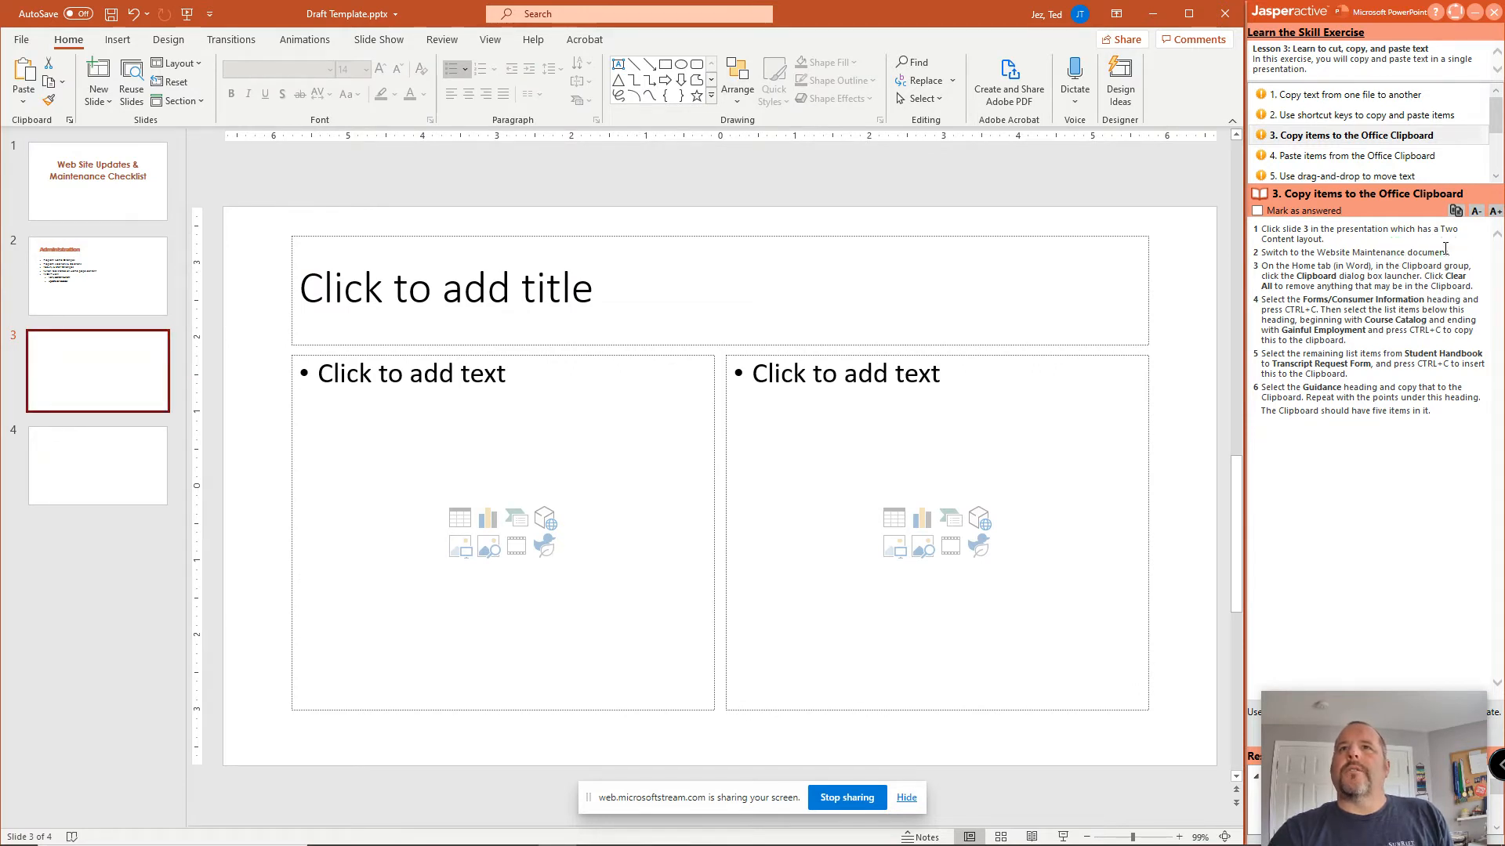
mouse_move(1470, 256)
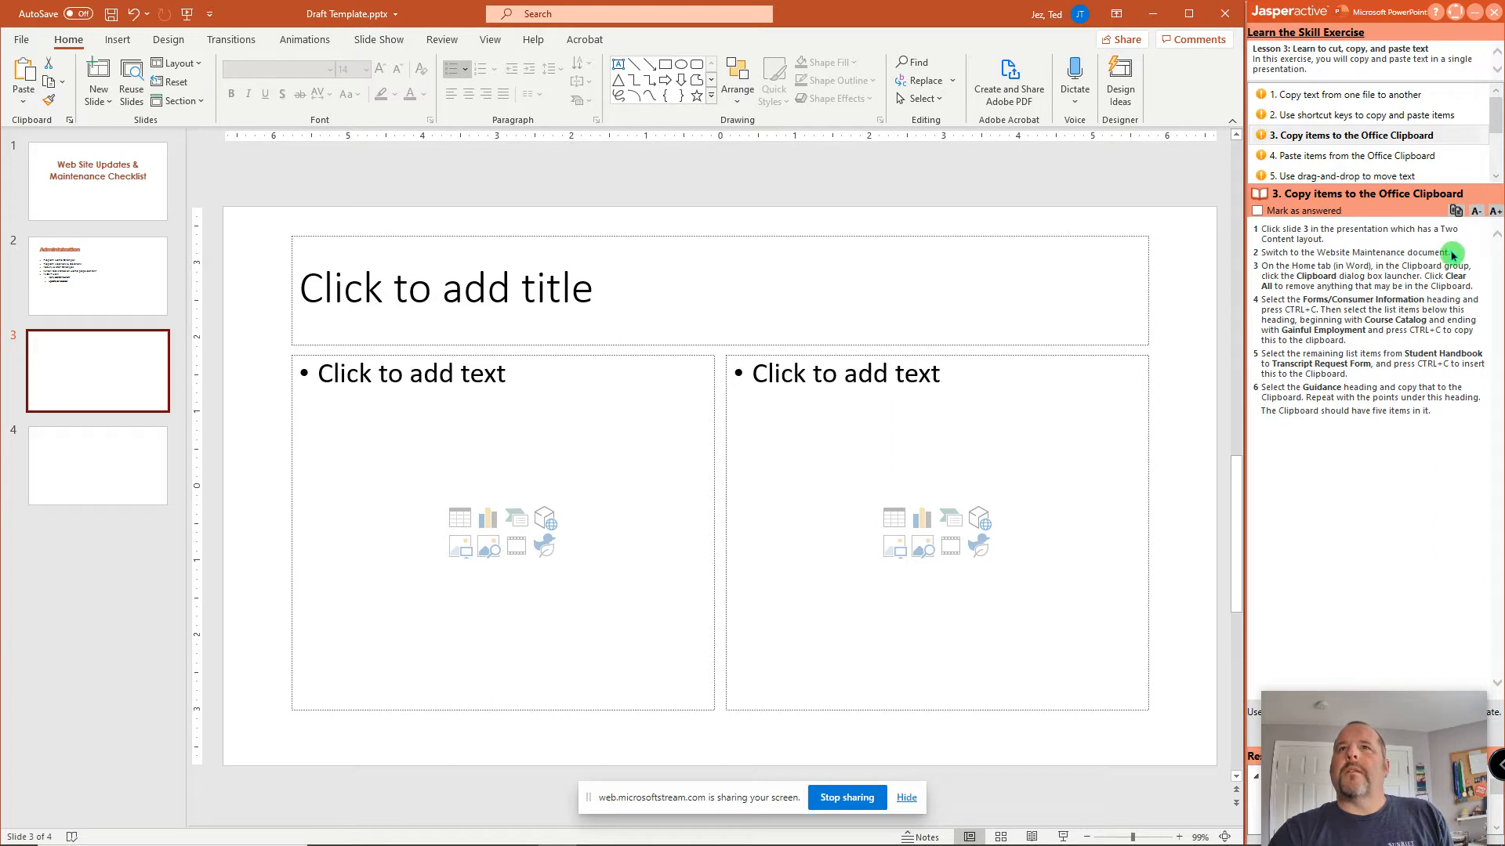
mouse_move(524, 830)
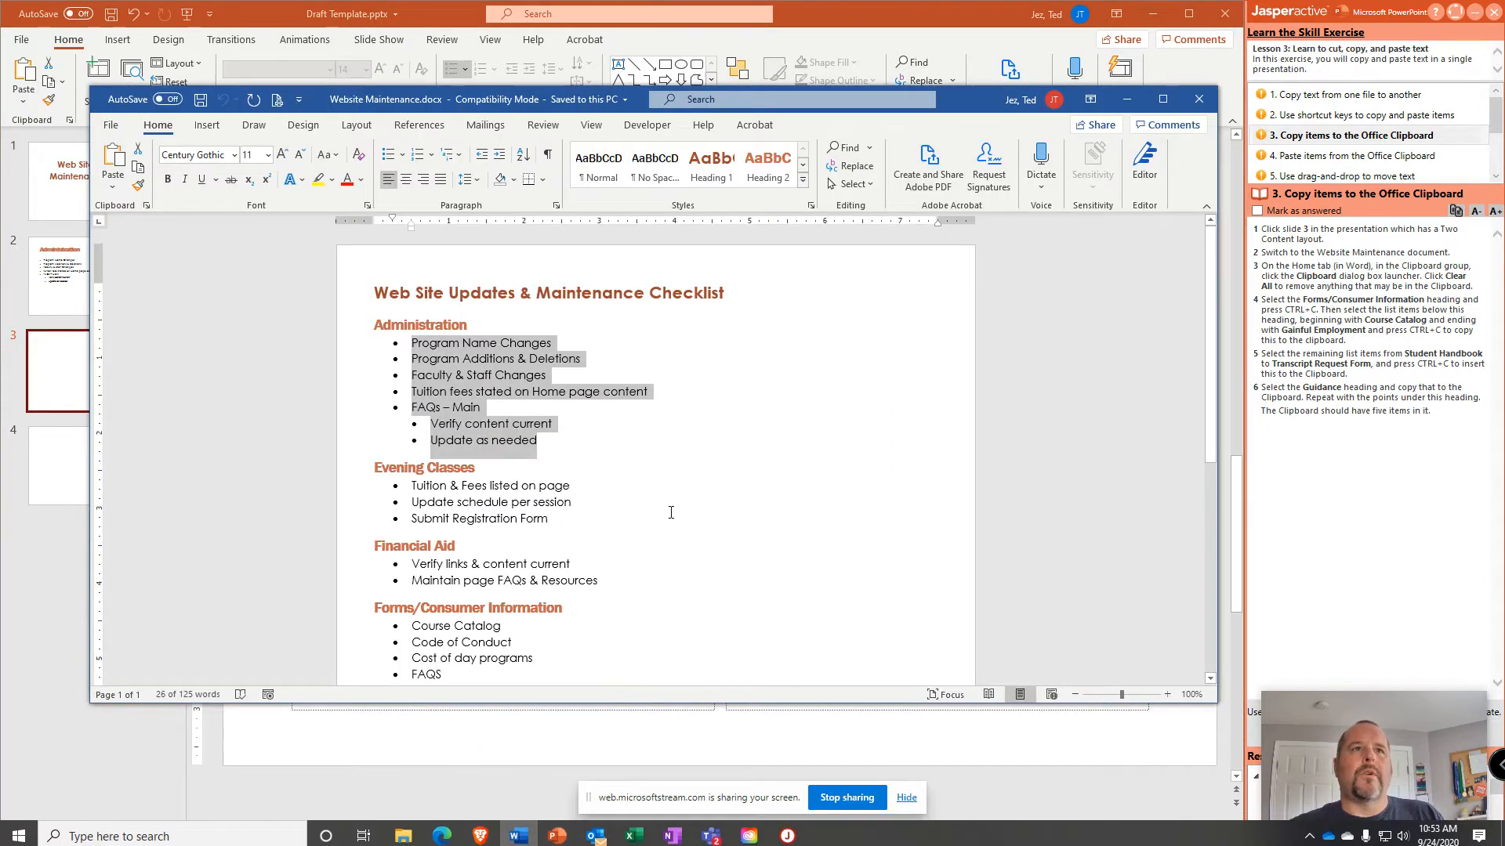
scroll("down", 3)
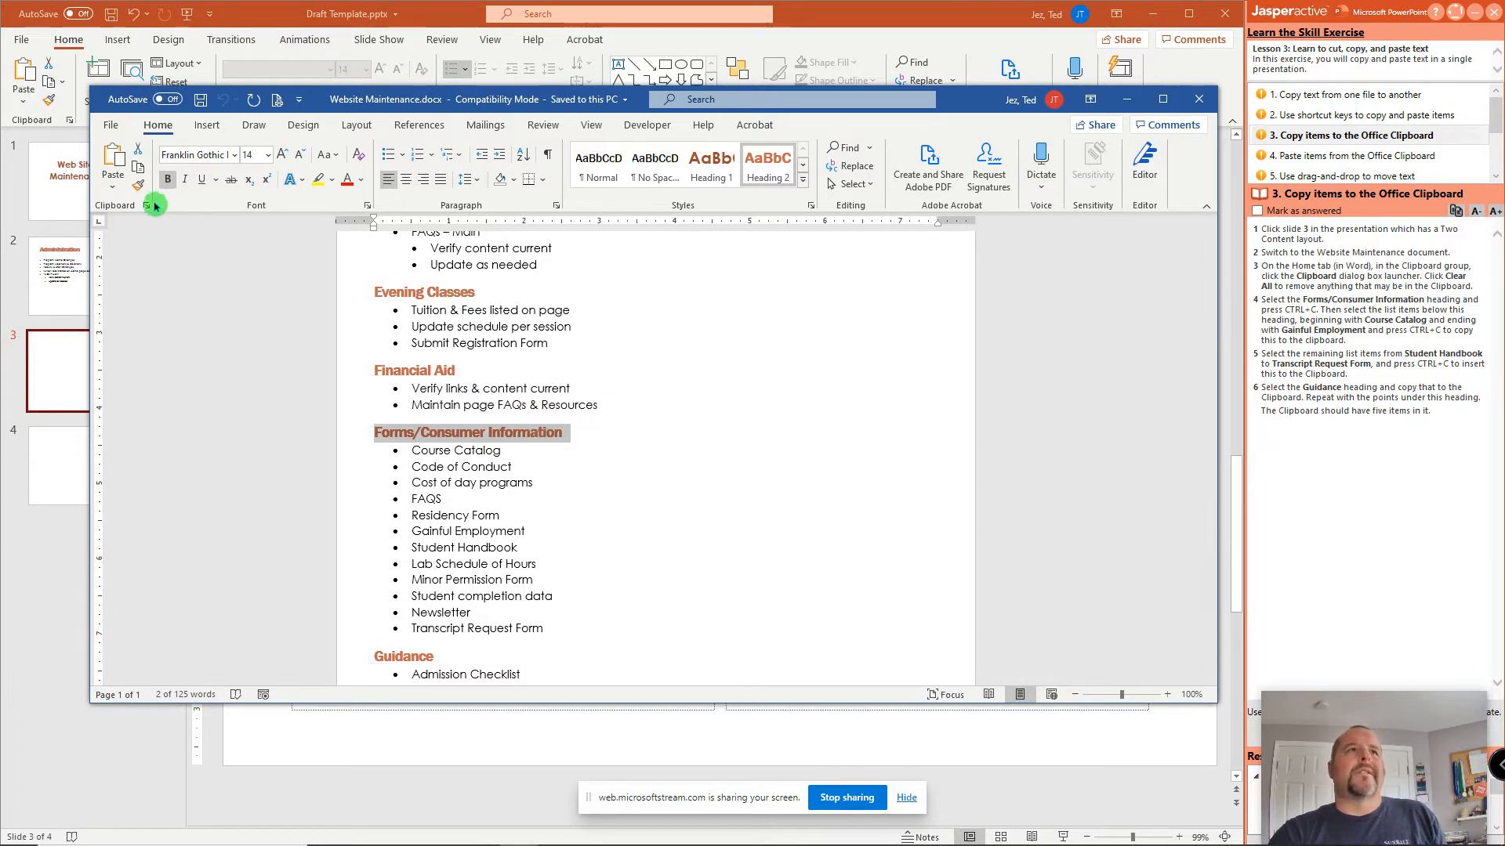
mouse_move(145, 206)
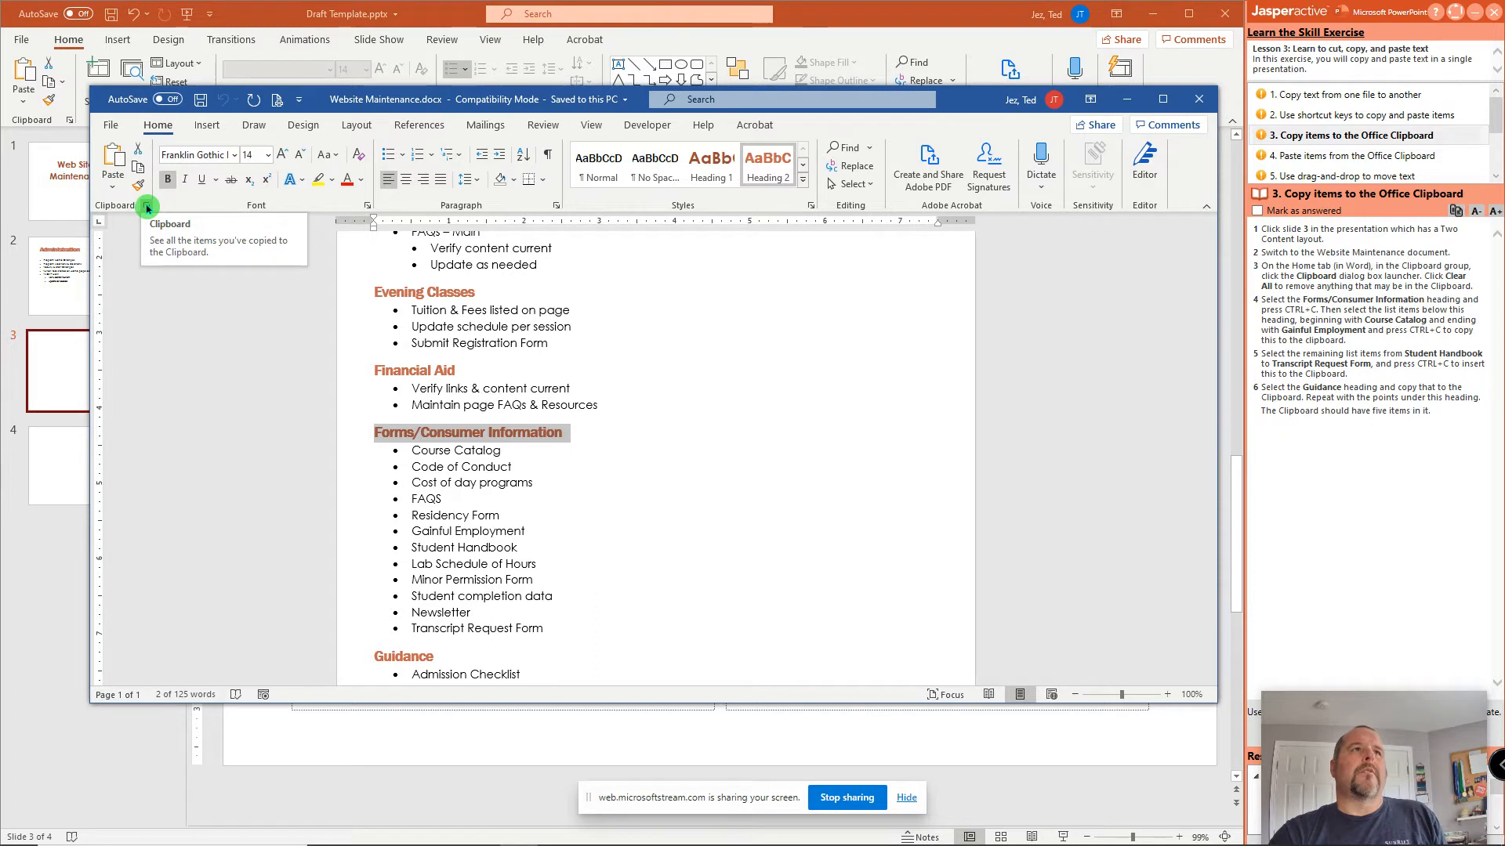
left_click(147, 207)
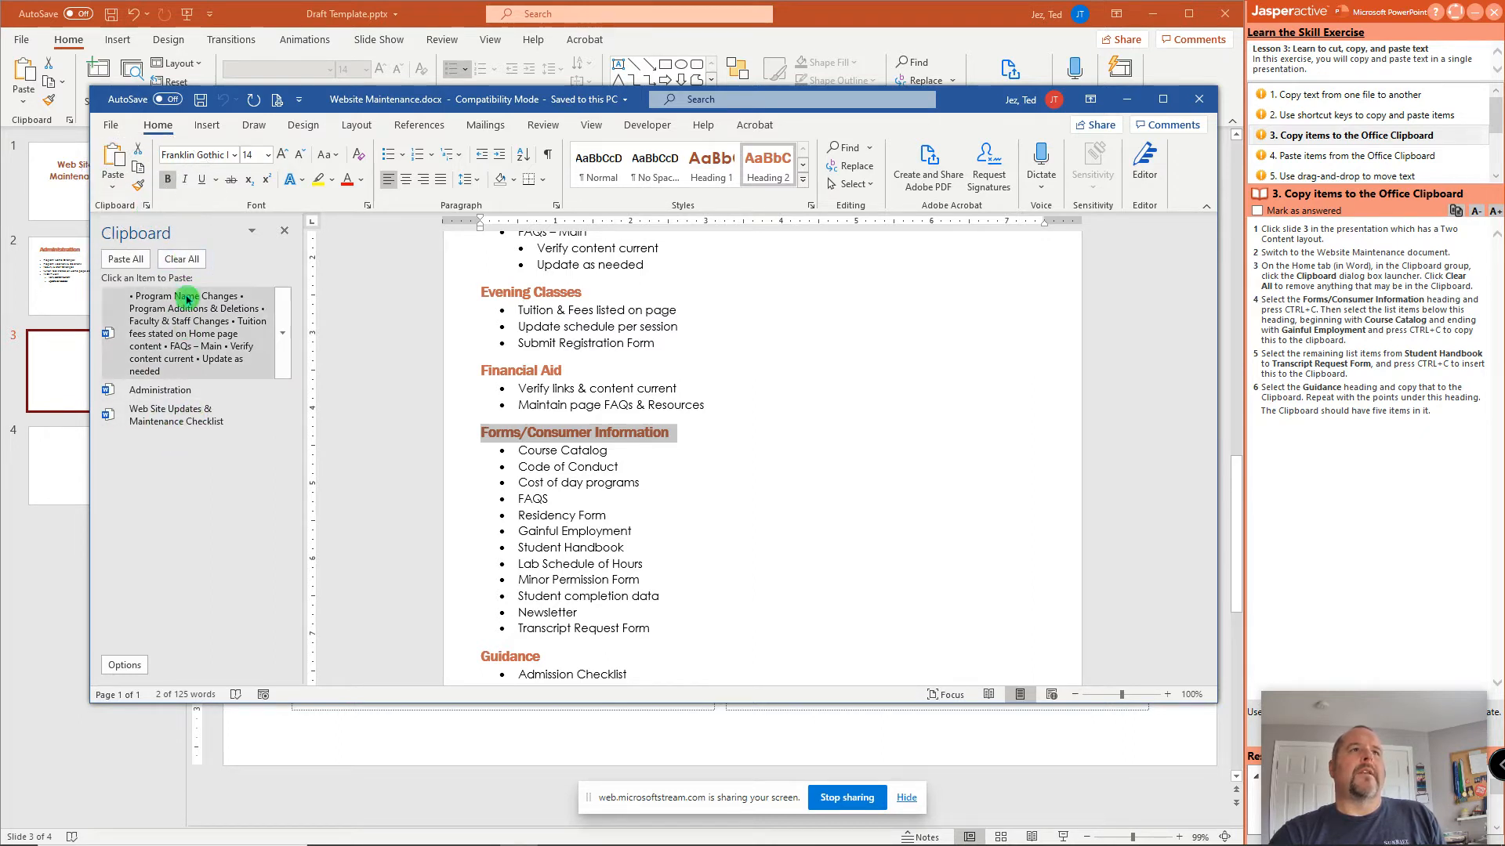
Clear the Clipboard, then copy the Forms/Consumer Information heading and its two list halves.
left_click(181, 258)
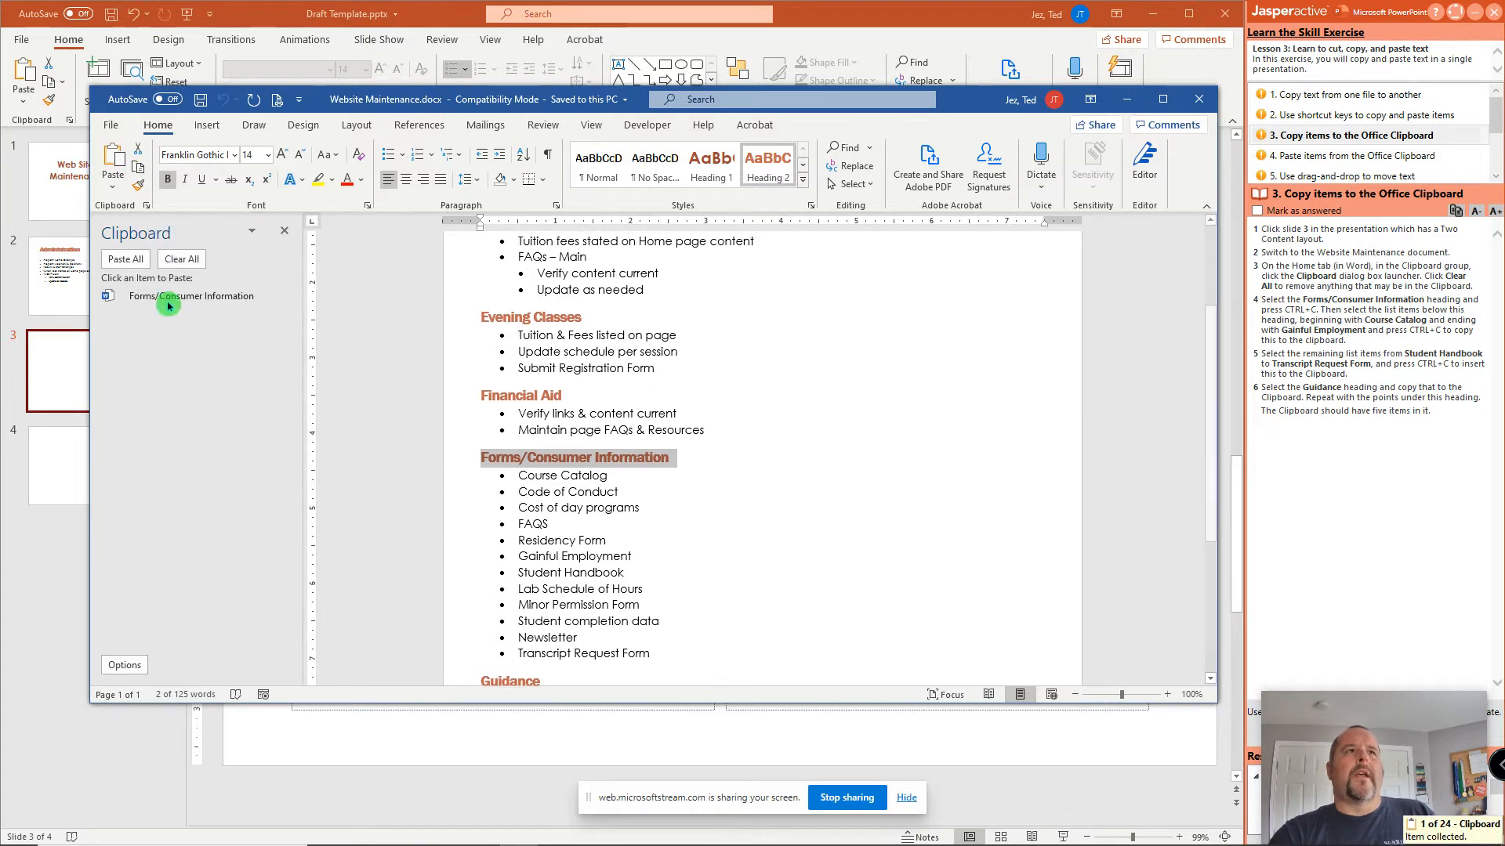
mouse_move(171, 300)
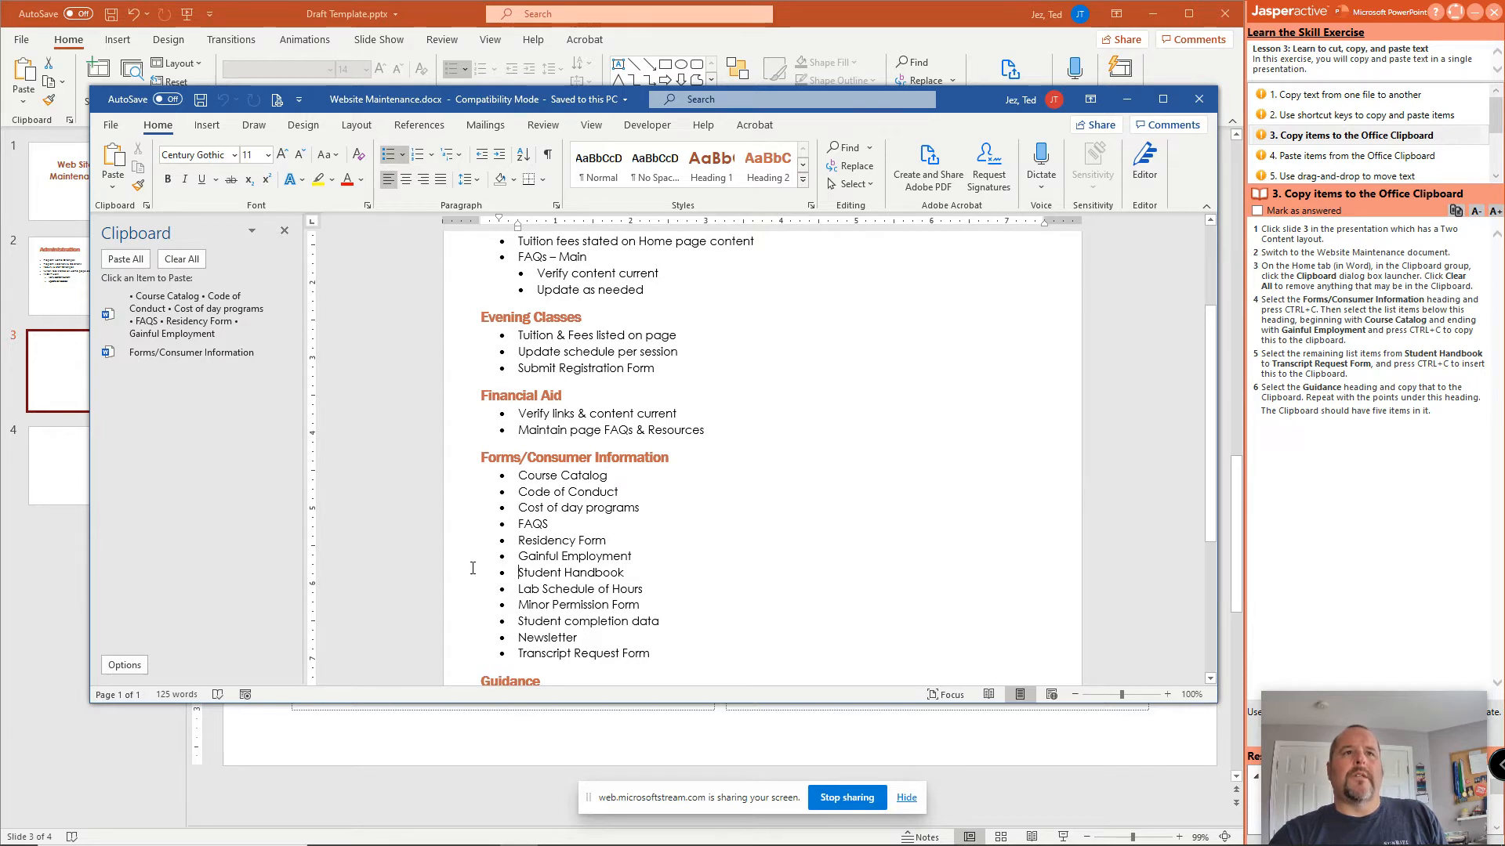
mouse_move(458, 578)
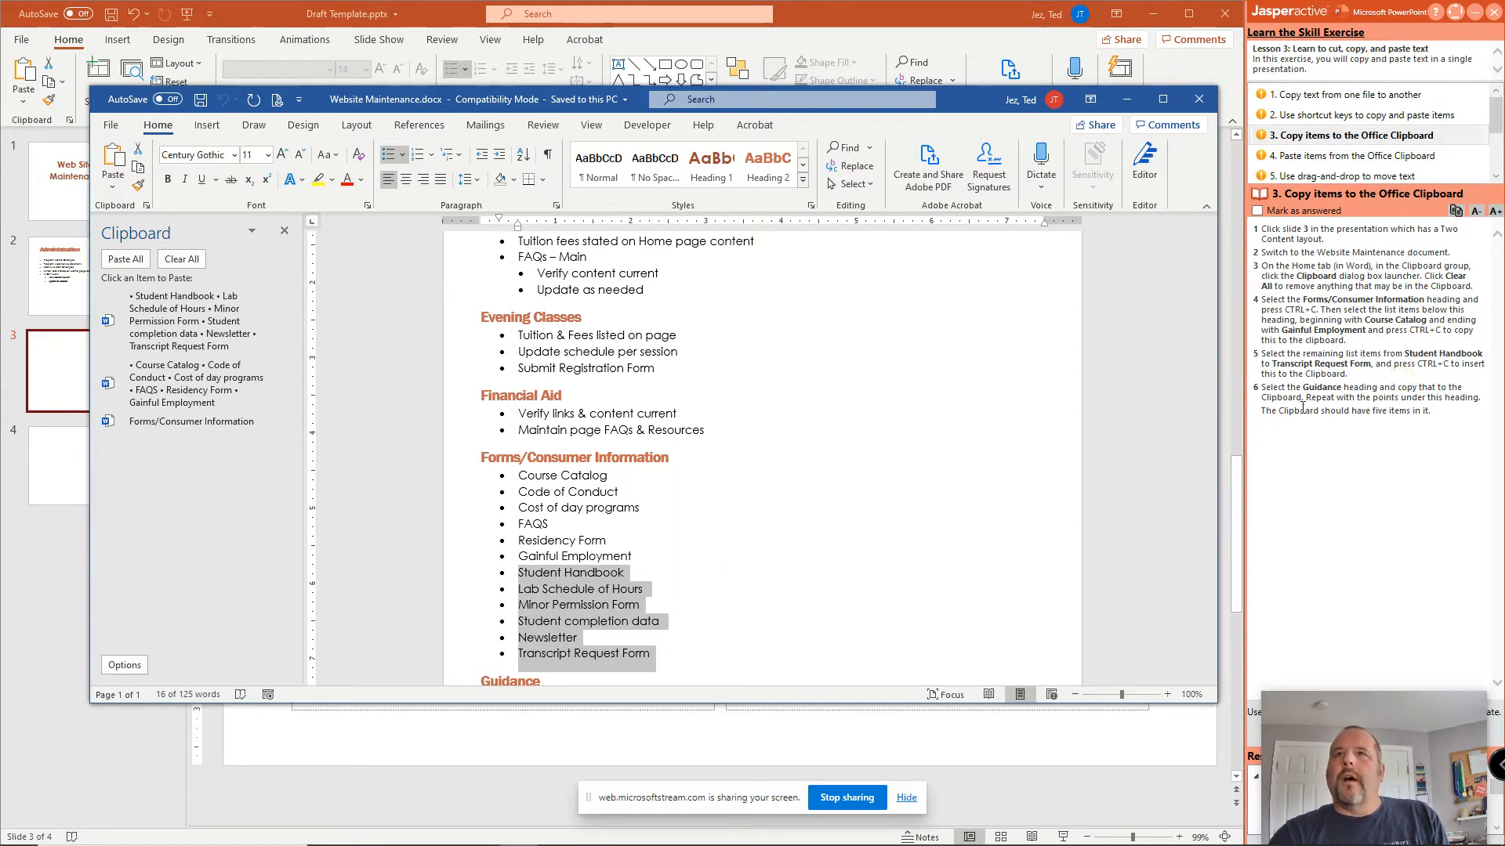
scroll("down", 3)
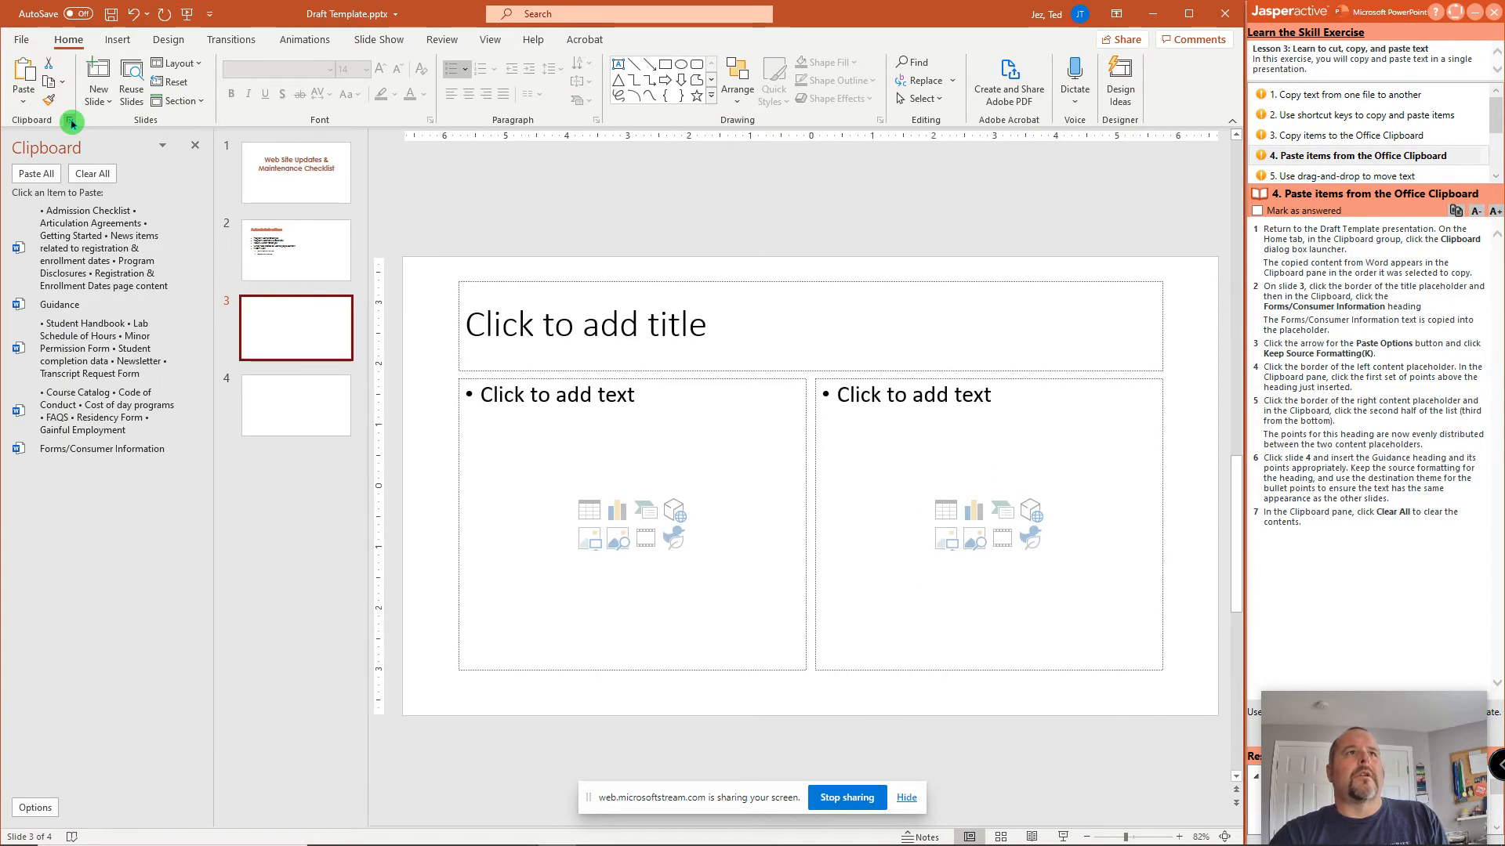
mouse_move(82, 208)
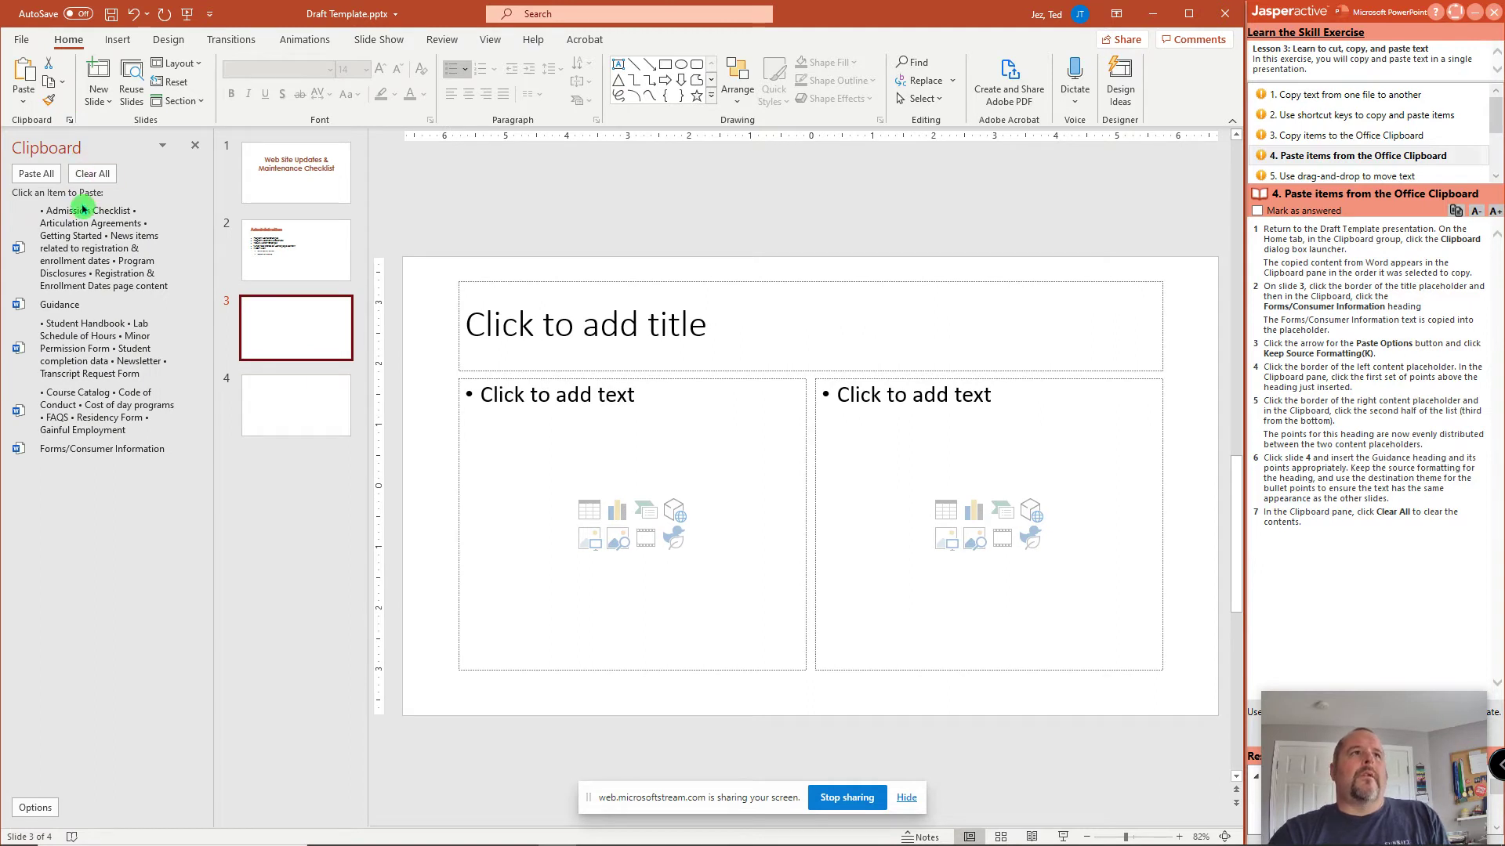
mouse_move(139, 464)
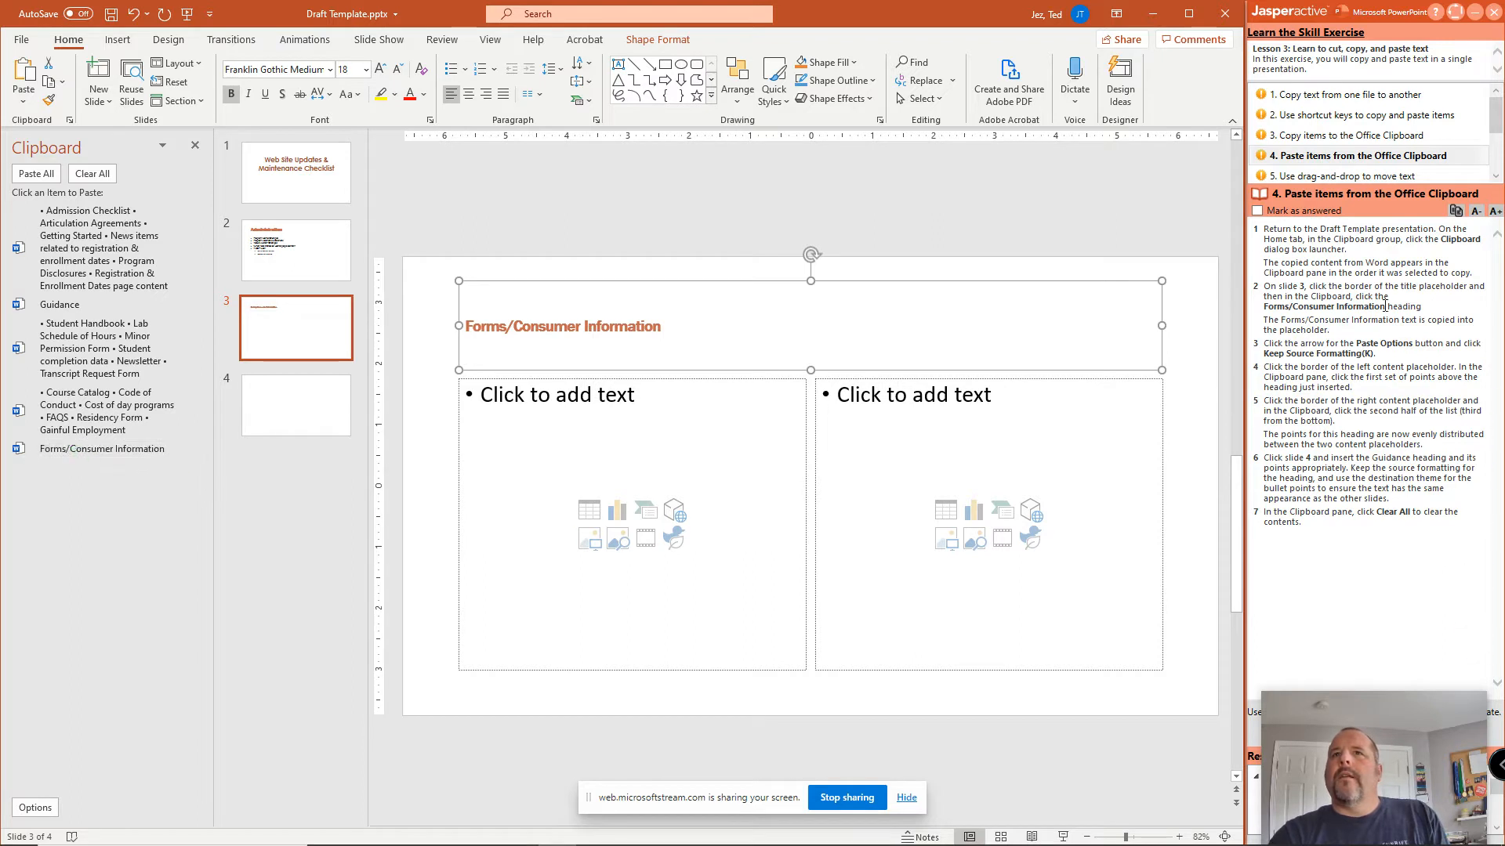
mouse_move(1470, 311)
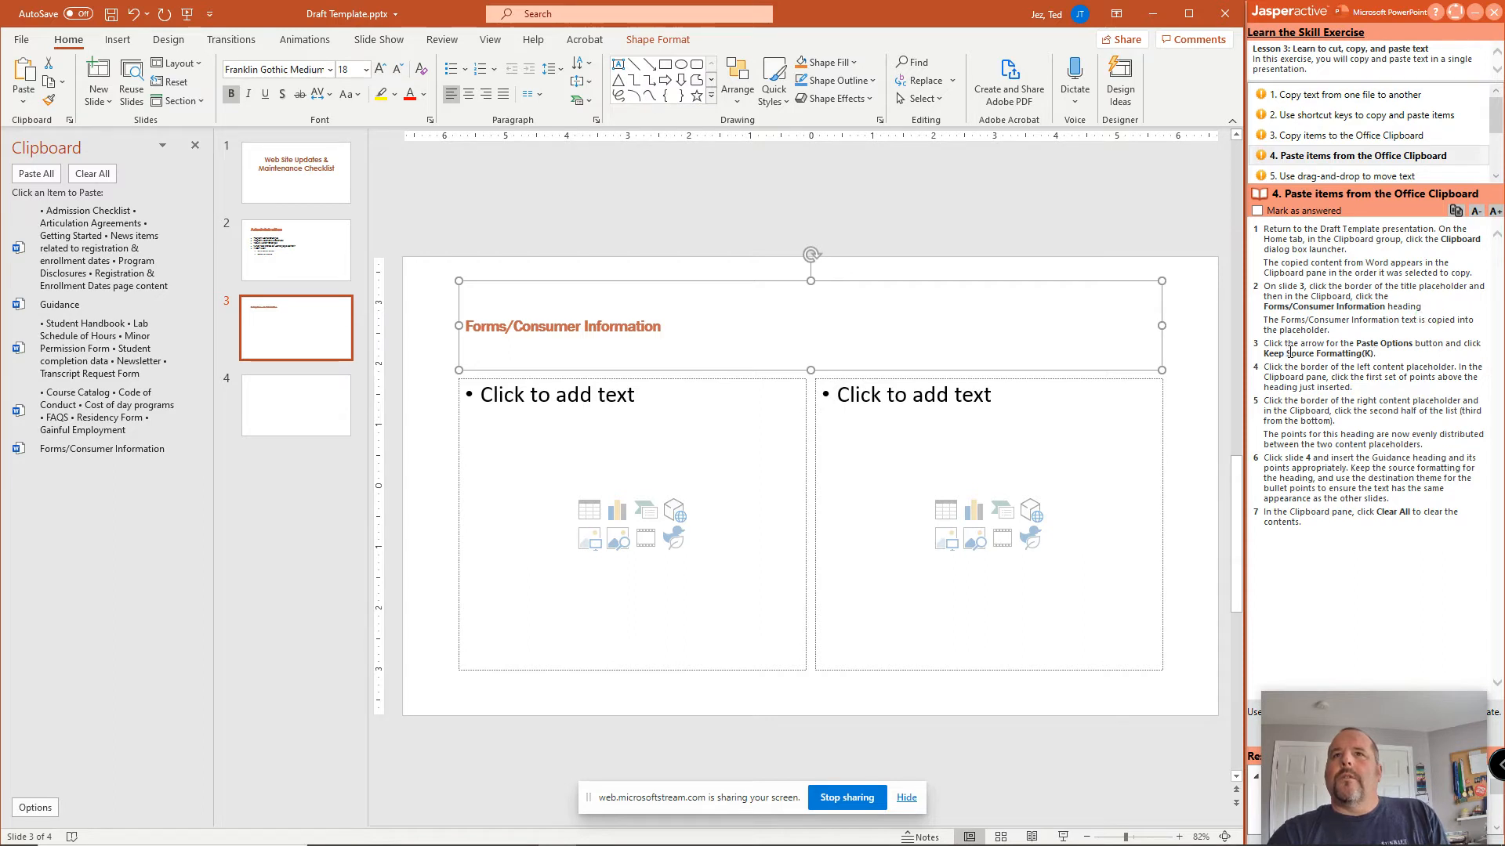
Paste 'Forms/Consumer Information' from the Clipboard pane into slide 3's title, keeping source formatting.
left_click(598, 351)
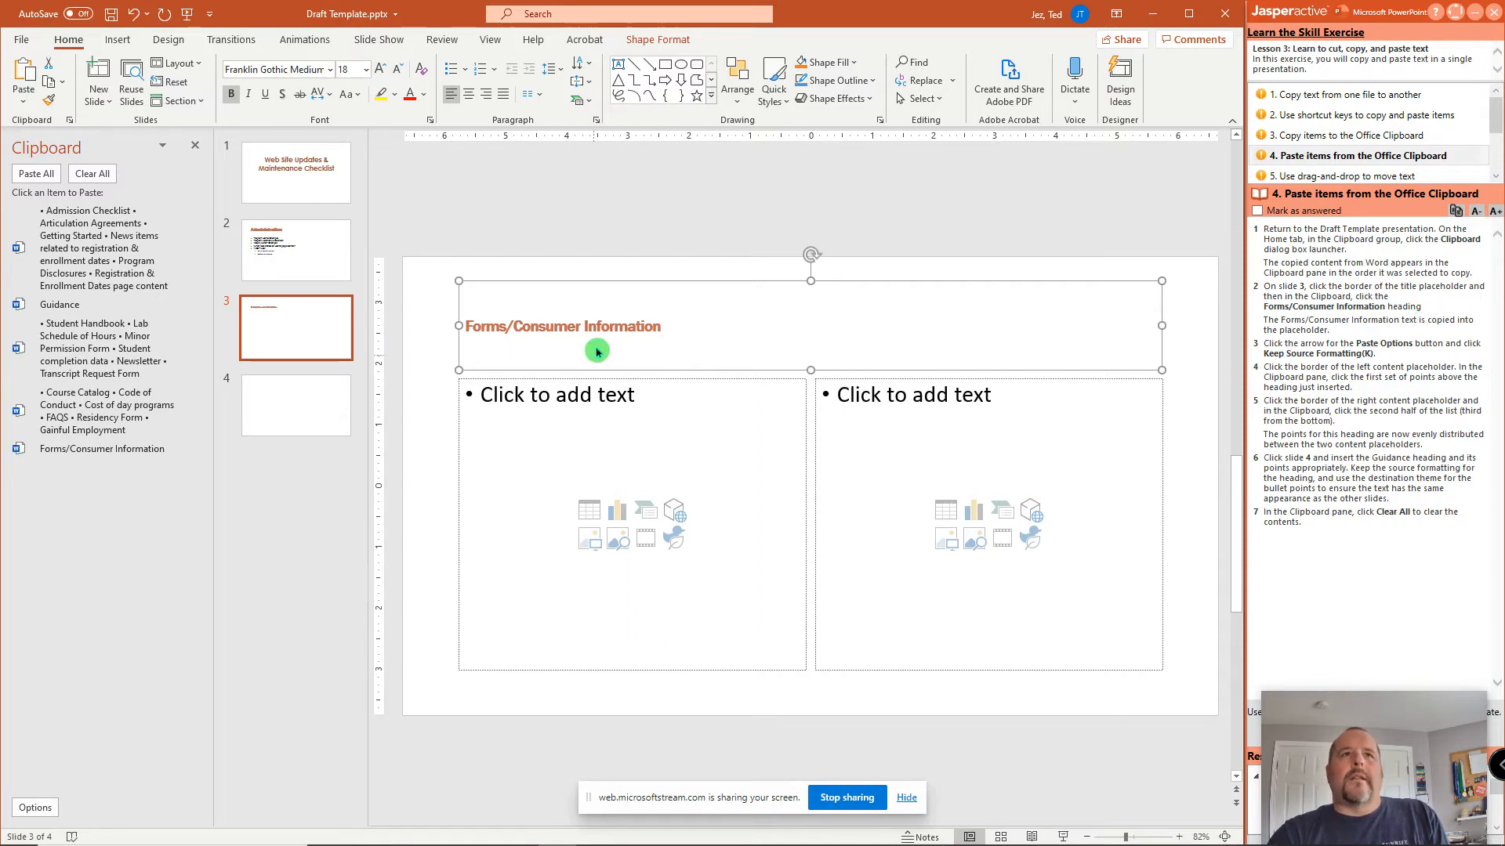
left_click(527, 326)
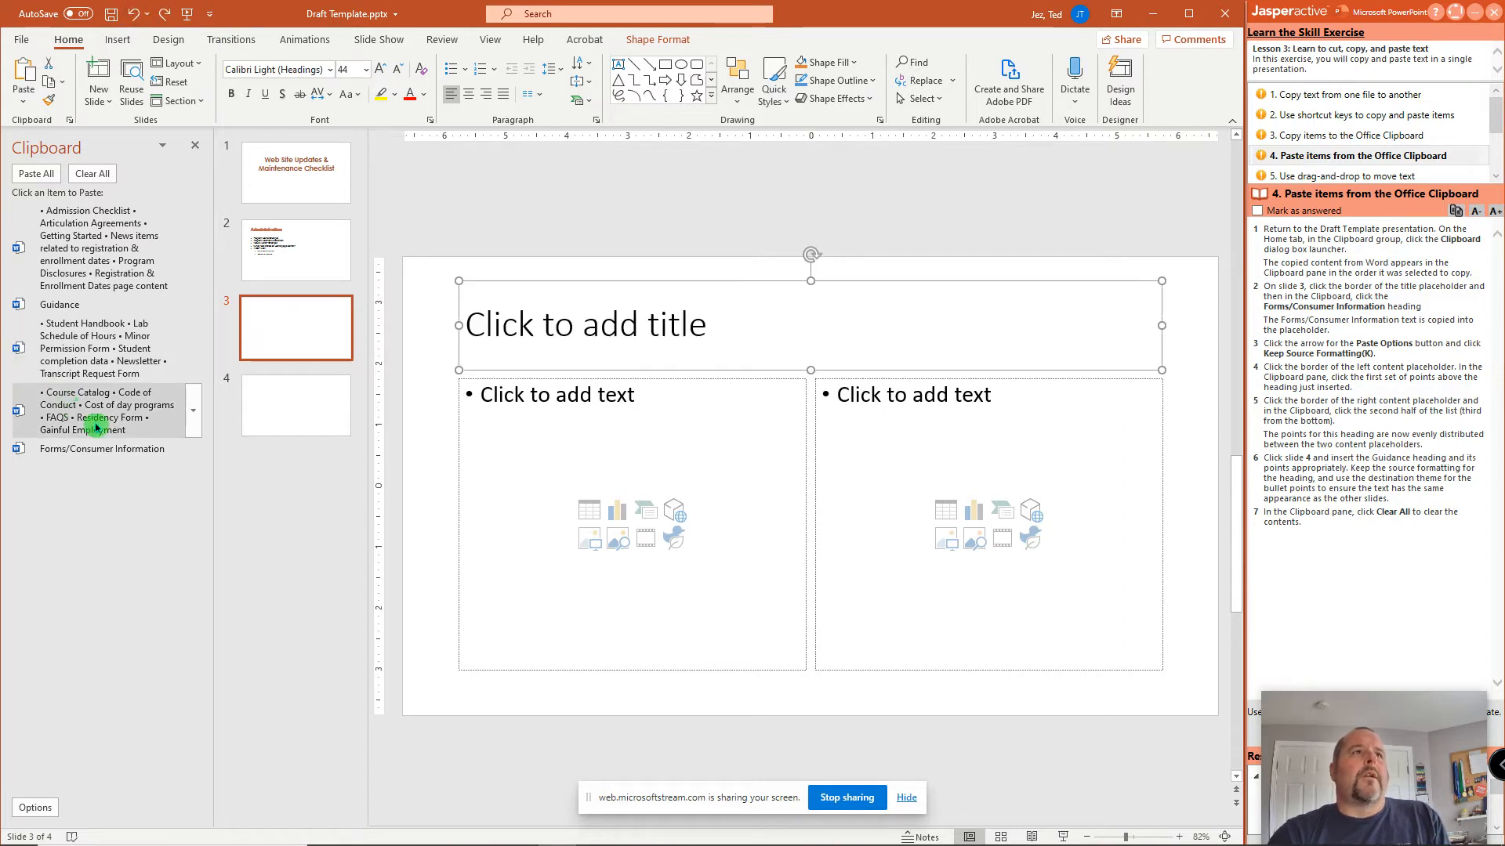
left_click(193, 449)
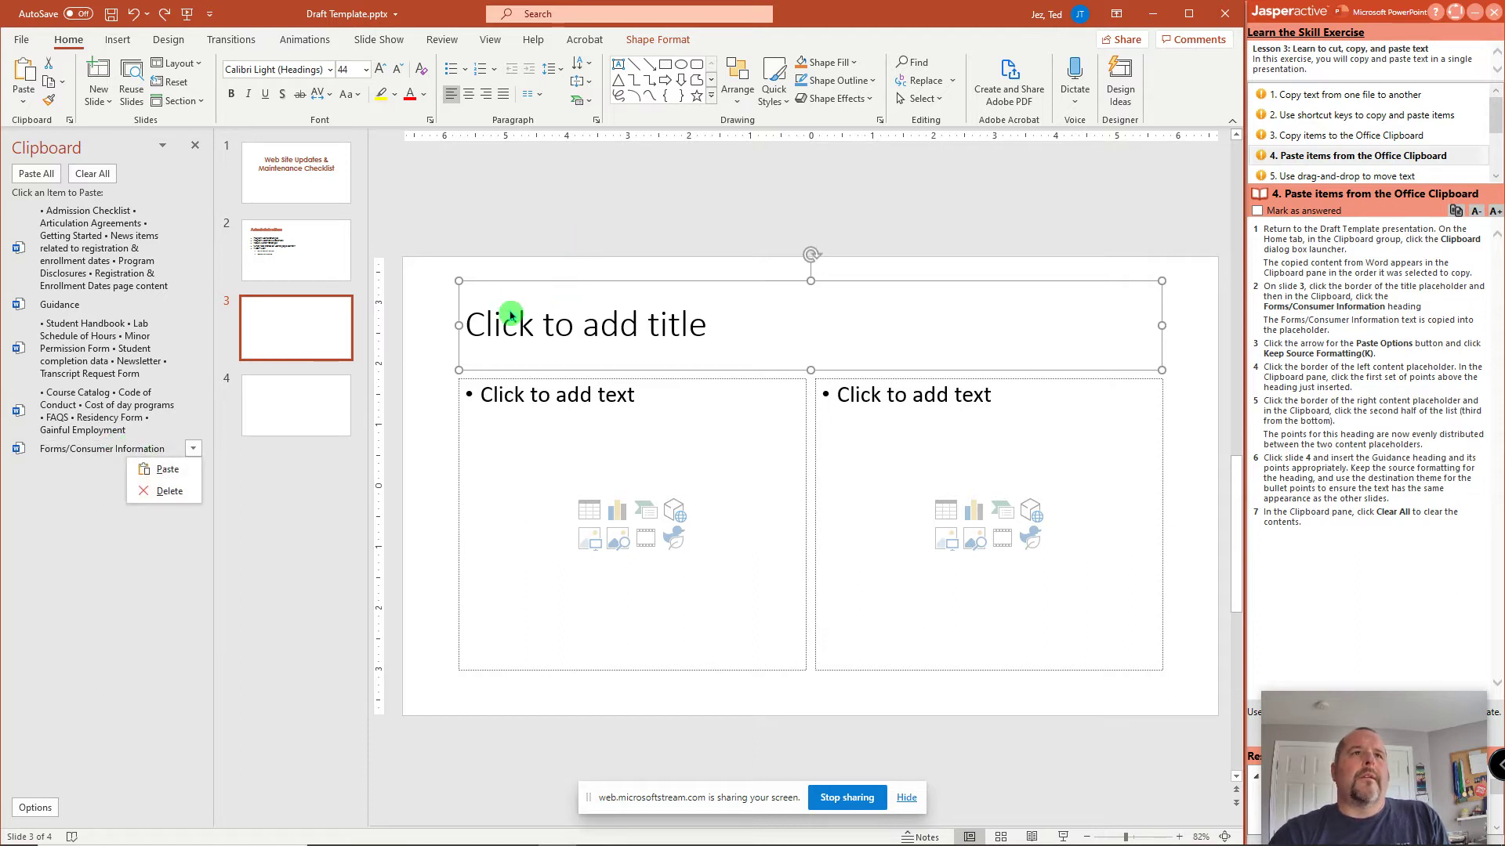
left_click(167, 470)
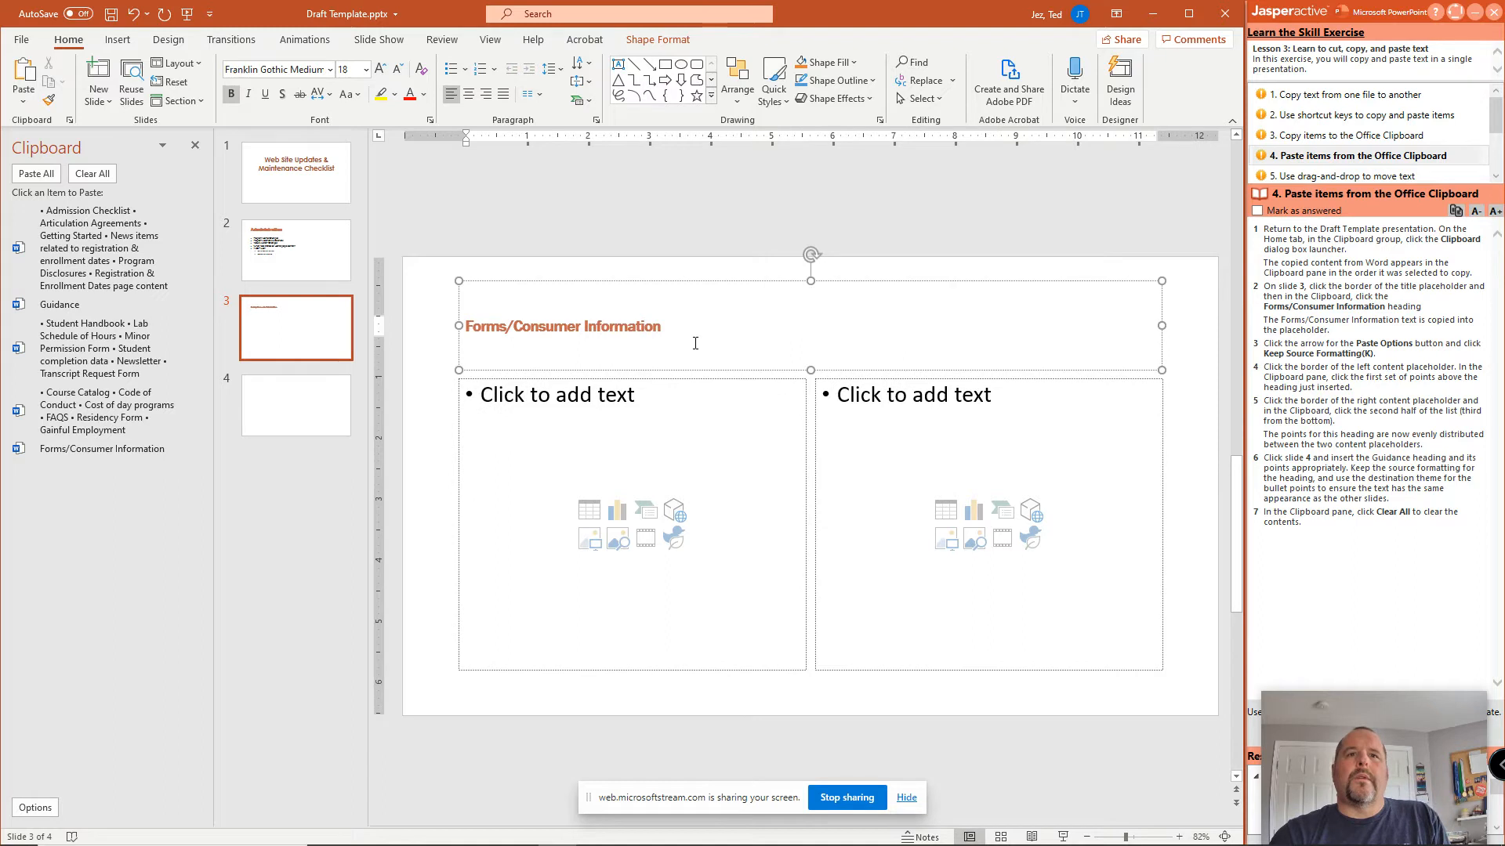
left_click(295, 406)
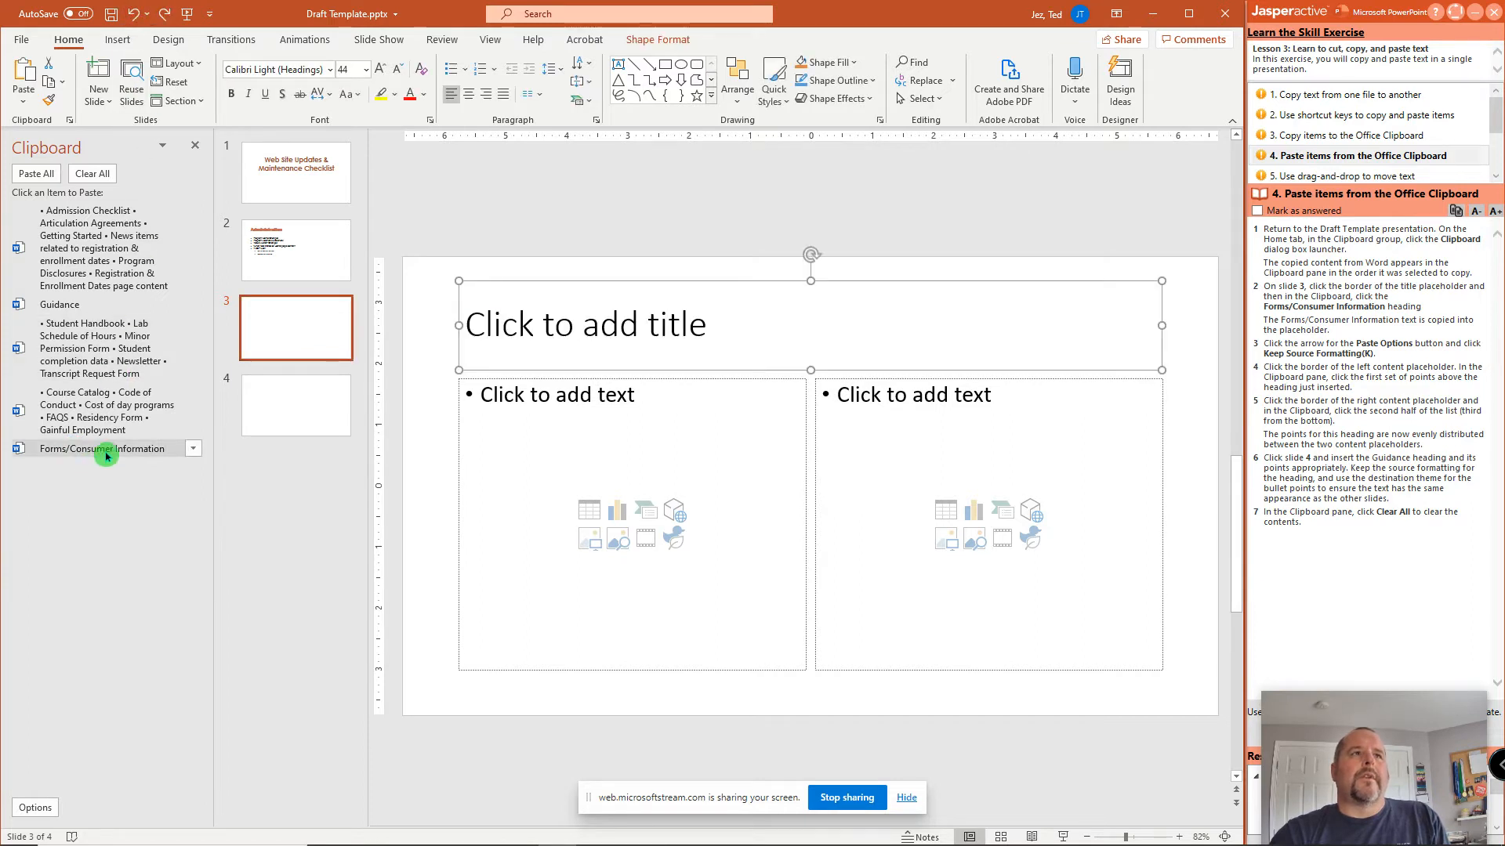
left_click(193, 448)
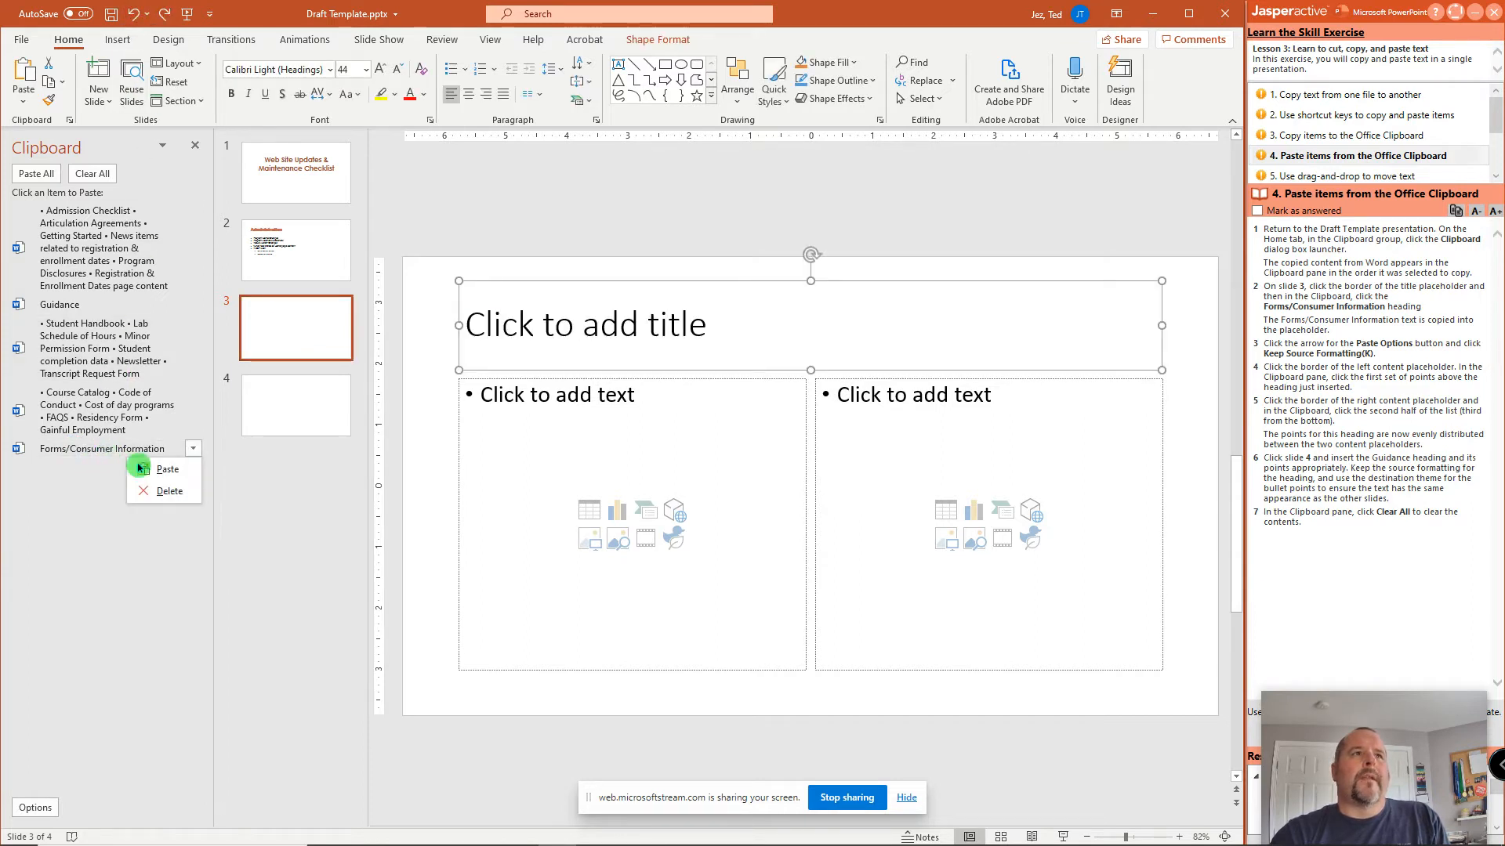
mouse_move(574, 290)
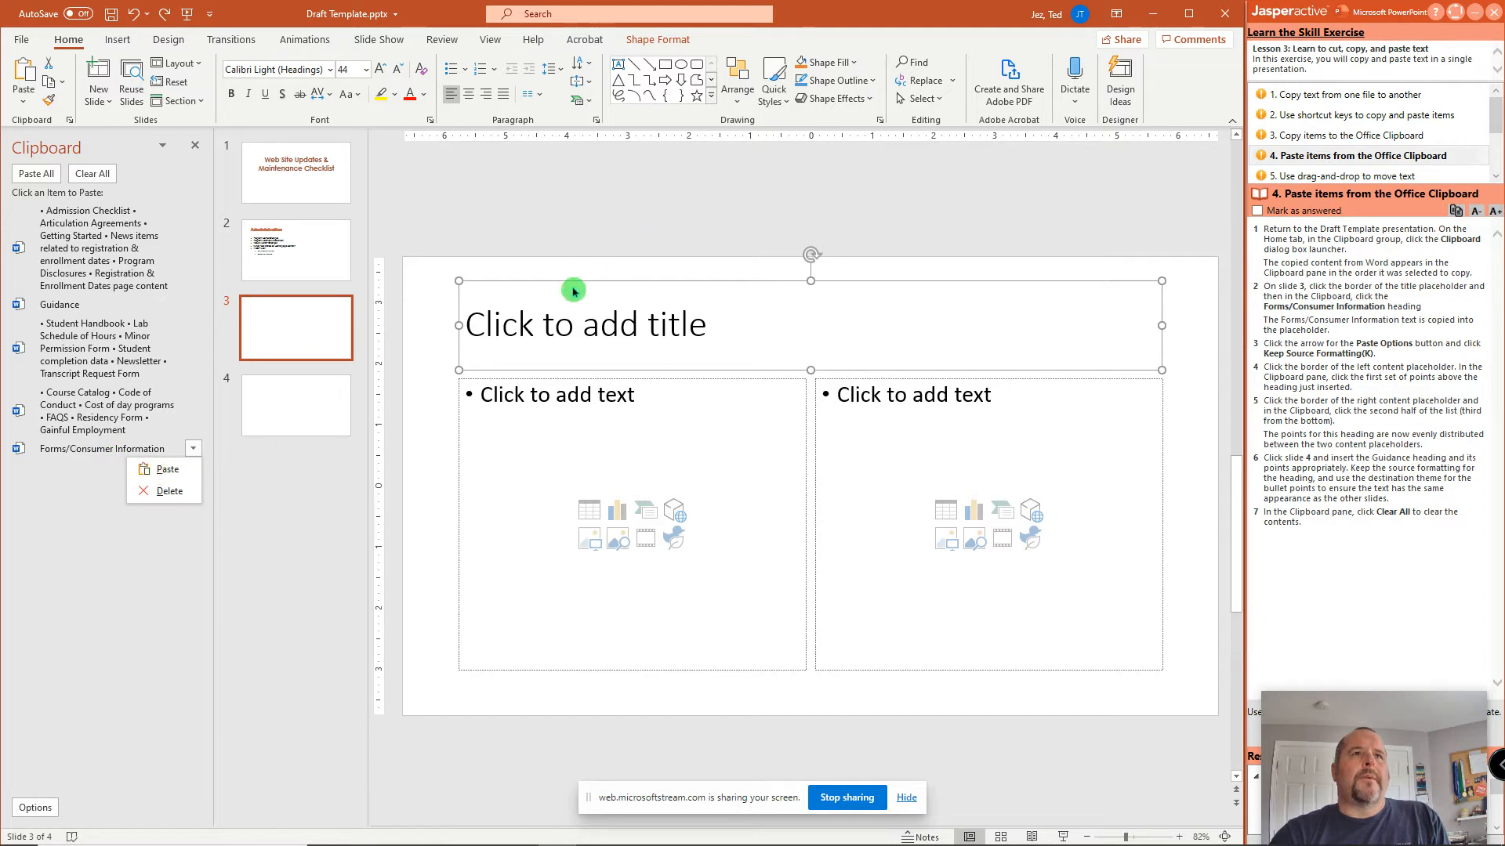
right_click(572, 291)
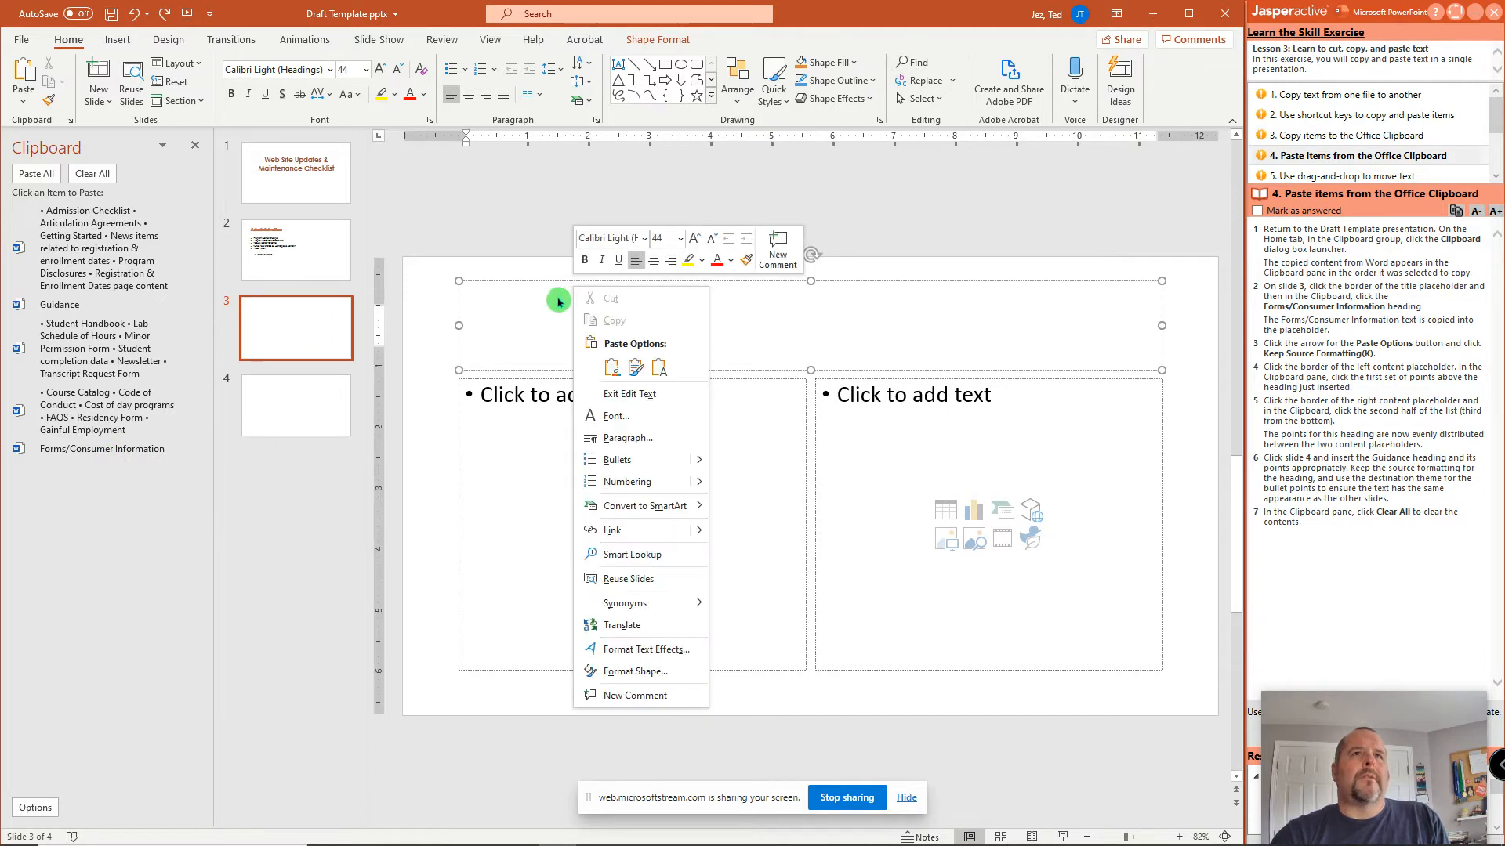
left_click(610, 368)
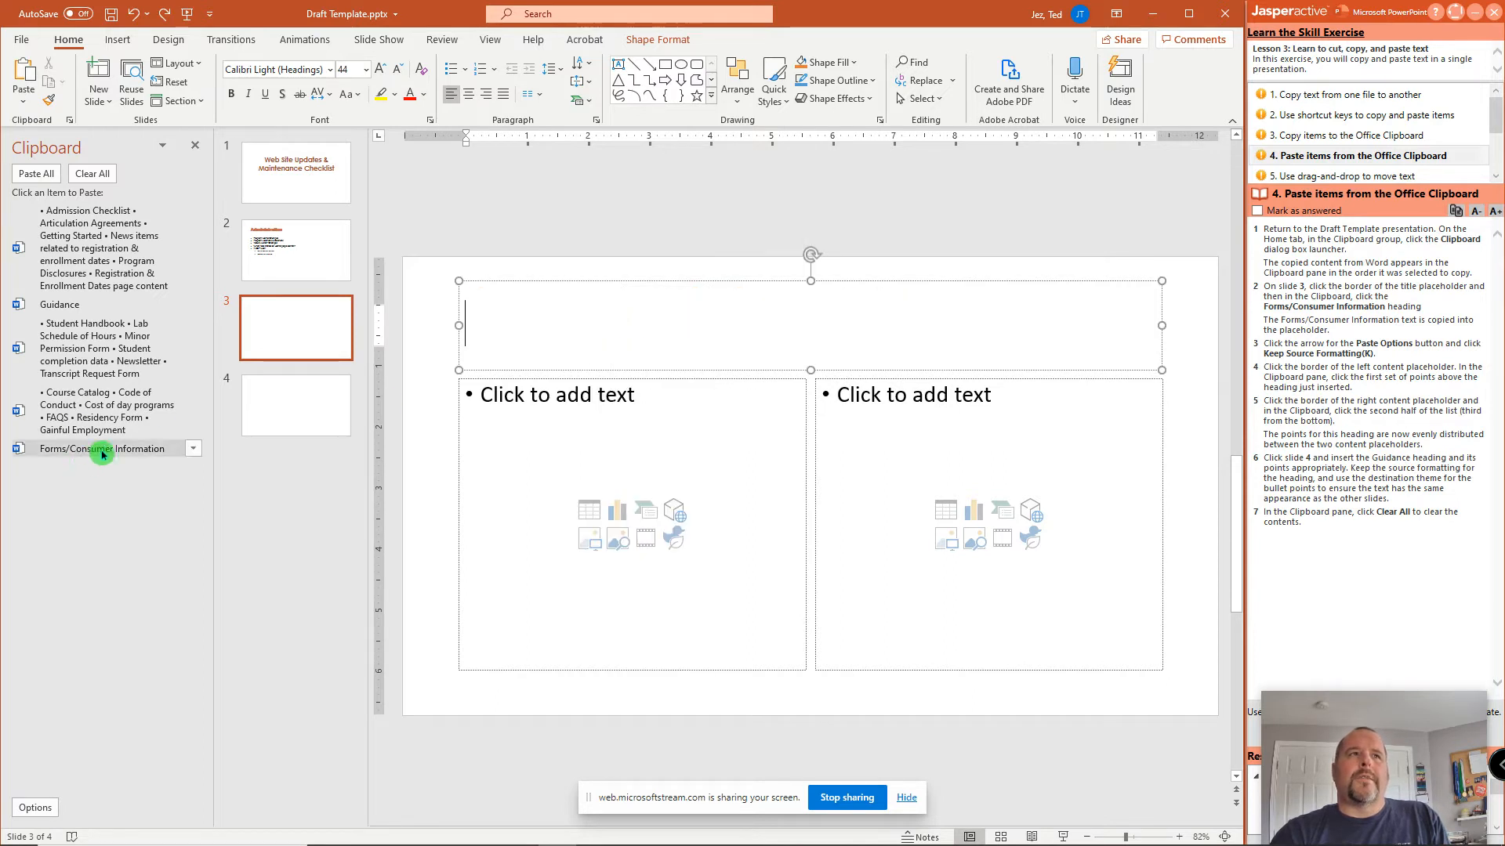
left_click(101, 448)
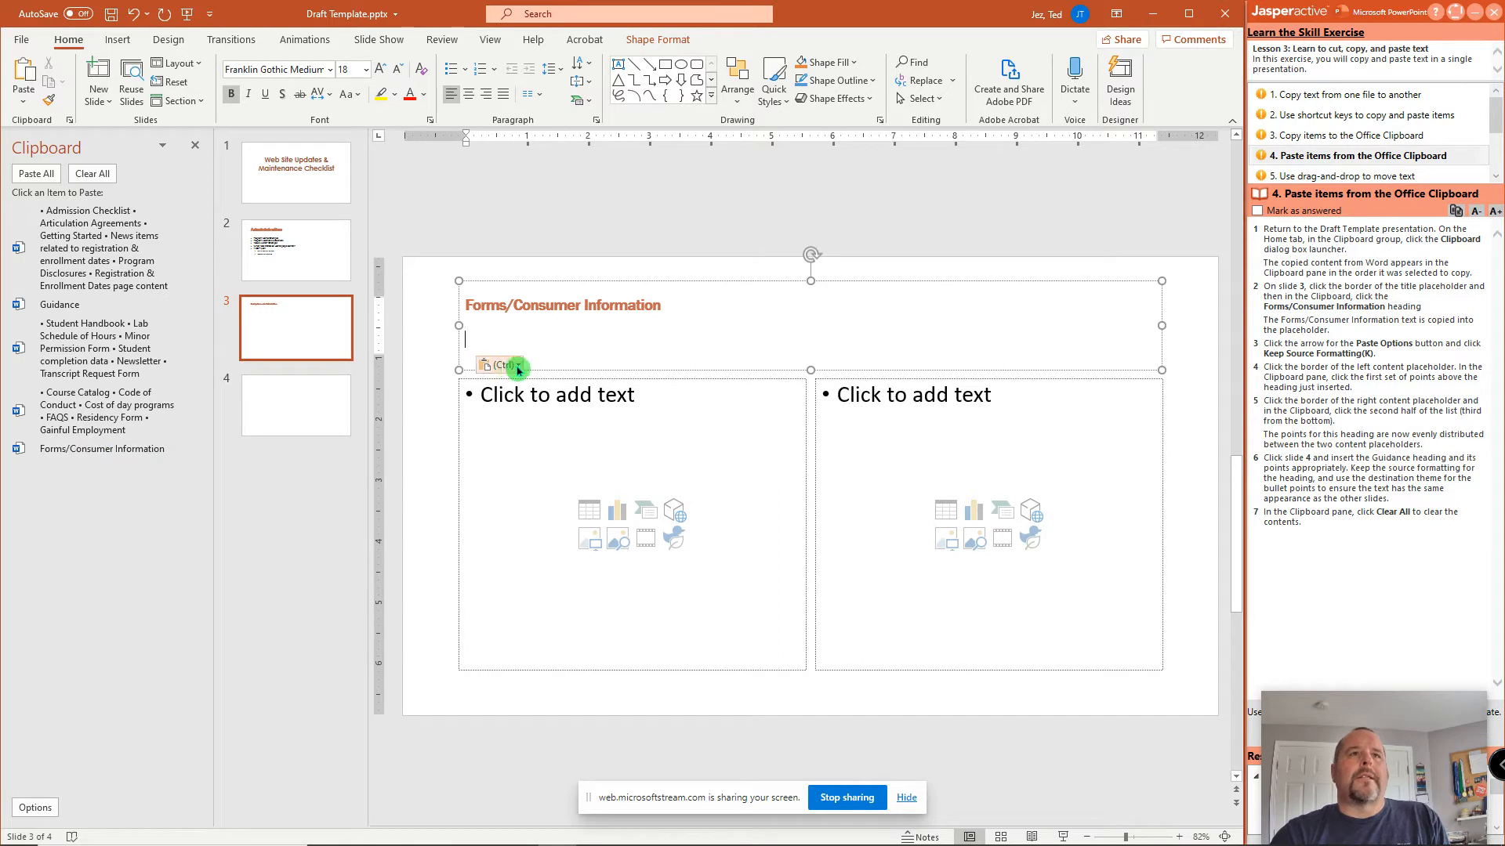
mouse_move(518, 366)
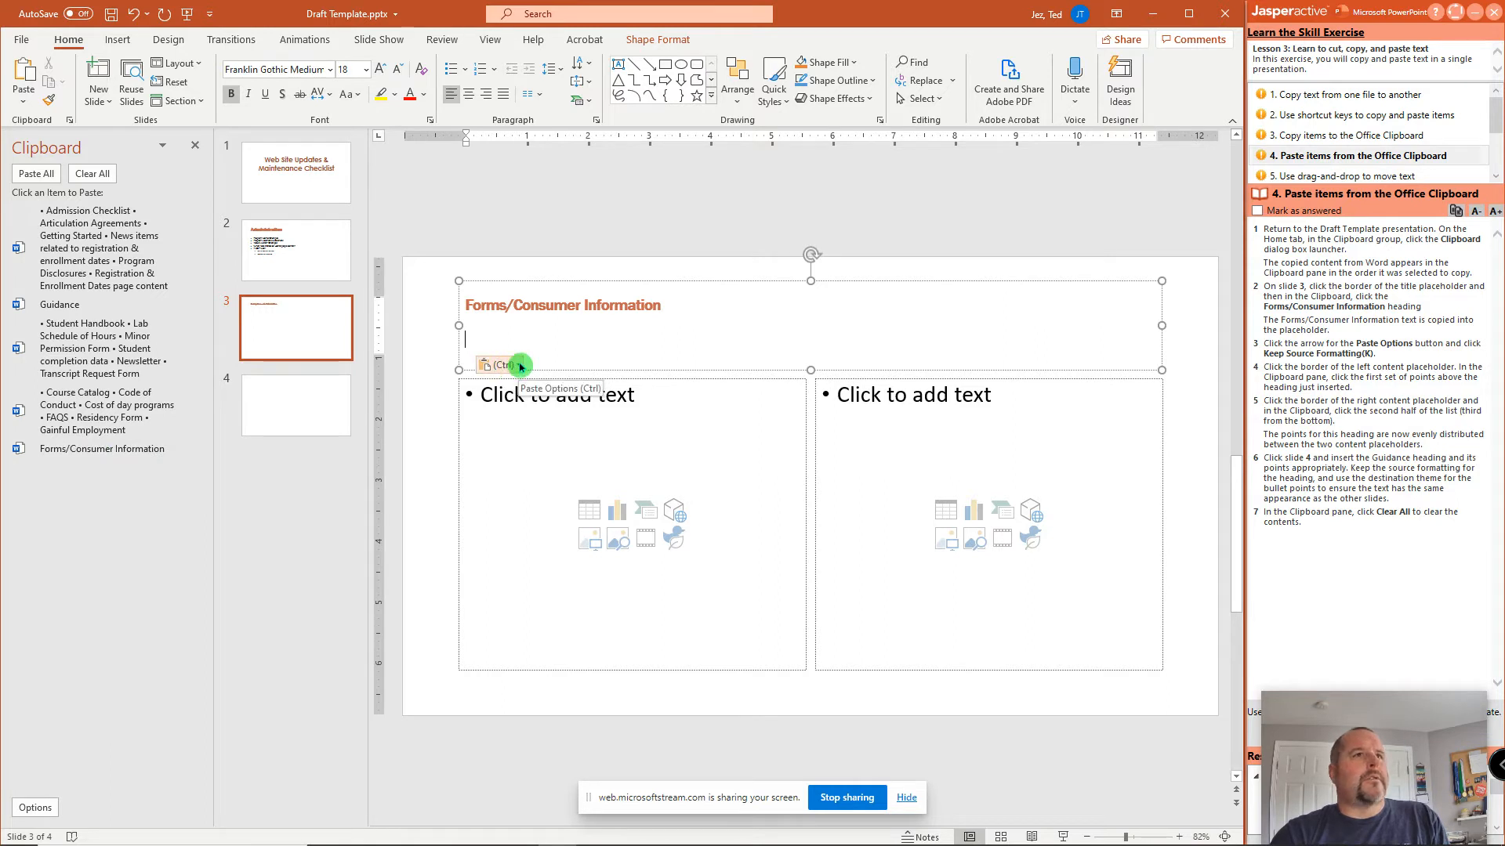
left_click(498, 364)
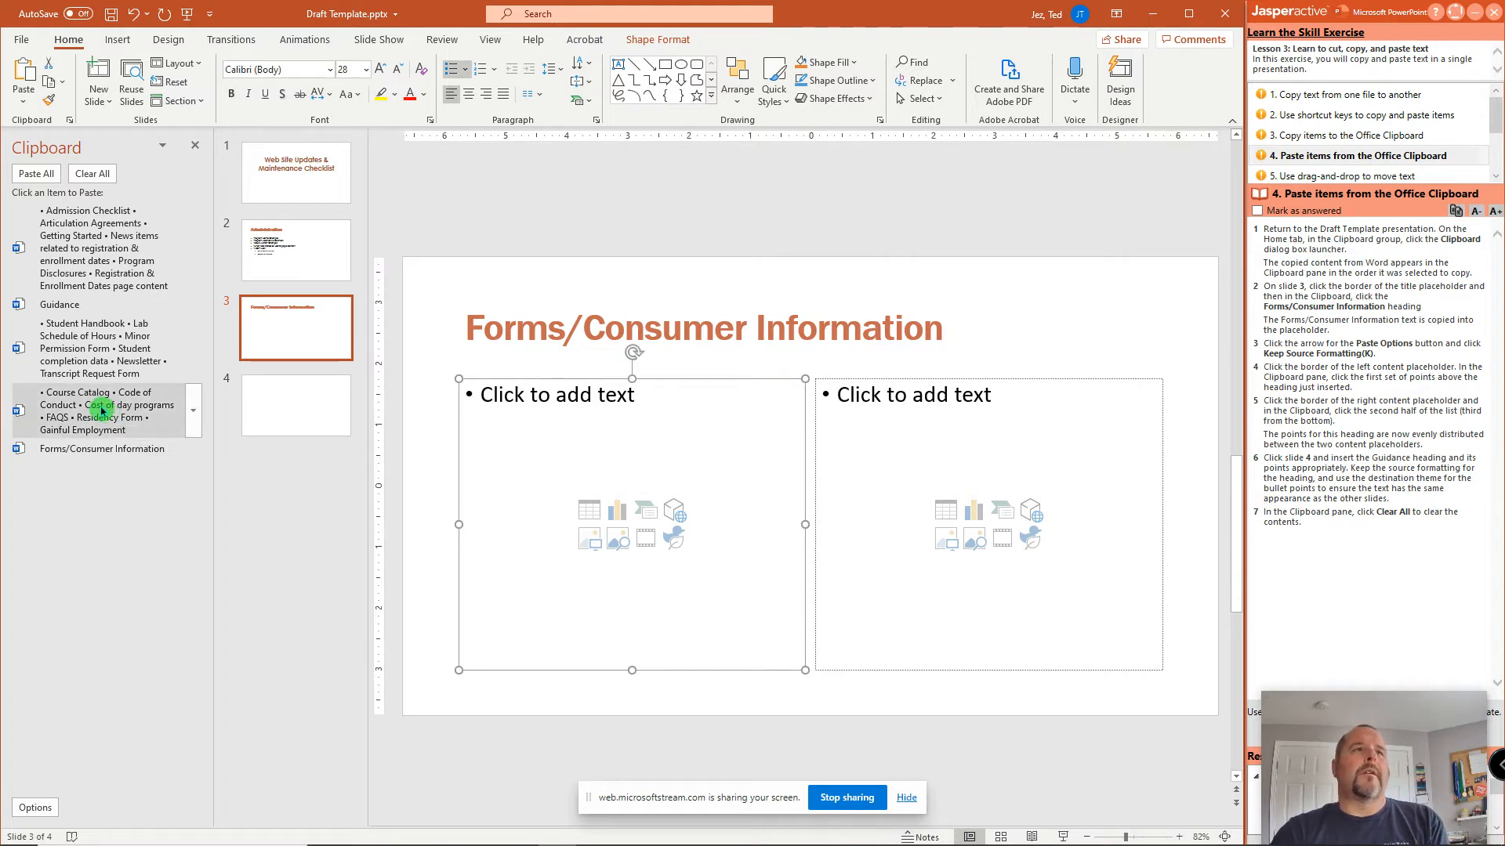
Paste the Course Catalog list into slide 3's left column and Student Handbook into the right.
left_click(99, 411)
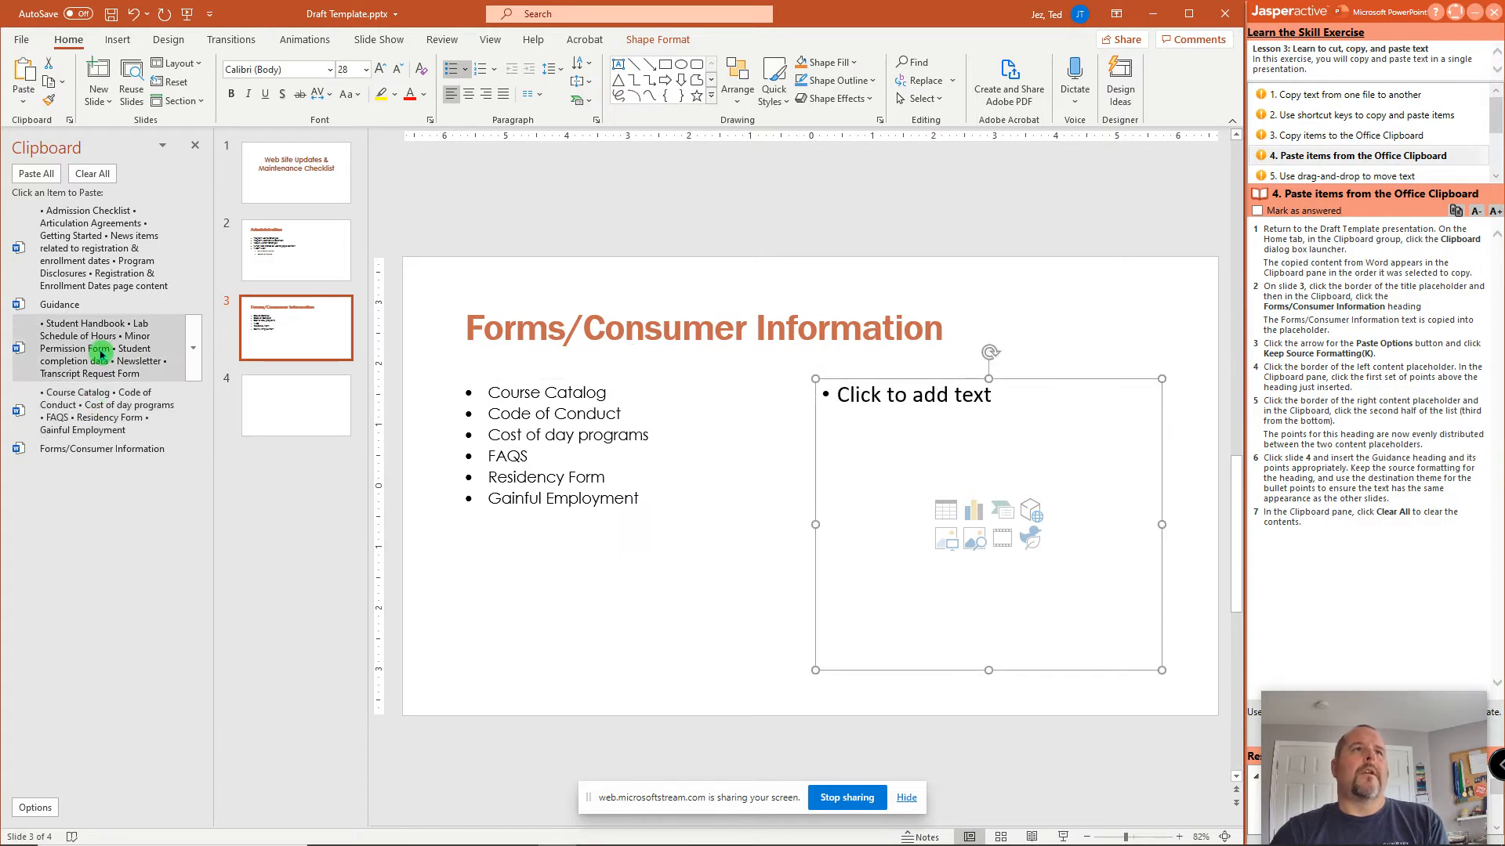
left_click(100, 348)
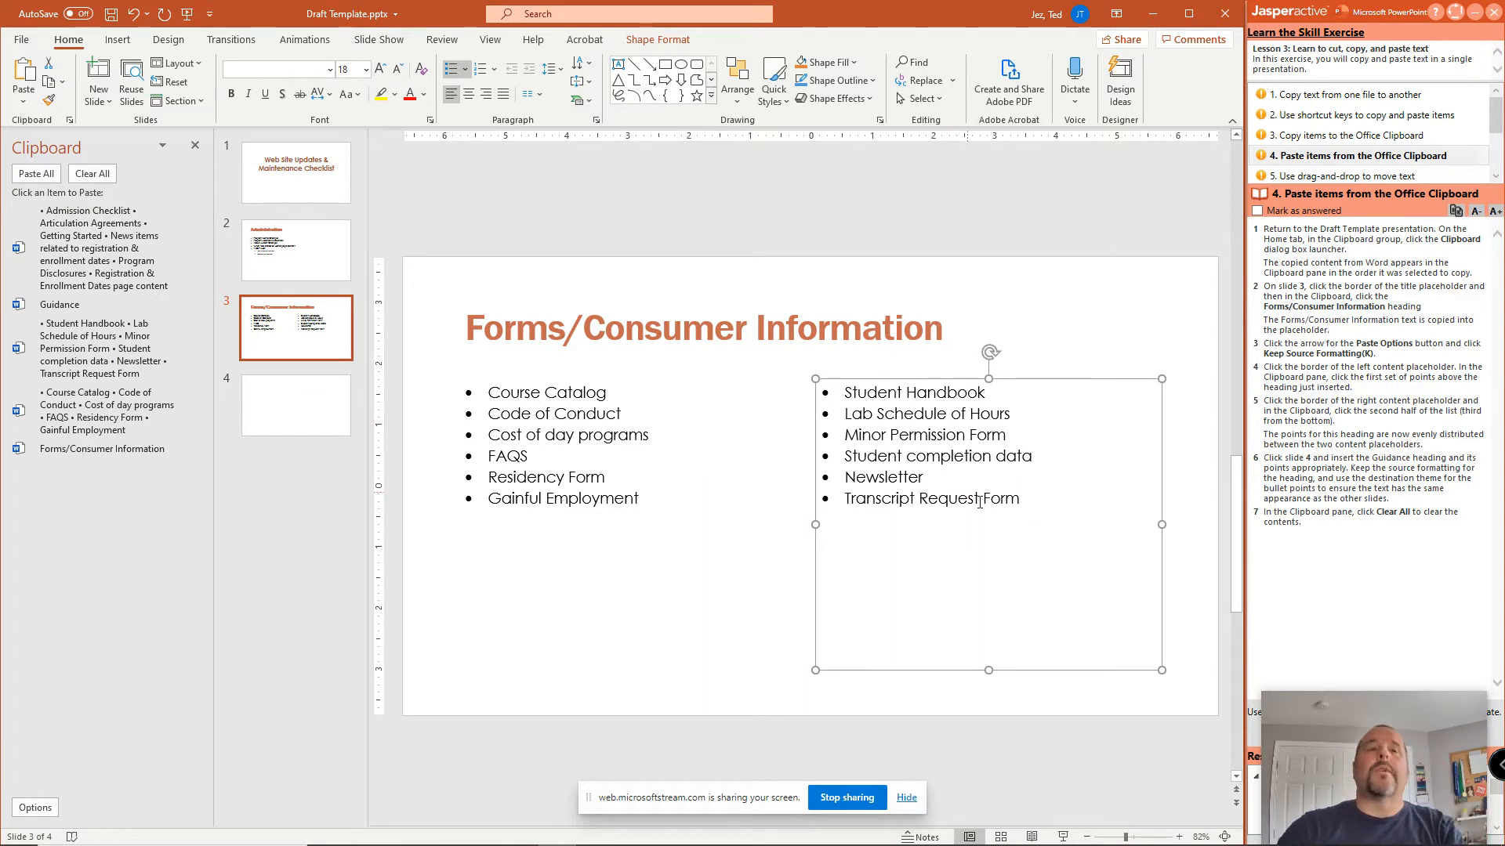
left_click(317, 413)
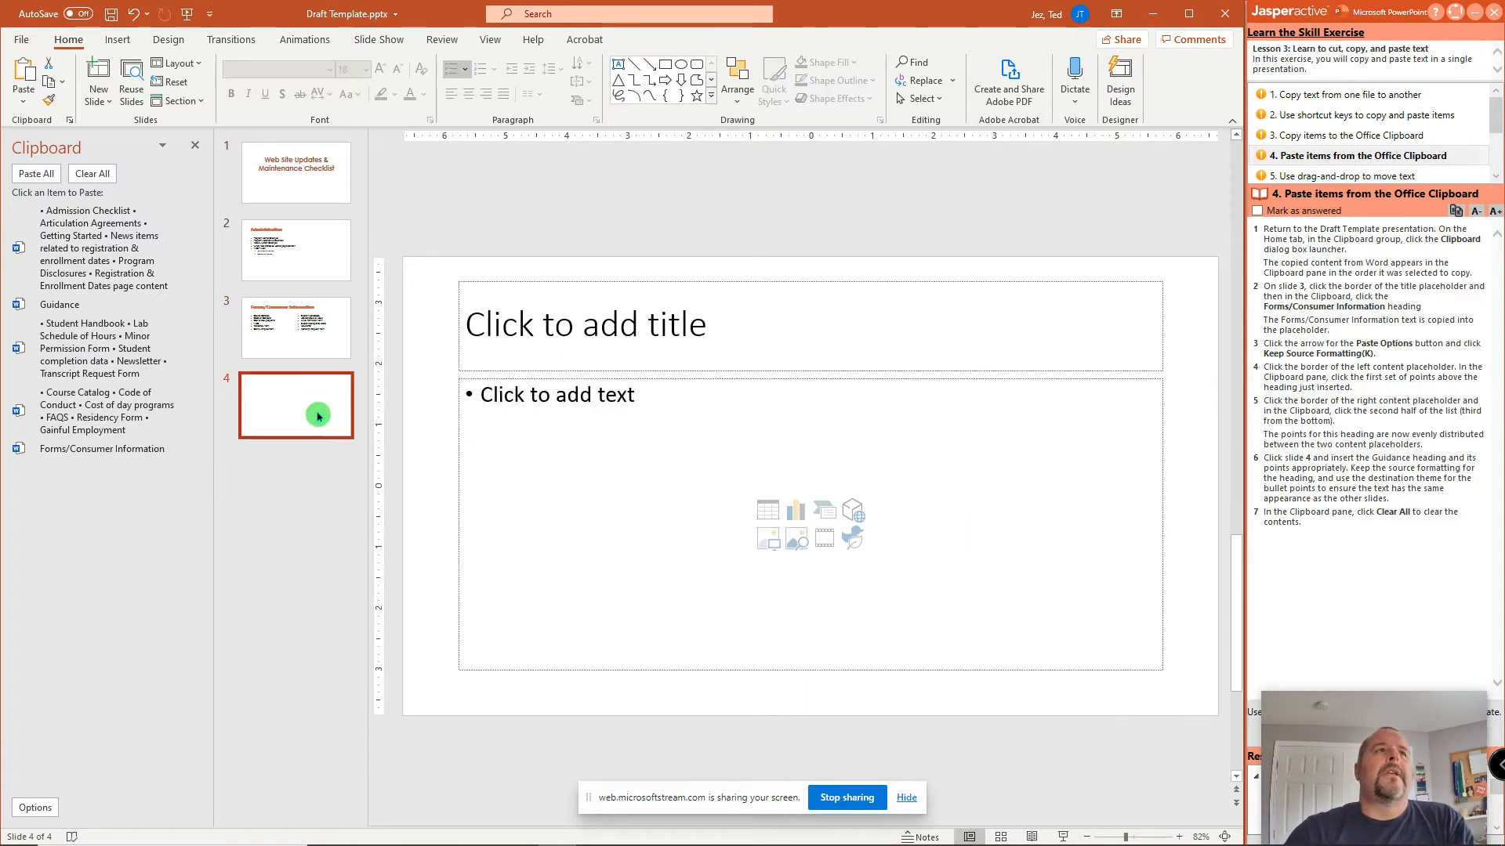
mouse_move(312, 405)
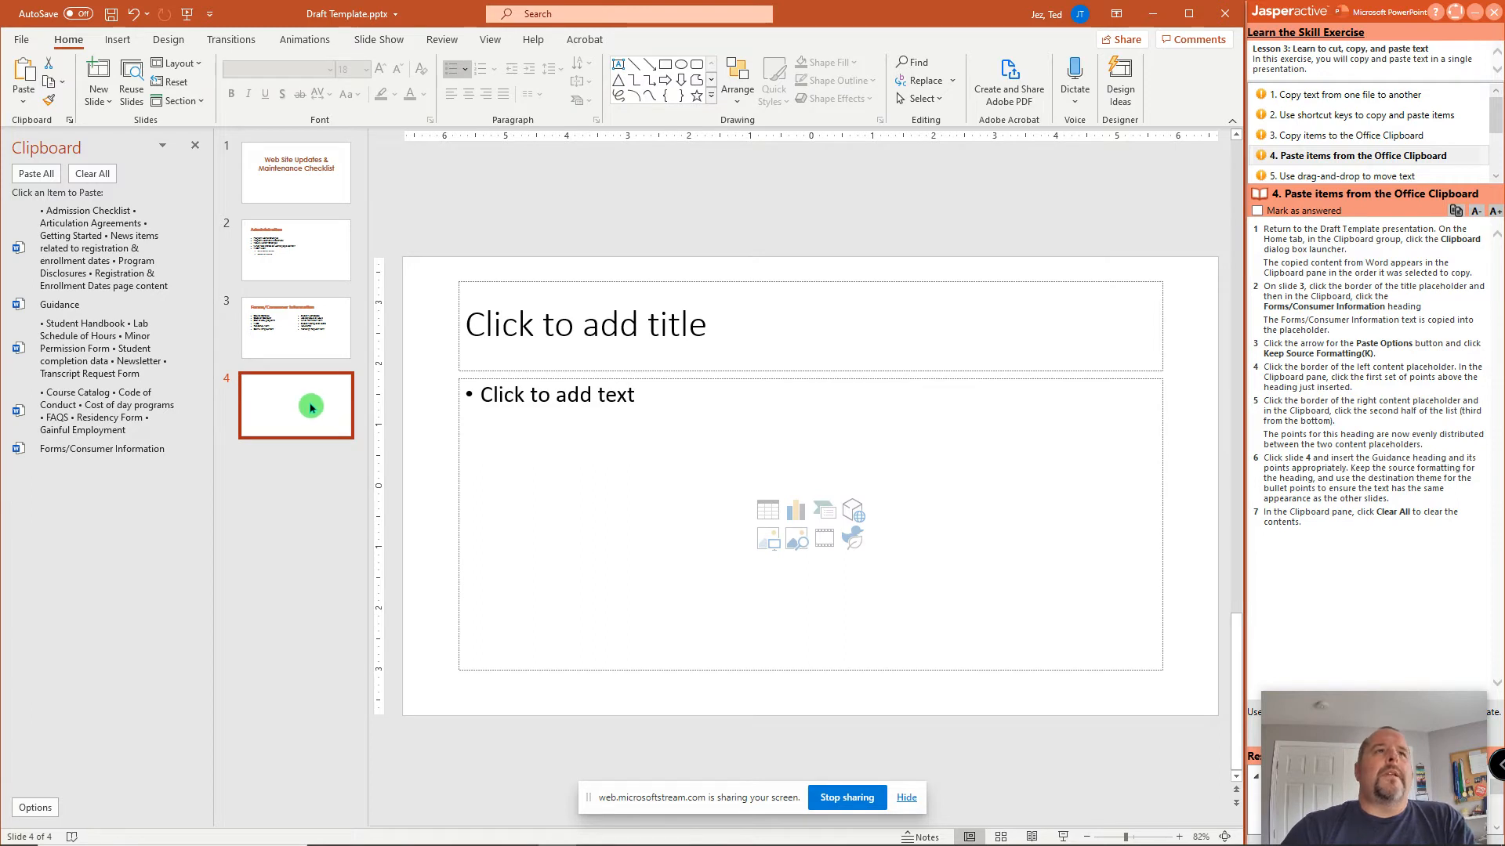
Paste 'Guidance' from the Clipboard into slide 4's title with Keep Source Formatting.
left_click(584, 324)
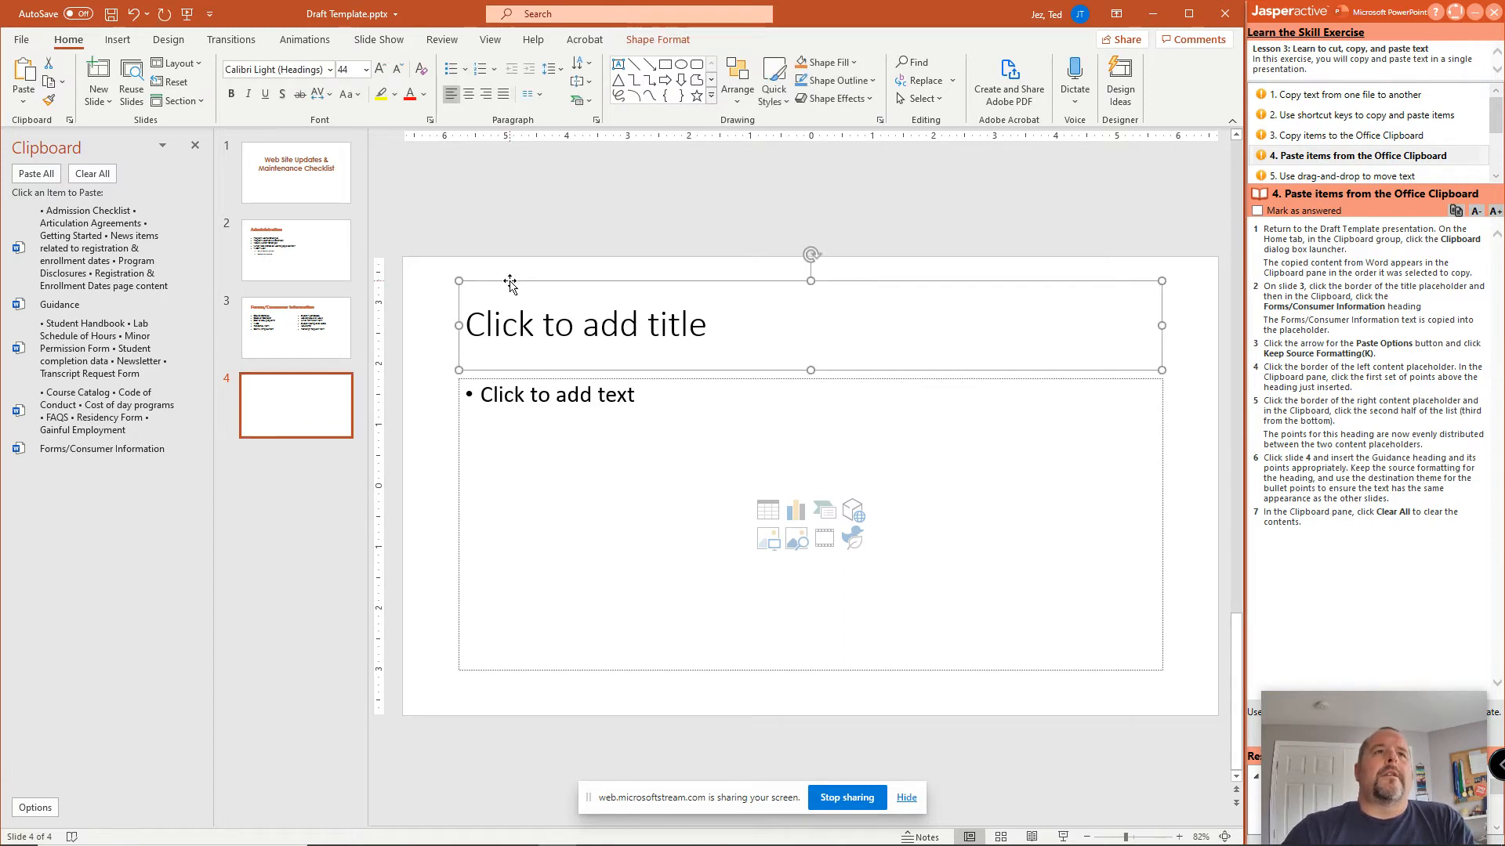
mouse_move(109, 305)
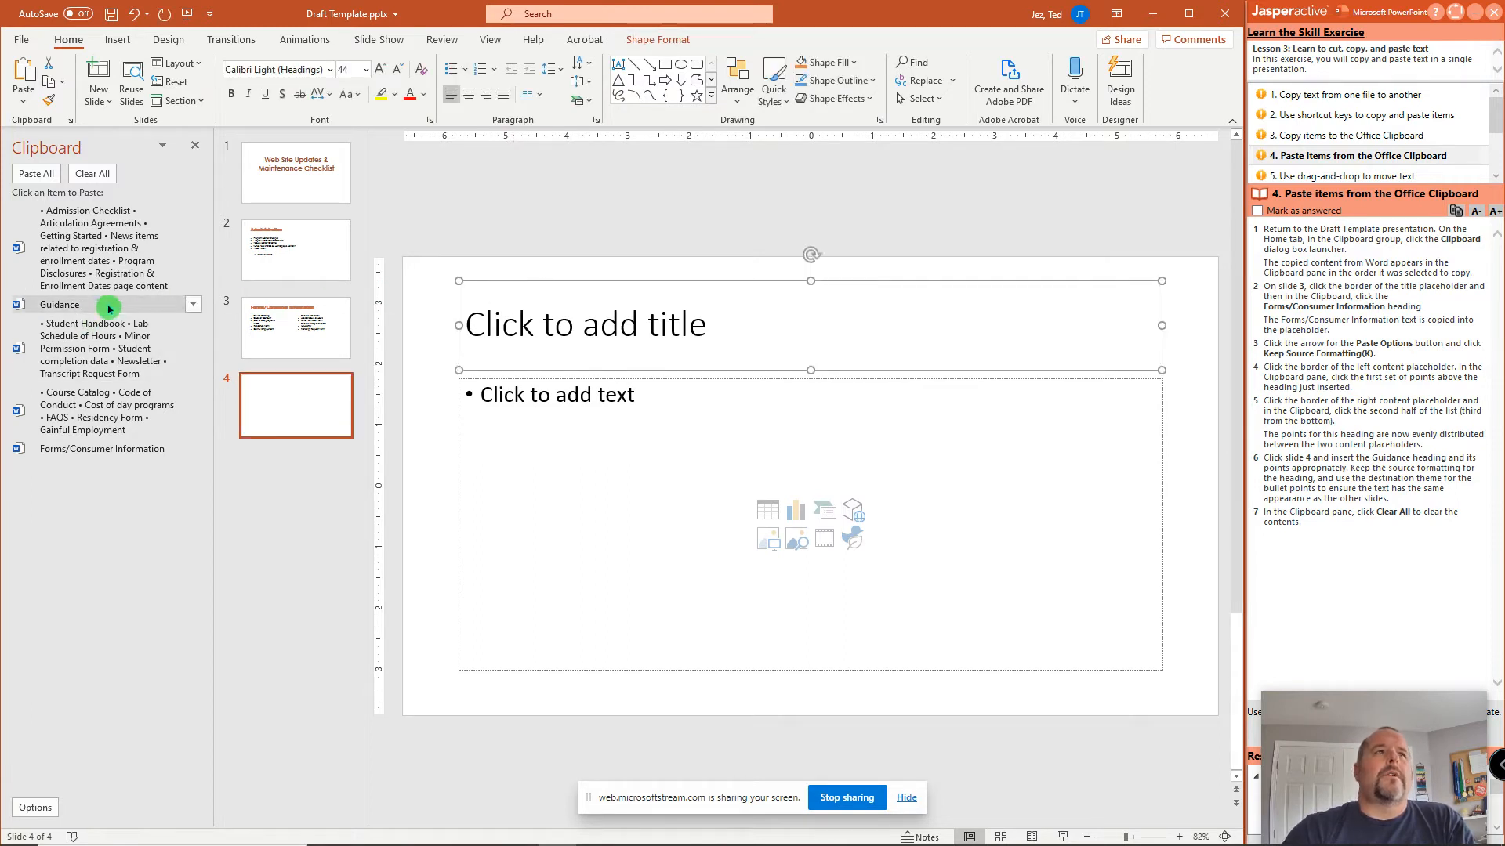
left_click(59, 304)
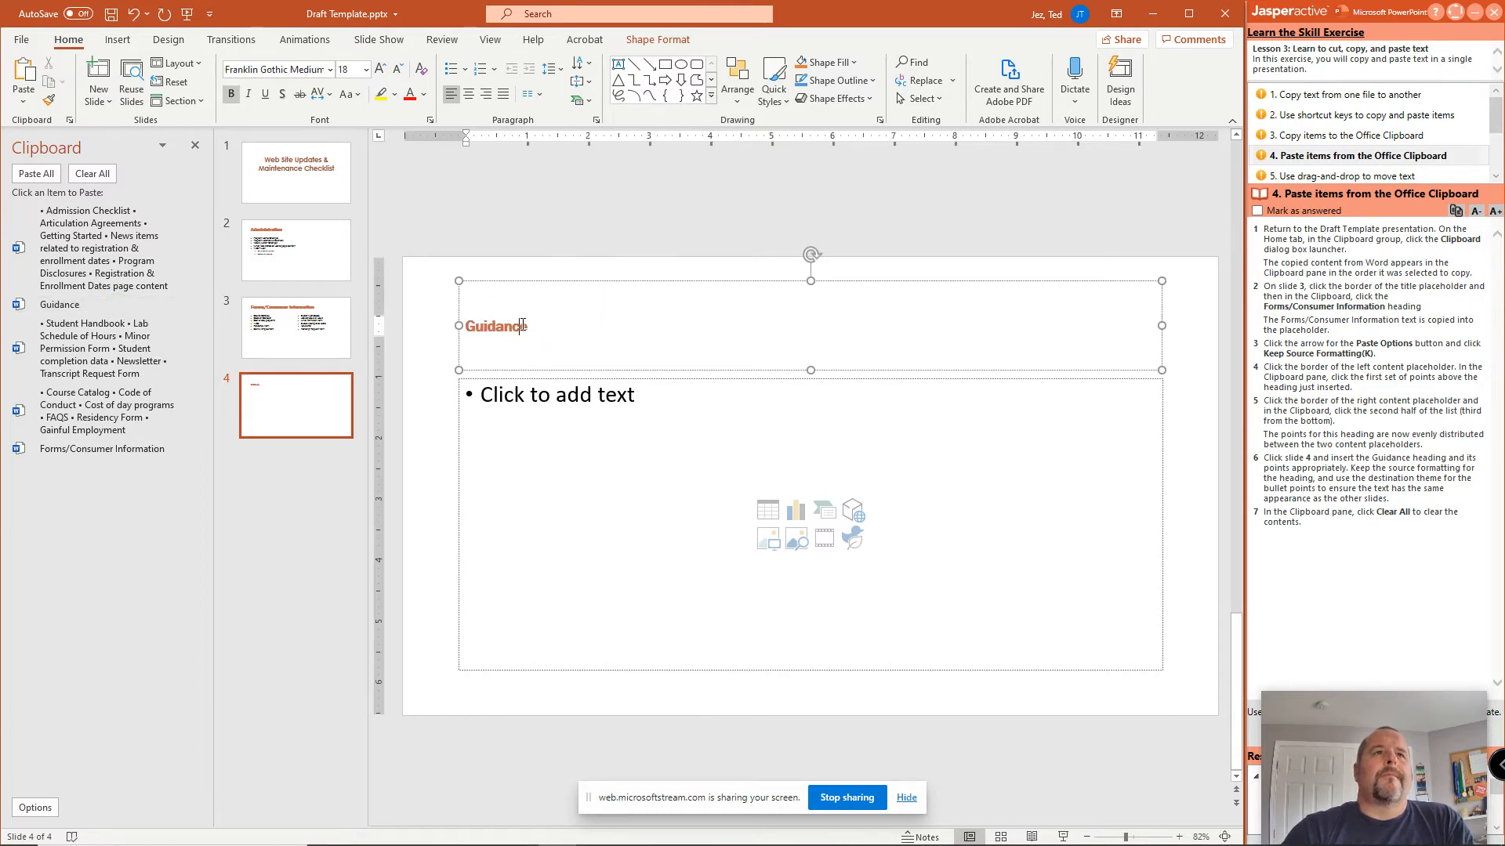
right_click(523, 326)
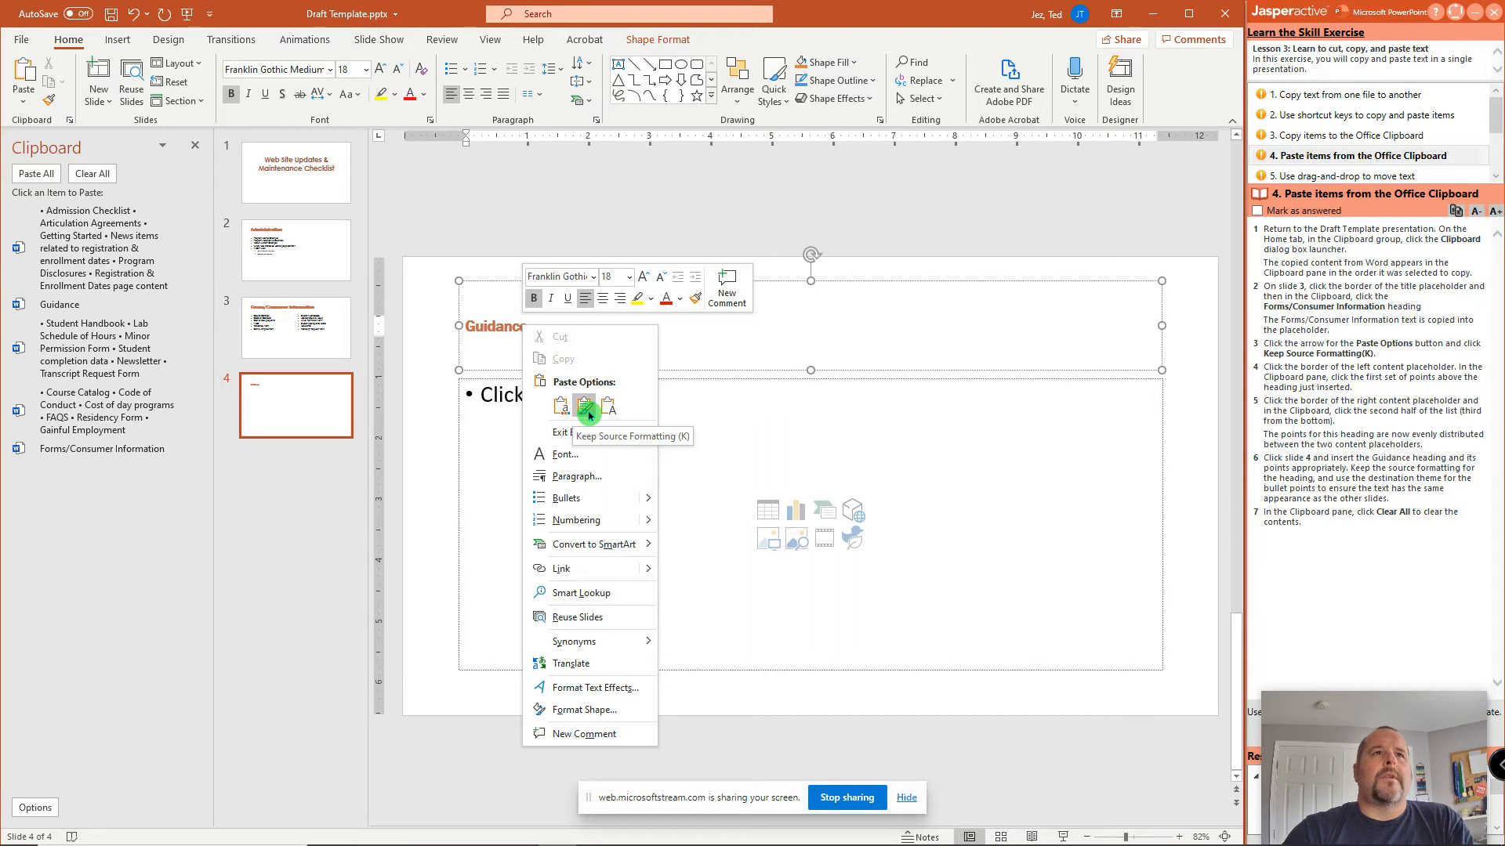
left_click(585, 406)
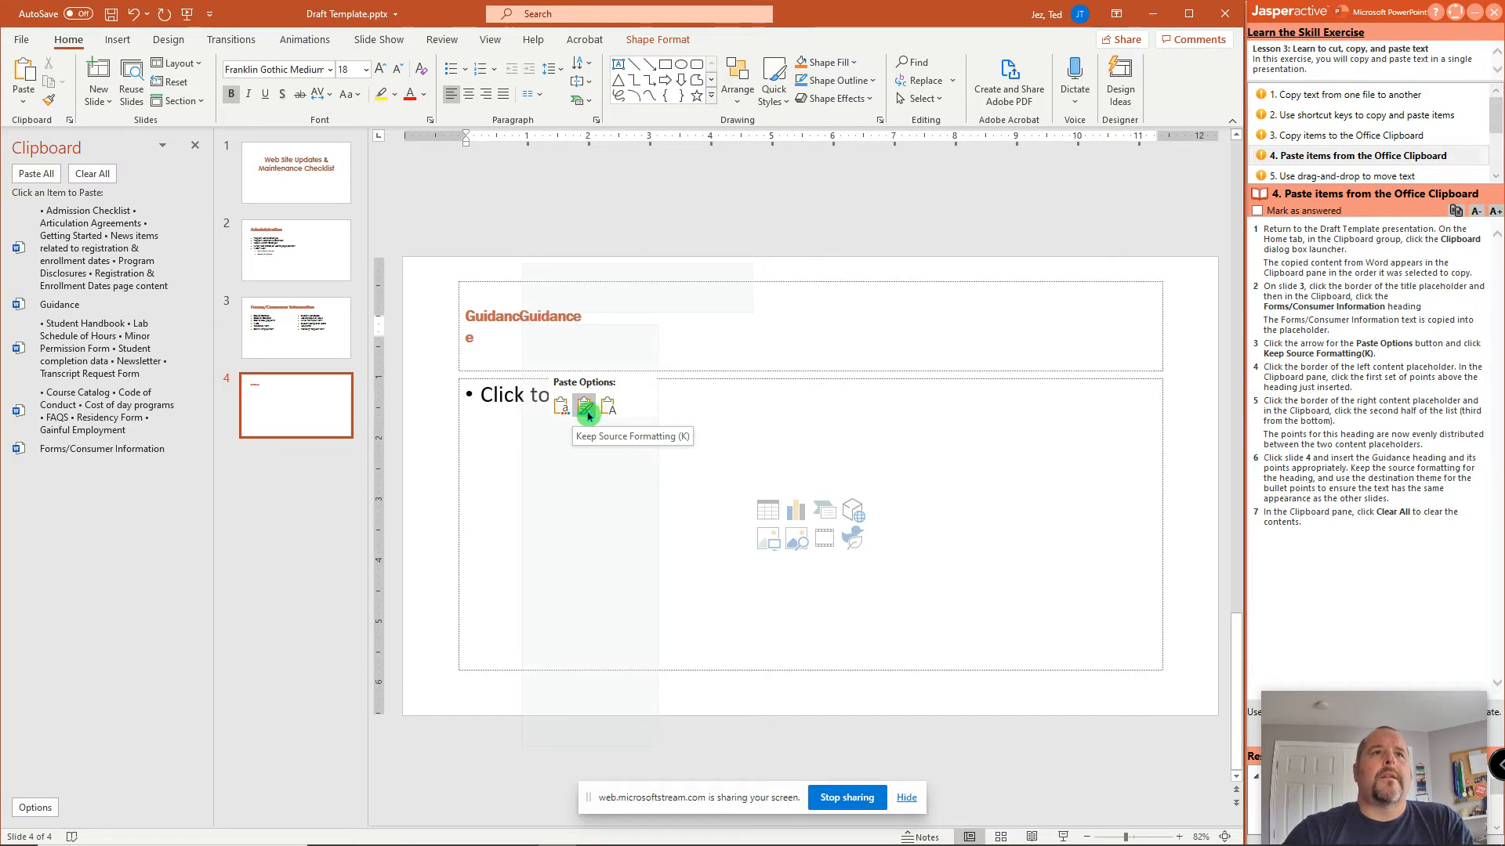
left_click(584, 406)
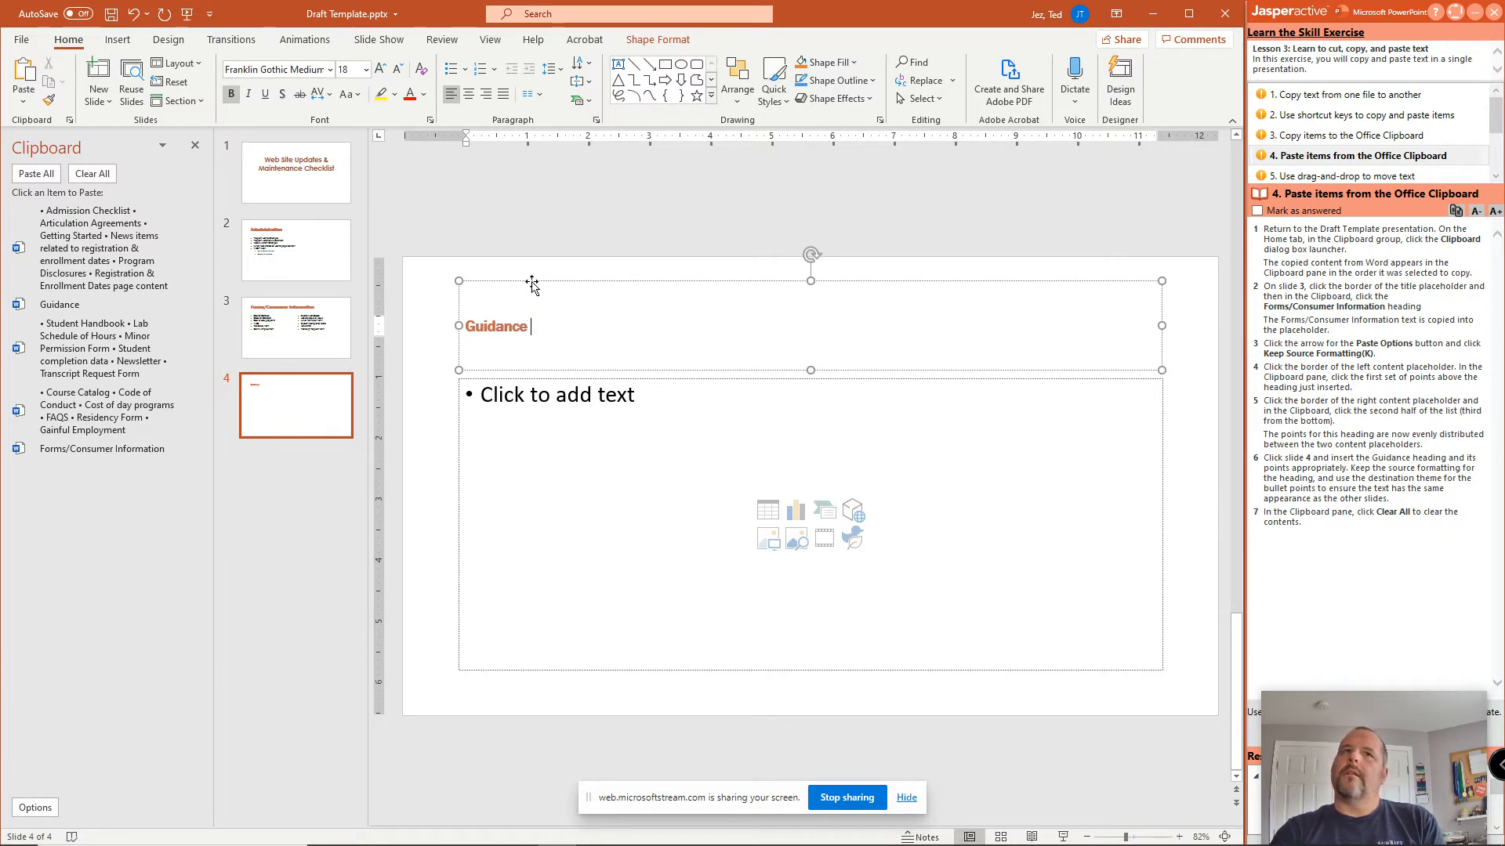
mouse_move(501, 262)
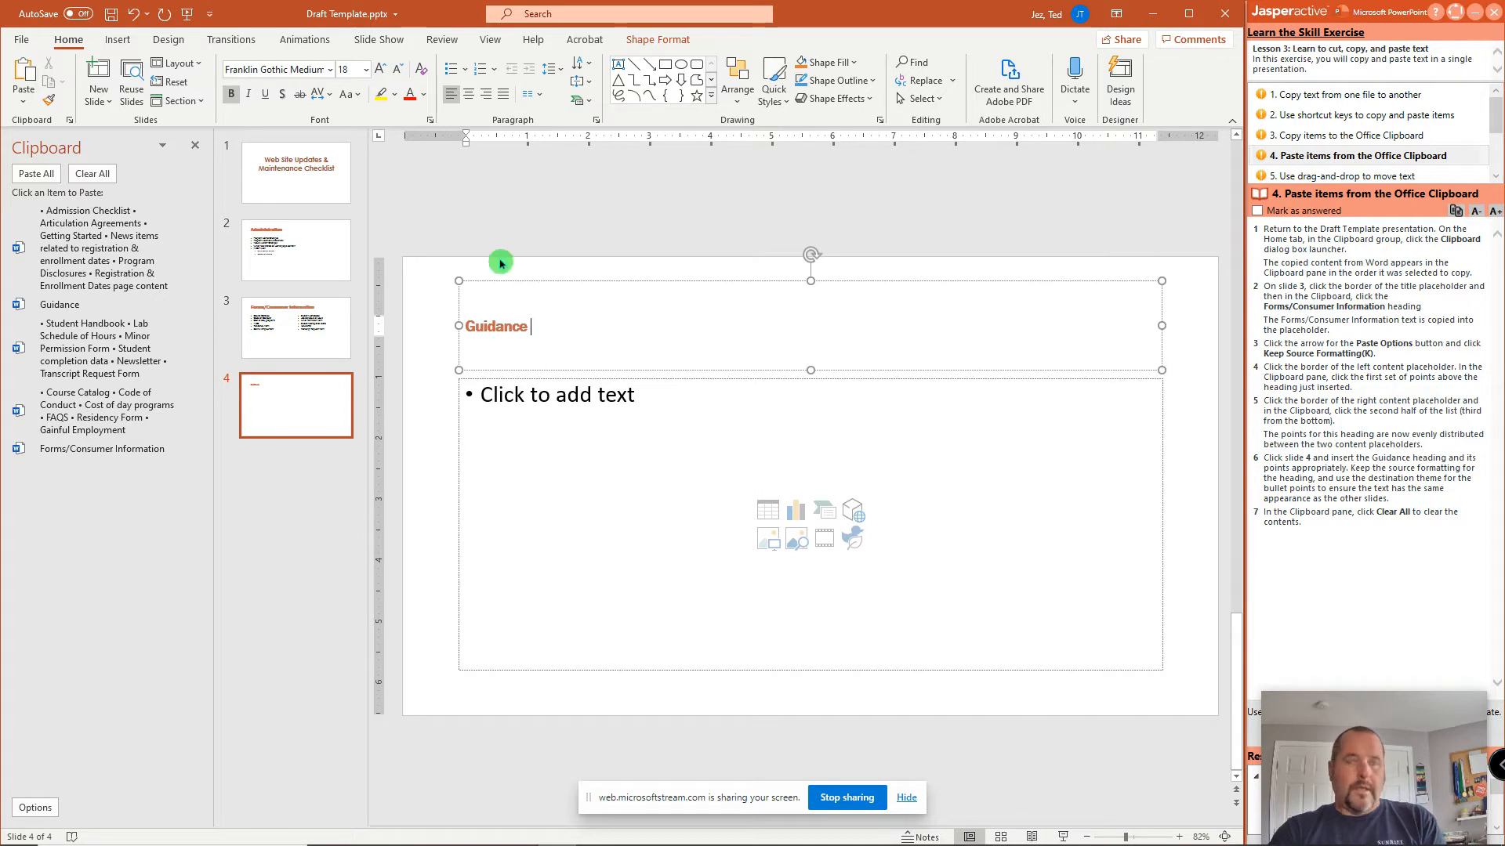
type("e")
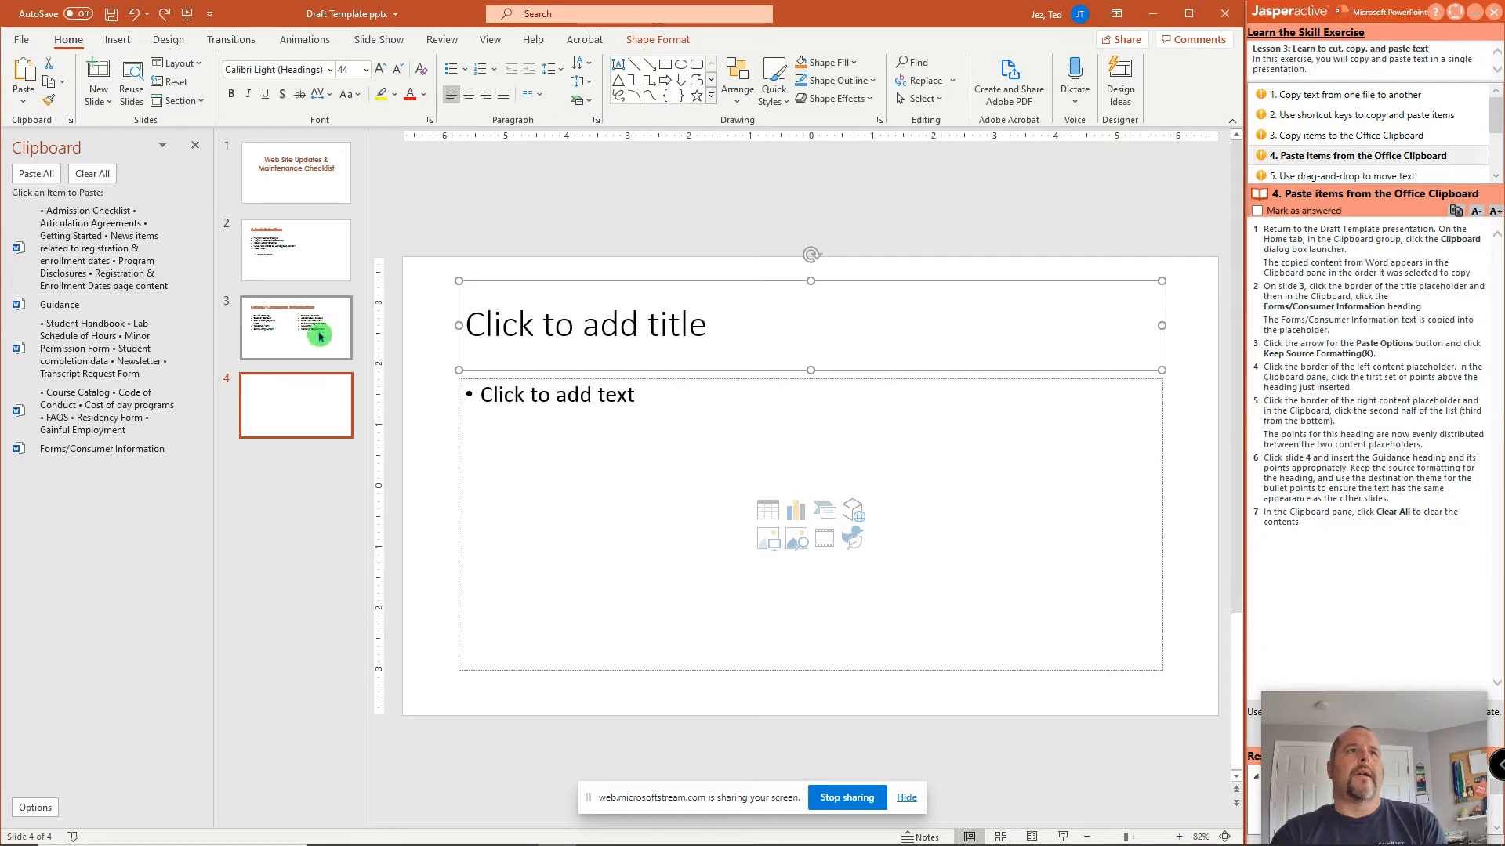
right_click(502, 293)
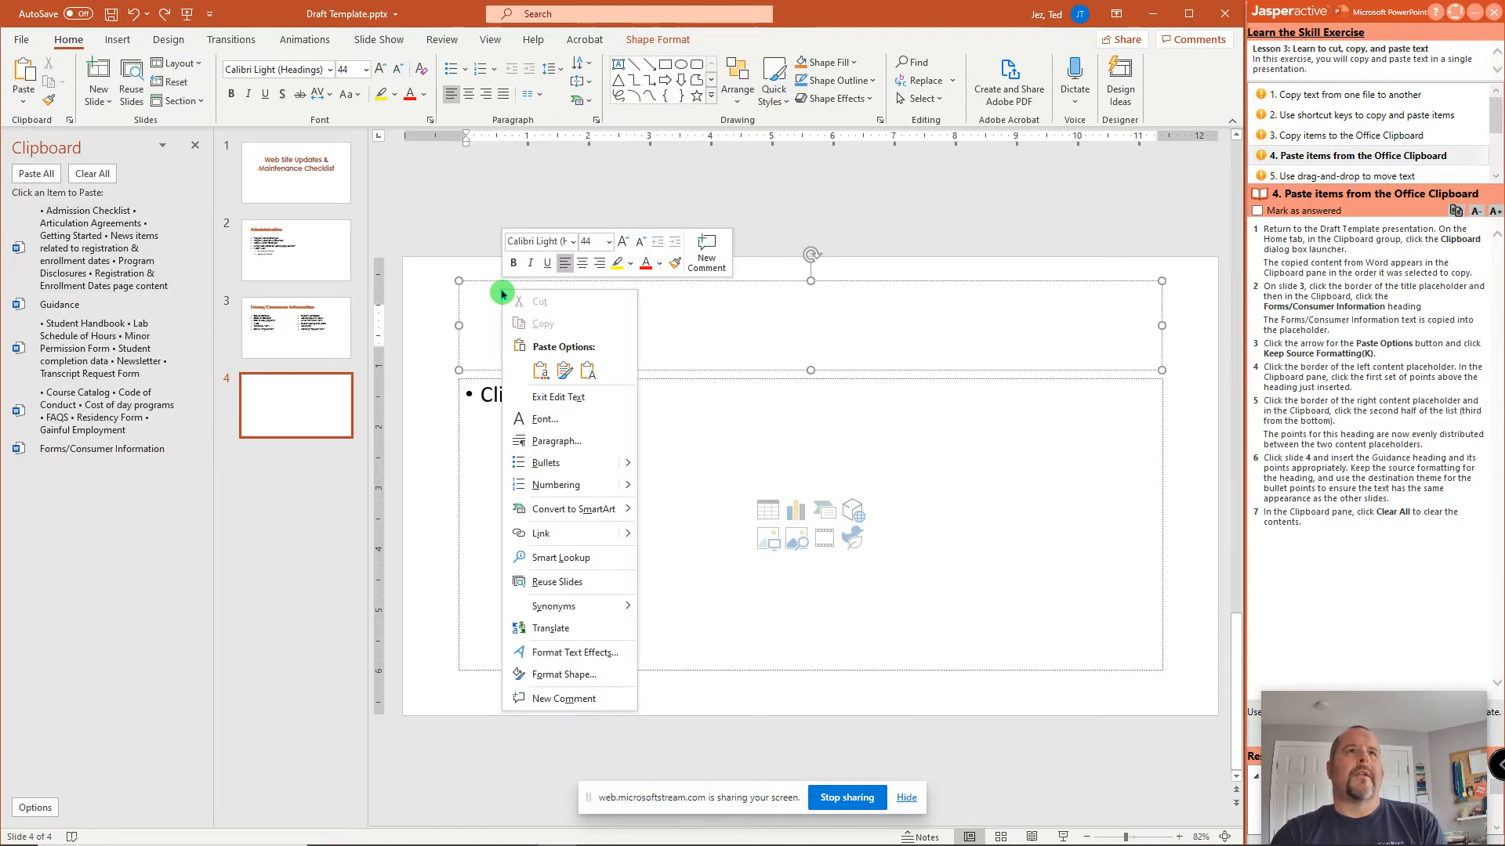
left_click(564, 370)
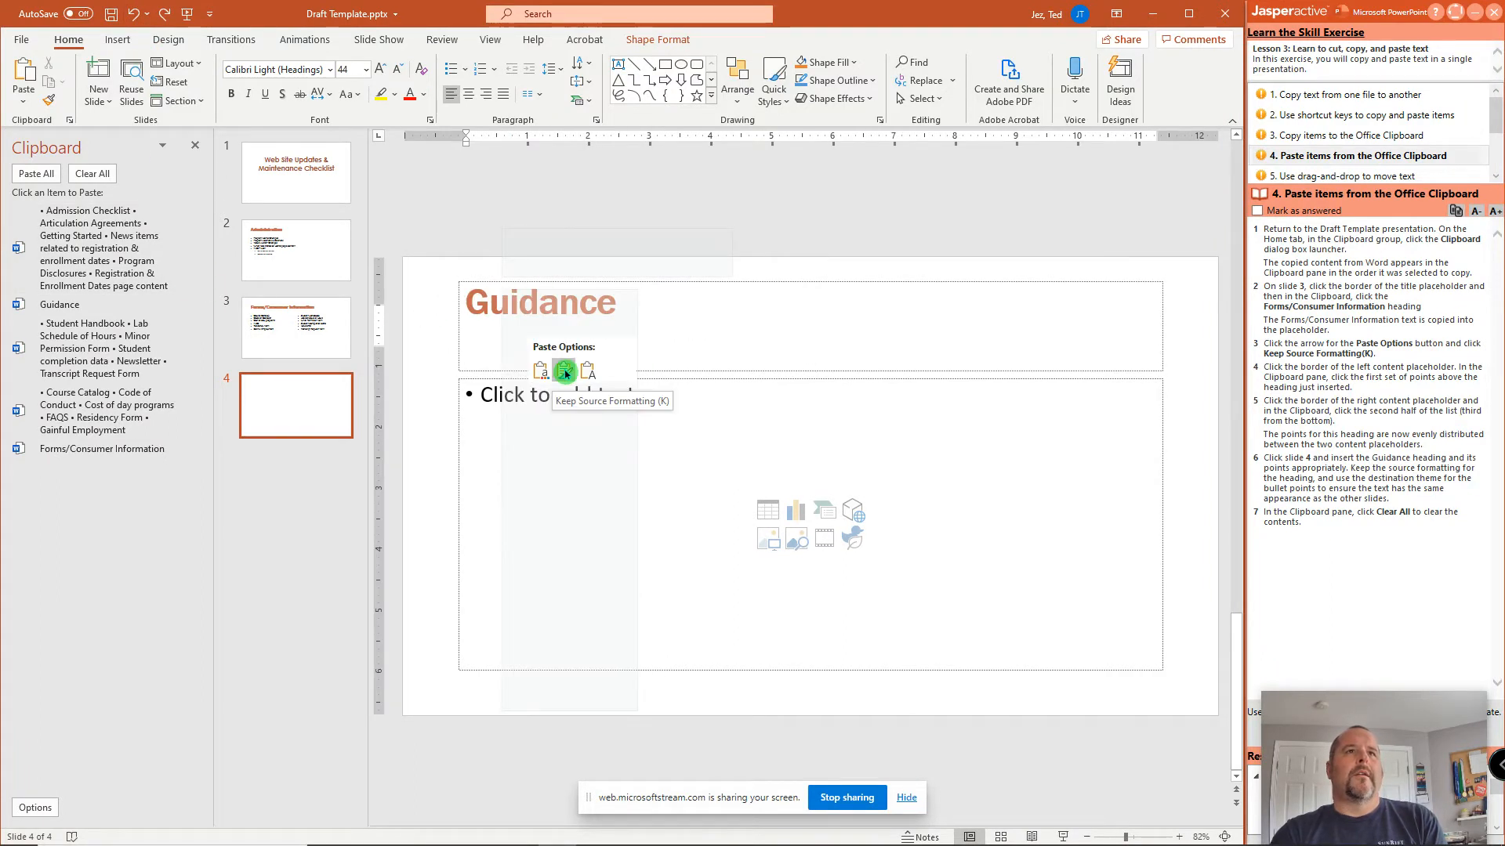
left_click(564, 370)
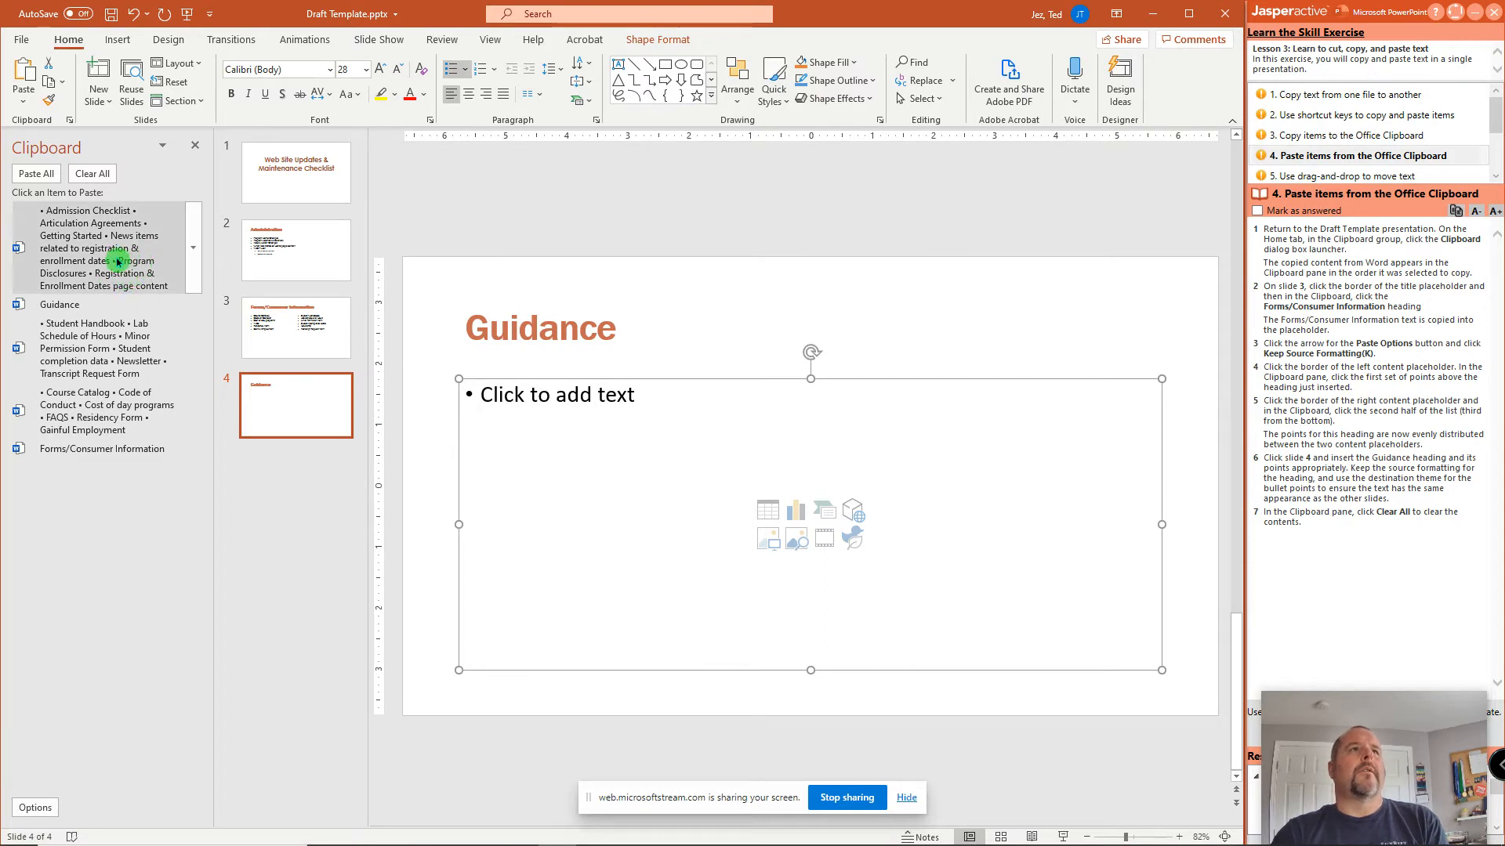
Paste the six-item Admission Checklist into slide 4's content box and clear the Clipboard.
left_click(113, 260)
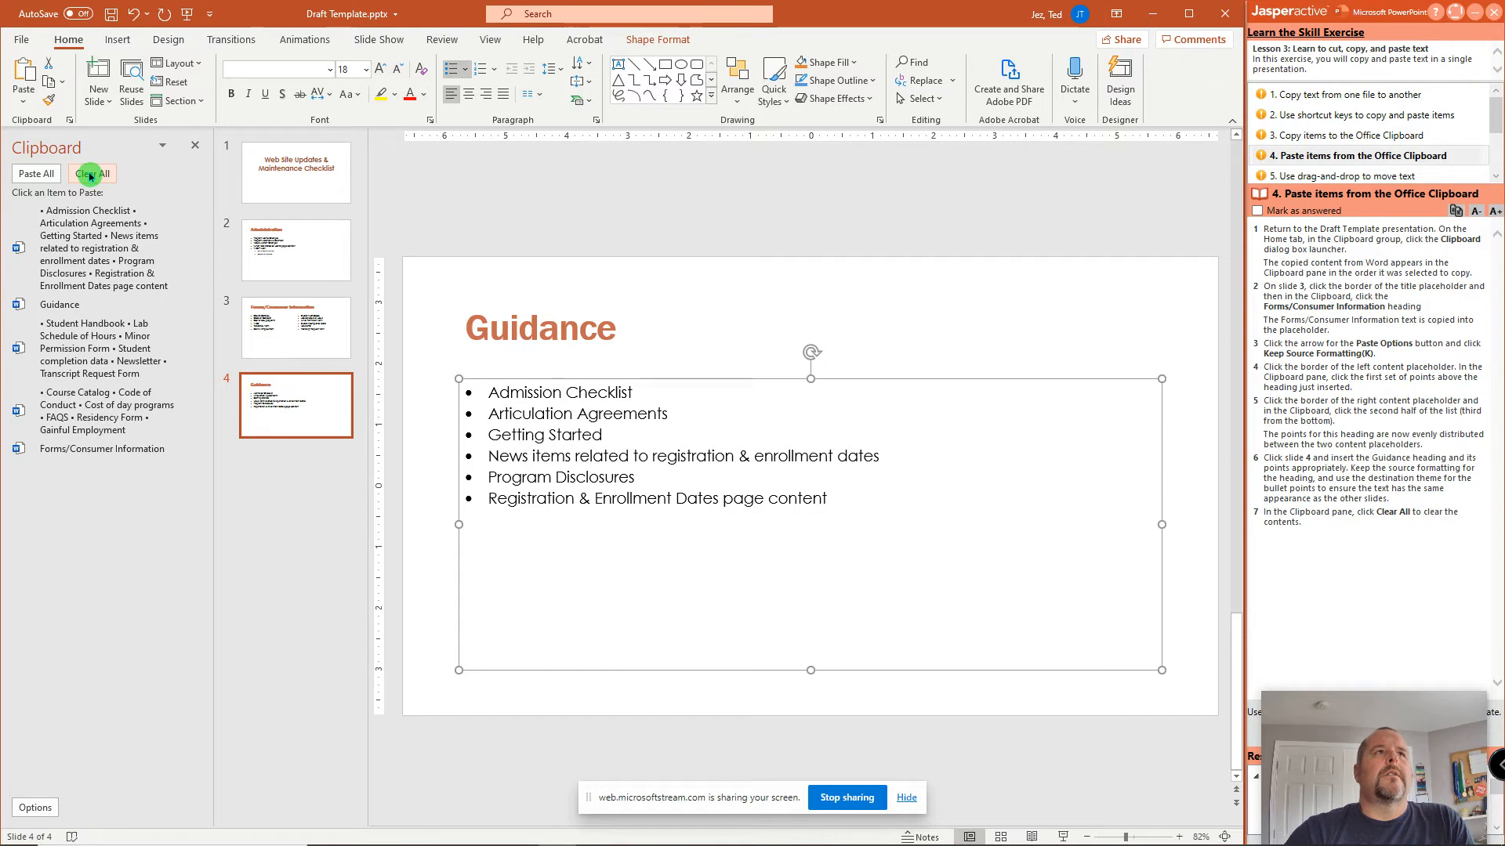
left_click(91, 173)
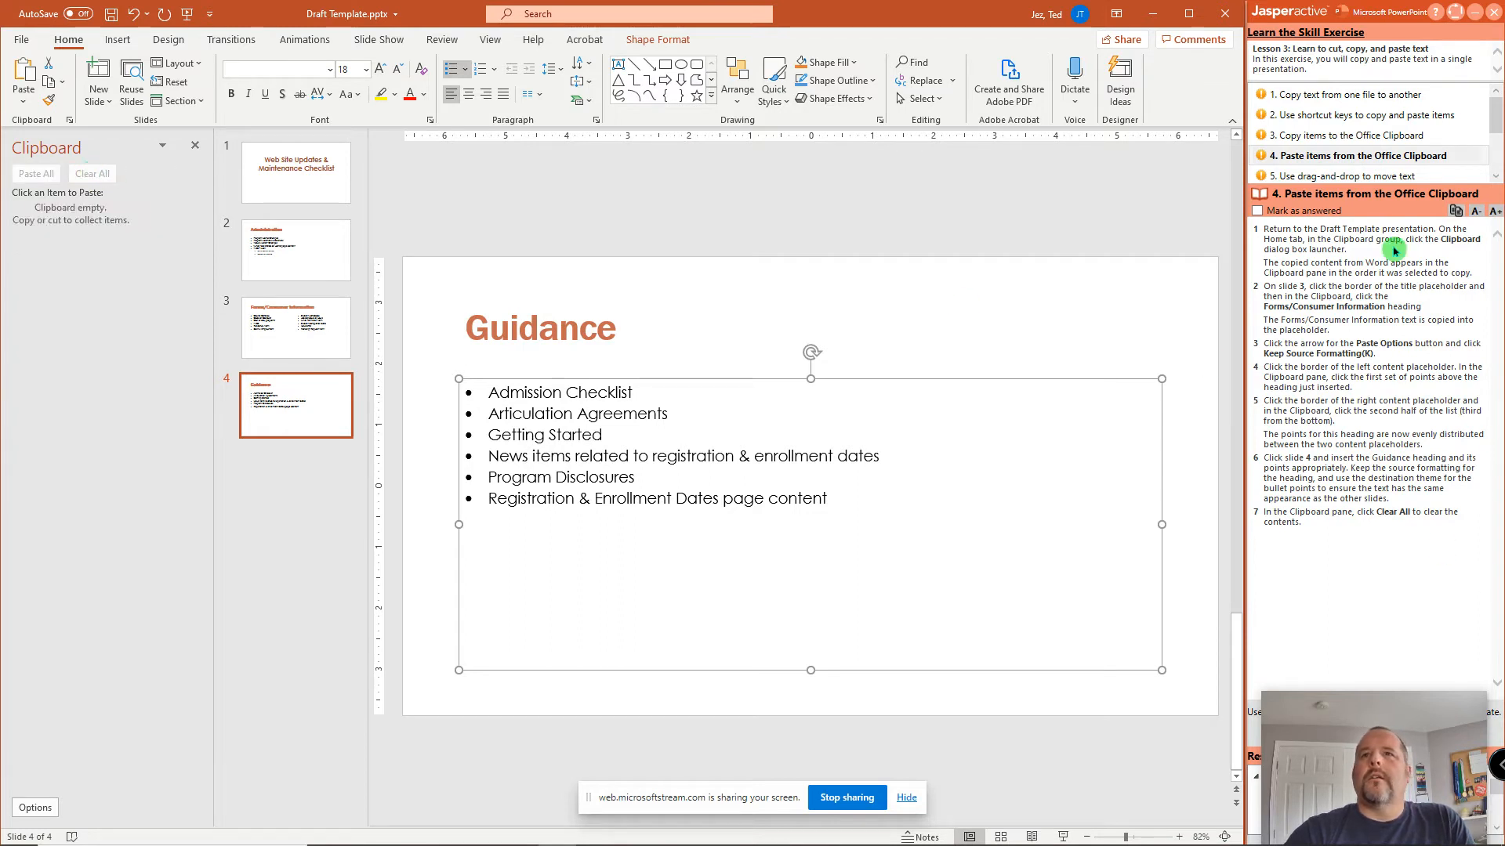
left_click(1370, 155)
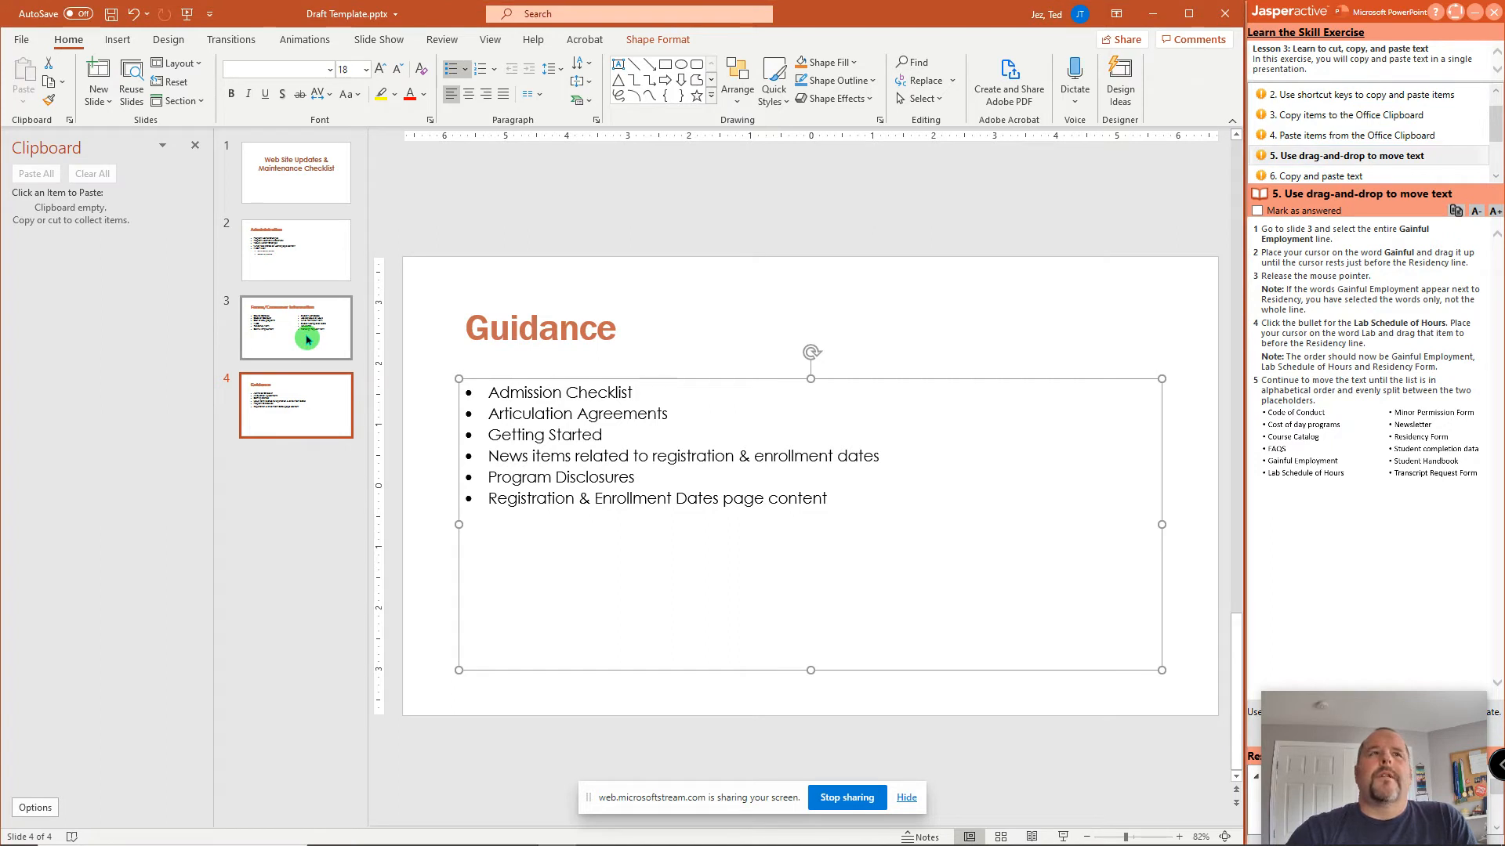
Reorder slide 3's left list to open with Code of Conduct, and move Residency Form atop the right column.
left_click(295, 327)
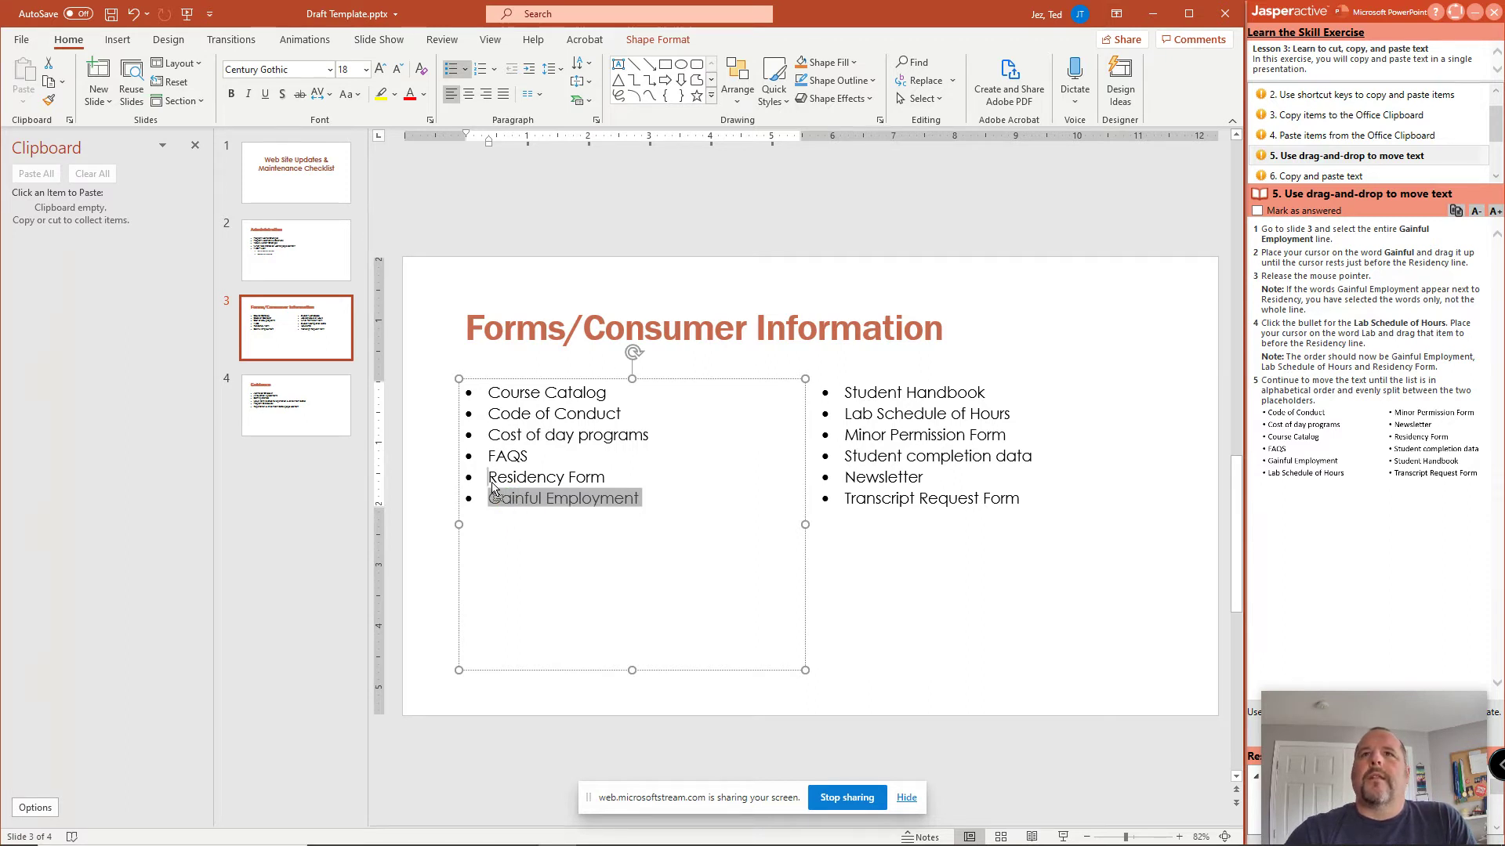
left_click_drag(564, 496, 564, 477)
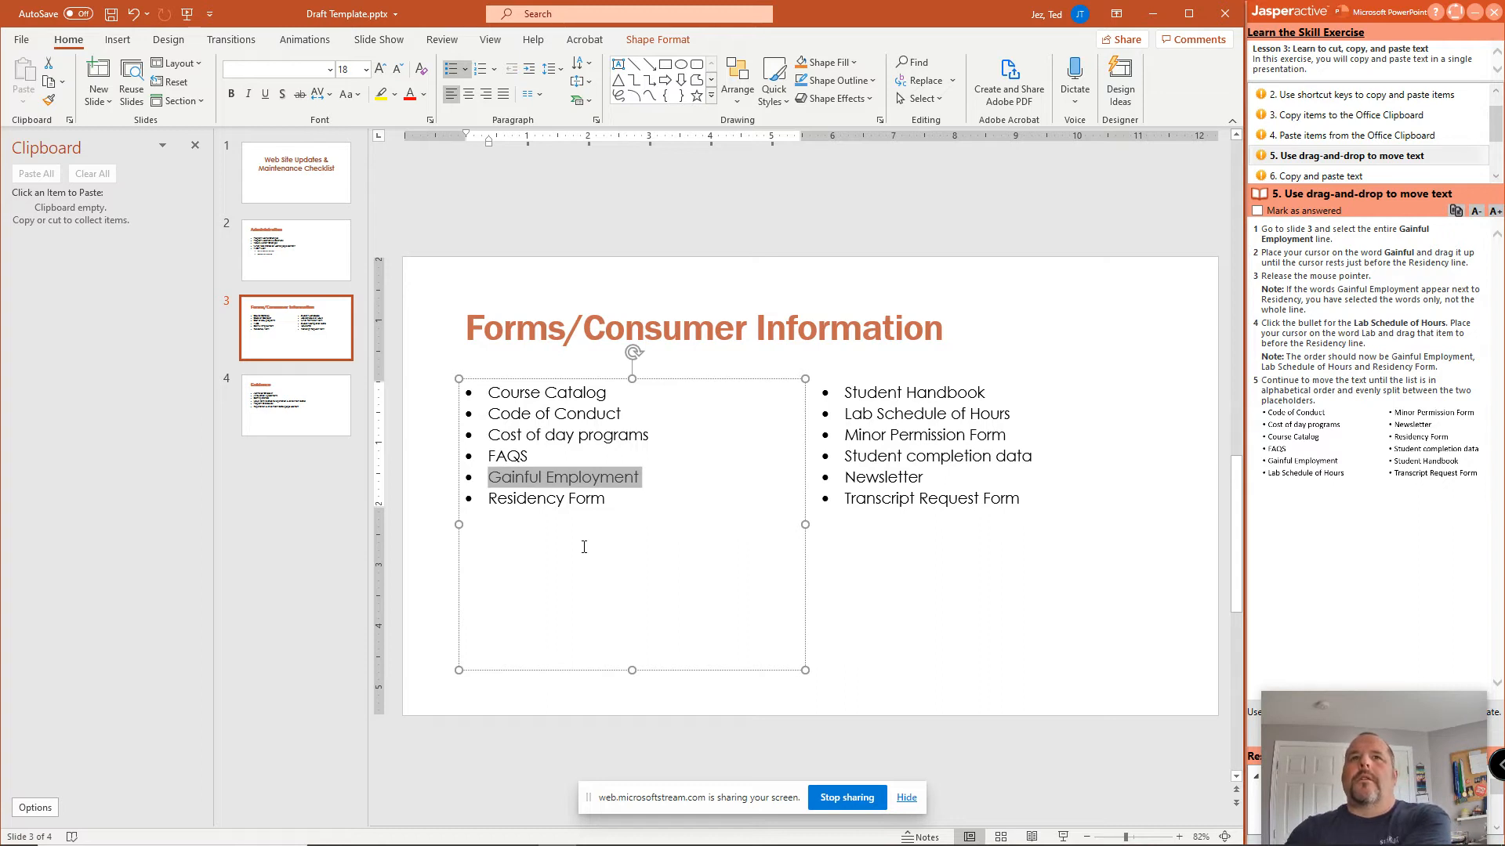
mouse_move(734, 522)
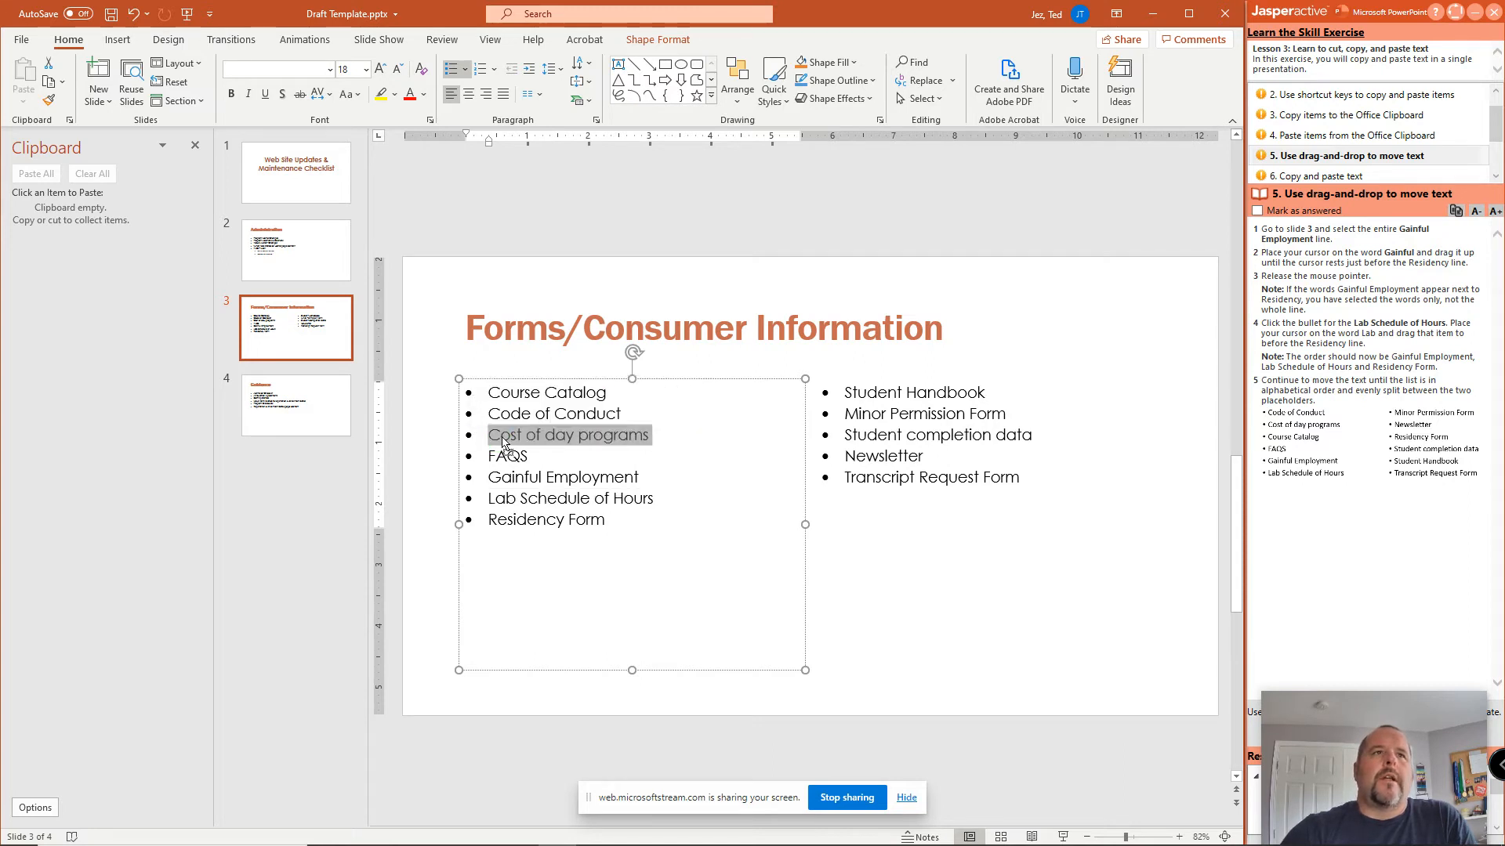
left_click_drag(569, 435, 569, 392)
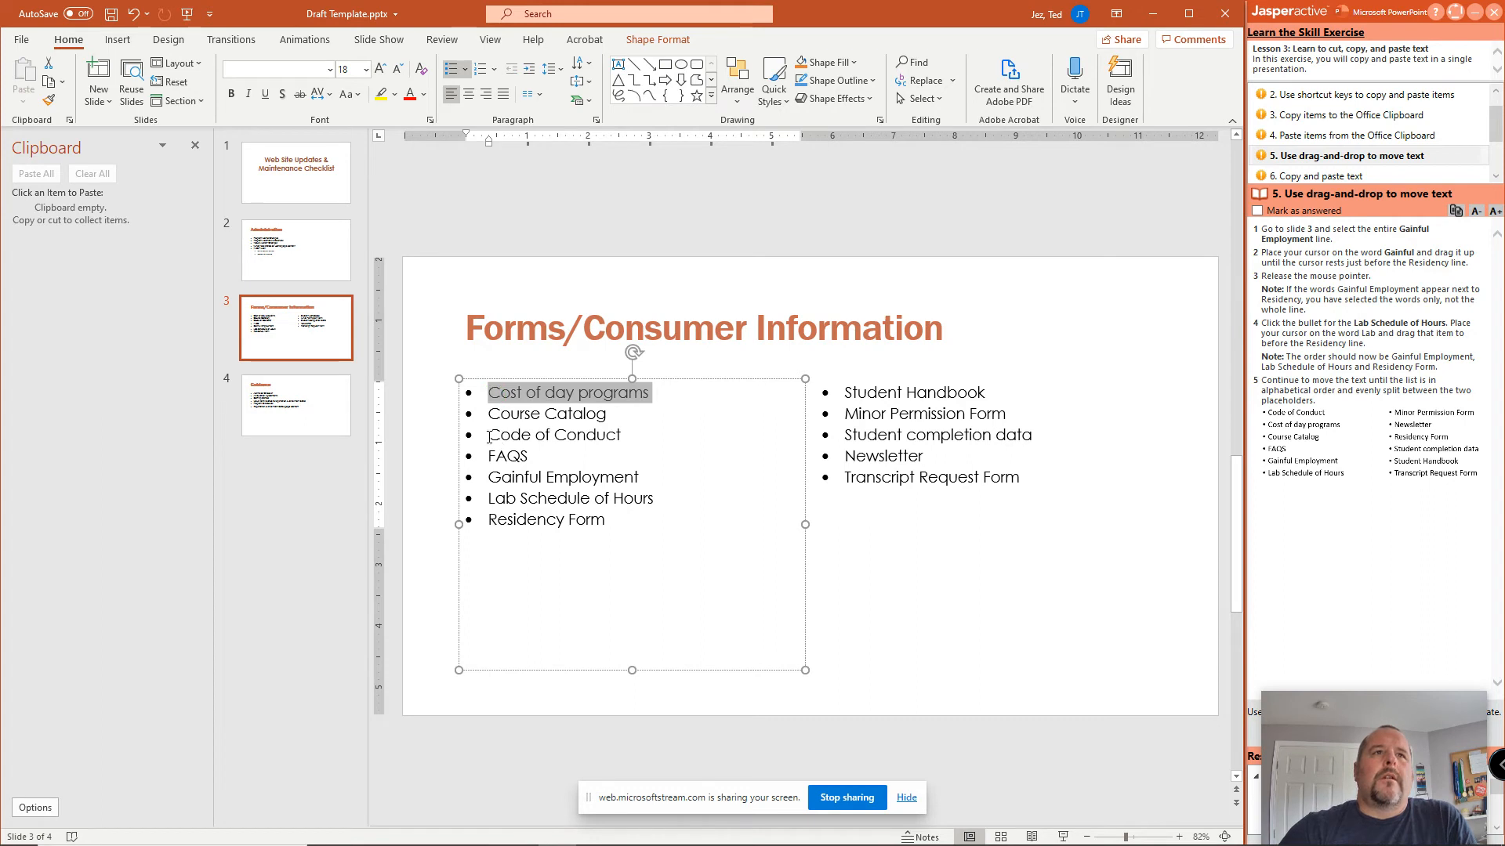
mouse_move(470, 438)
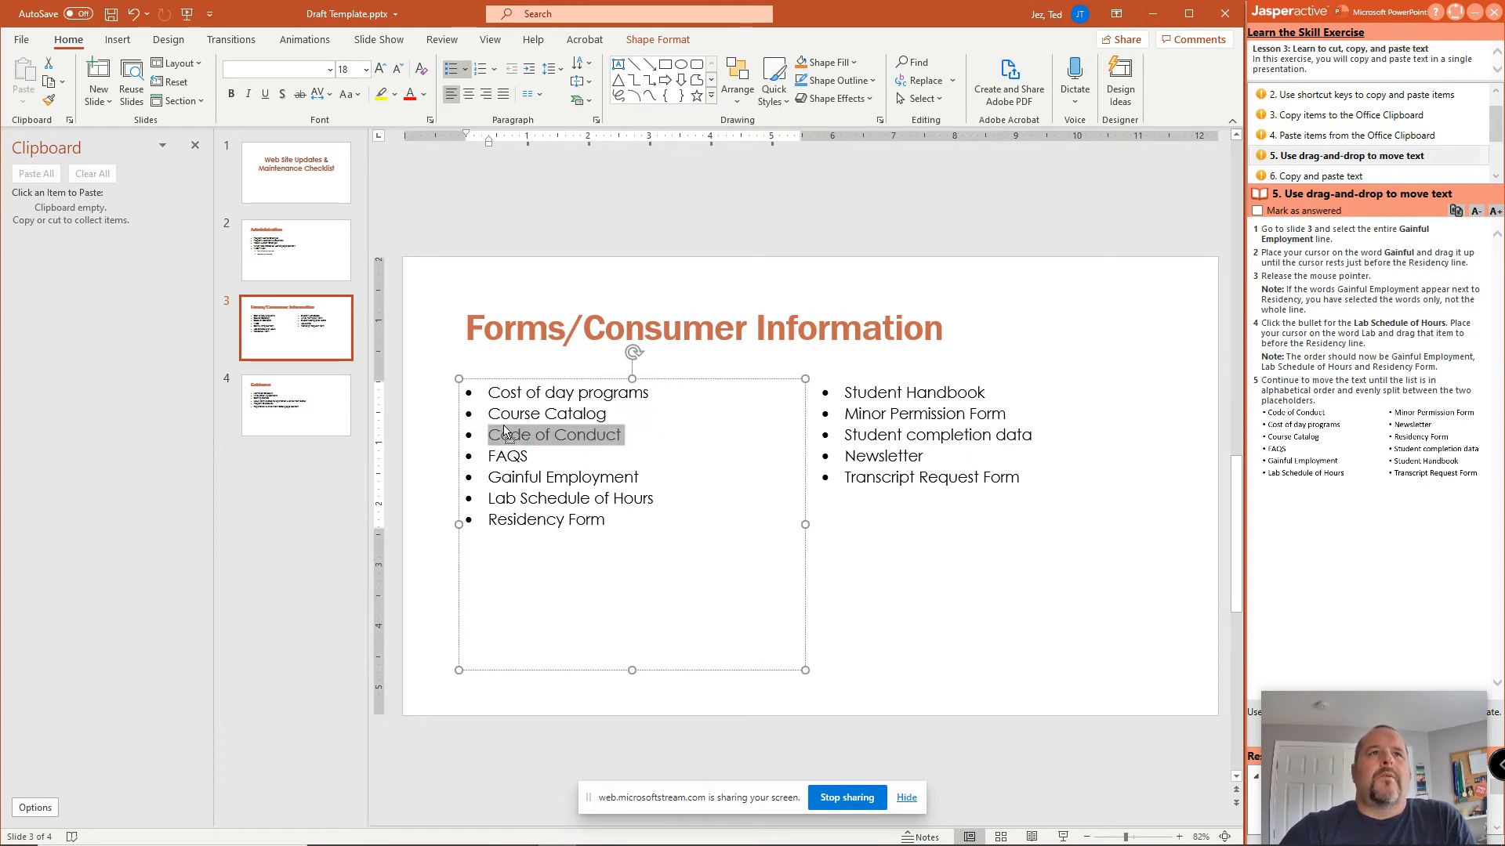
mouse_move(493, 400)
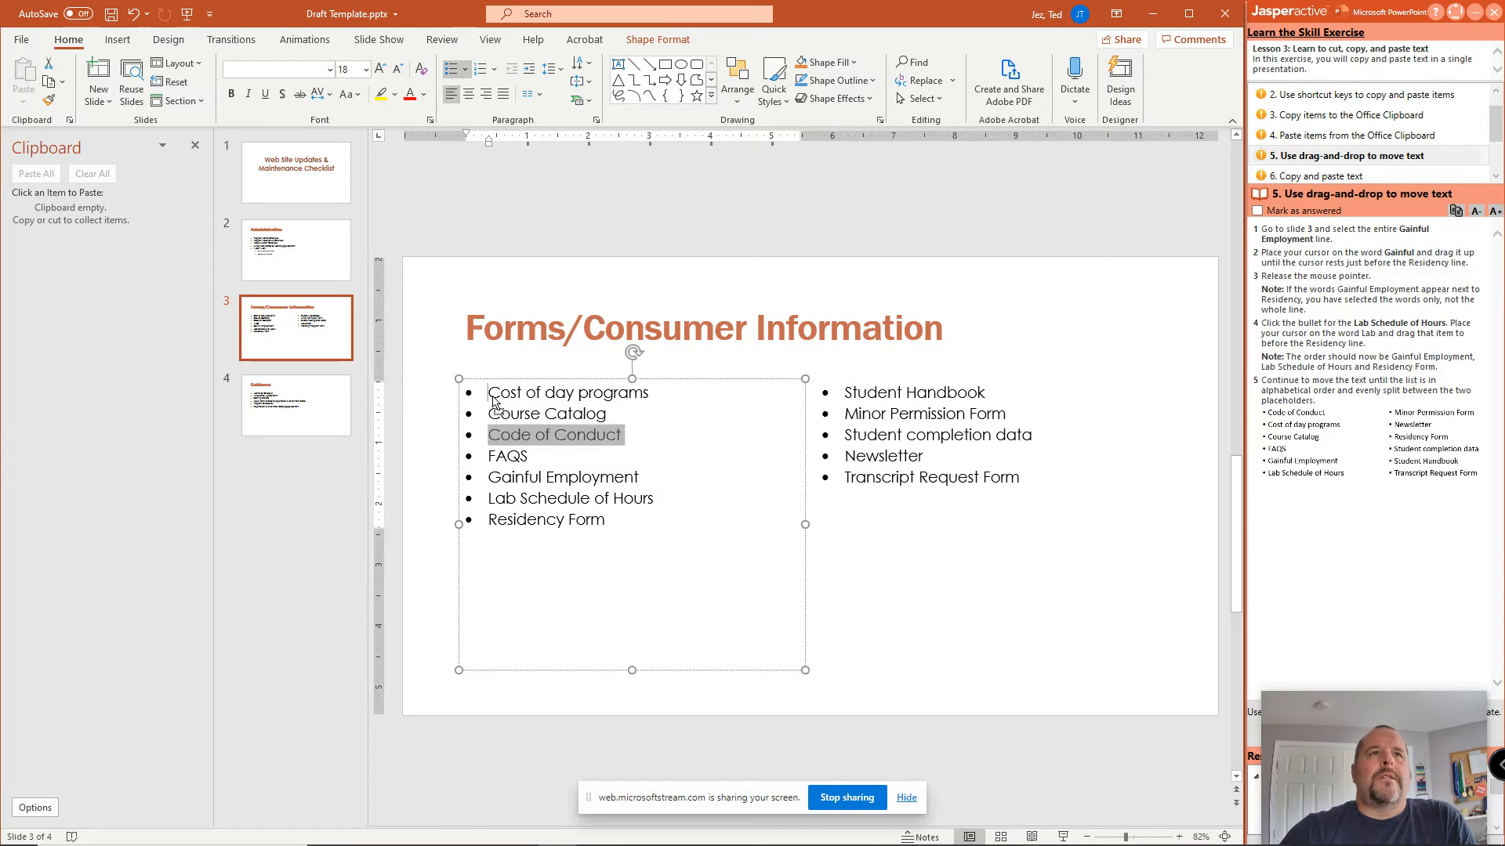
left_click_drag(554, 435, 554, 392)
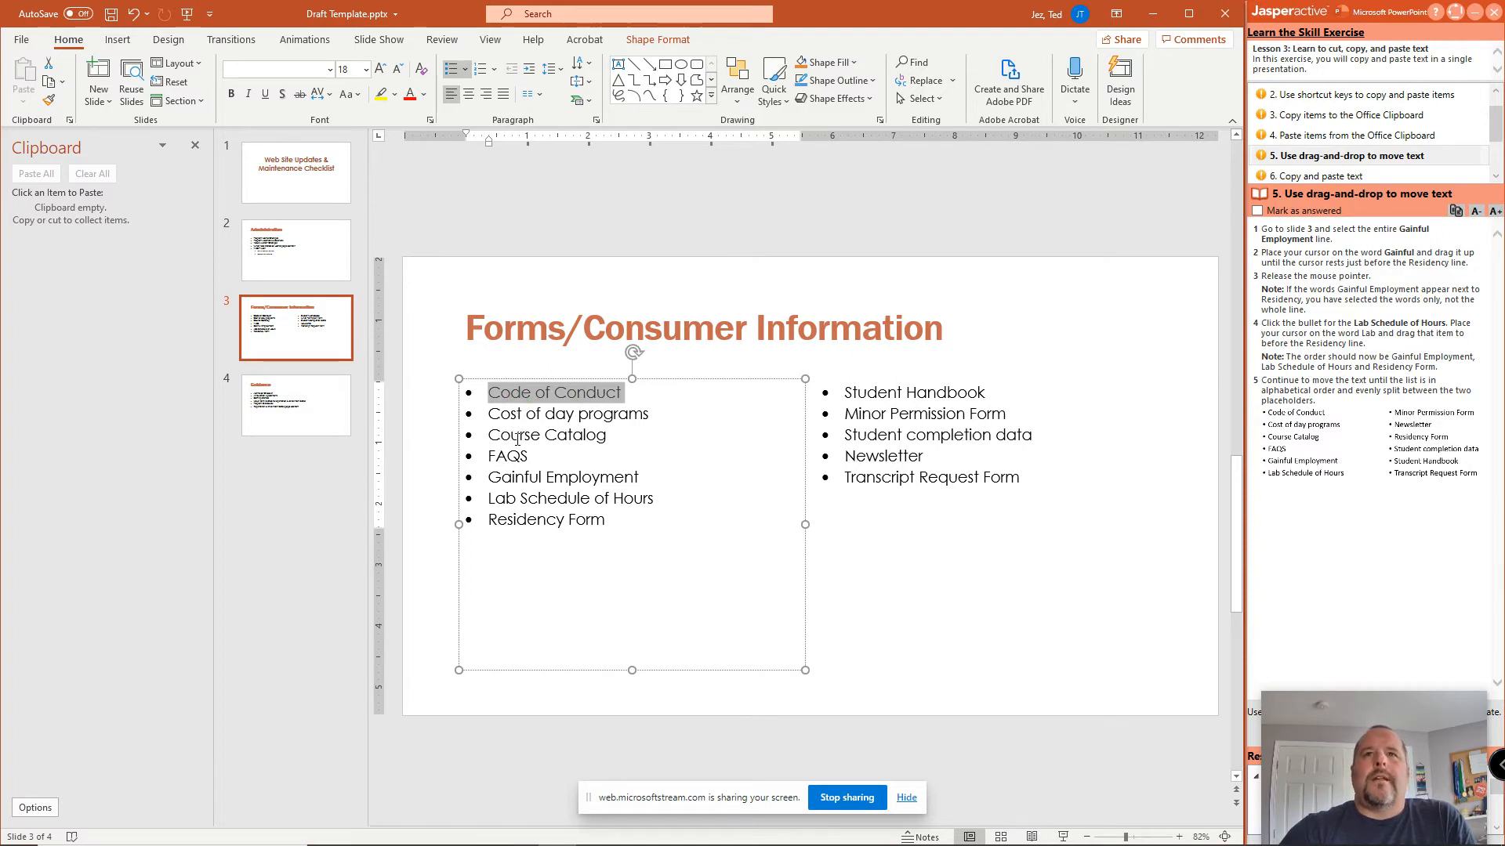
mouse_move(537, 451)
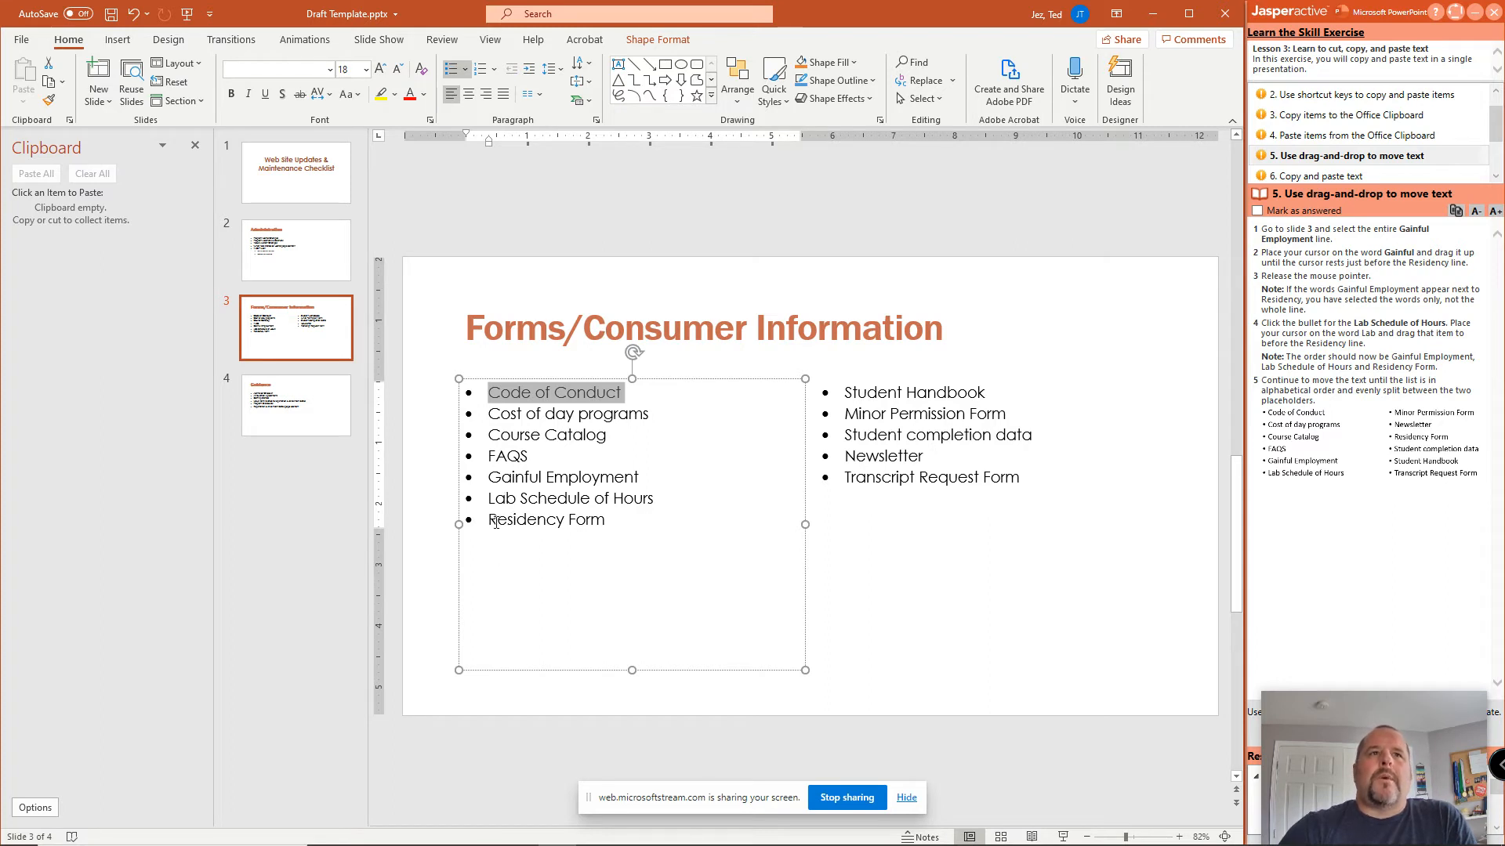
mouse_move(465, 520)
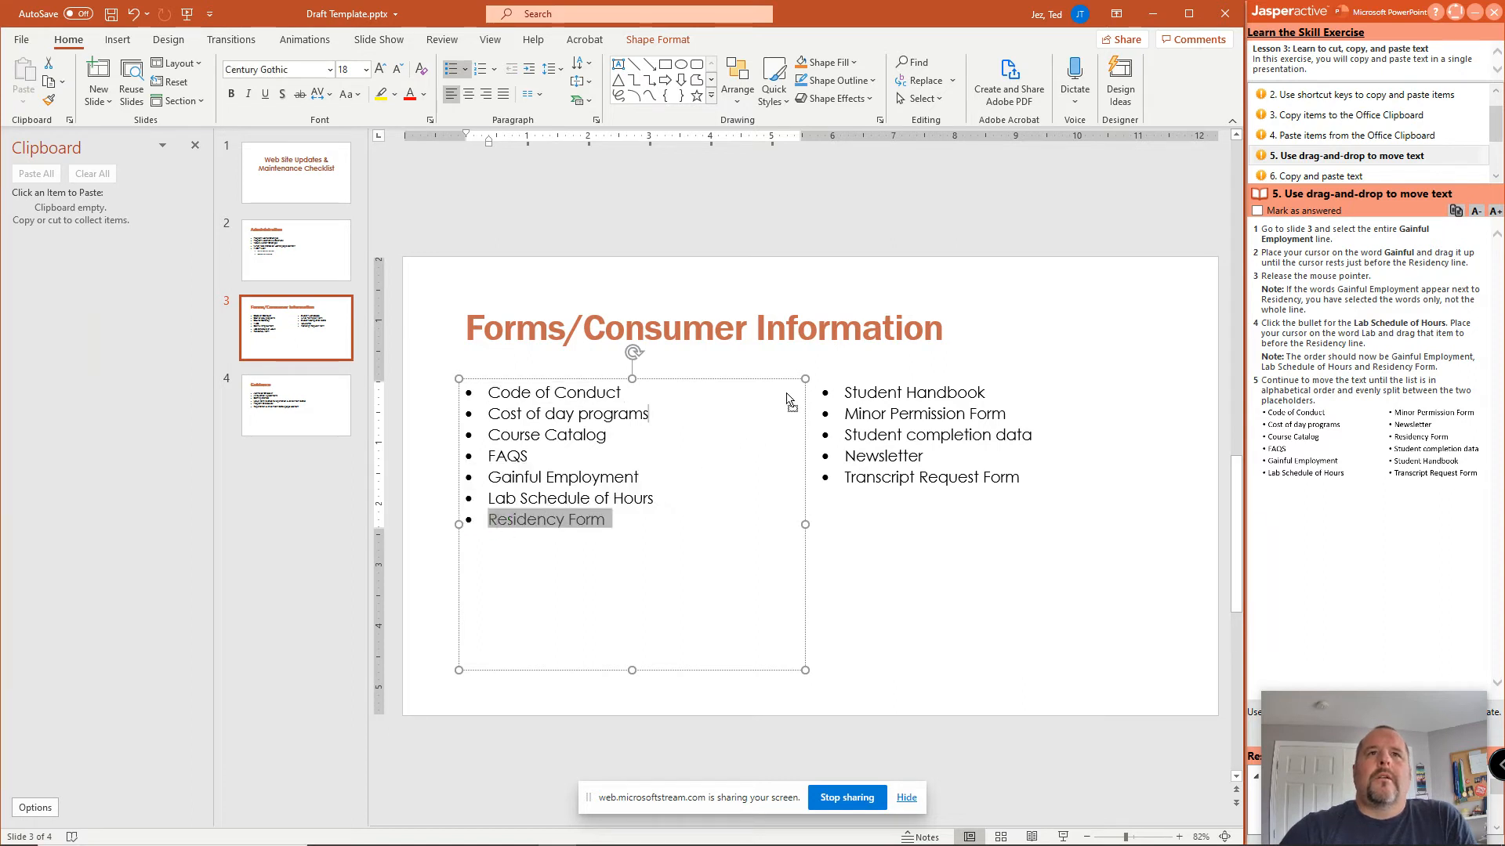
left_click_drag(547, 518, 902, 392)
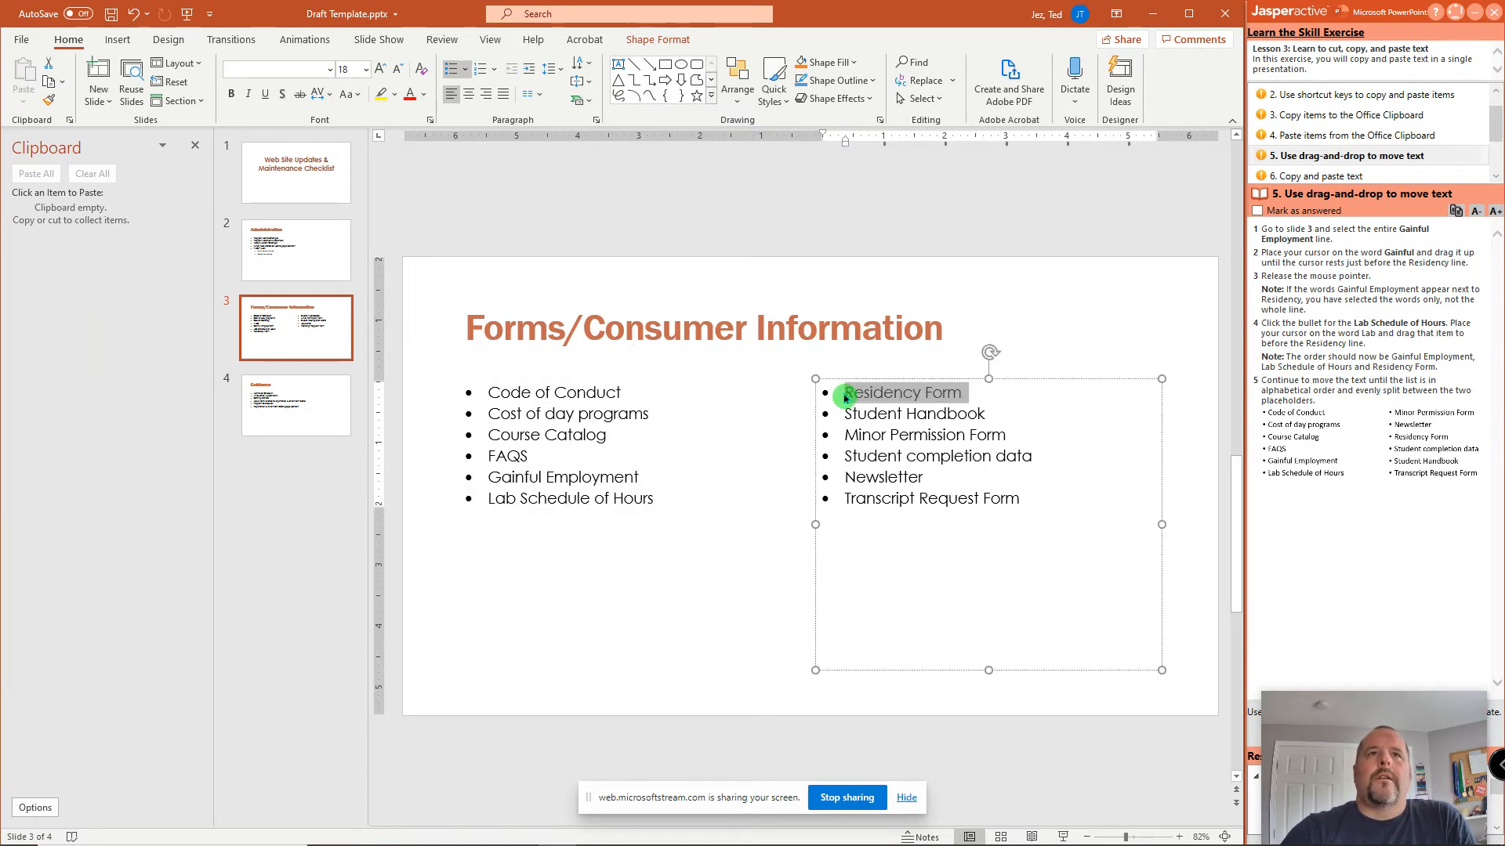
Alphabetize slide 3's right column, Minor Permission Form through Transcript Request Form.
double_click(871, 393)
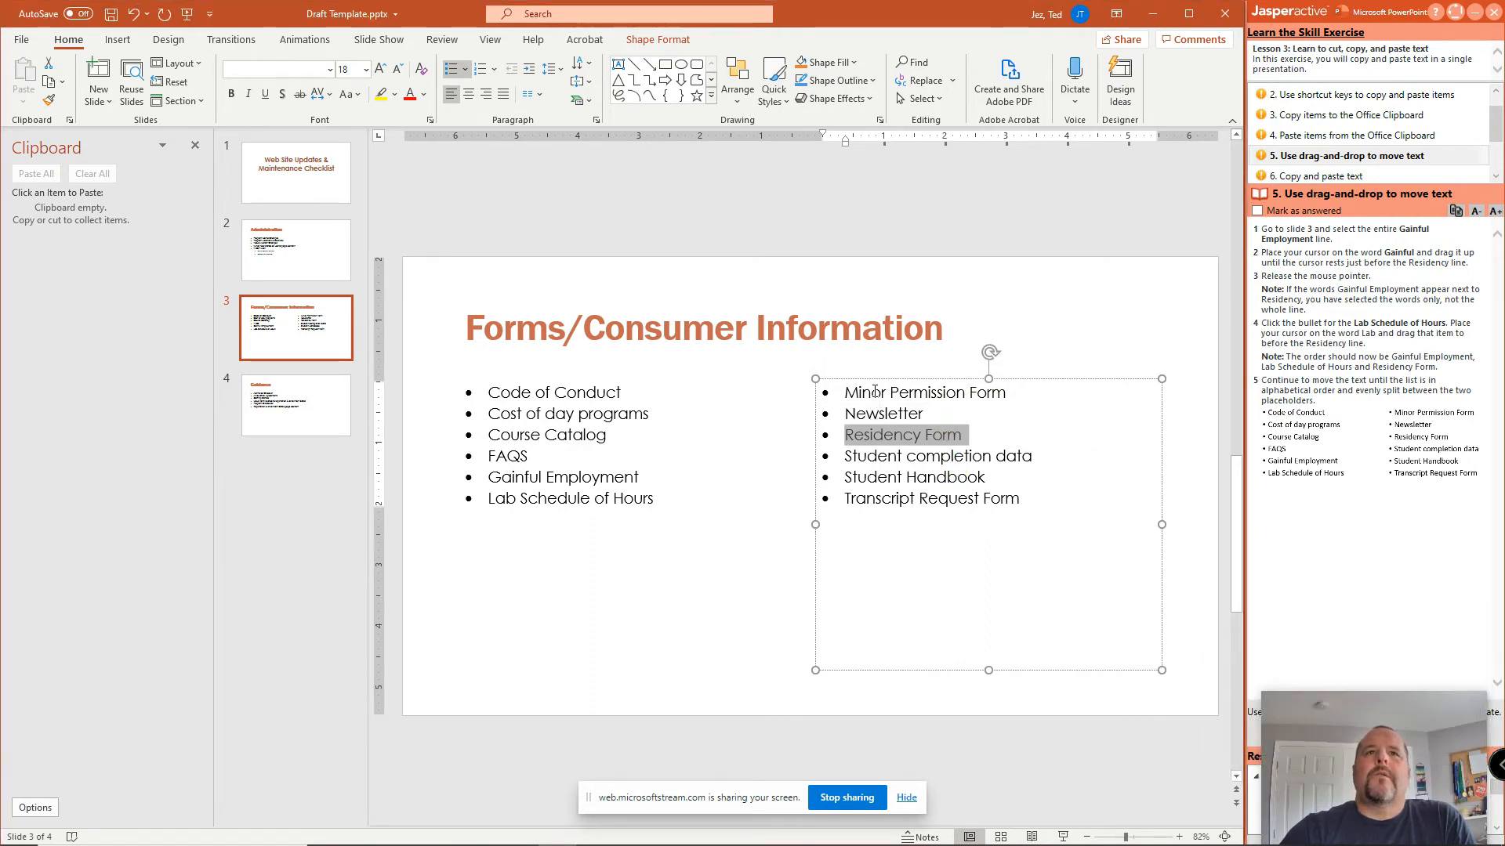
left_click(296, 249)
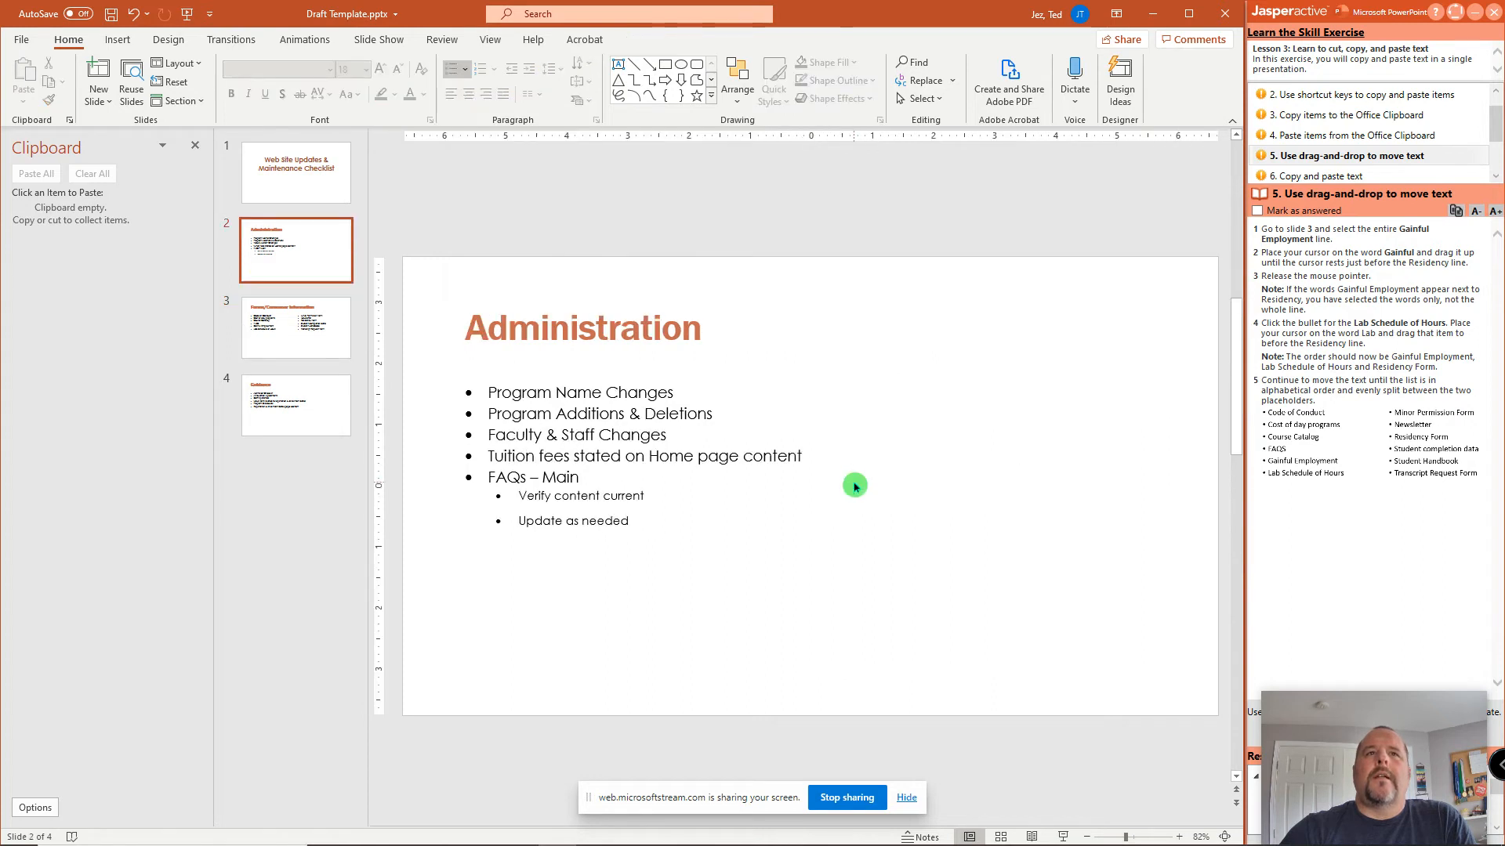
left_click(296, 328)
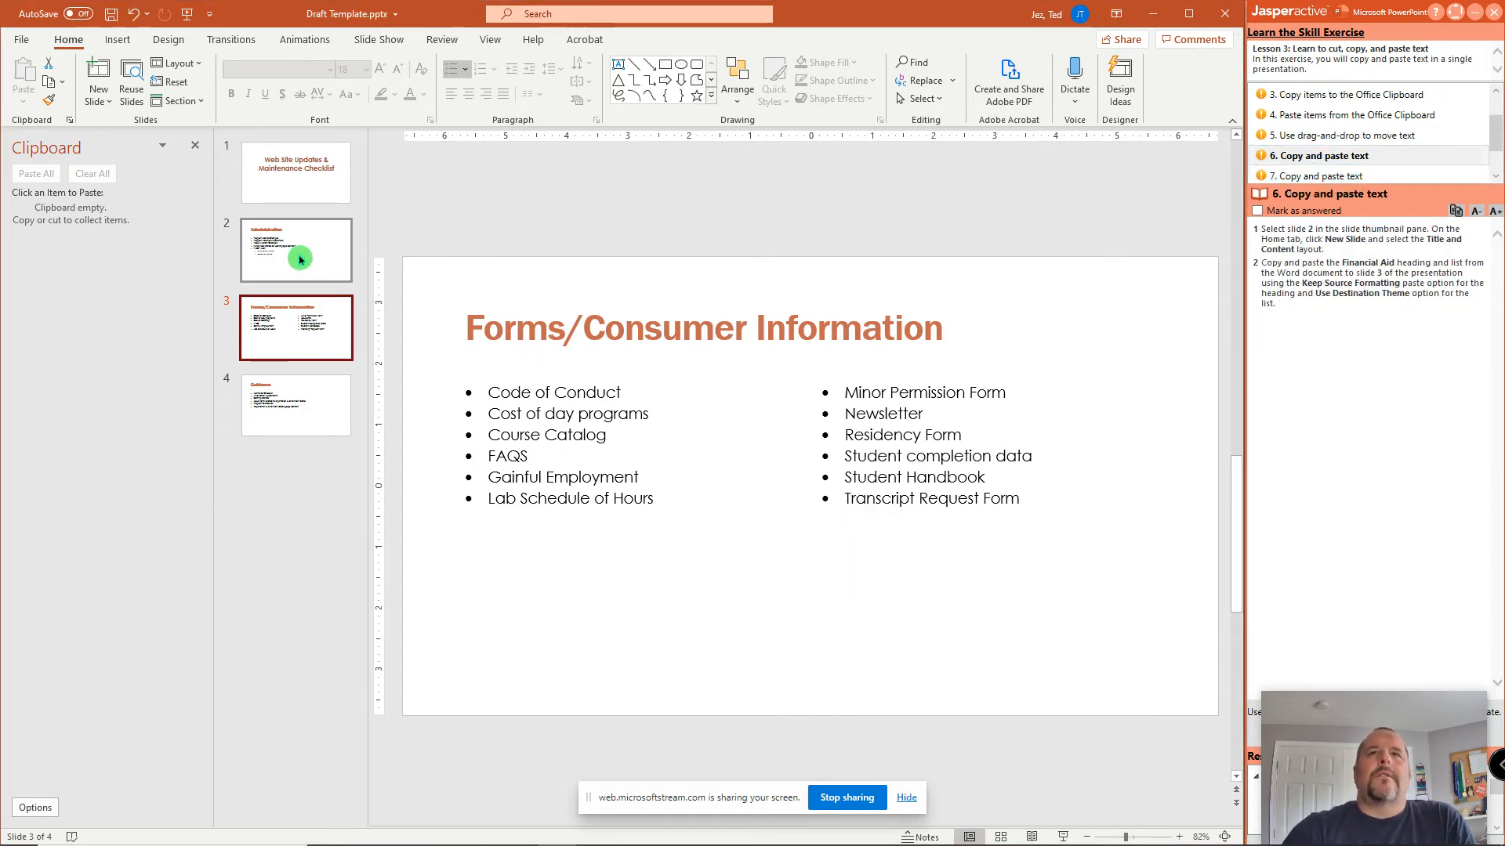
Insert a Title and Content slide directly after the Administration slide.
left_click(295, 250)
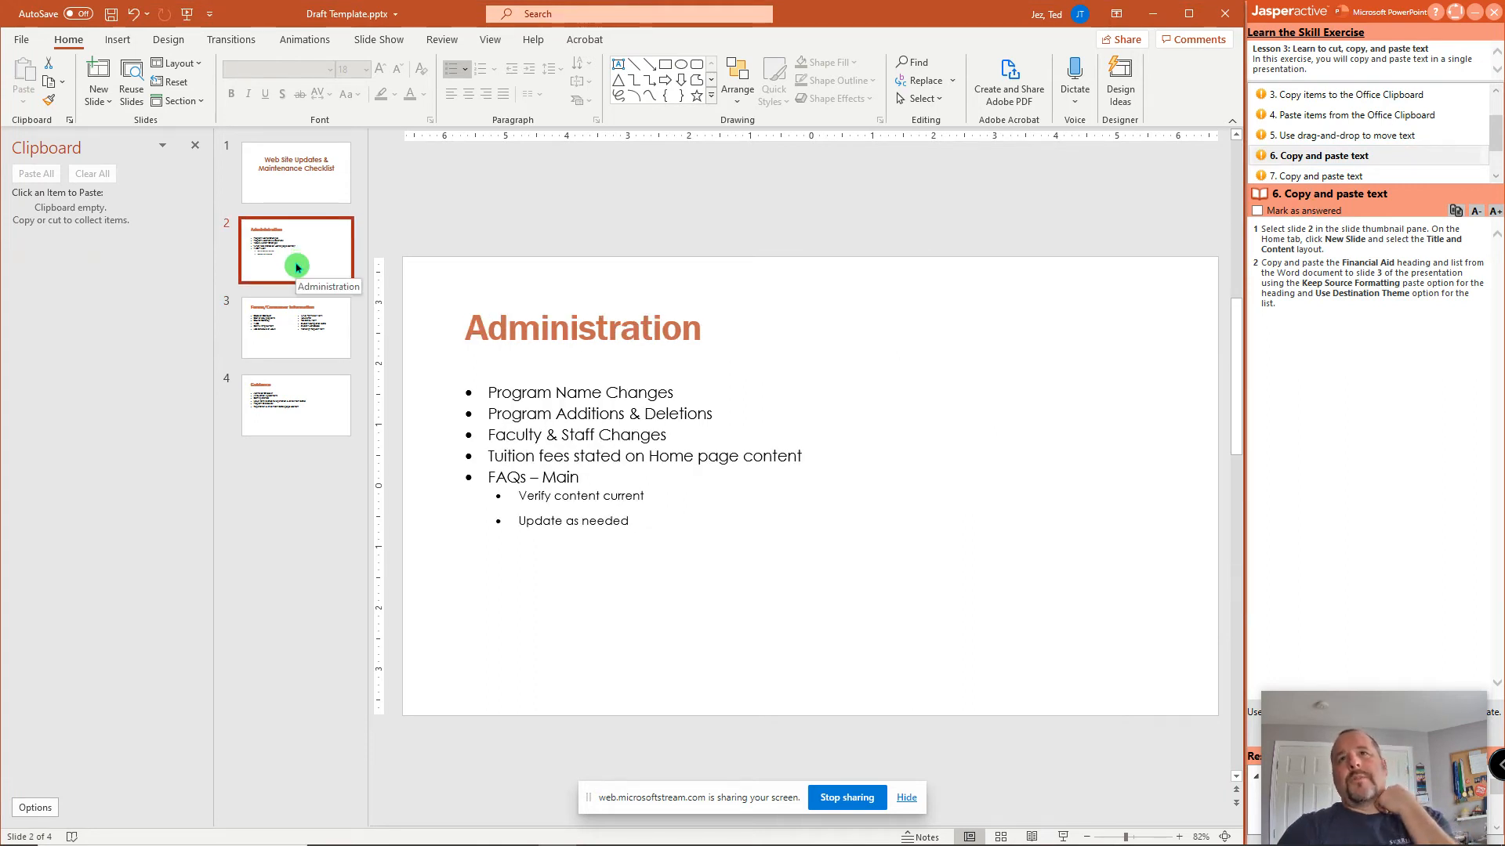
mouse_move(135, 138)
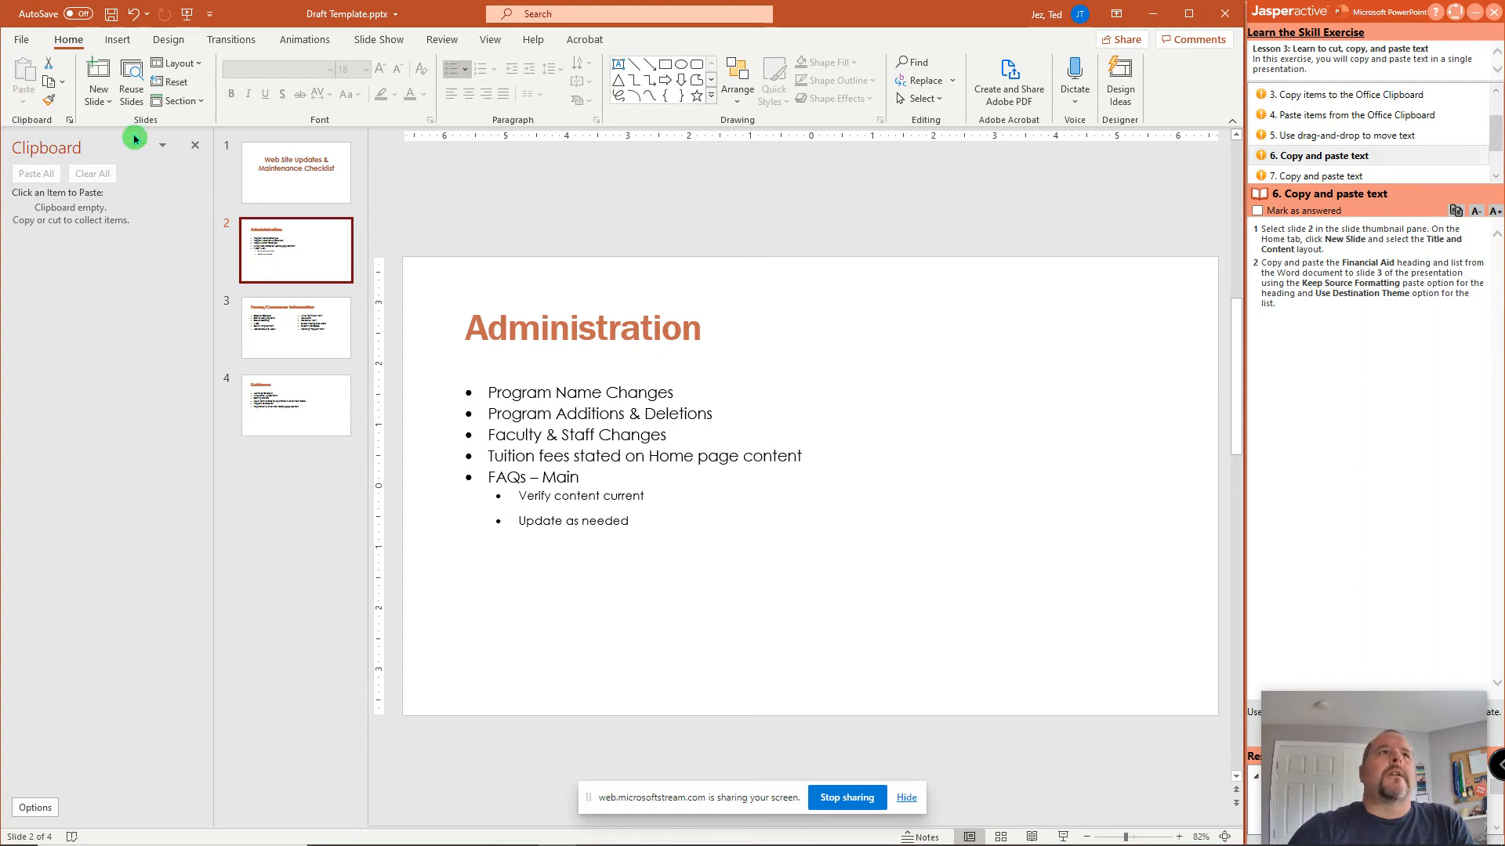
left_click(98, 74)
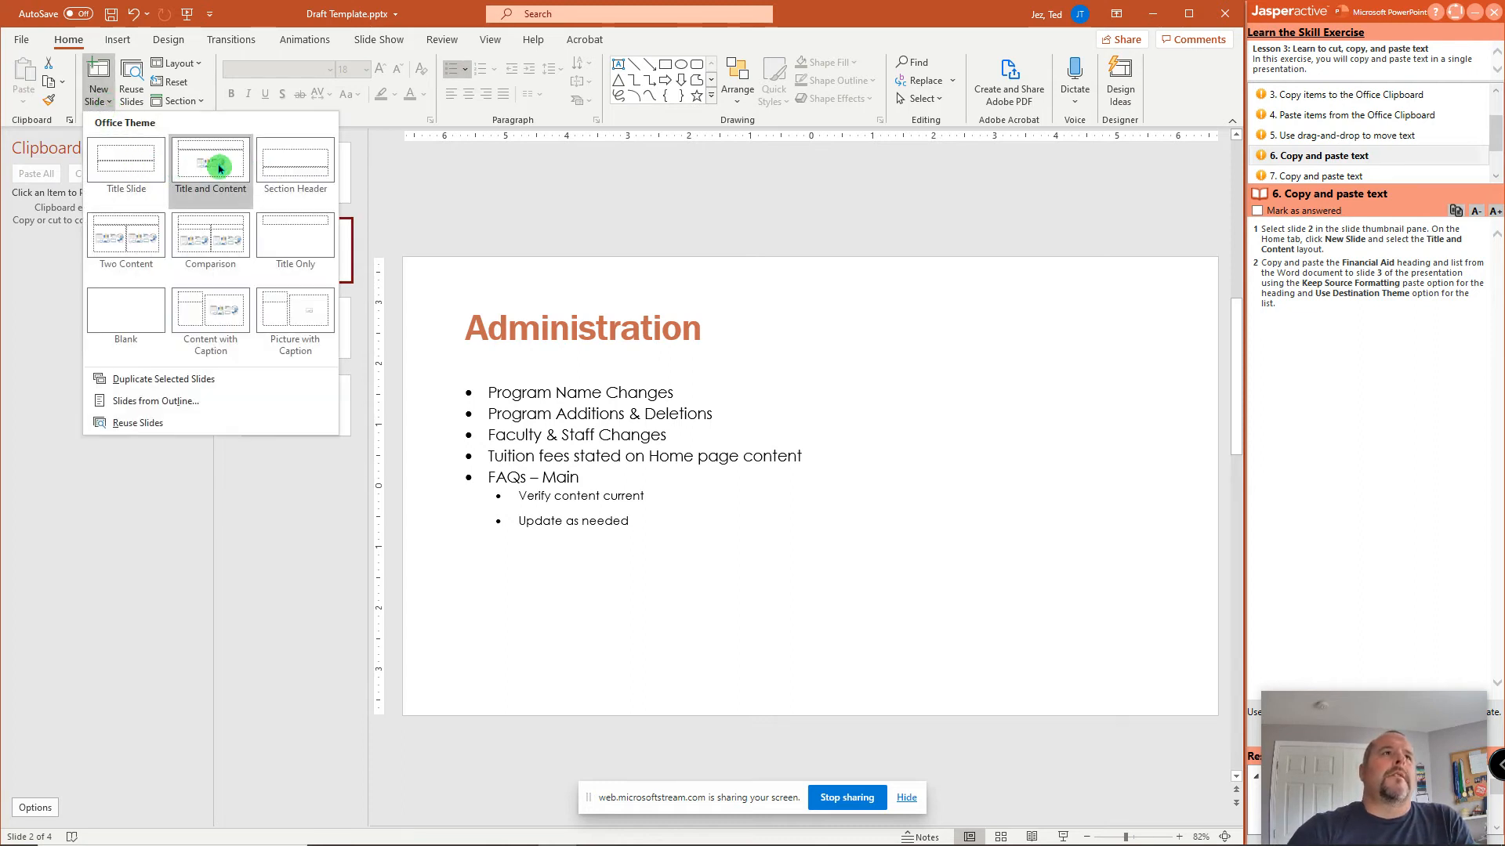
left_click(210, 160)
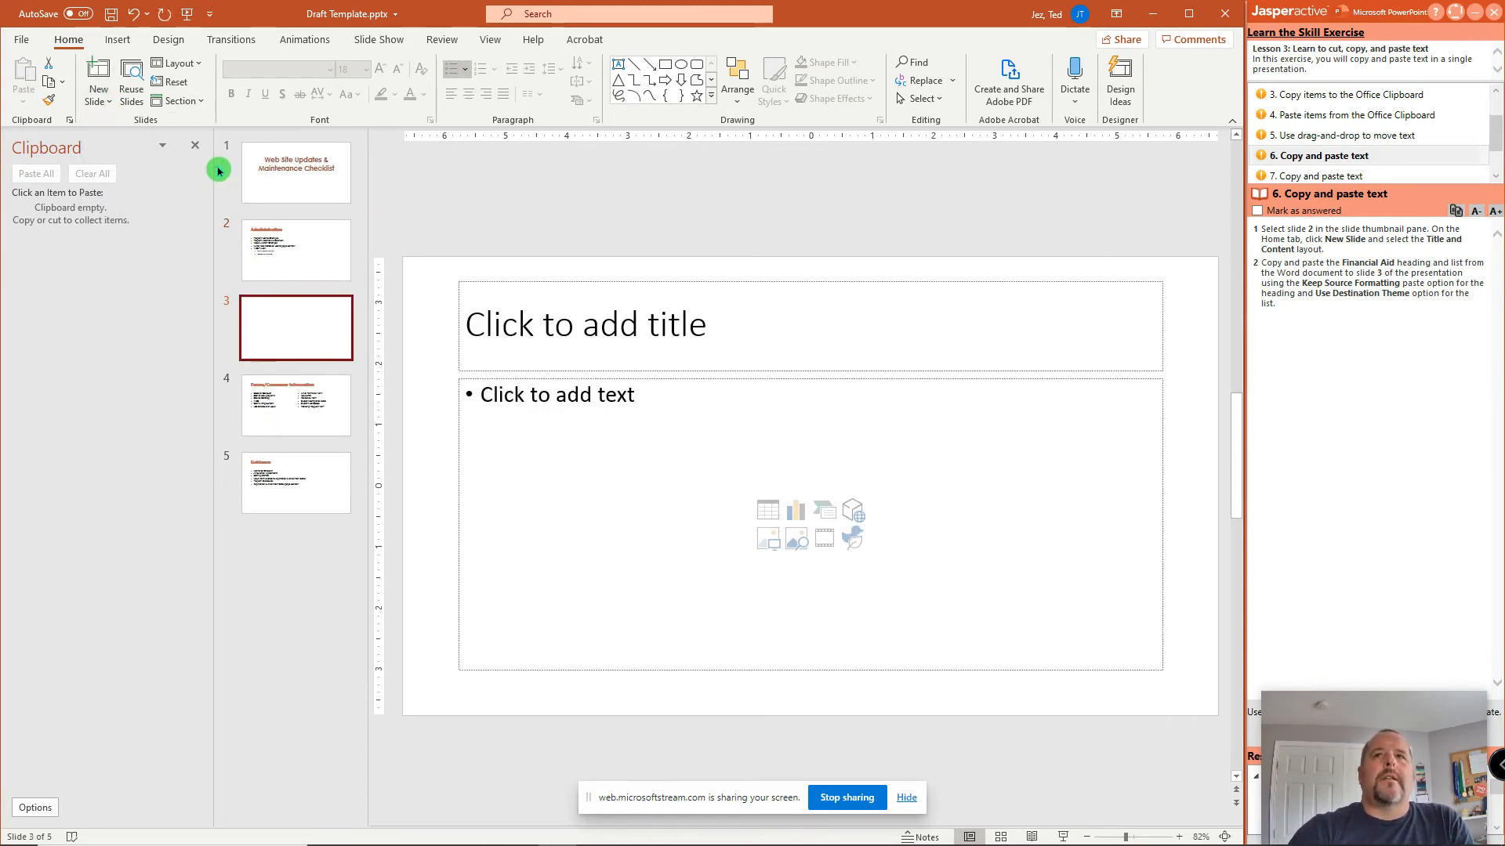
mouse_move(117, 237)
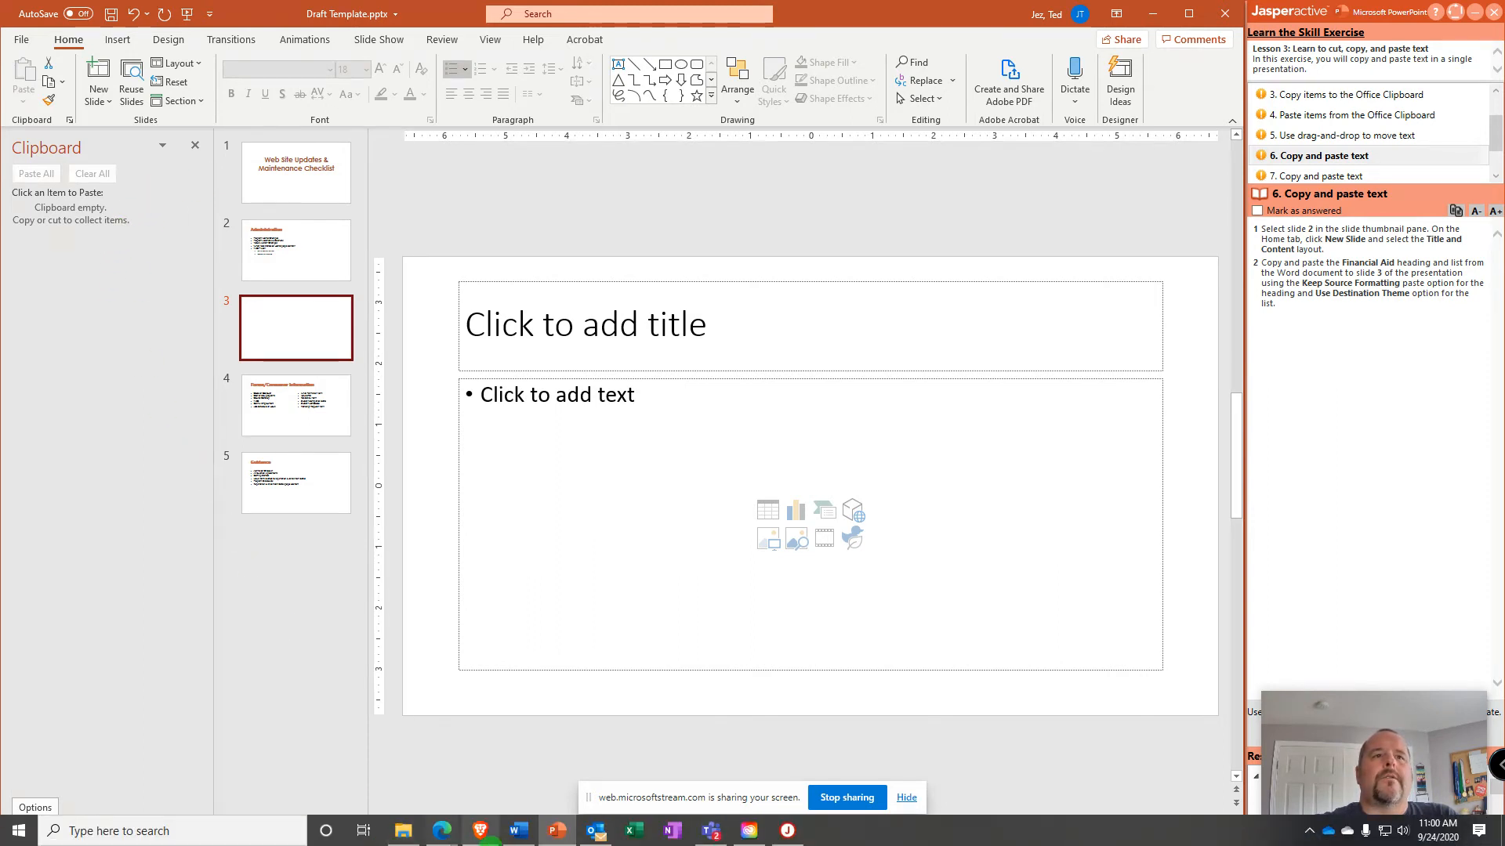
In Word, copy the Financial Aid heading and select its two bullet items.
left_click(514, 830)
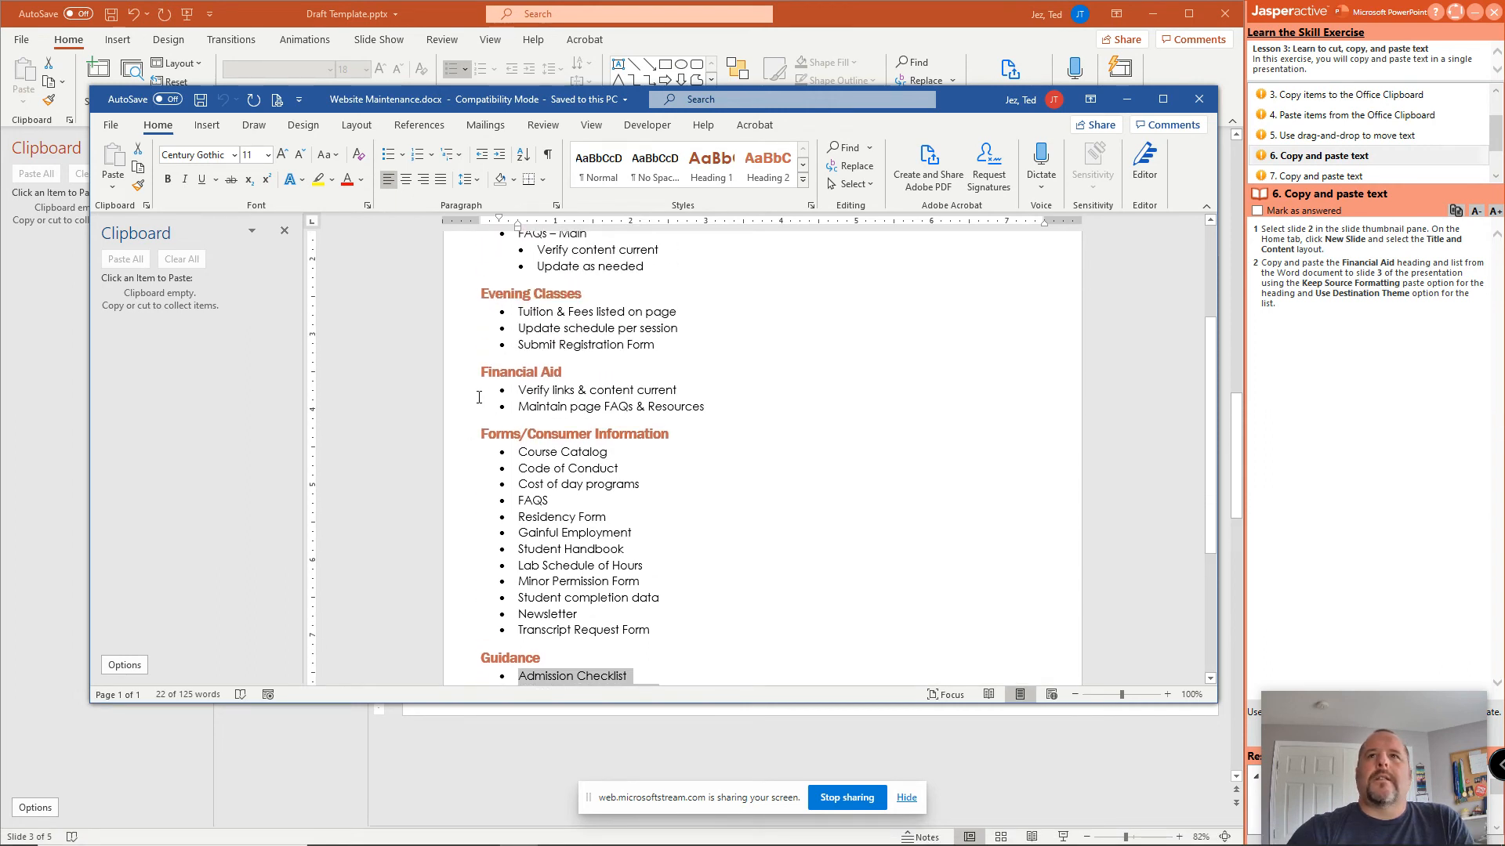
mouse_move(465, 384)
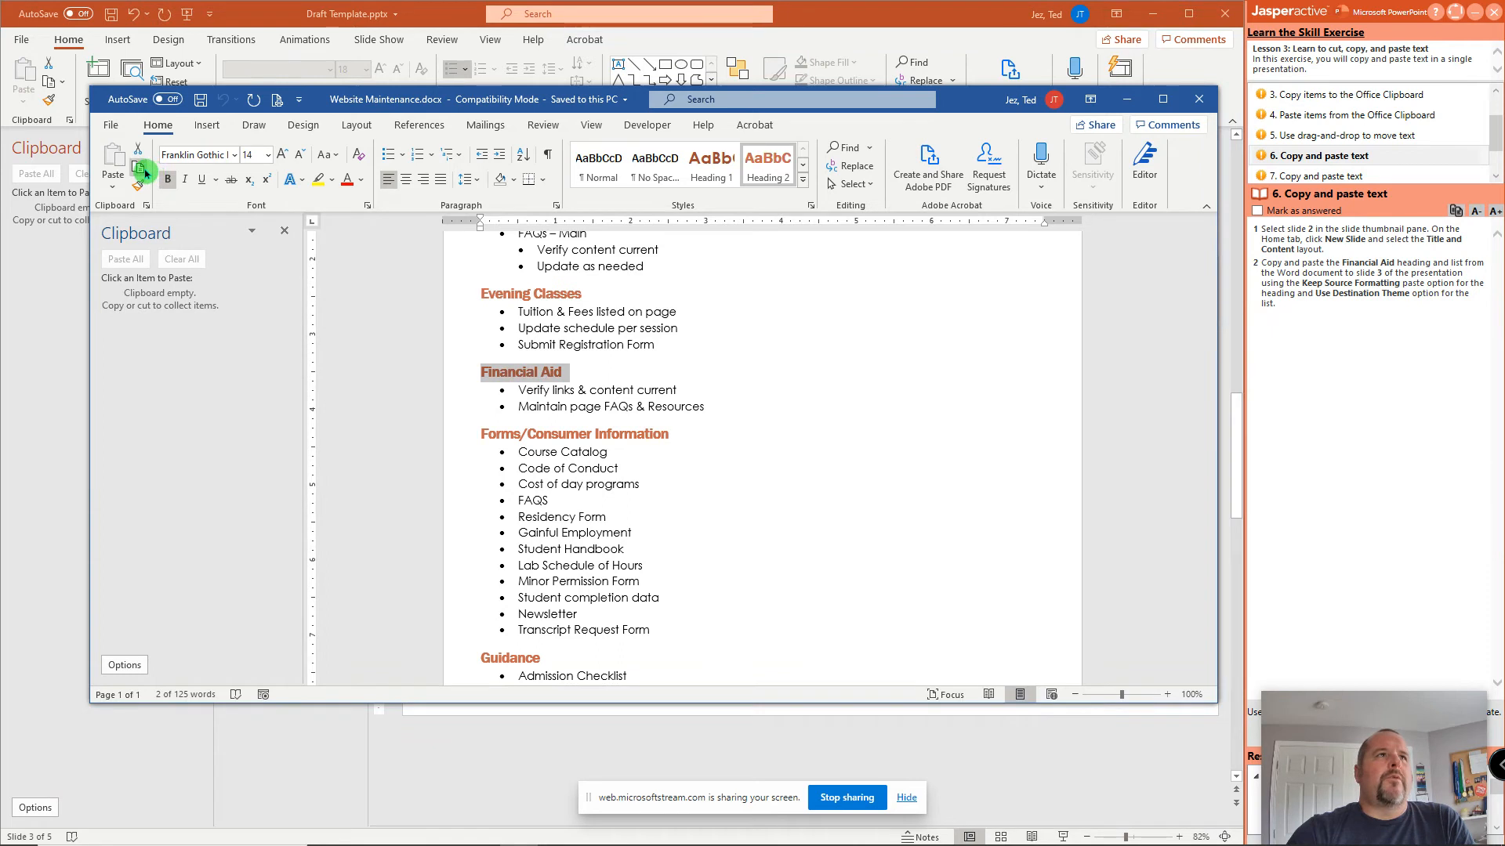
mouse_move(139, 167)
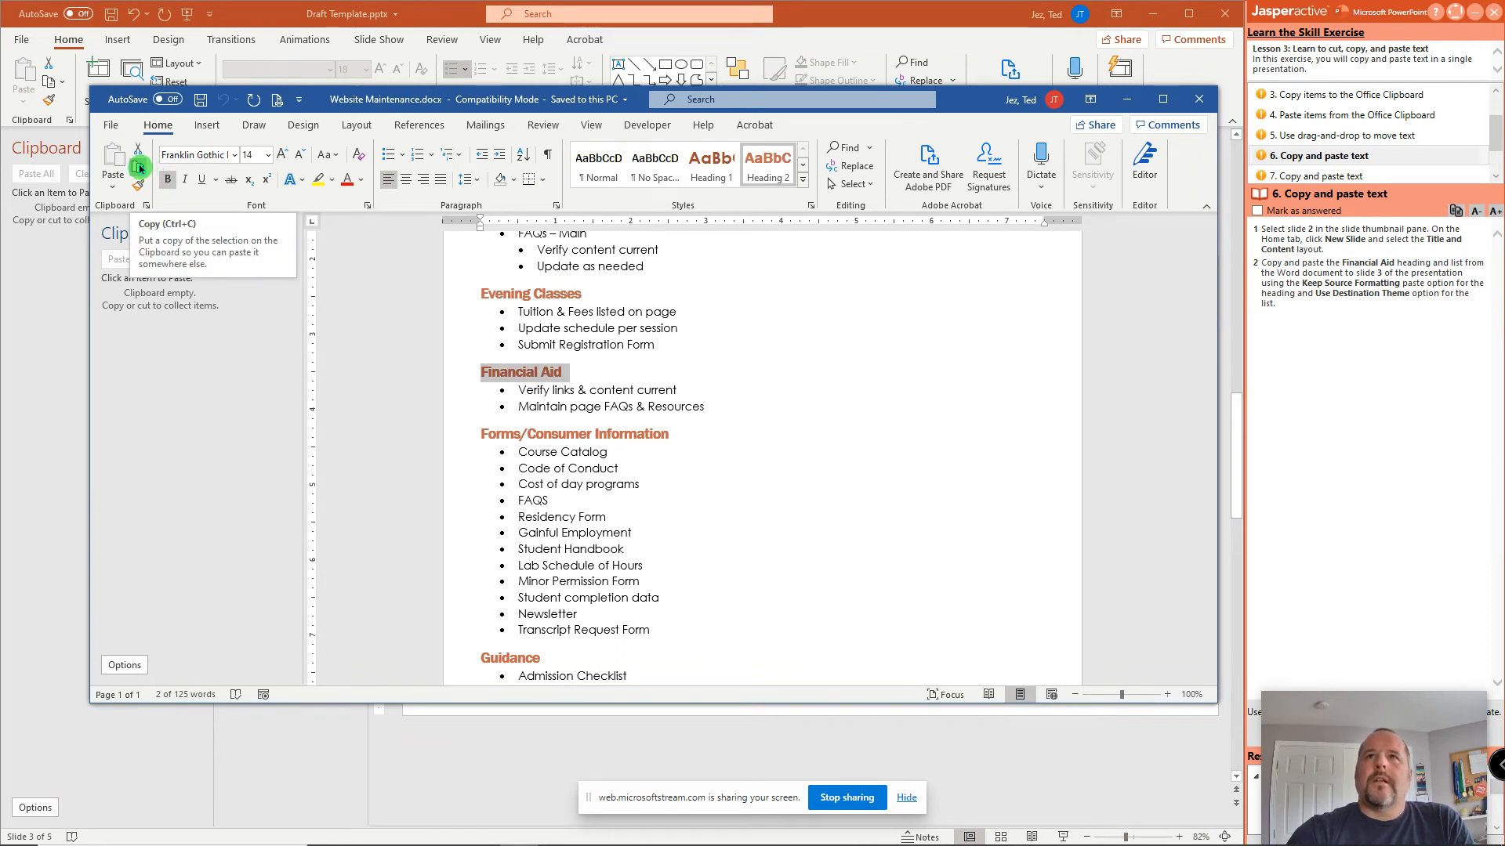
left_click(136, 153)
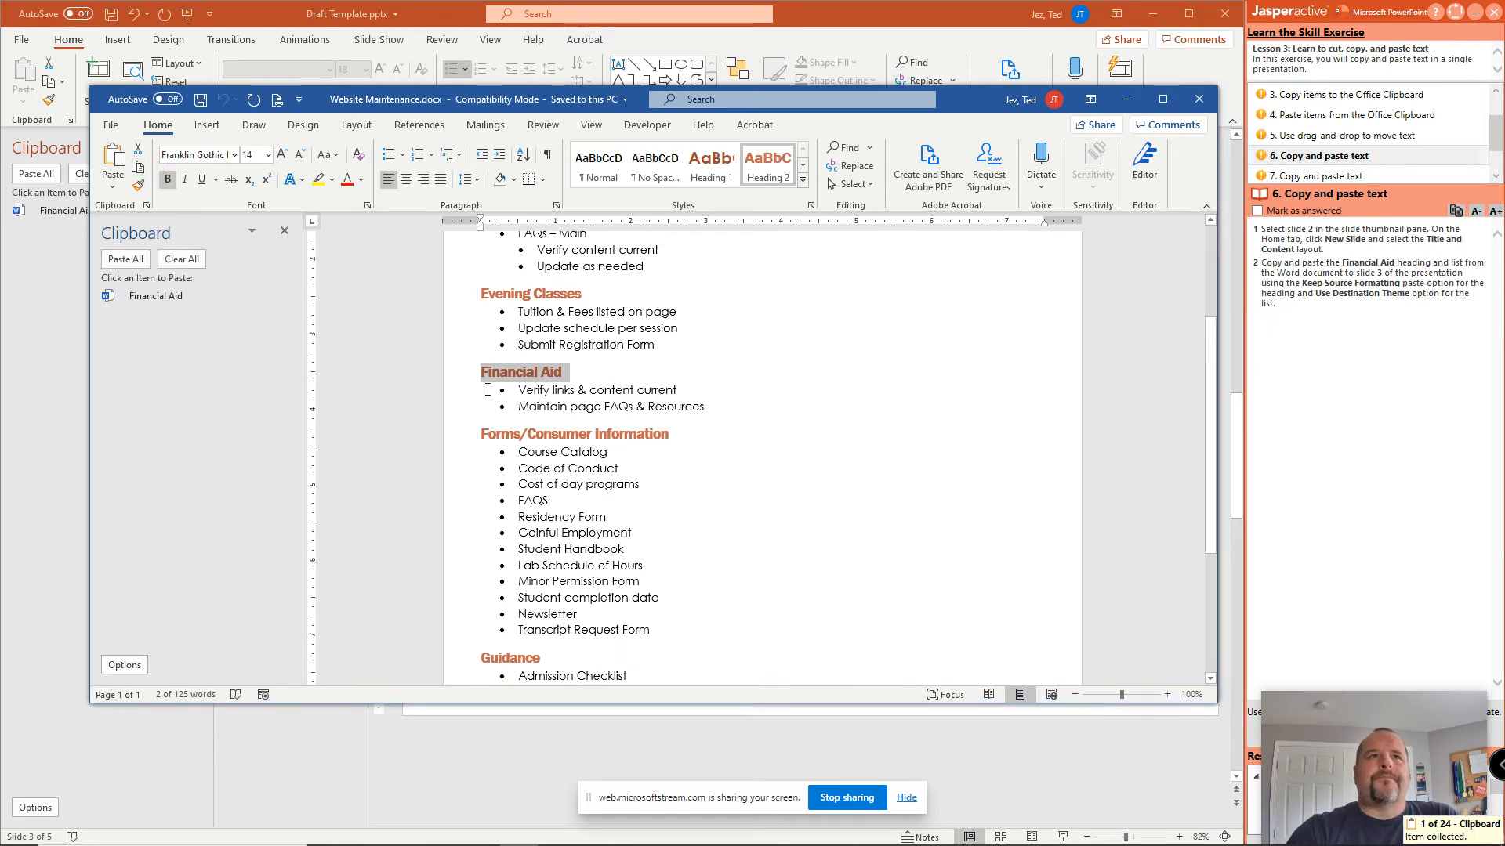
left_click_drag(516, 389, 674, 406)
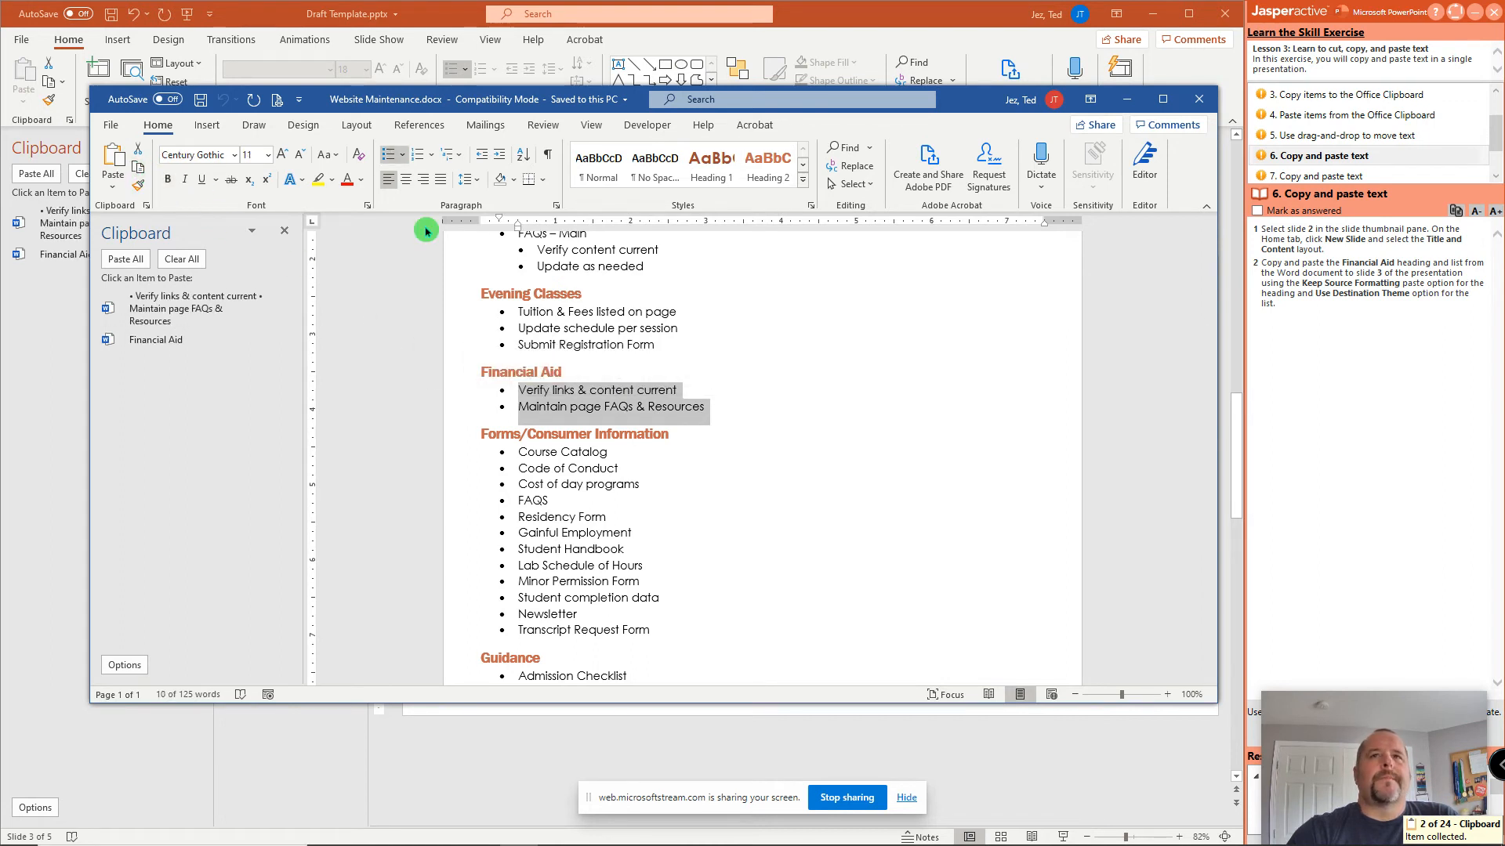
mouse_move(1423, 304)
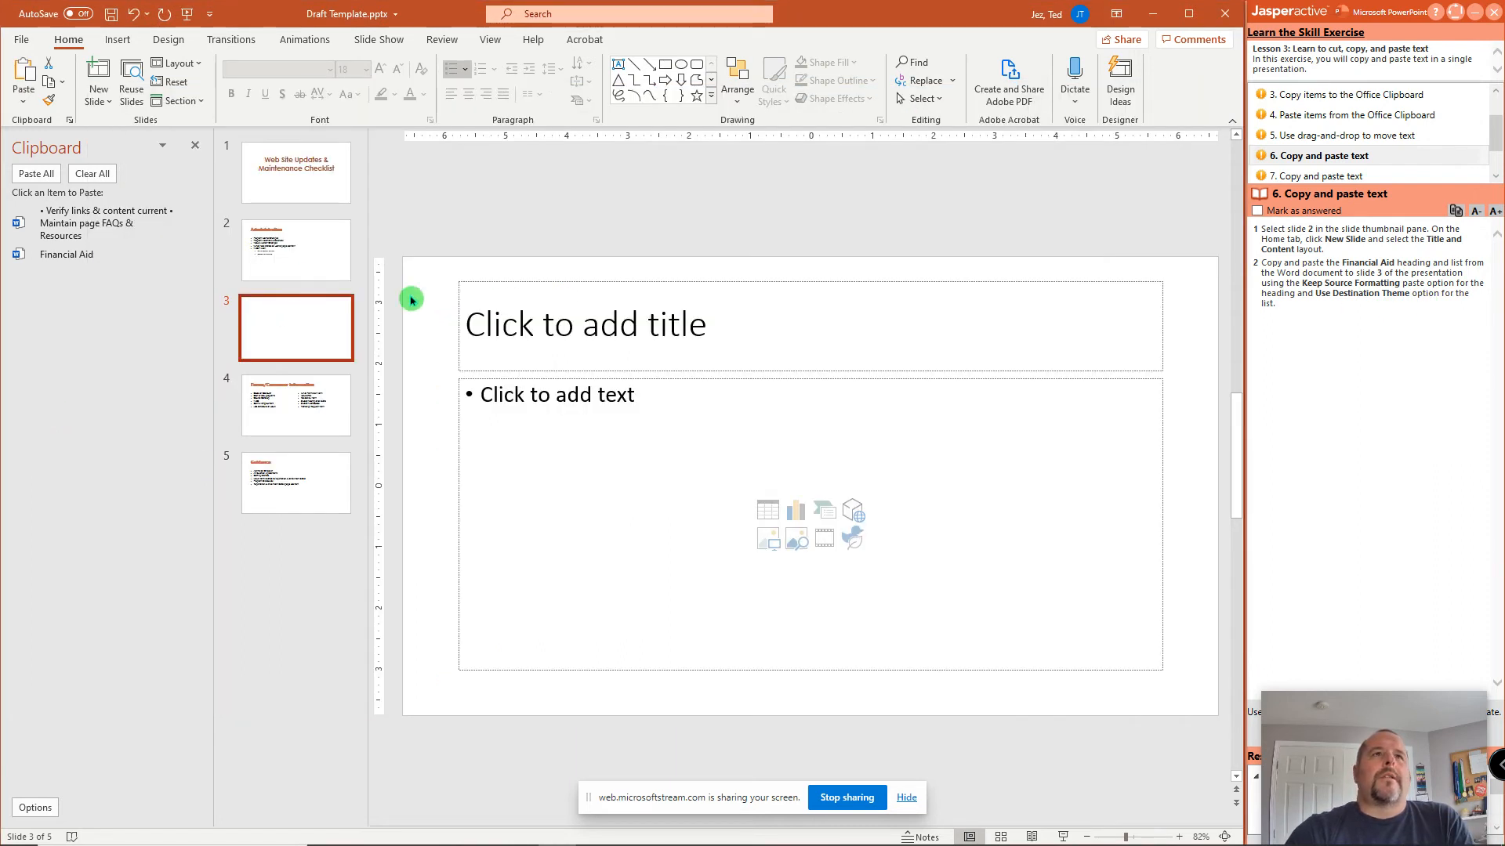
Paste Financial Aid as slide 3's title, keeping source formatting, and its two bullets below.
left_click(585, 324)
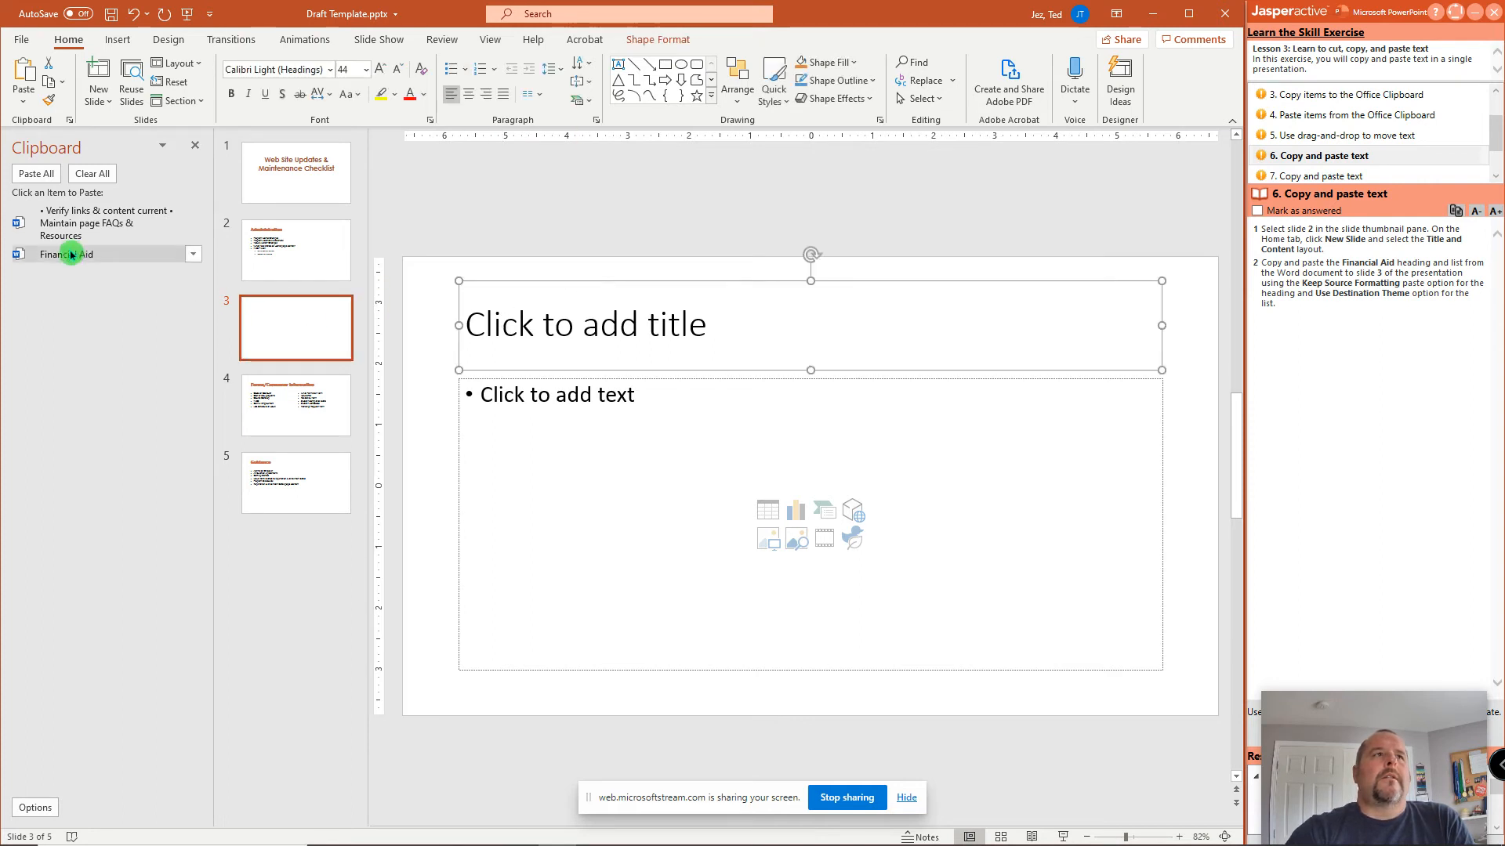
left_click(193, 254)
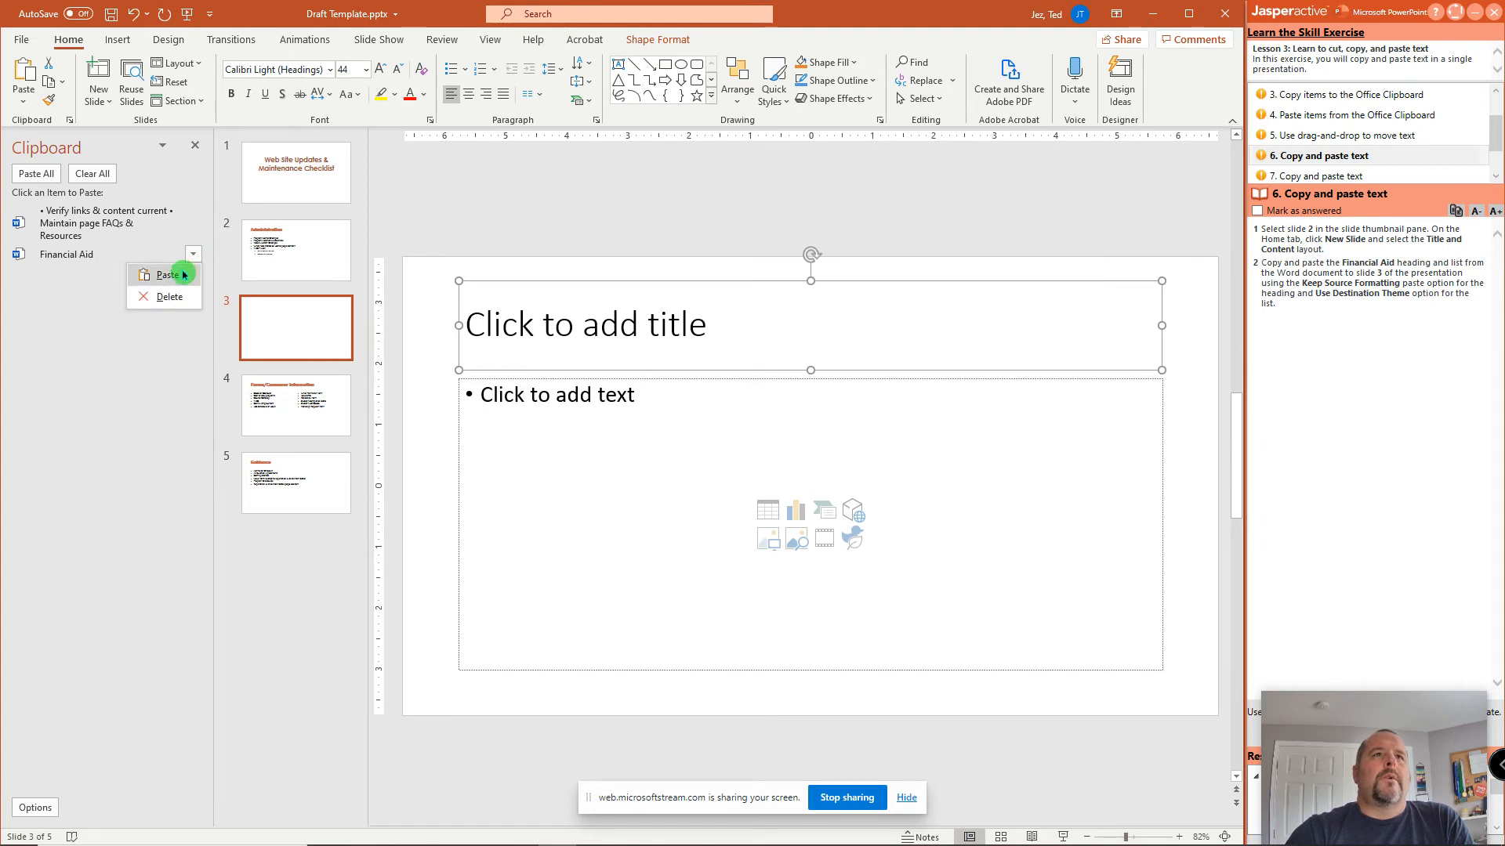
left_click(167, 274)
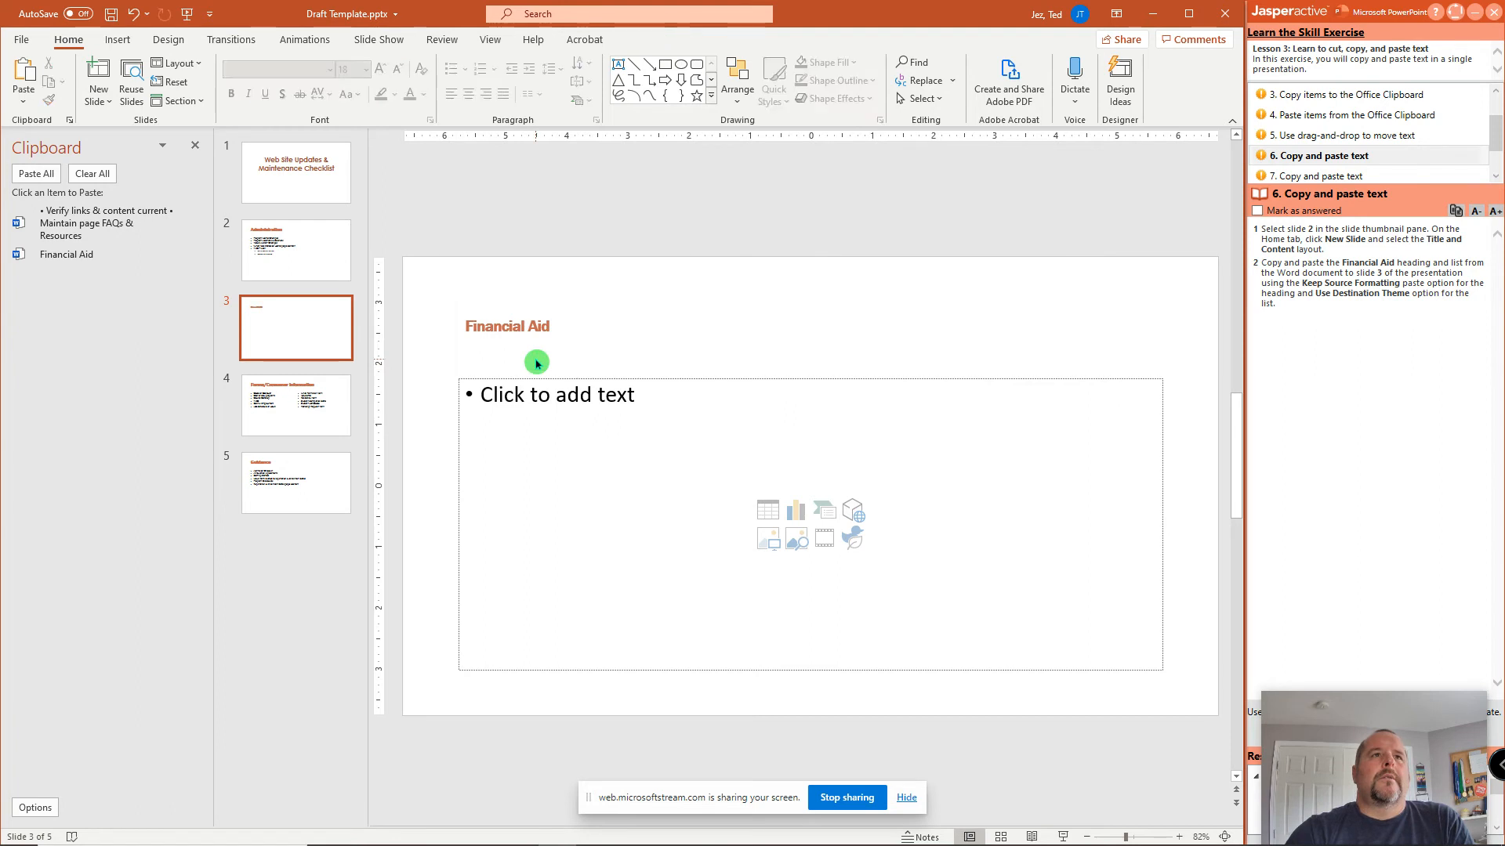
mouse_move(532, 358)
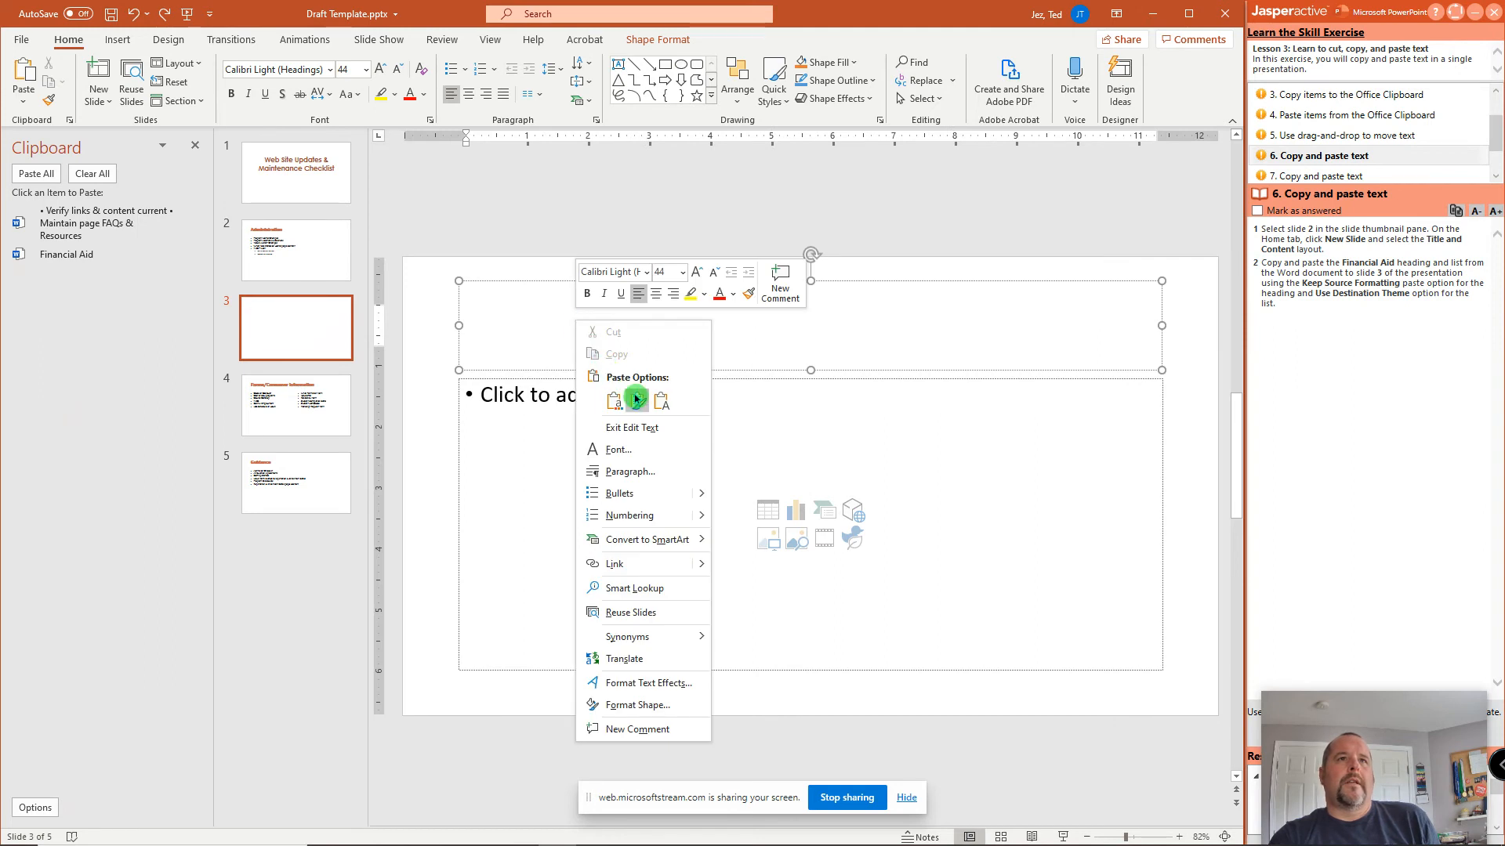
left_click(638, 399)
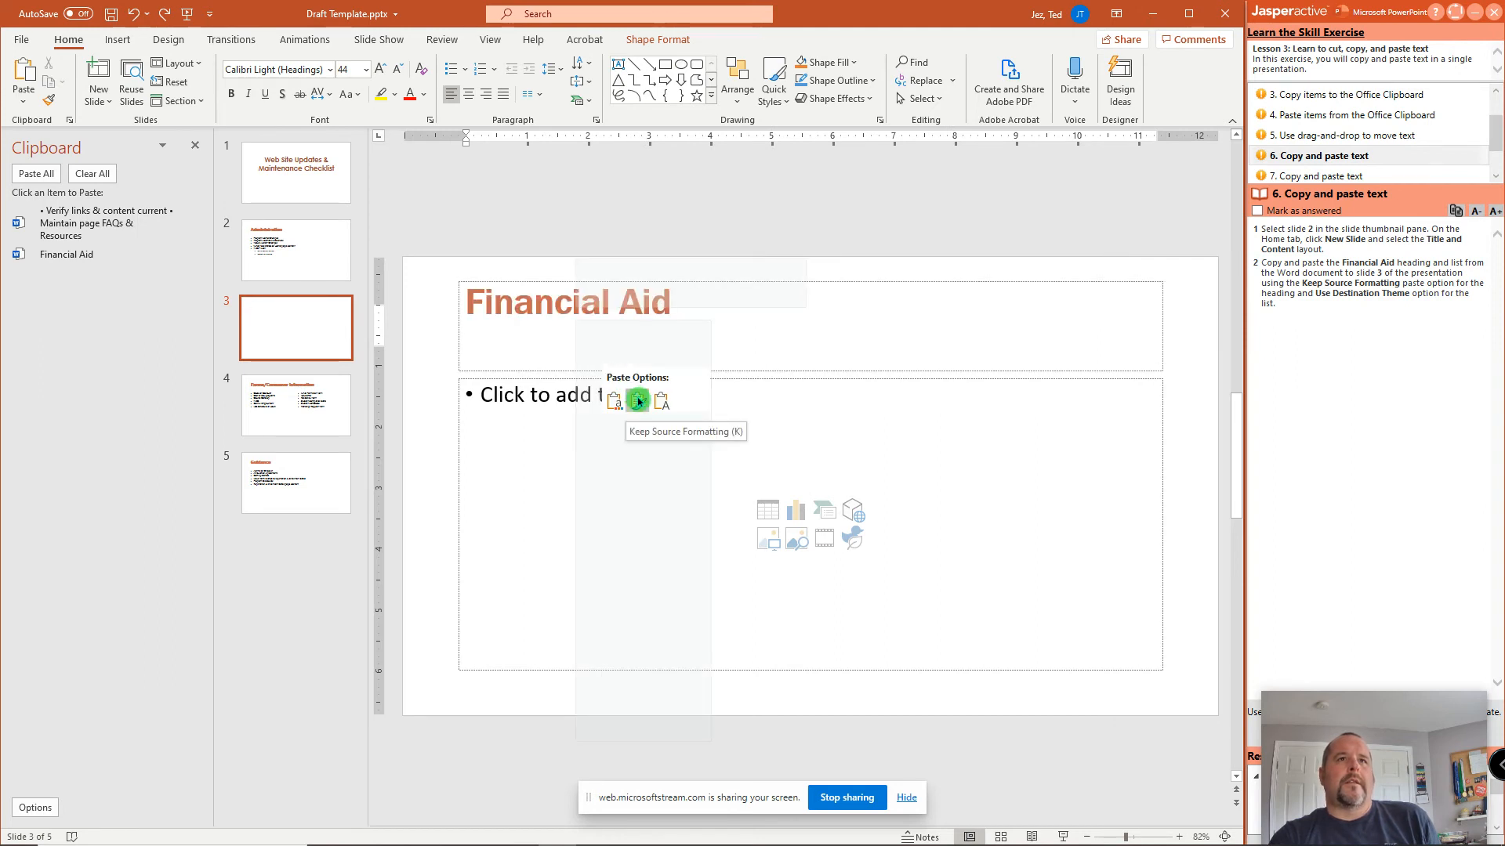
left_click(637, 400)
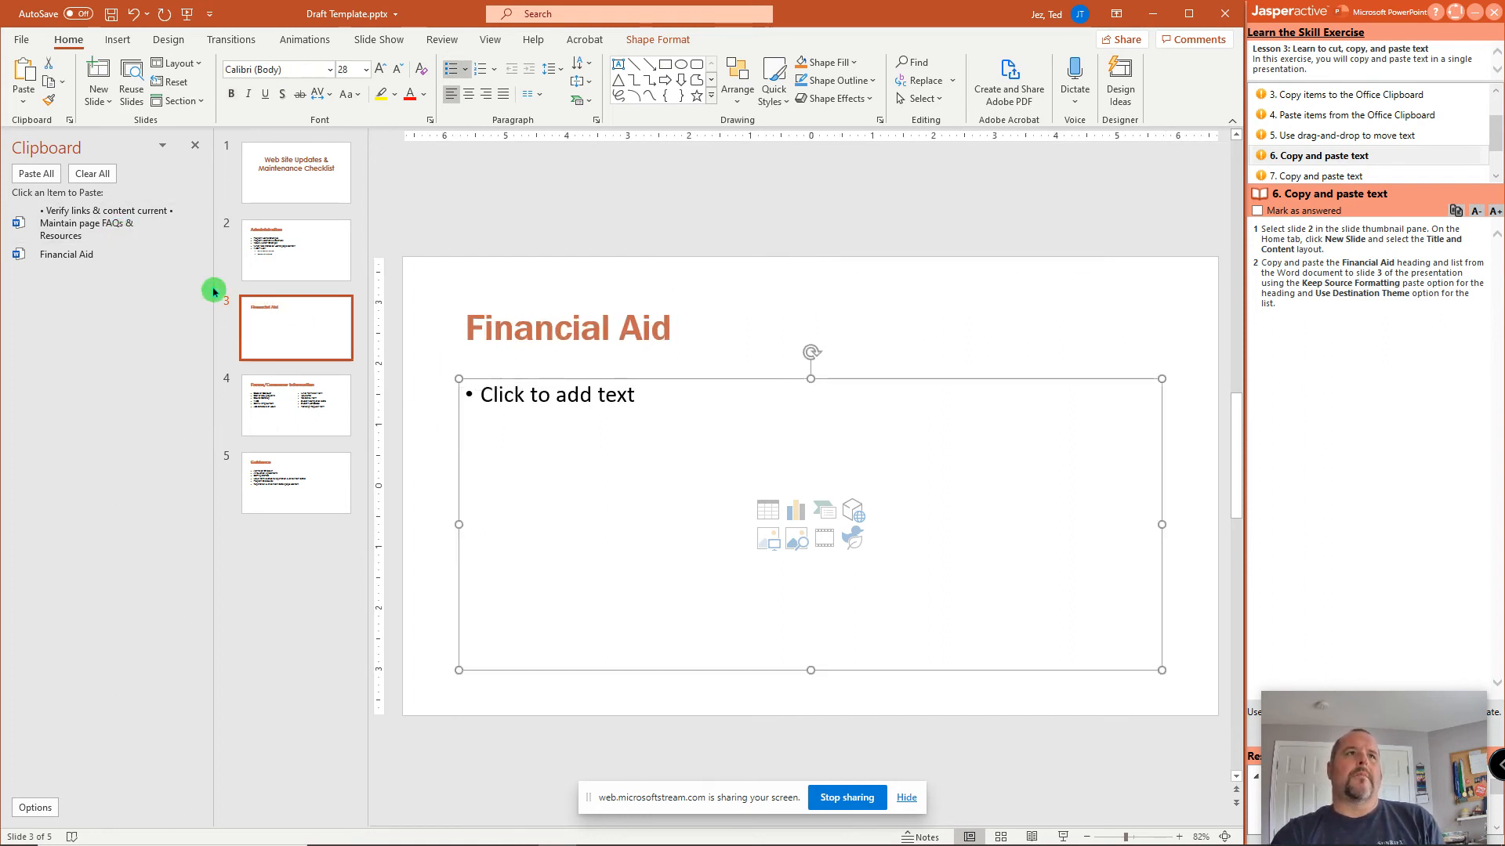
mouse_move(90, 225)
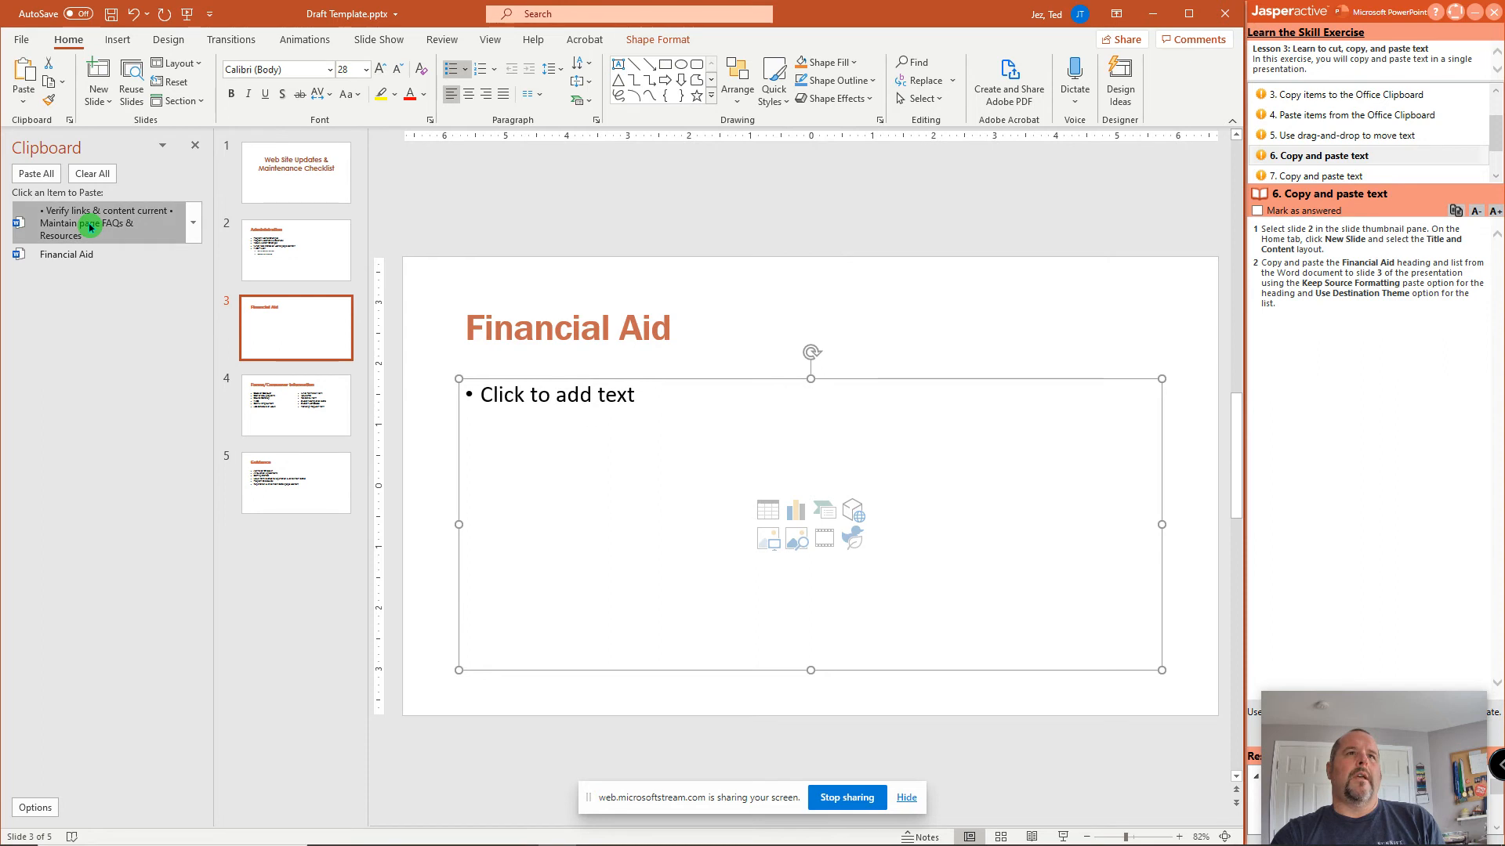
left_click(105, 222)
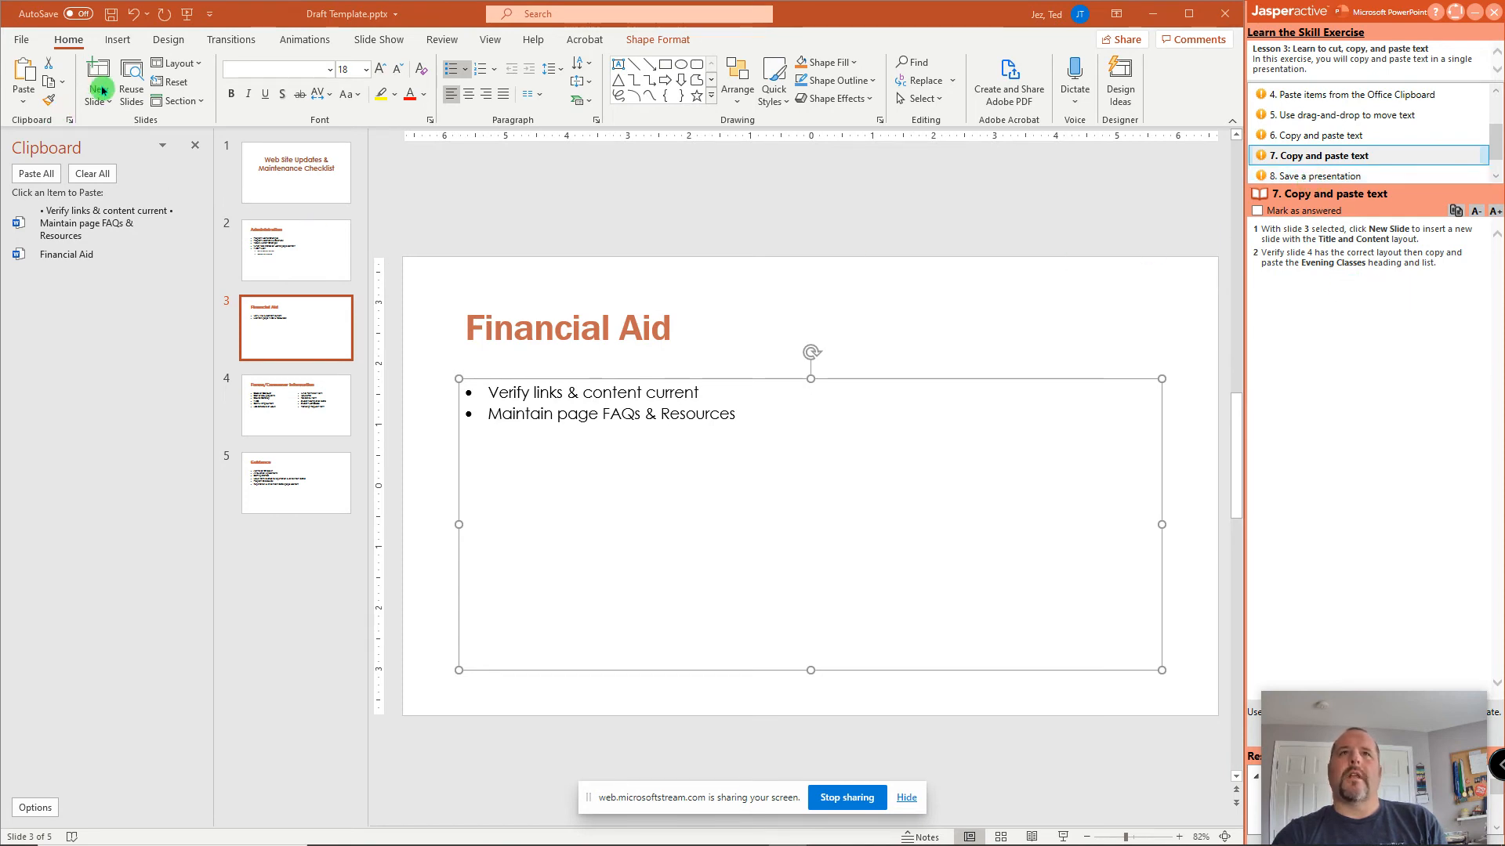
Insert a Title and Content slide as slide 4, after Financial Aid.
left_click(97, 74)
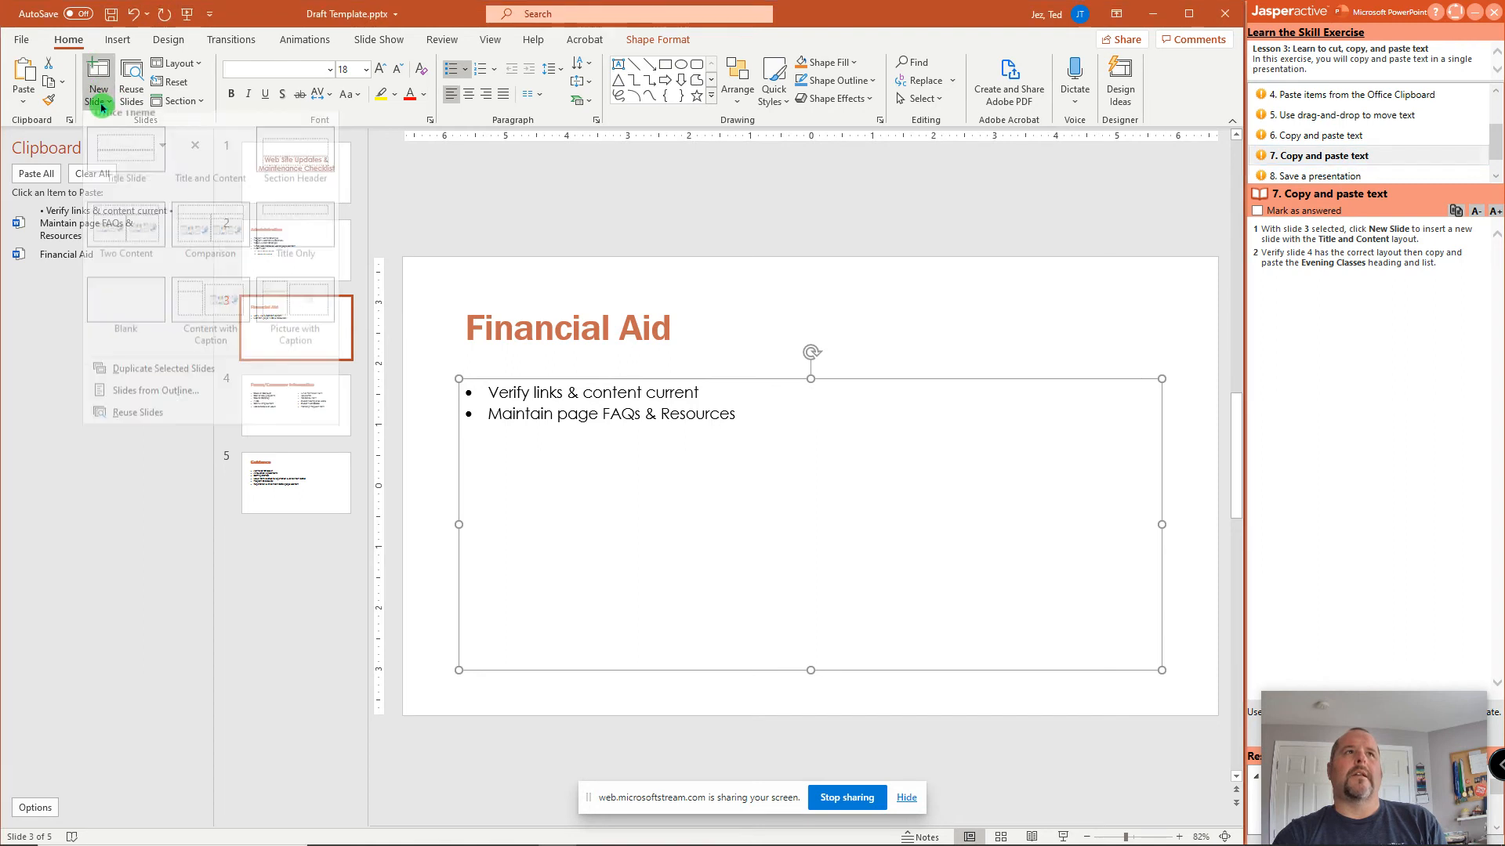
left_click(98, 71)
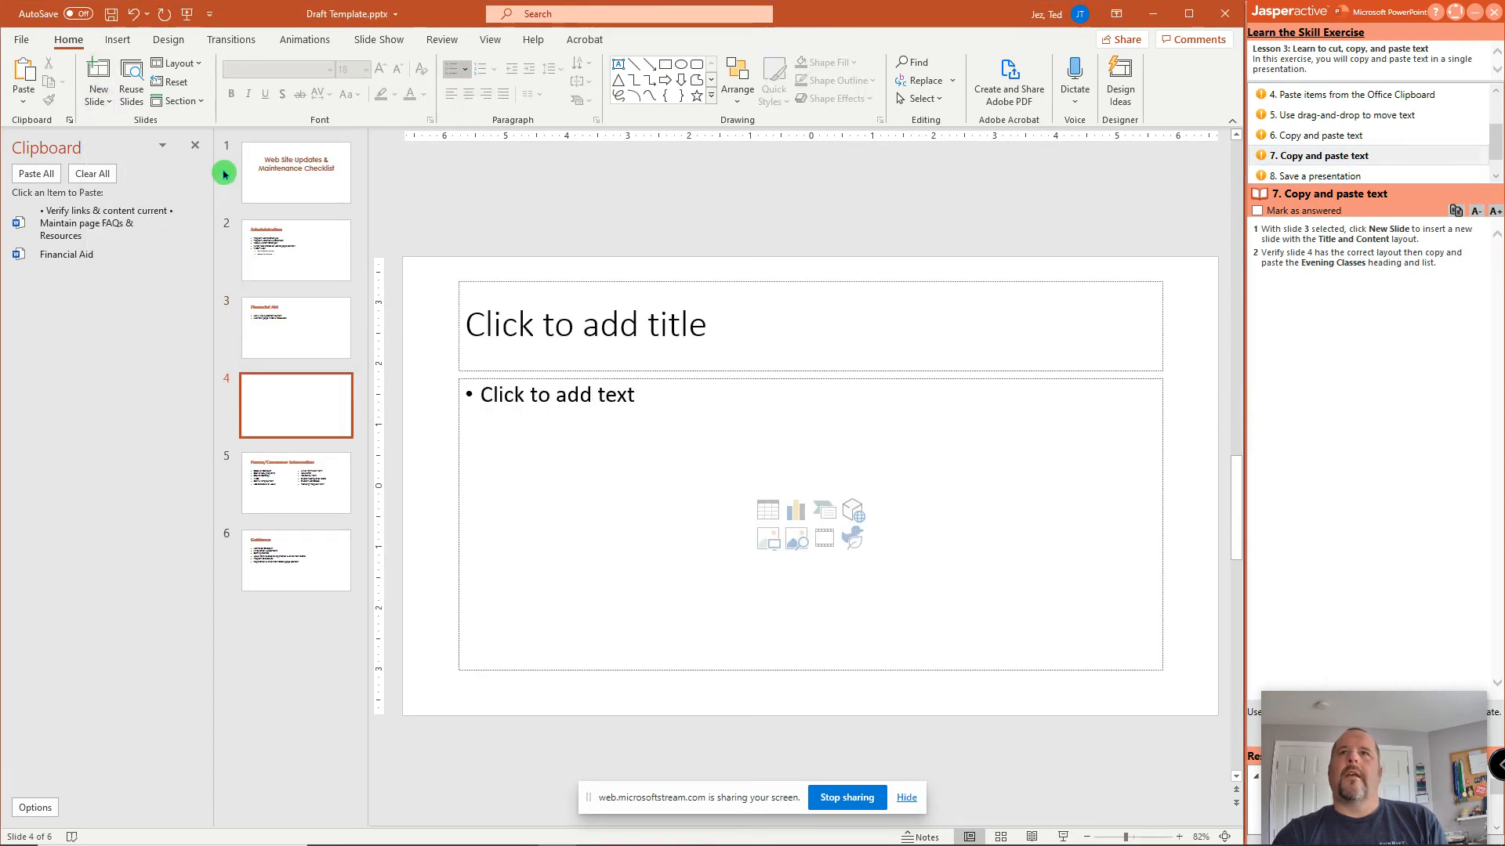
mouse_move(196, 414)
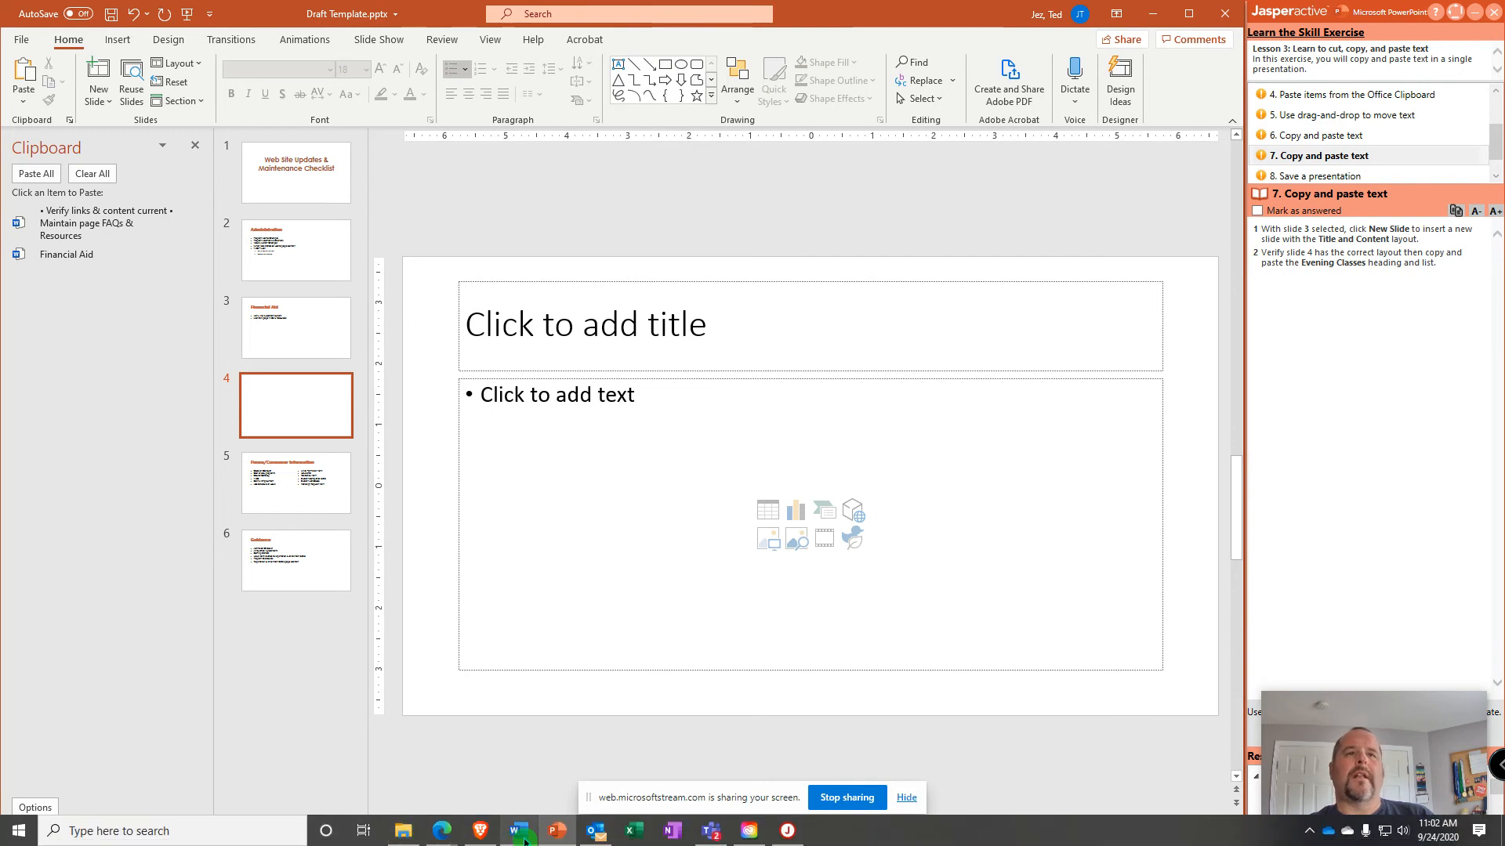
Switch back to the Word document holding the Evening Classes list.
left_click(517, 831)
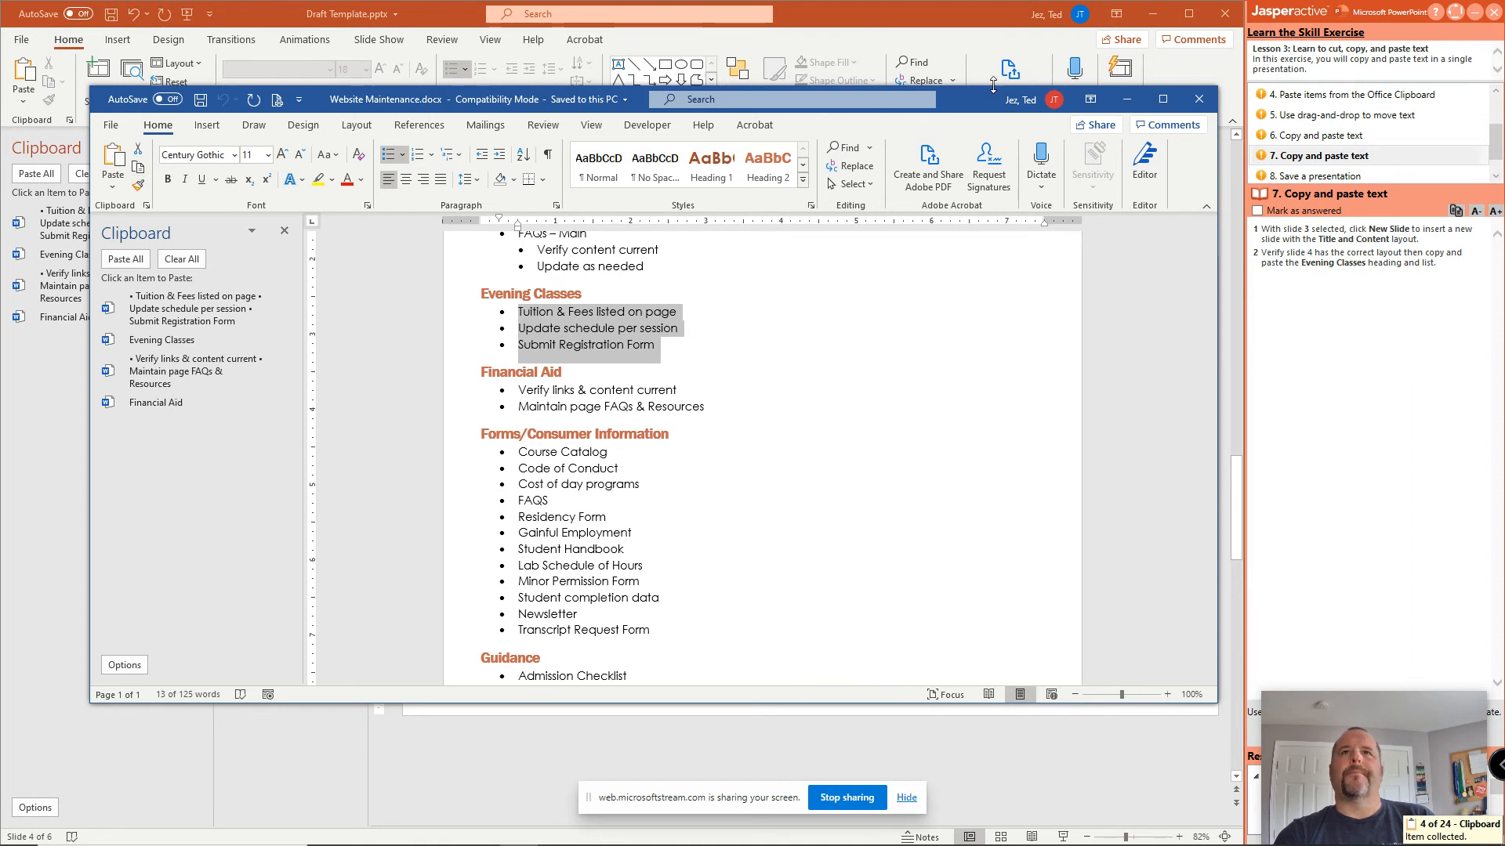
mouse_move(942, 485)
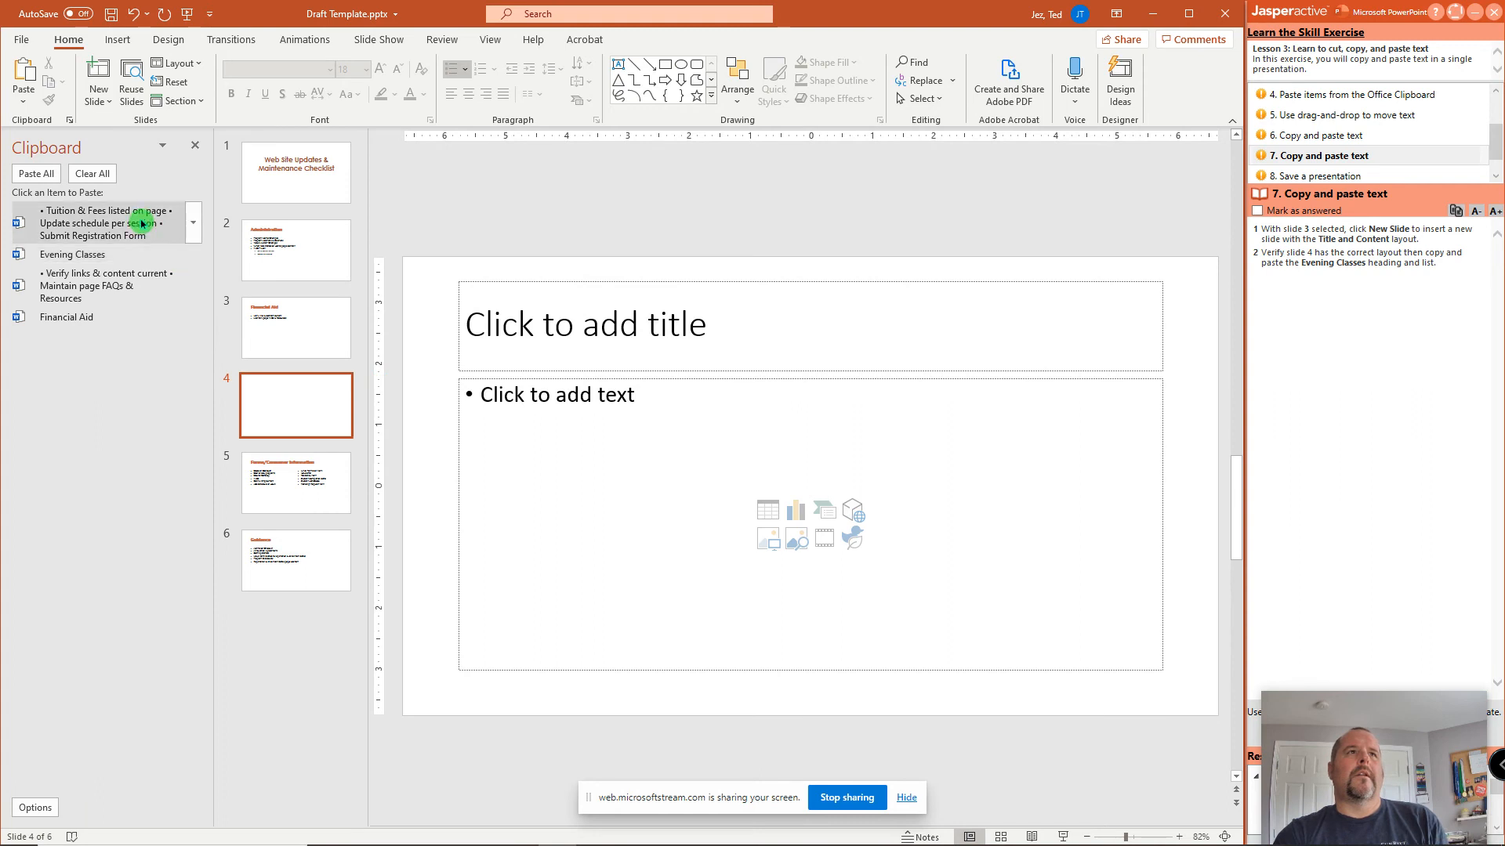
Paste the three Evening Classes bullet items from the Clipboard into slide 4's content placeholder.
left_click(193, 255)
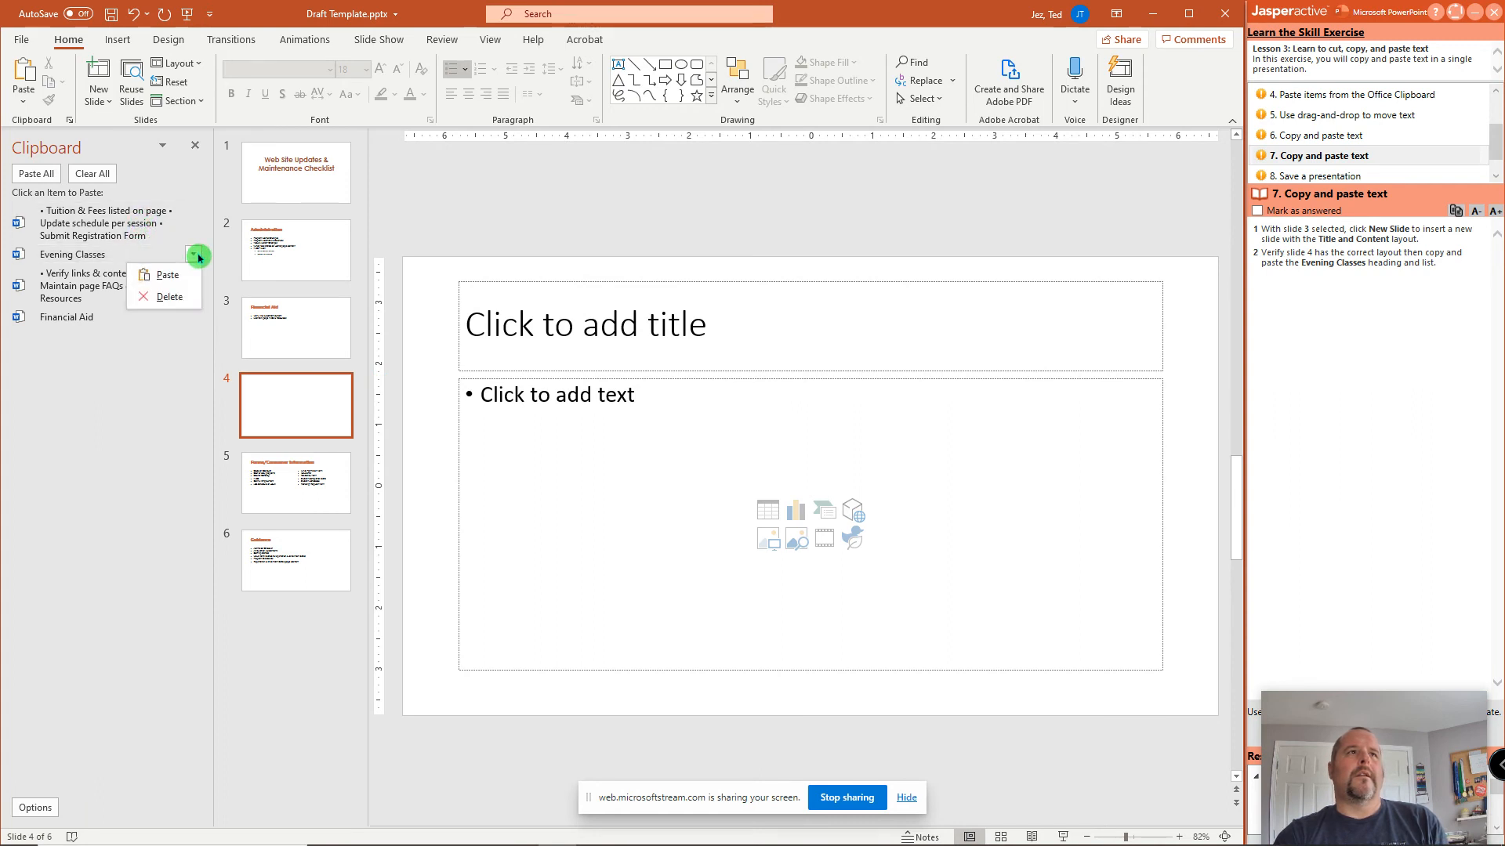
mouse_move(120, 261)
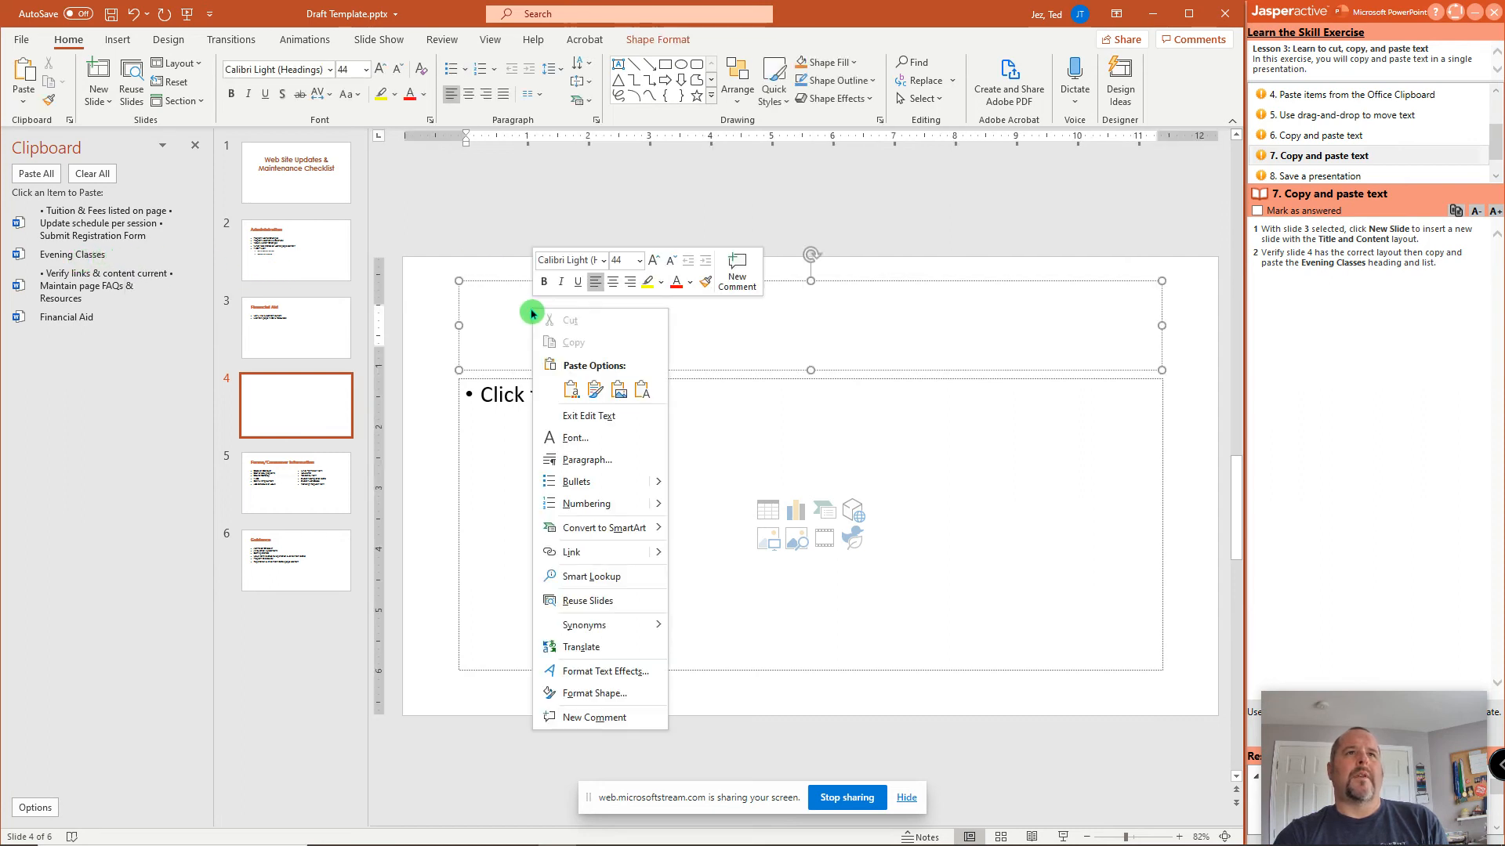
left_click(595, 391)
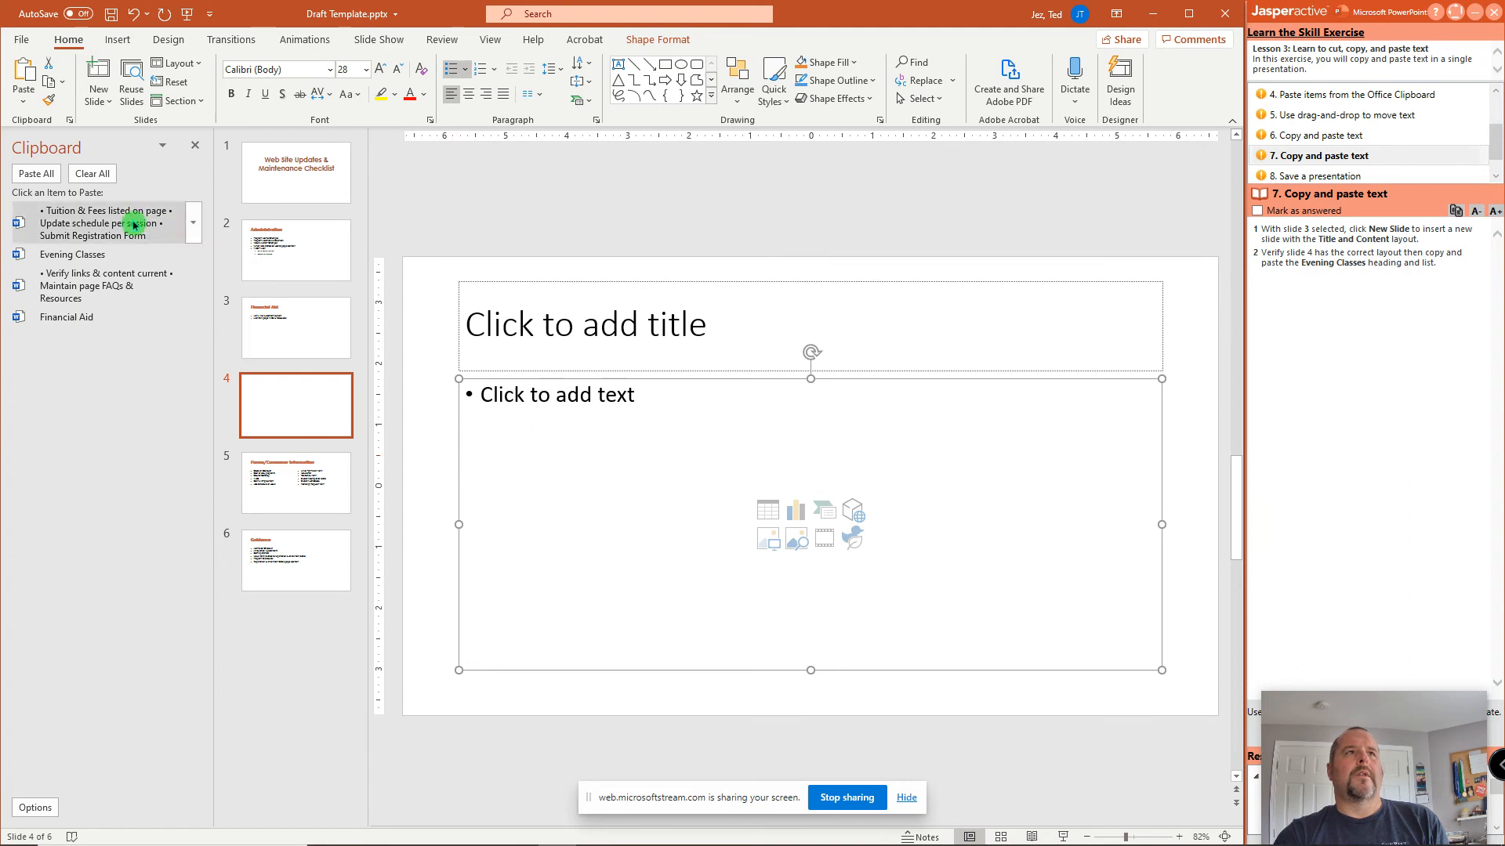
left_click(106, 224)
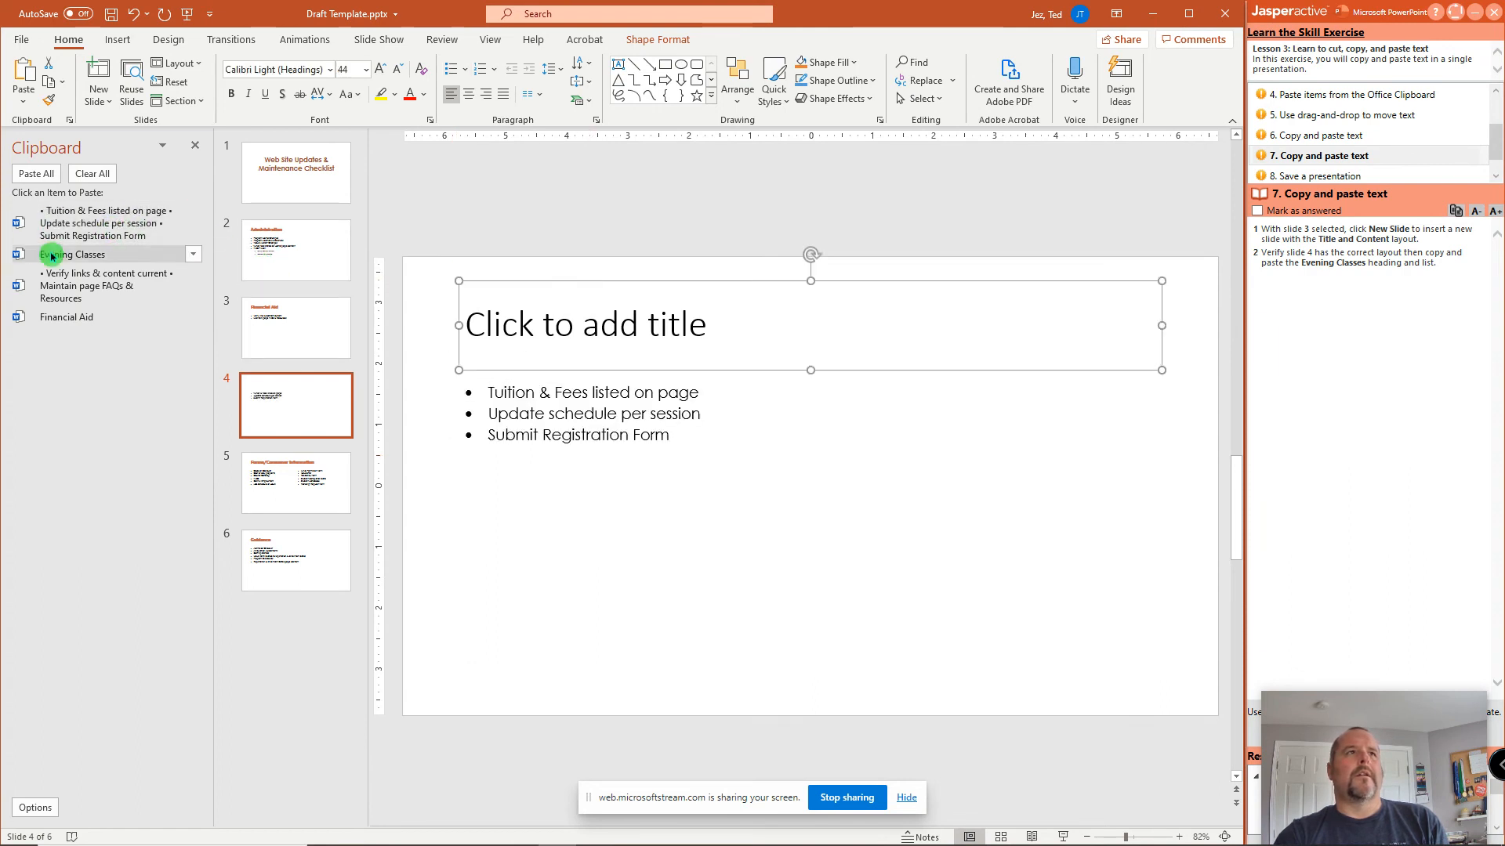
Paste 'Evening Classes' into the title with Keep Text Only, matching the heading style.
left_click(71, 254)
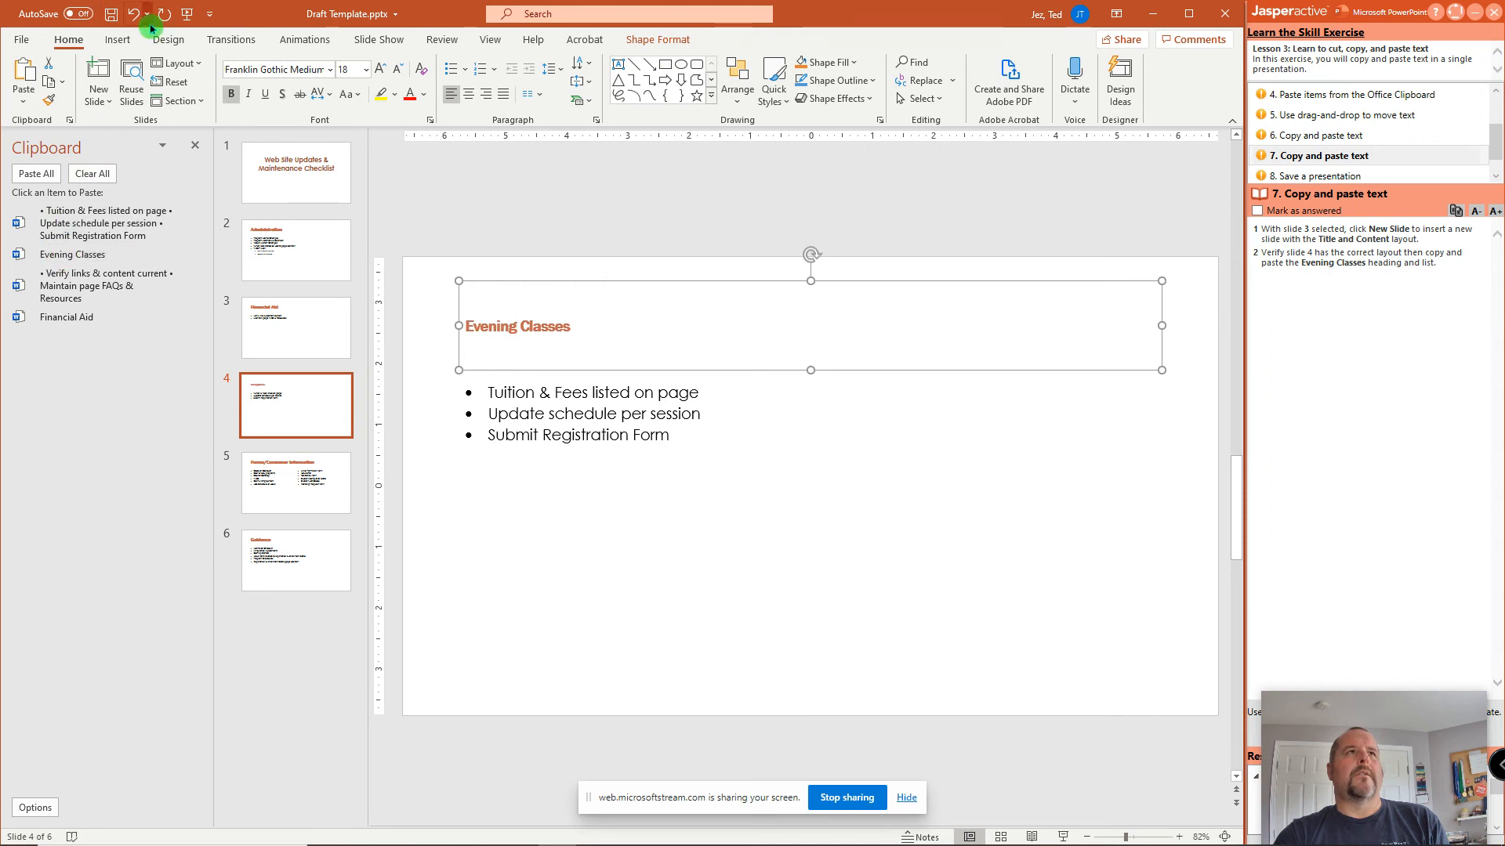
right_click(524, 337)
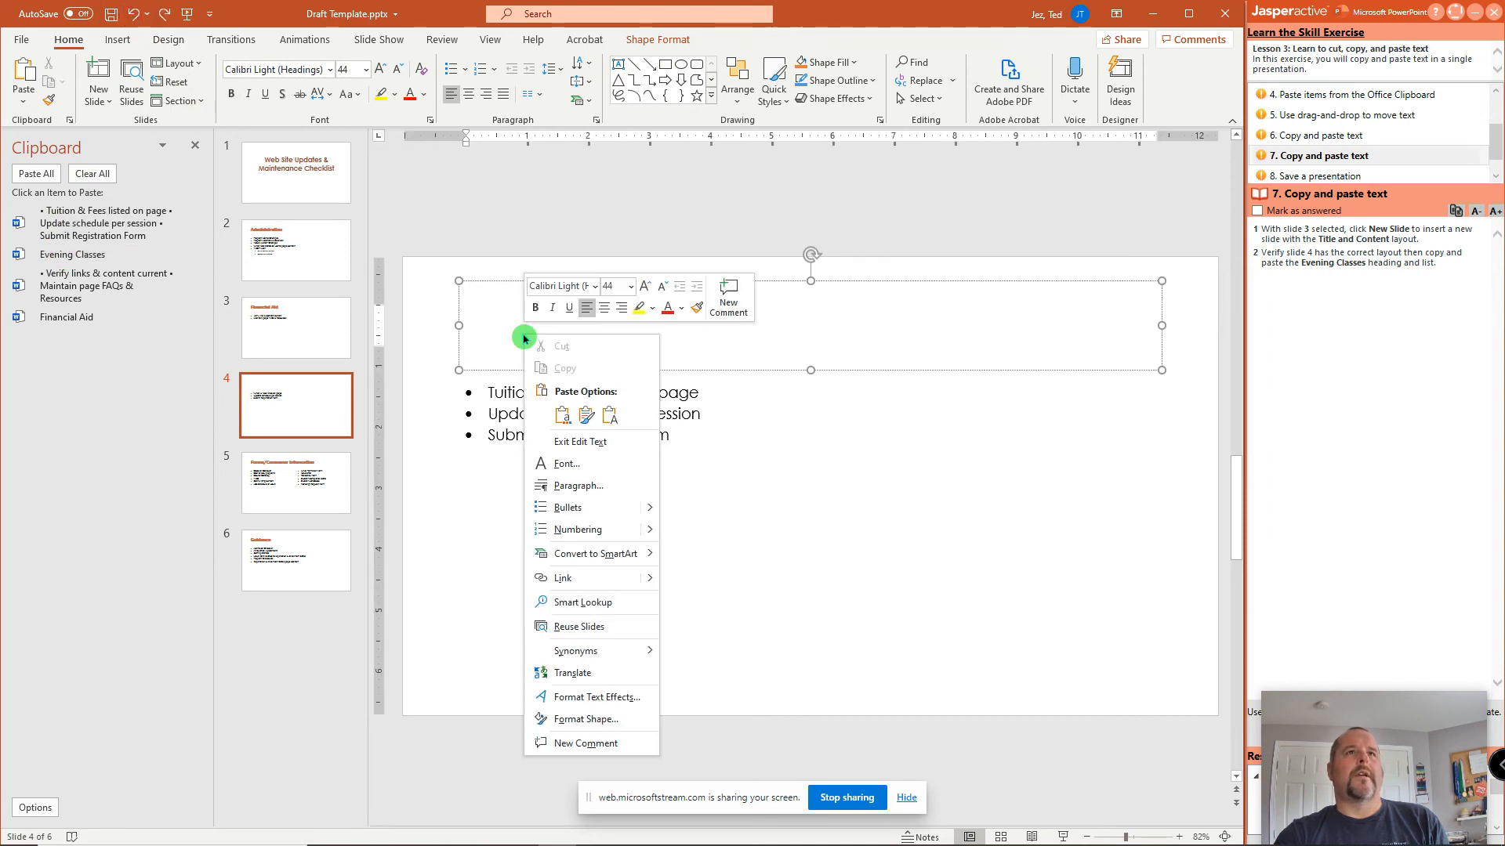
left_click(585, 415)
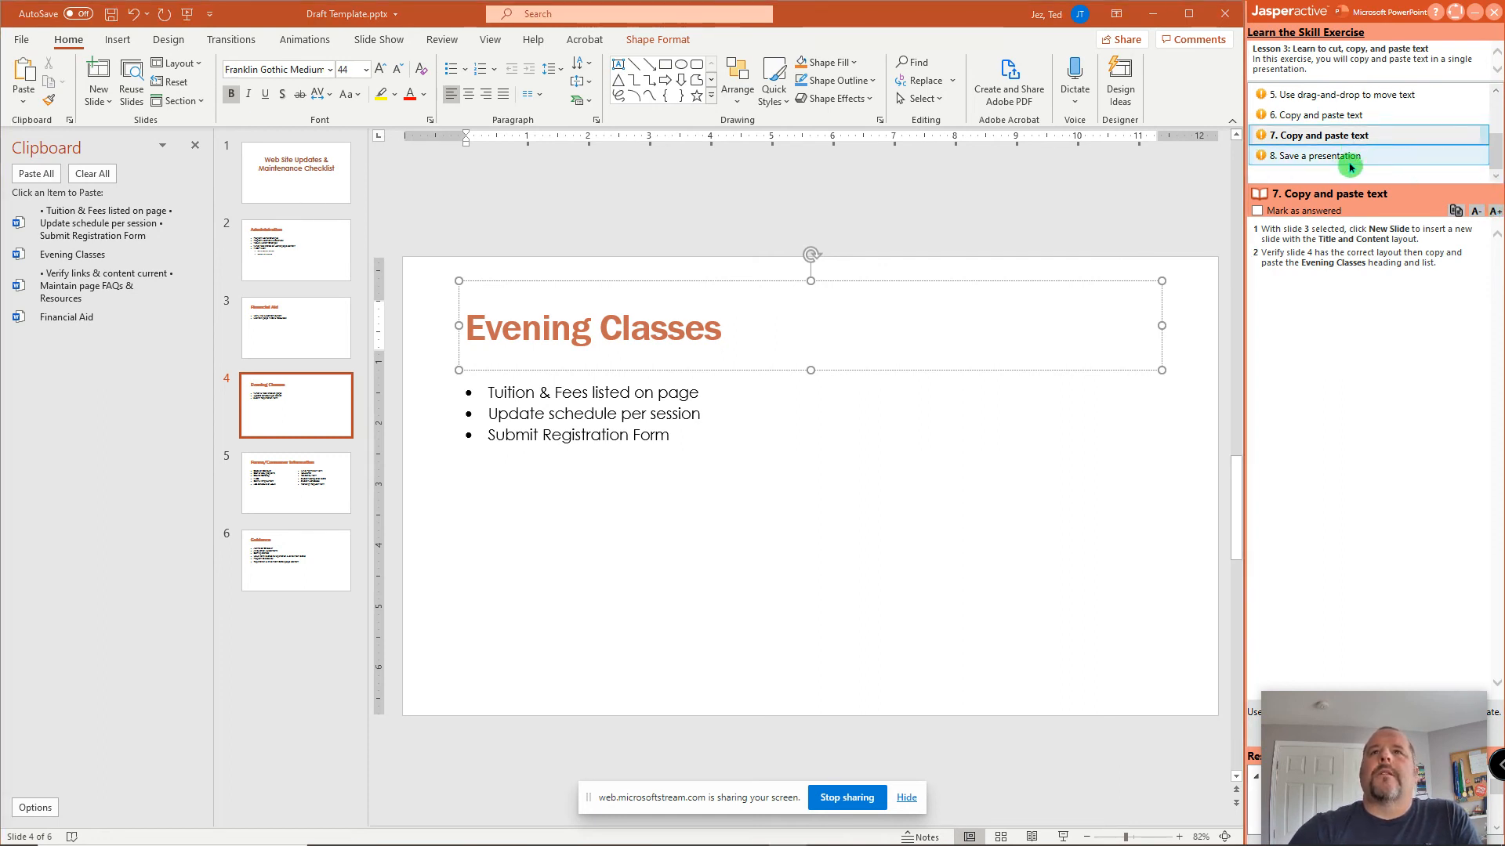
left_click(1319, 155)
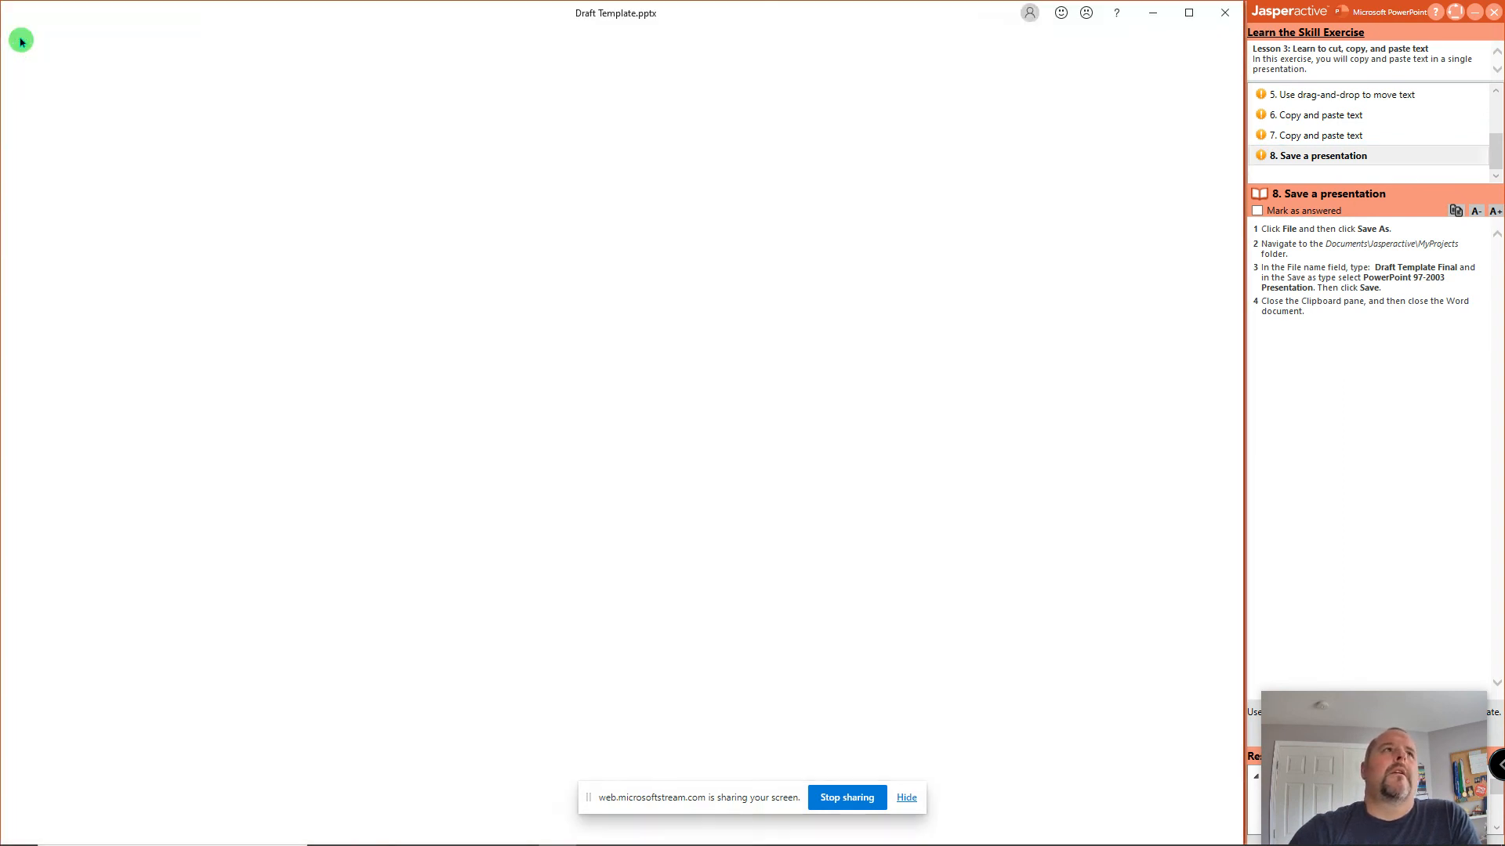
Save a copy as 'Draft Template Final' in Jasperactive\MyProjects as a PowerPoint 97-2003 presentation.
left_click(53, 250)
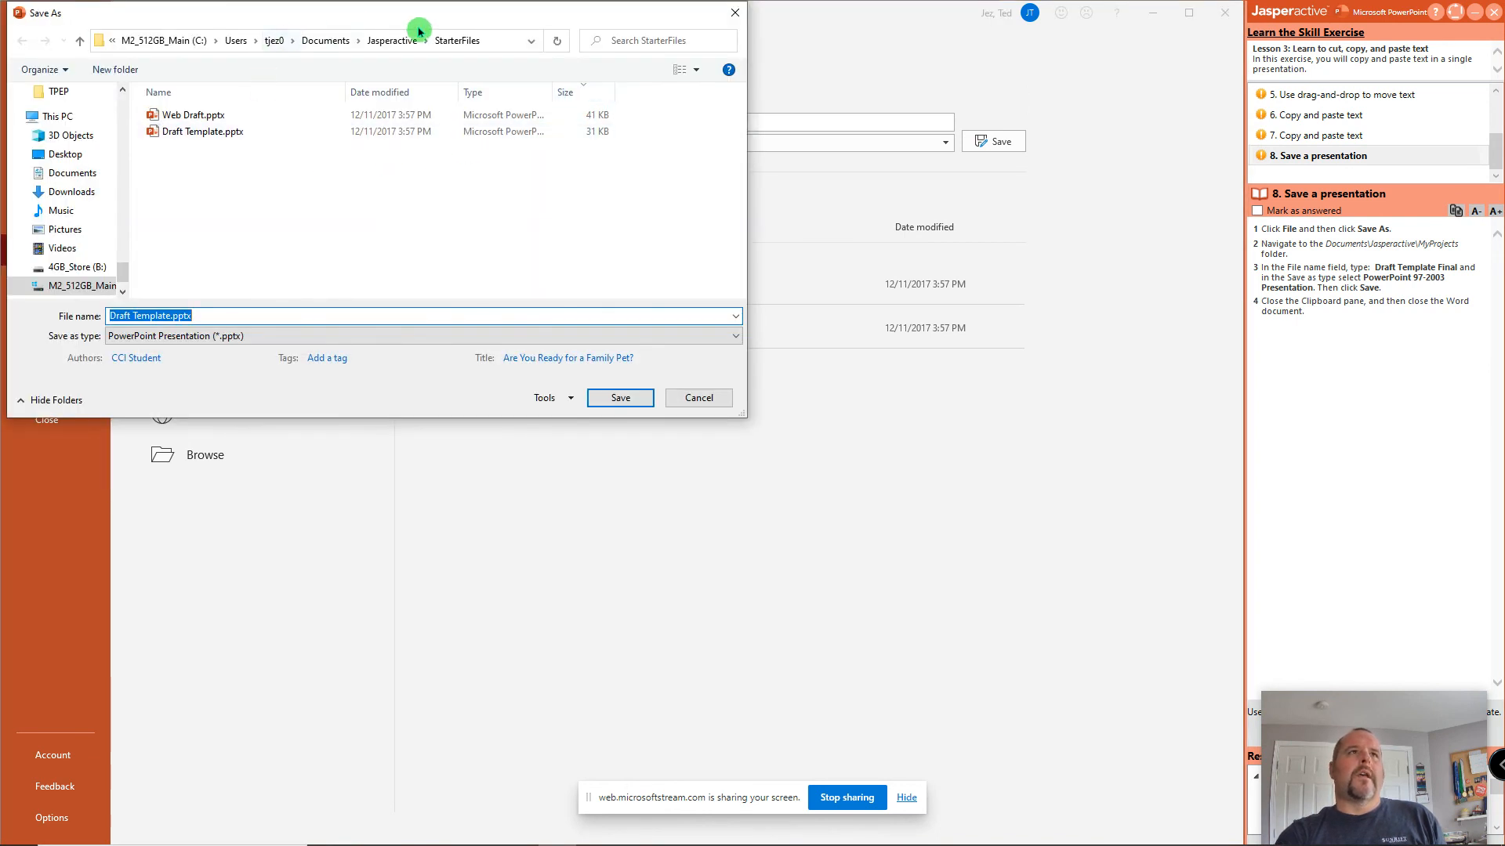
left_click(389, 40)
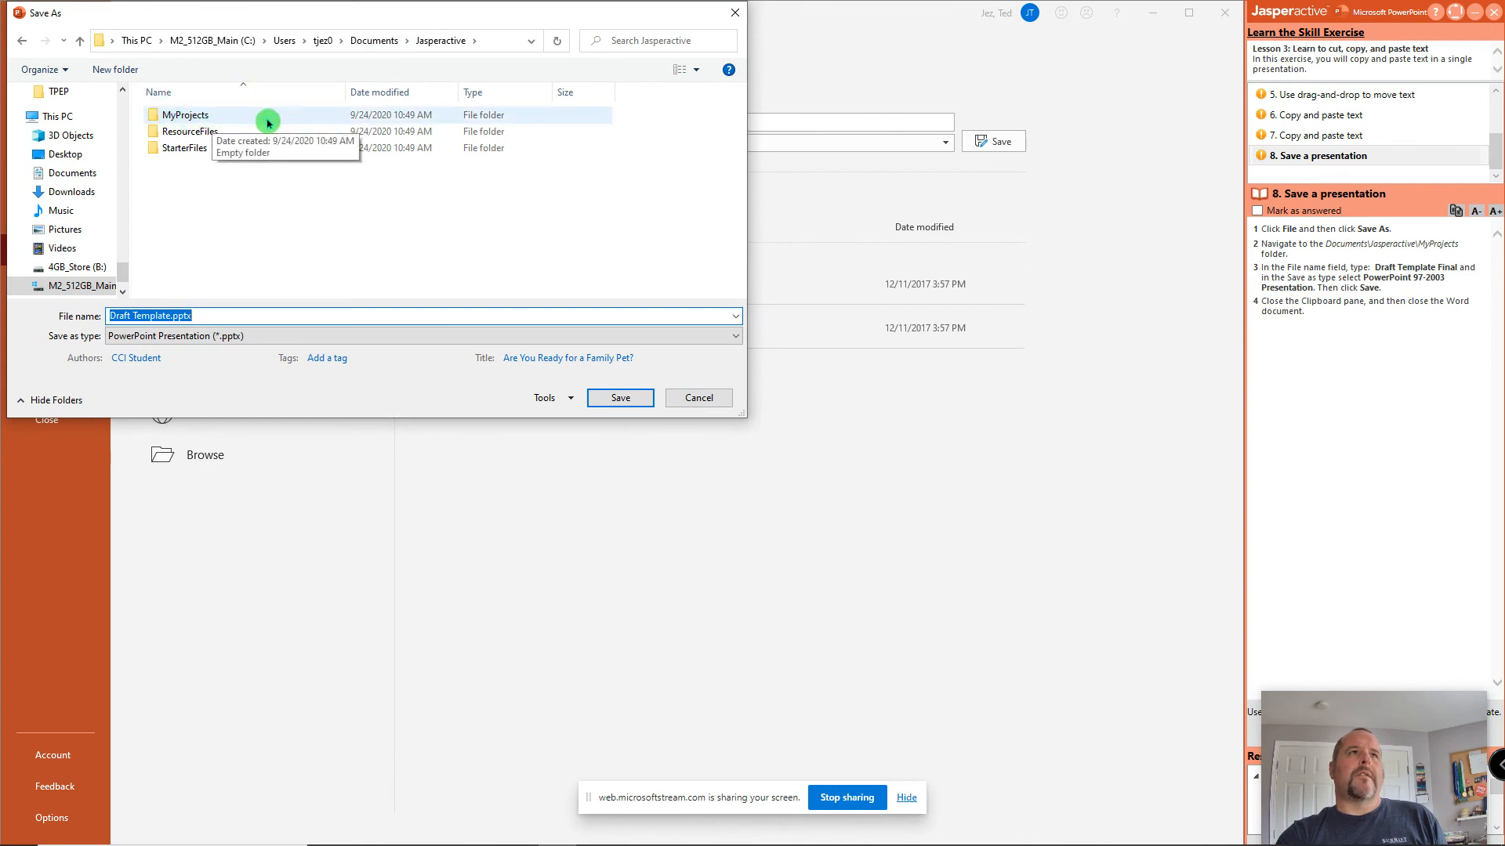
double_click(184, 115)
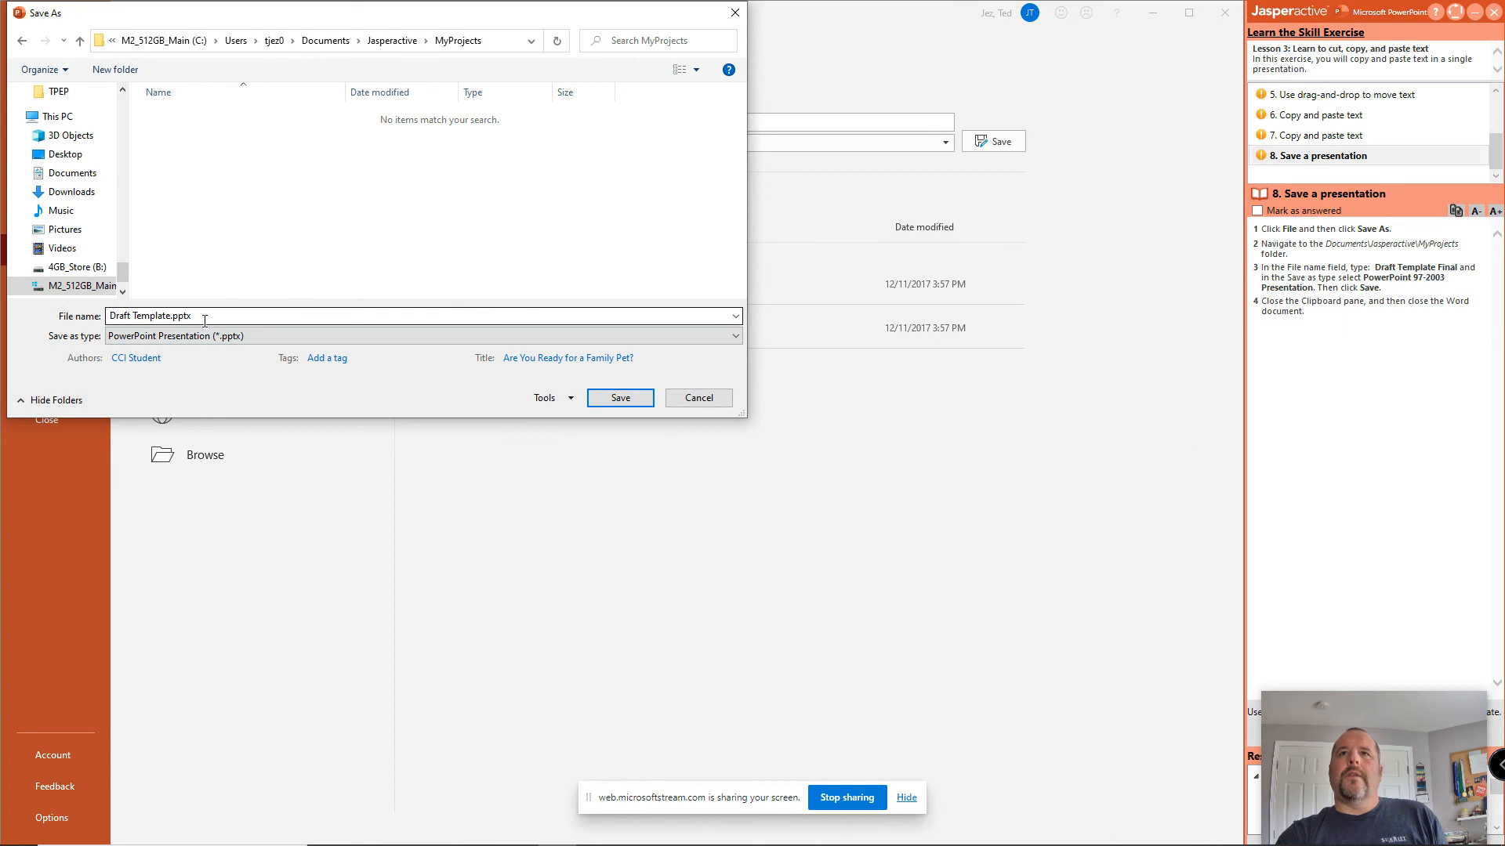
double_click(149, 315)
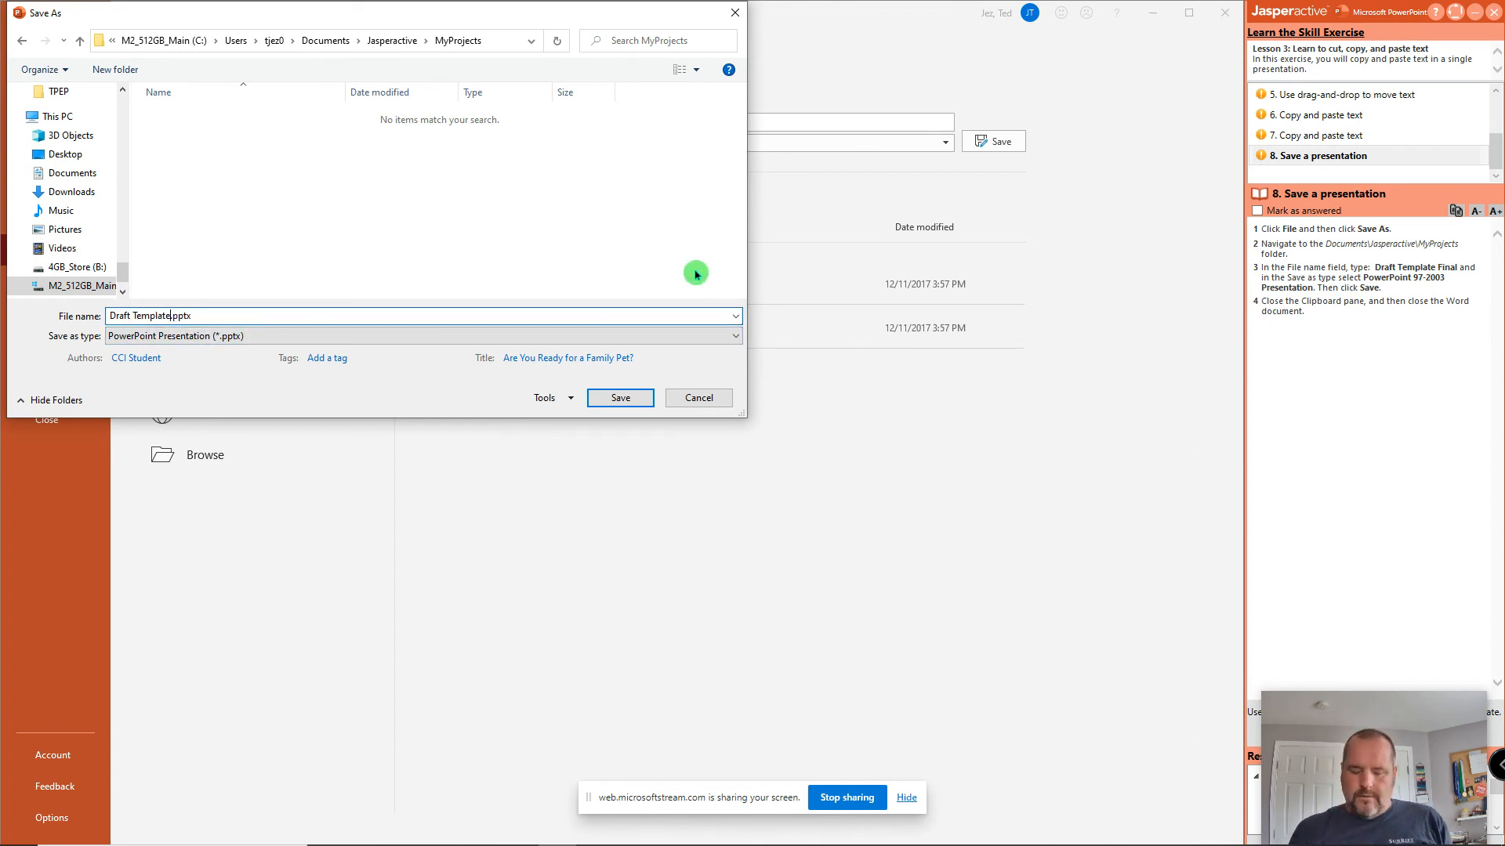
type("Final")
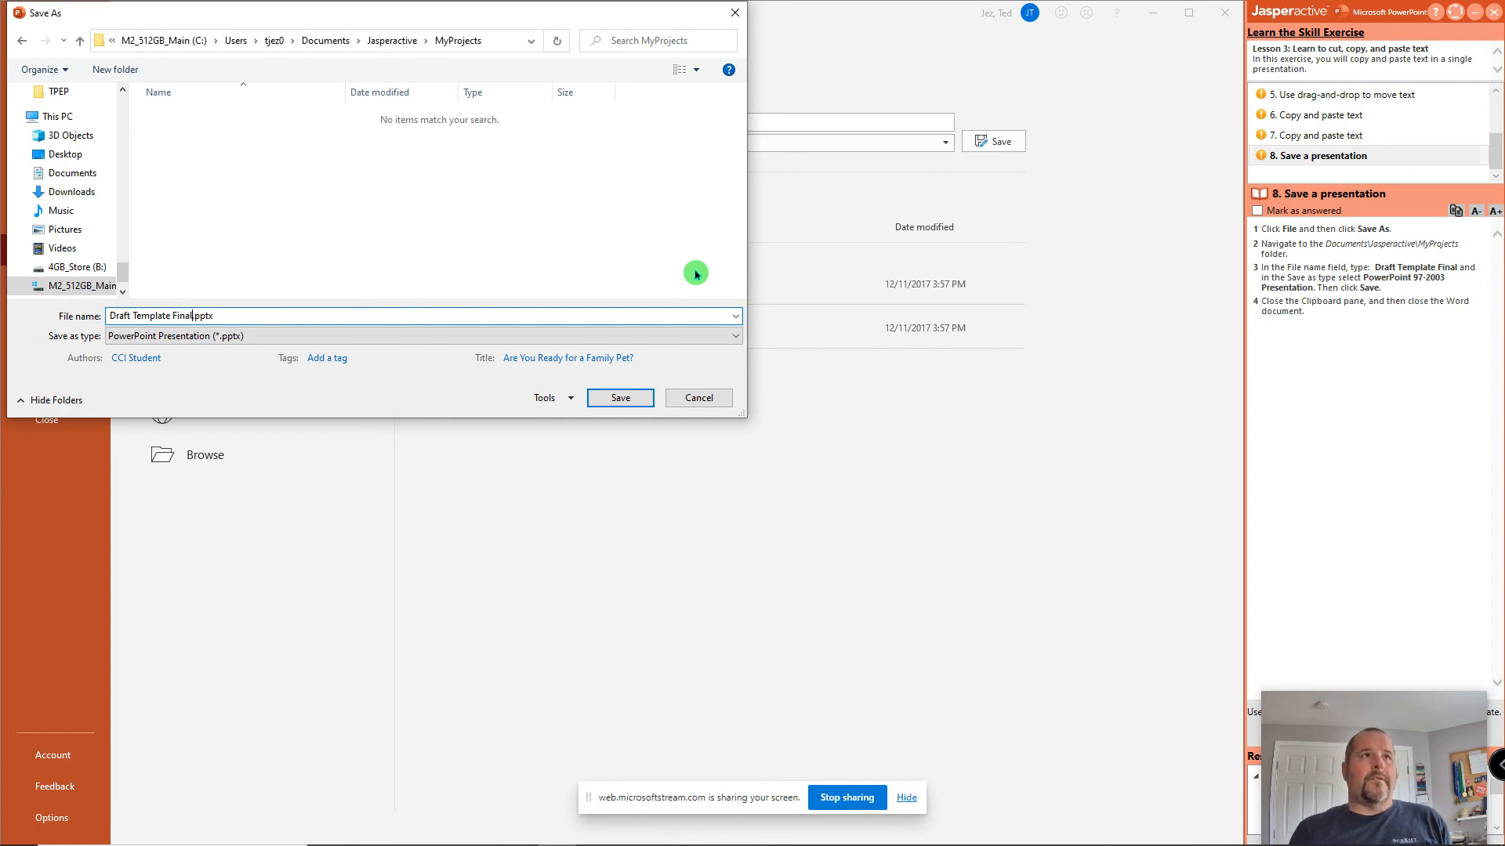
mouse_move(630, 336)
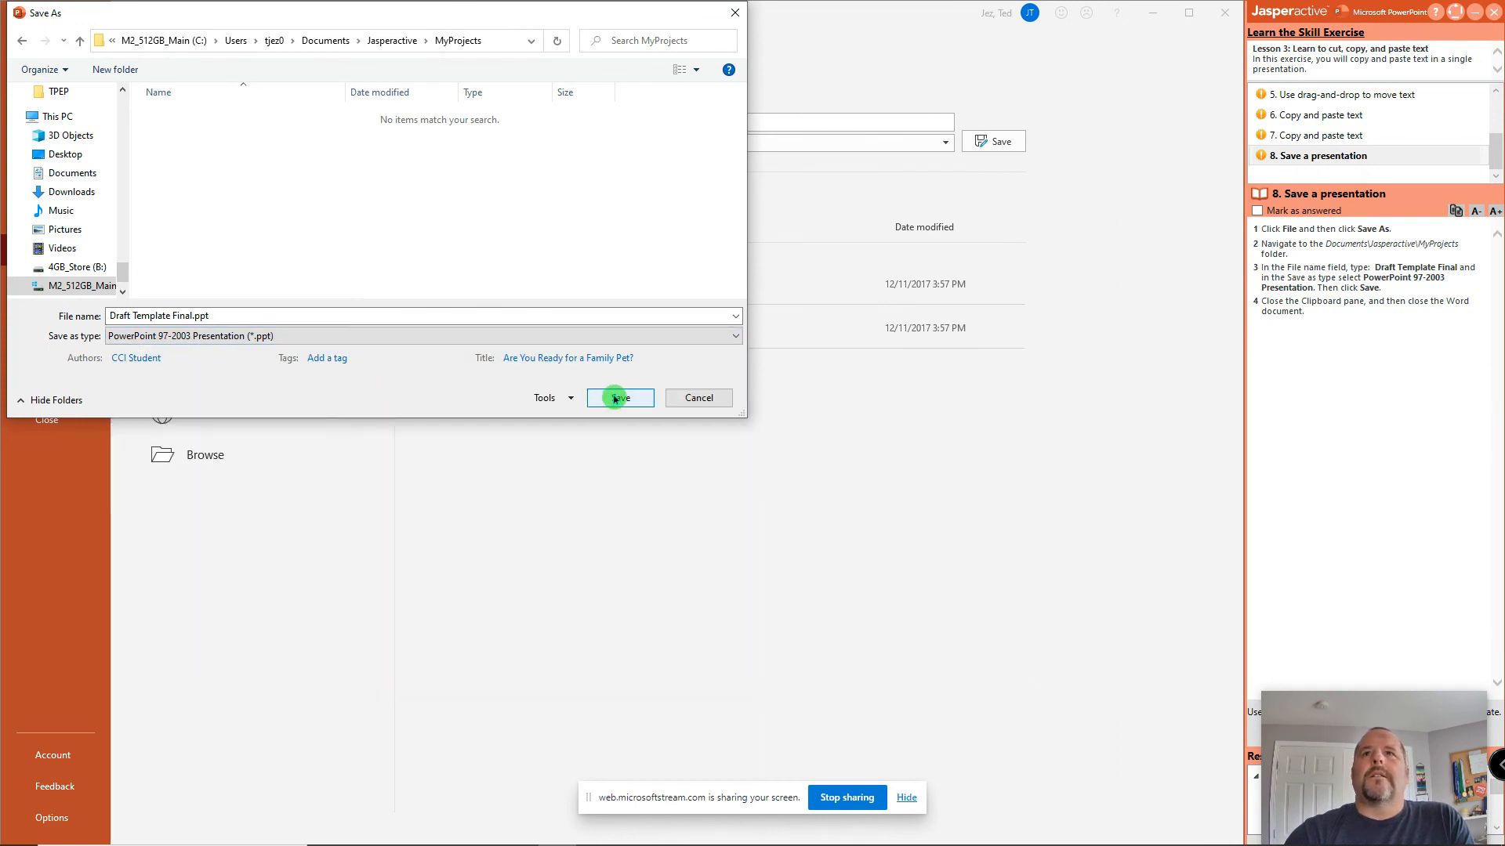
left_click(618, 397)
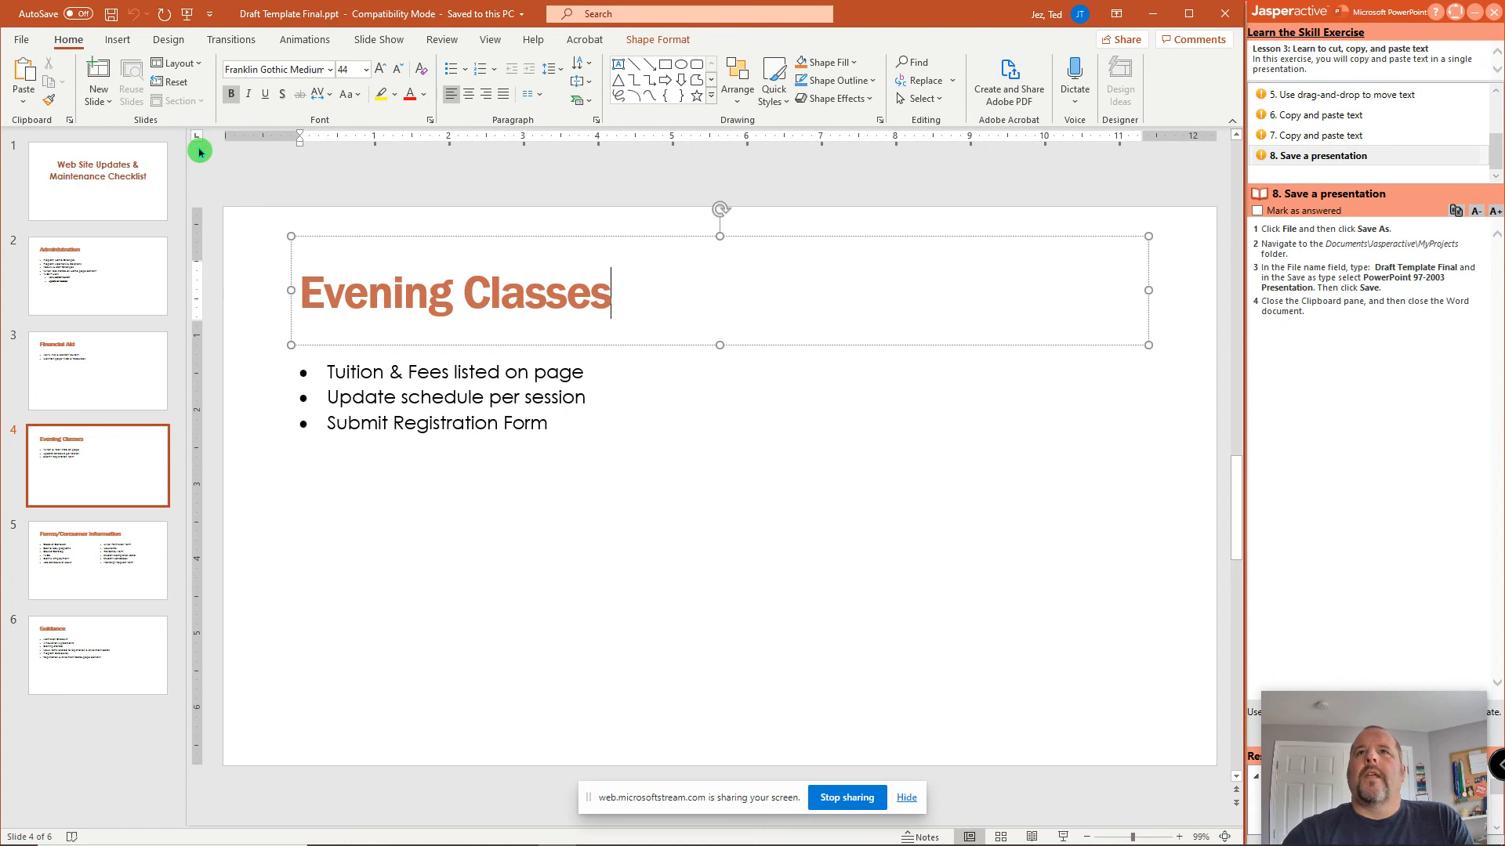
Review slide 6, Guidance, then submit the exercise from the Jasperactive panel.
left_click(97, 656)
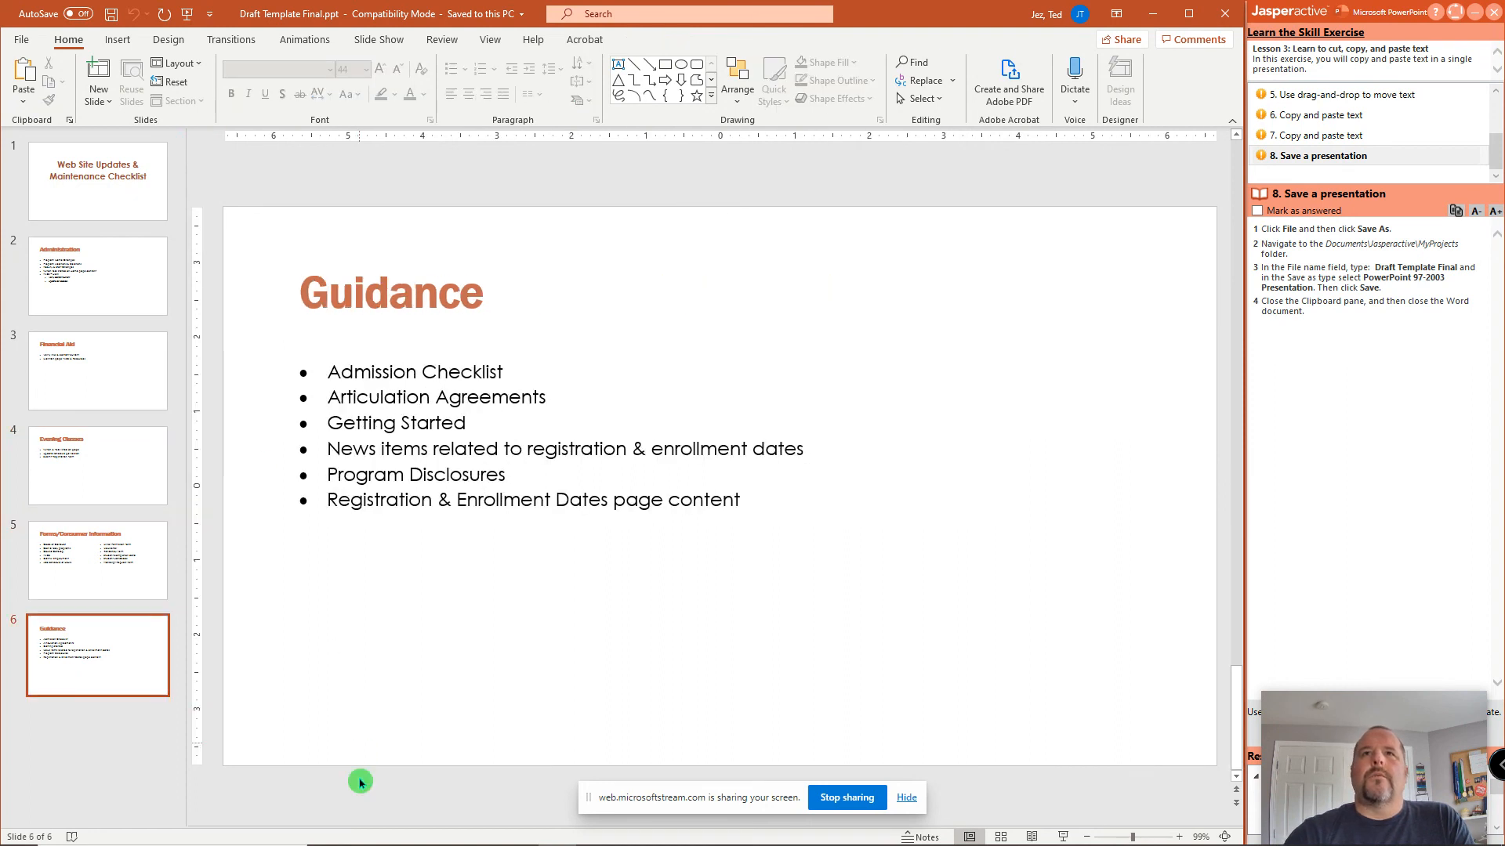
left_click(518, 831)
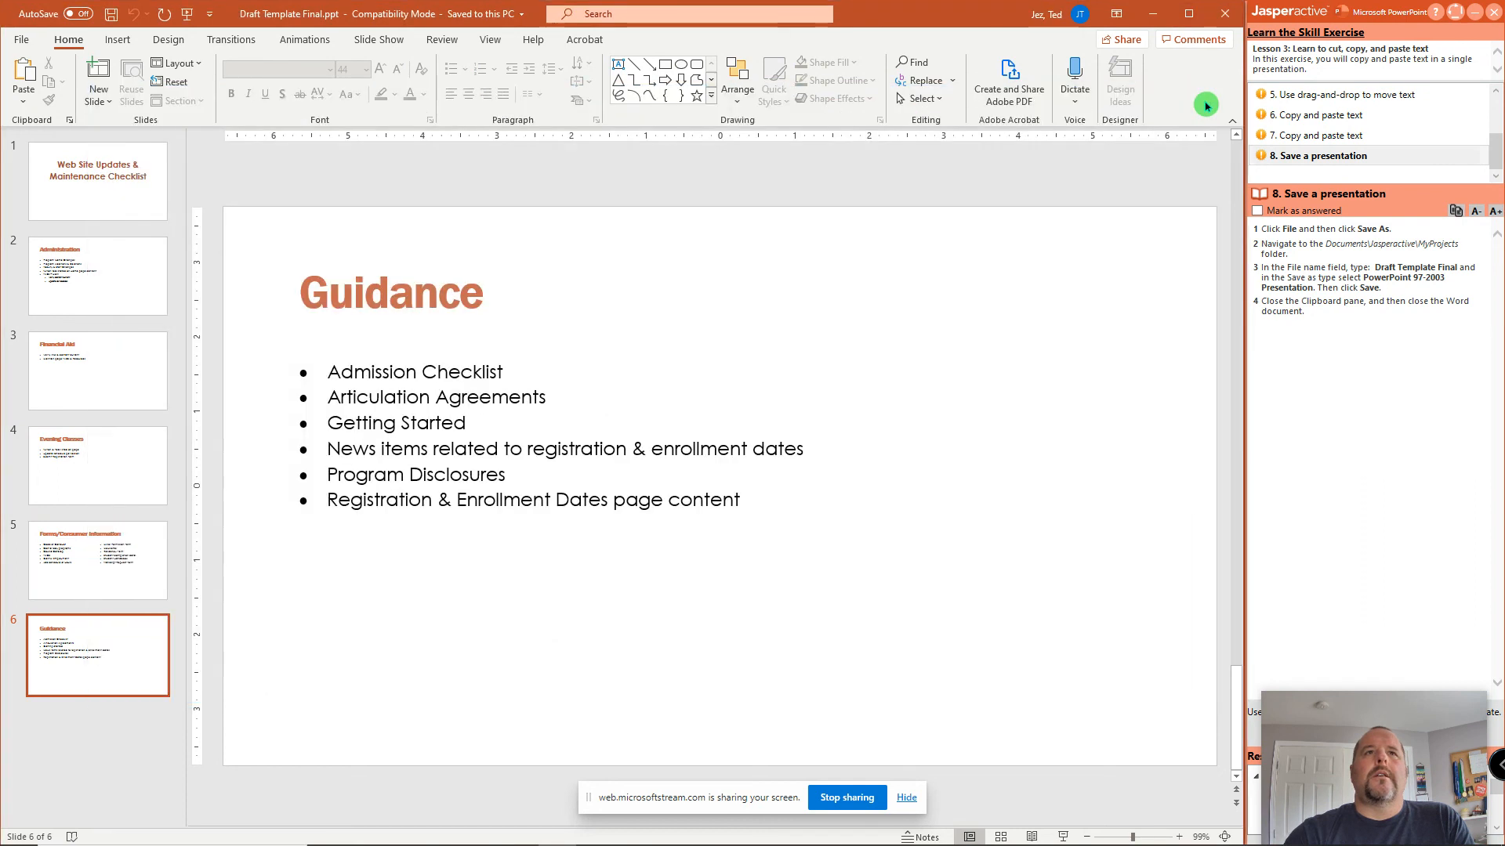
mouse_move(897, 760)
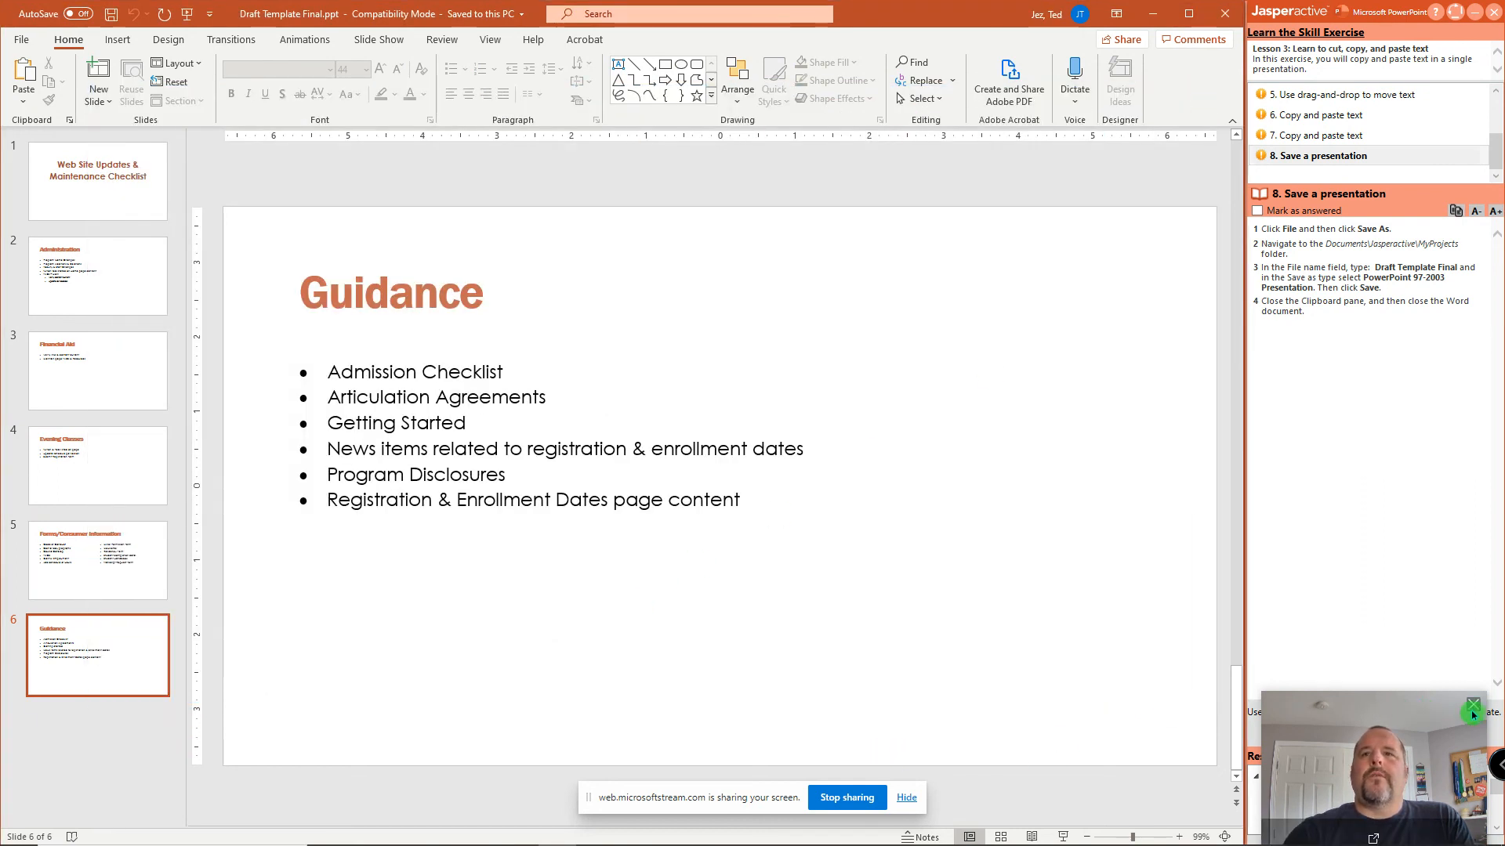
left_click(1473, 705)
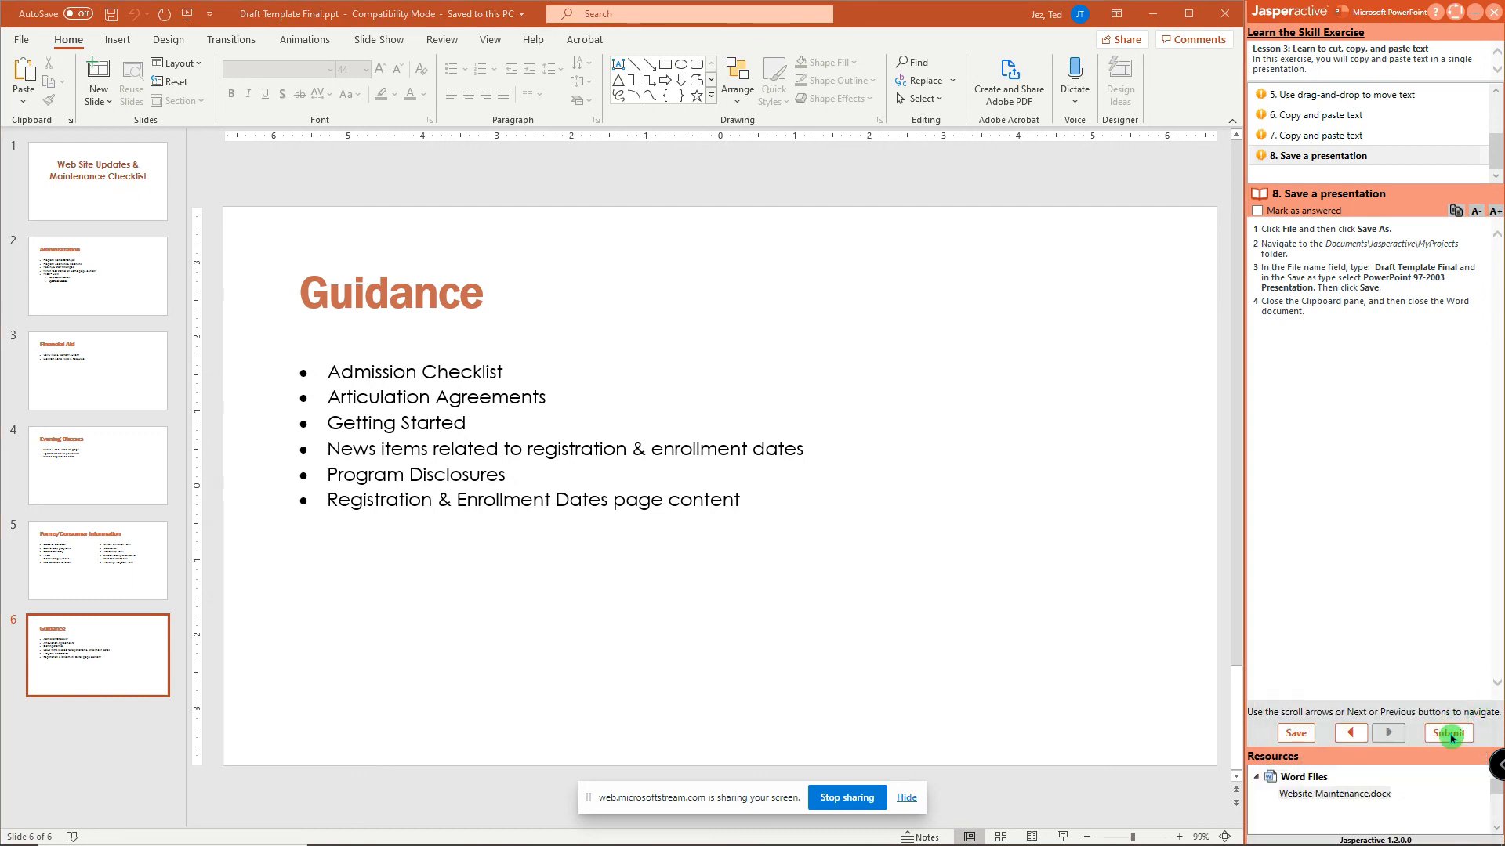
left_click(1448, 733)
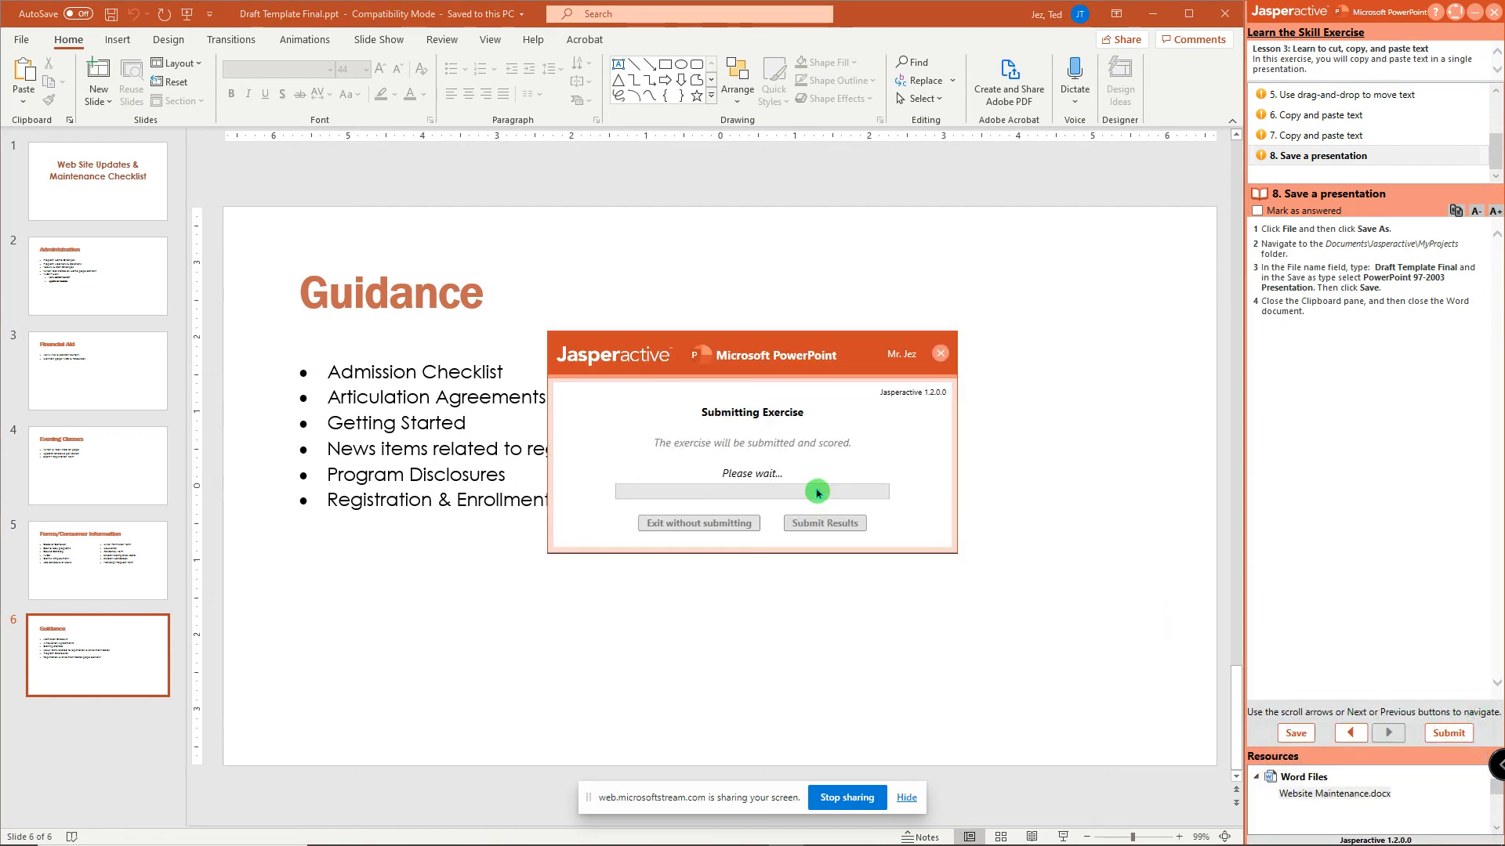
Submit results for an 87.5% score, then return to the Lesson 3 course list.
left_click(825, 522)
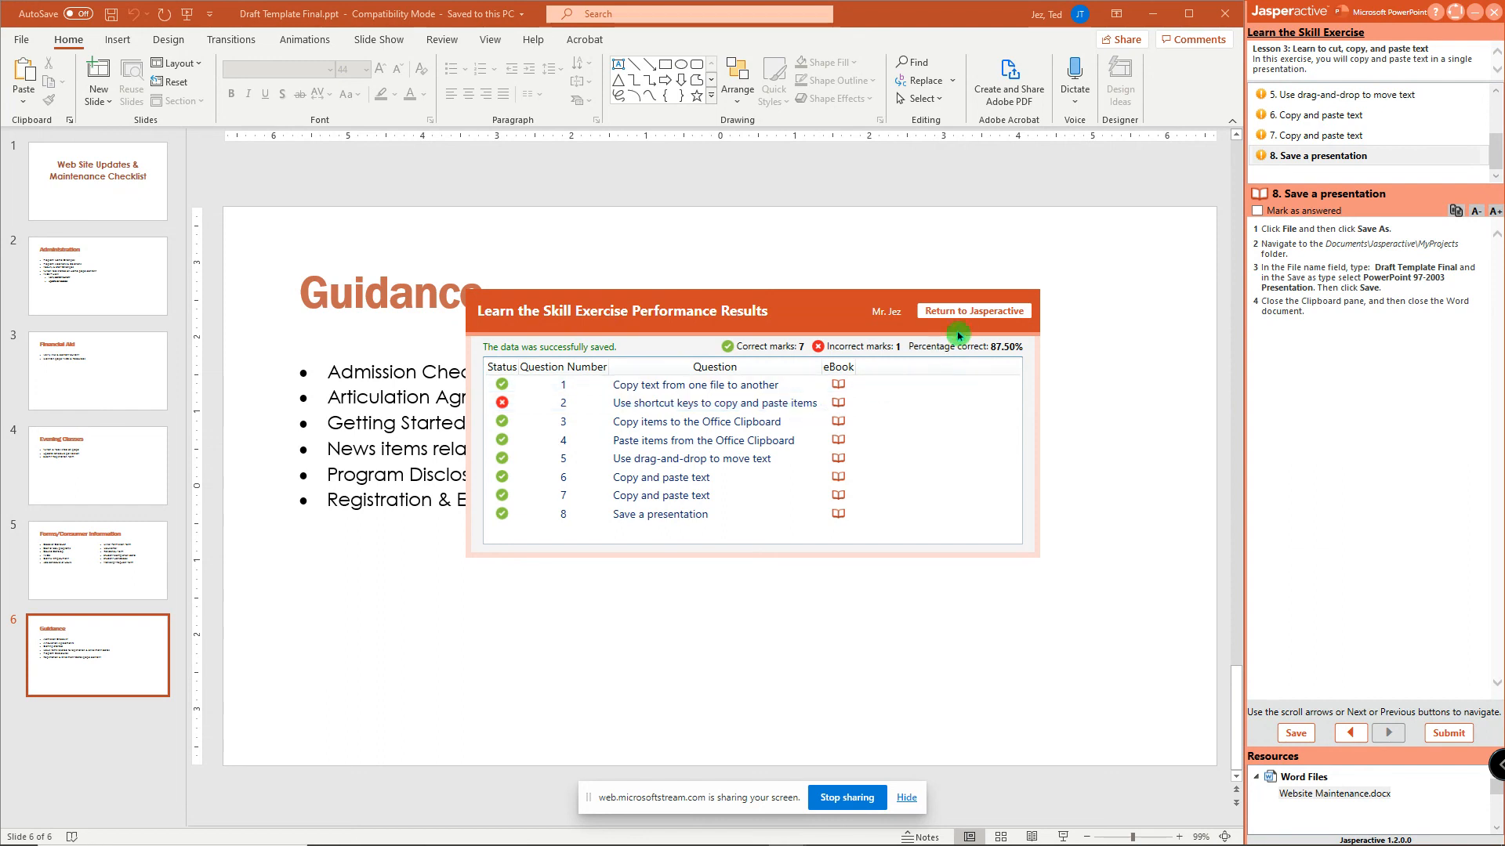
mouse_move(974, 315)
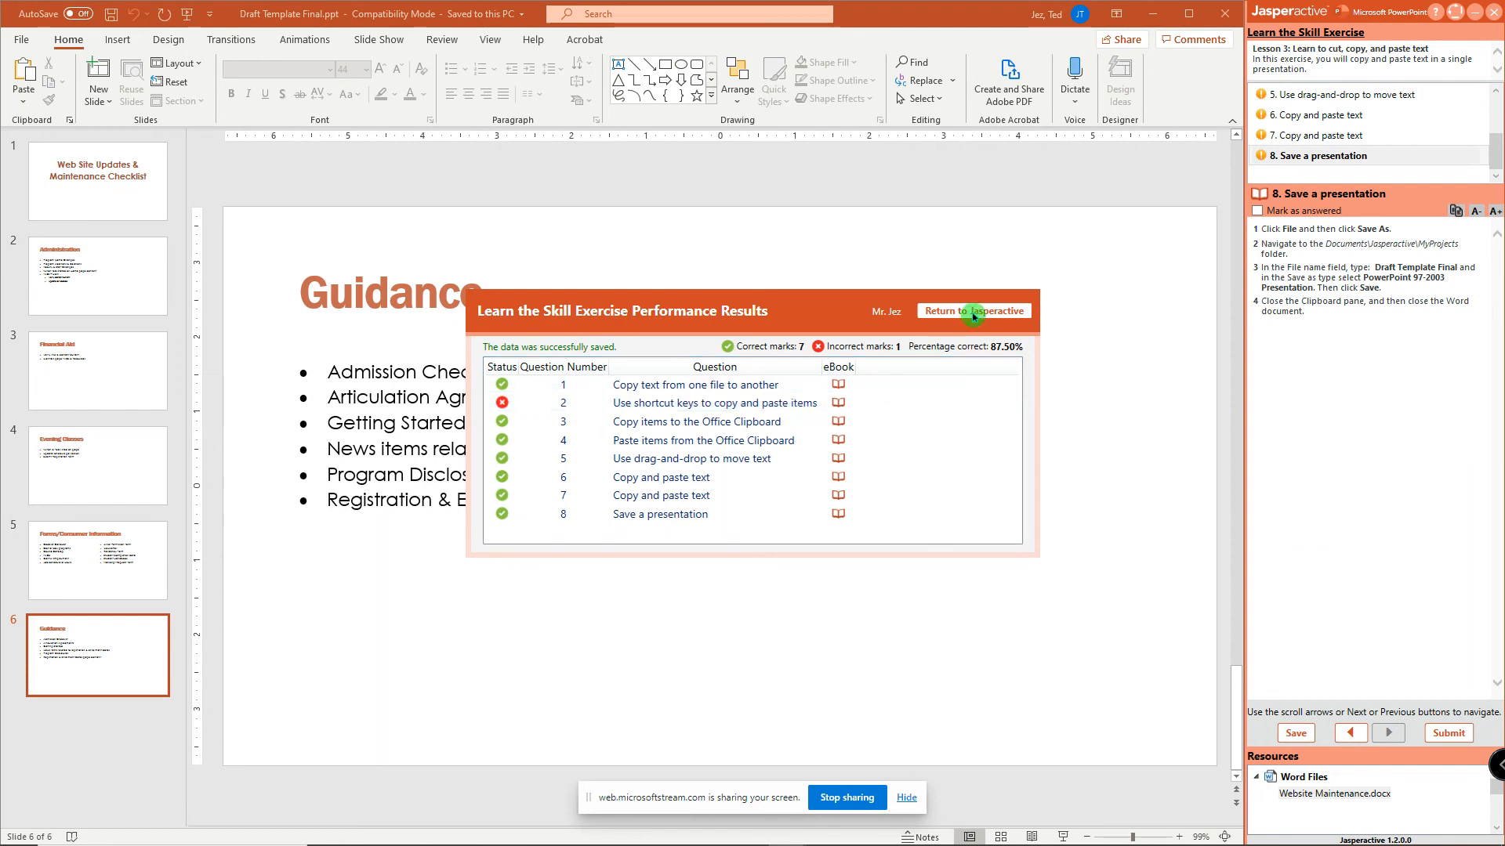
left_click(973, 311)
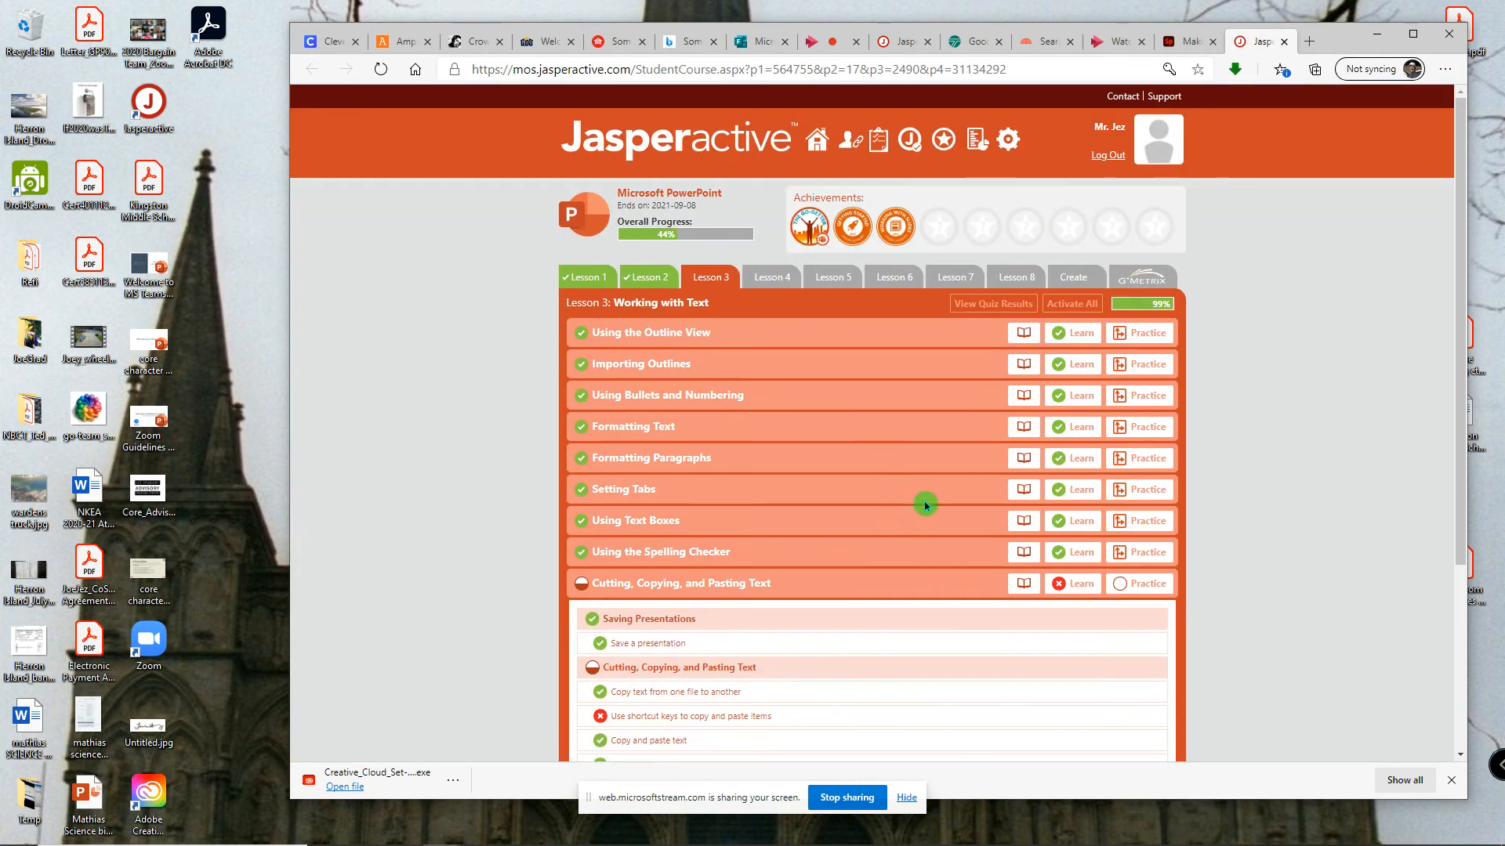
scroll("down", 3)
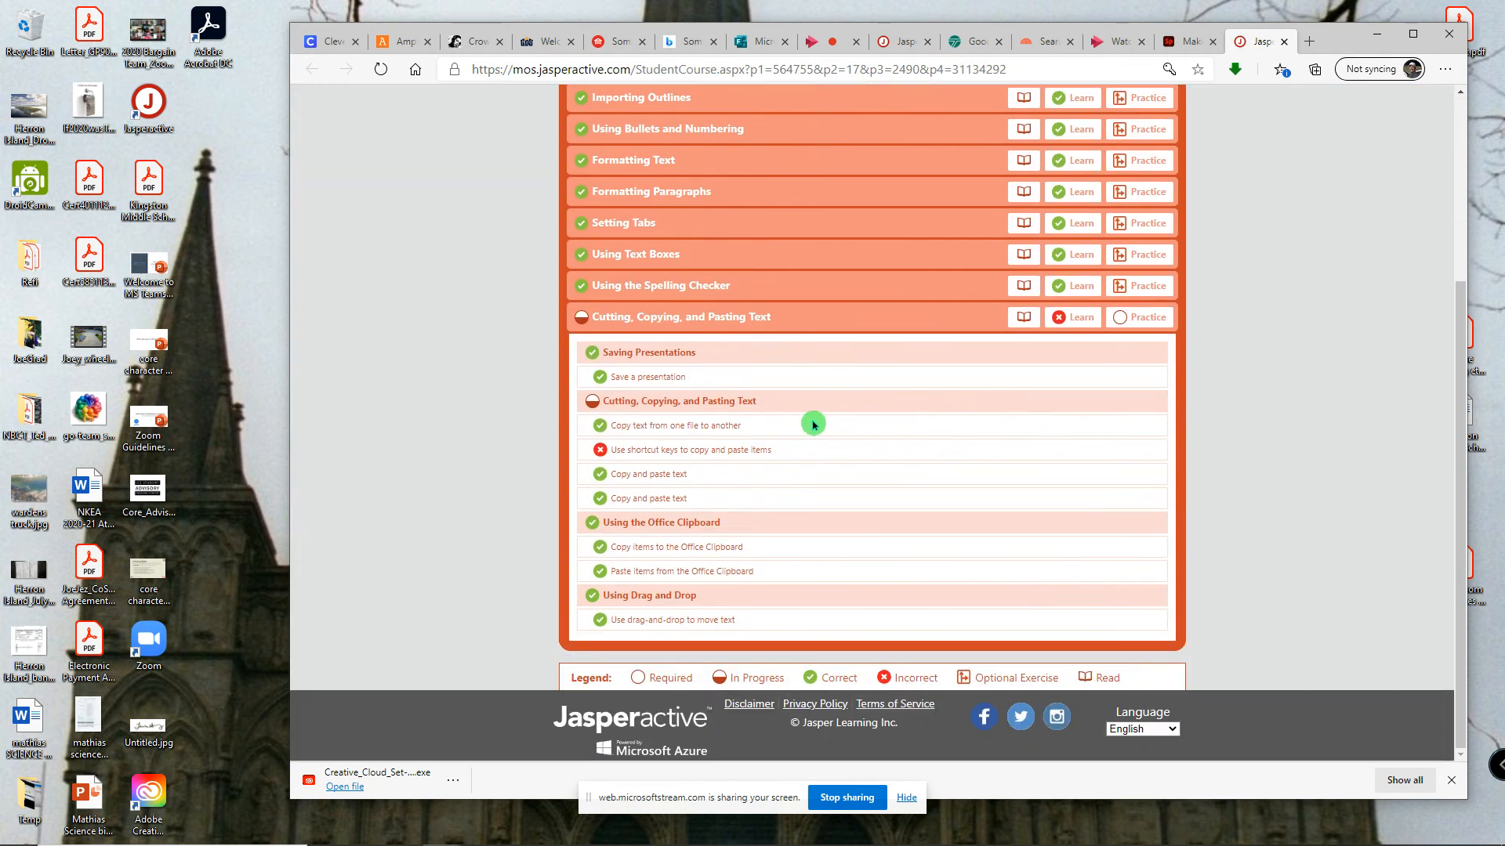